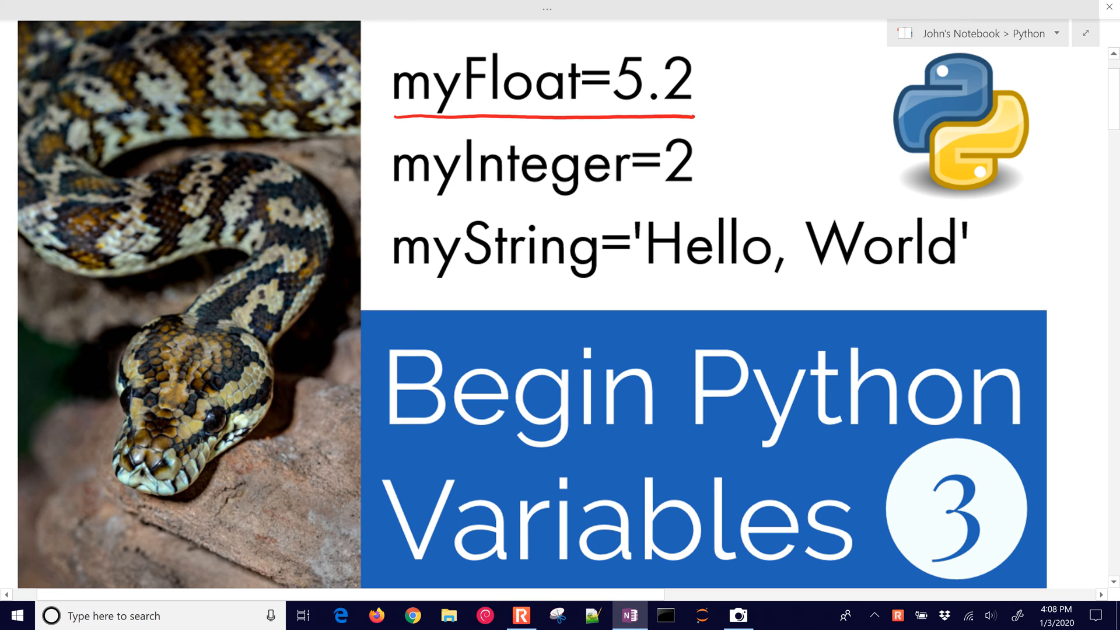
Underline the myInteger and myString assignment lines in red ink, then move down toward the GitHub link.
left_click_drag(397, 203, 687, 199)
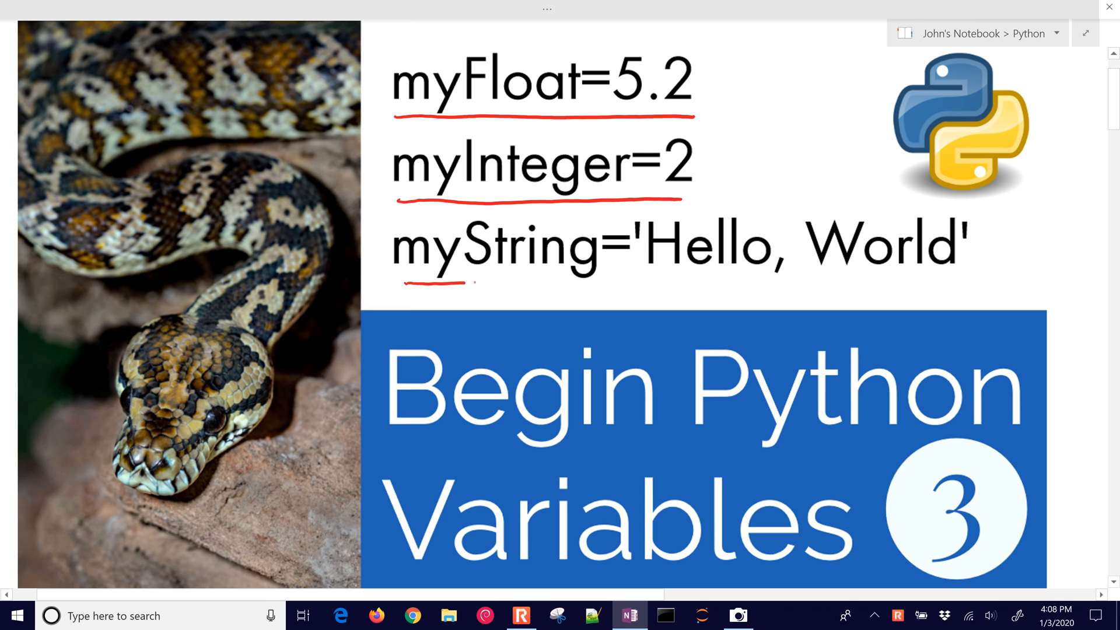
left_click_drag(465, 281, 932, 281)
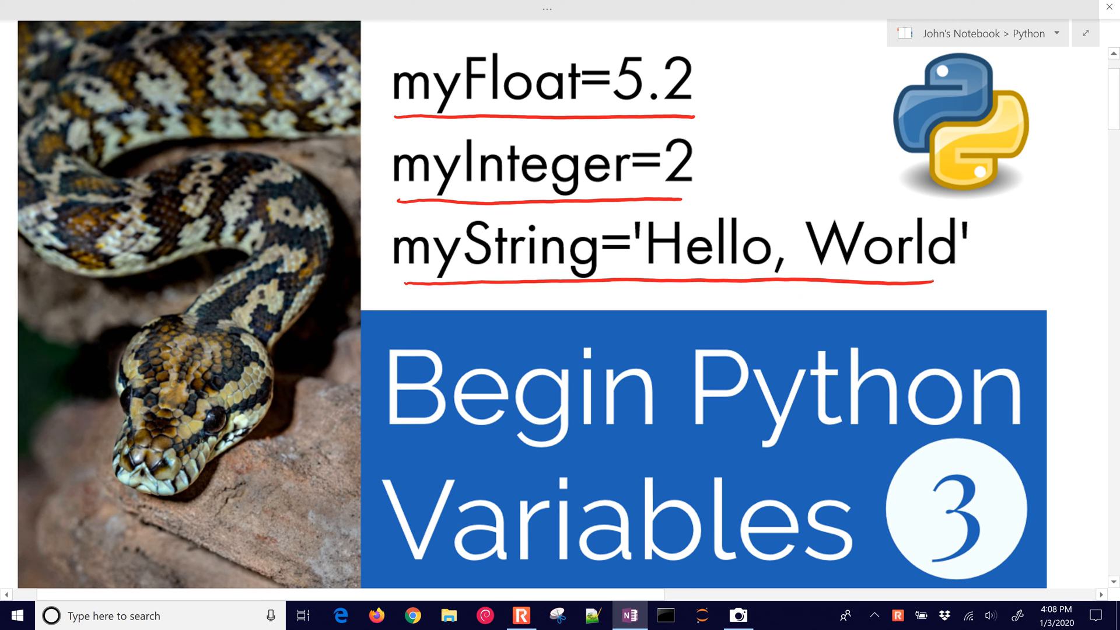
scroll("down", 3)
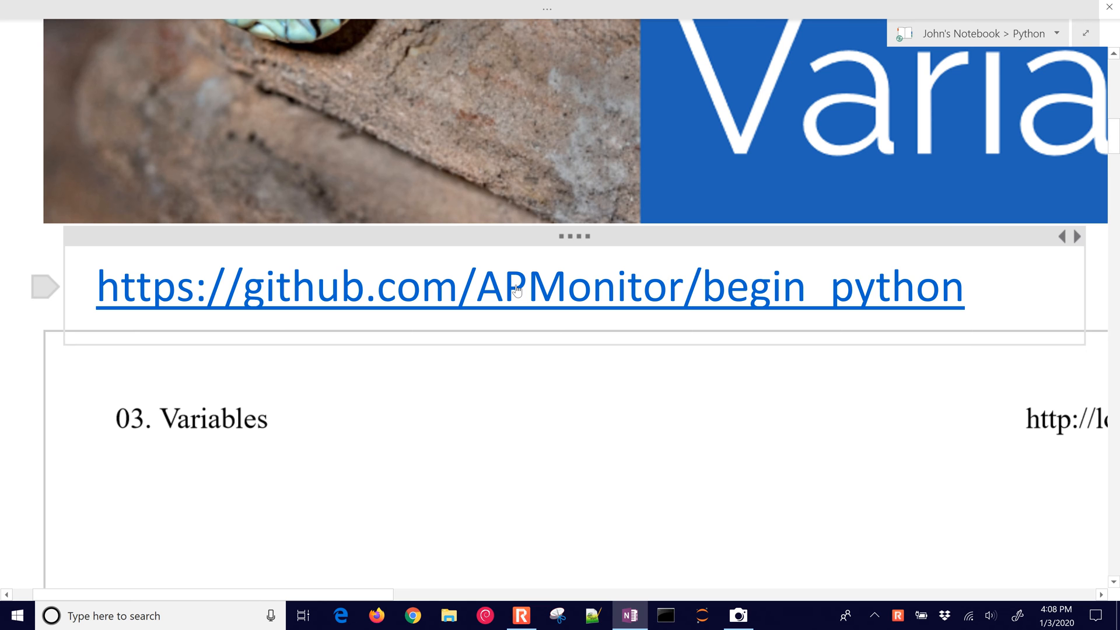
left_click(528, 287)
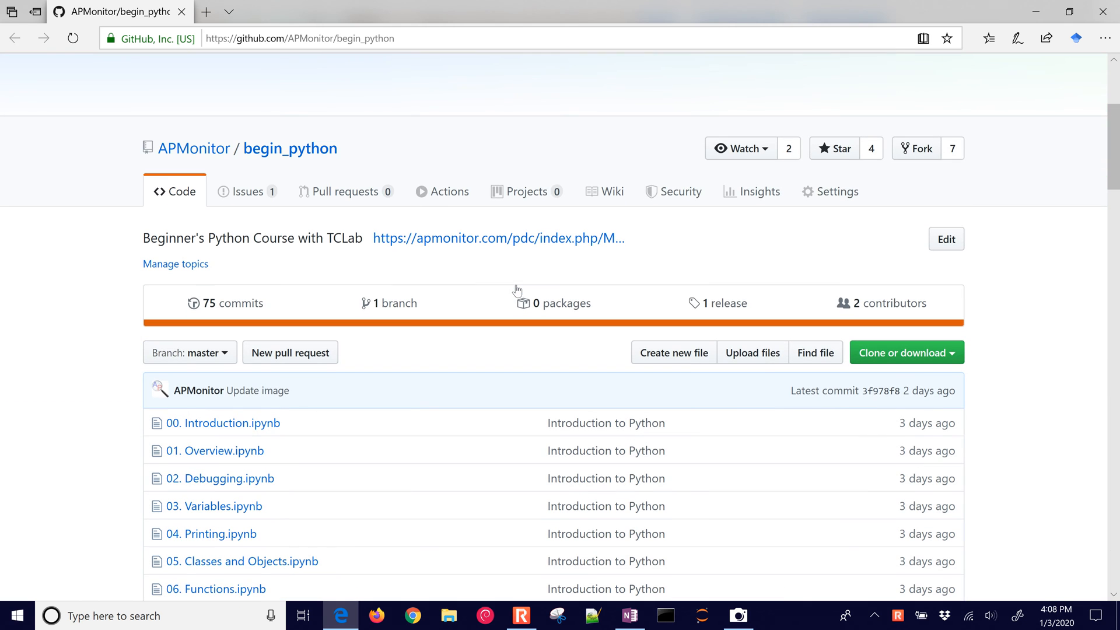
mouse_move(929, 367)
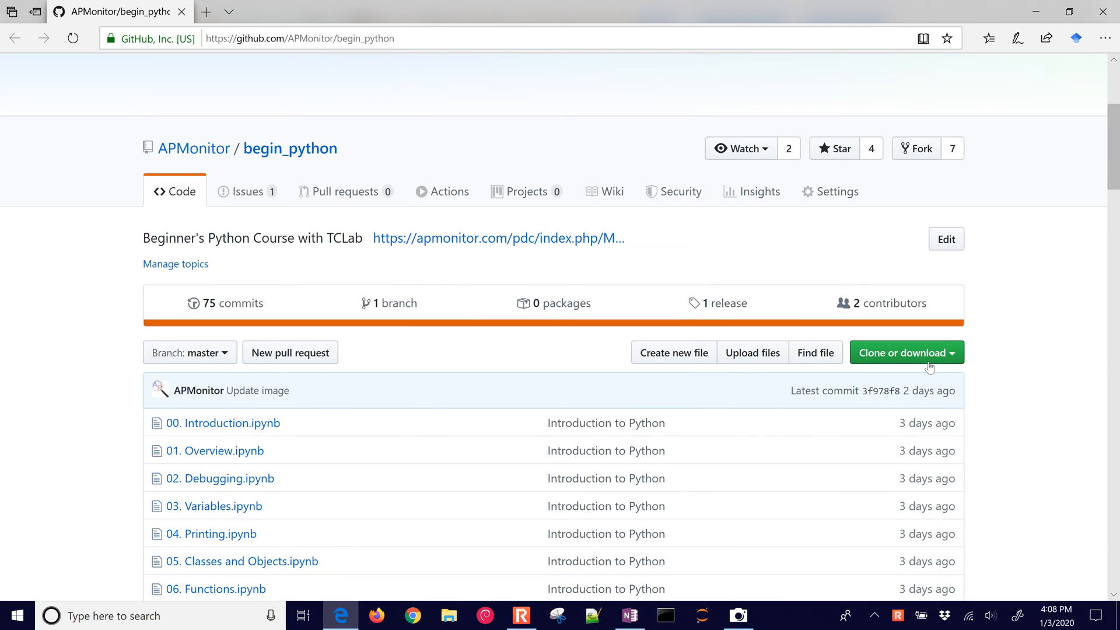
left_click(903, 352)
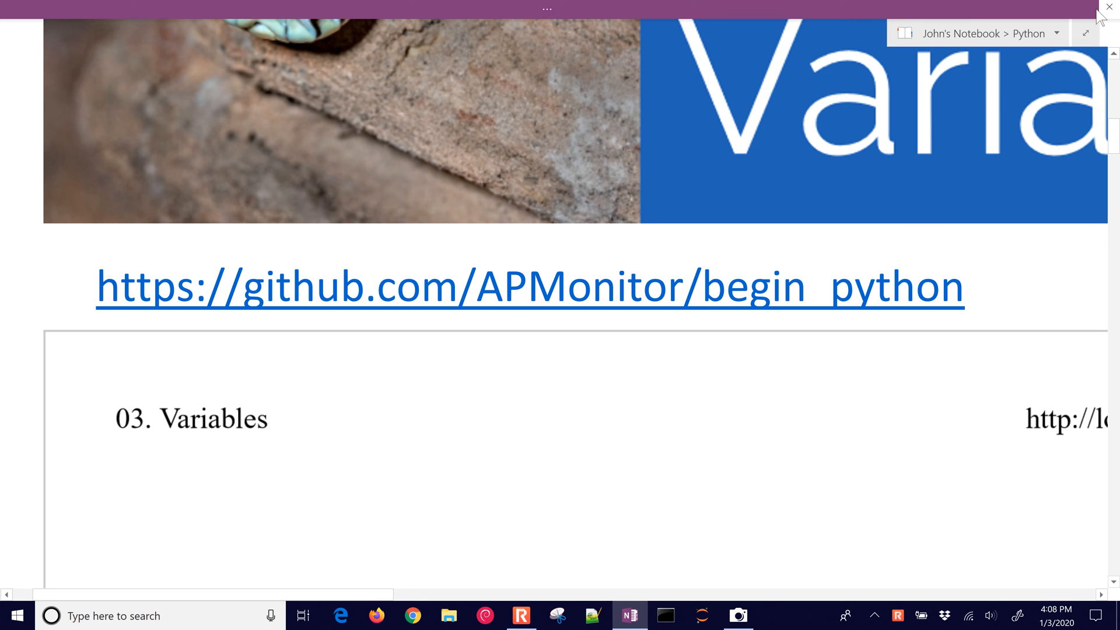
In 3. Variables, underline the set-temperature phrase and circle the egg = 37.5 and egg = 99.5 examples in red.
scroll("down", 3)
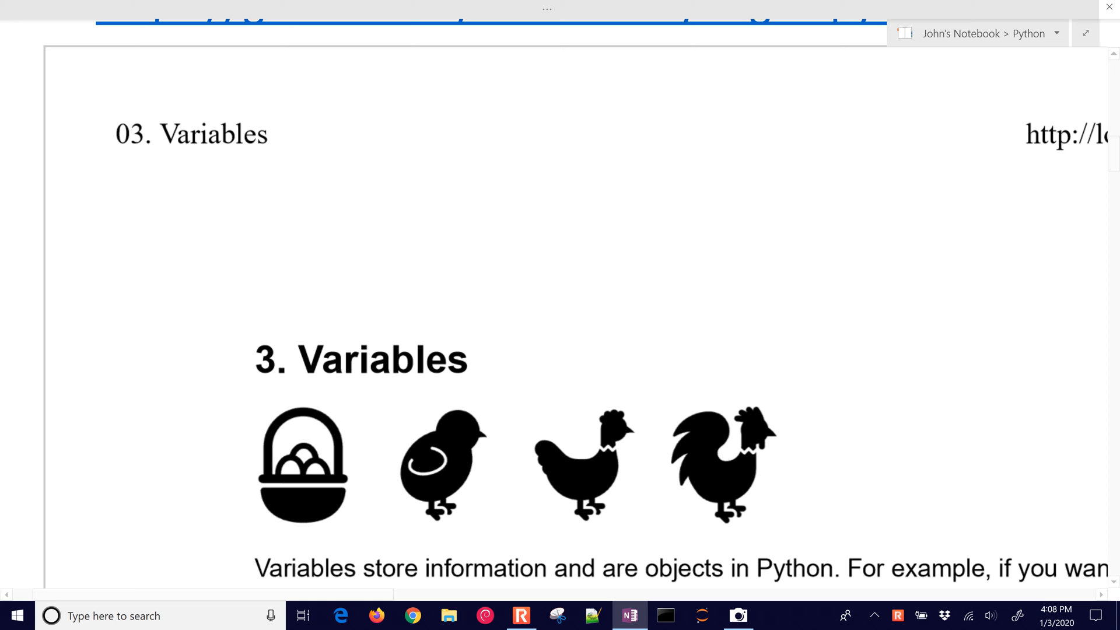
scroll("down", 3)
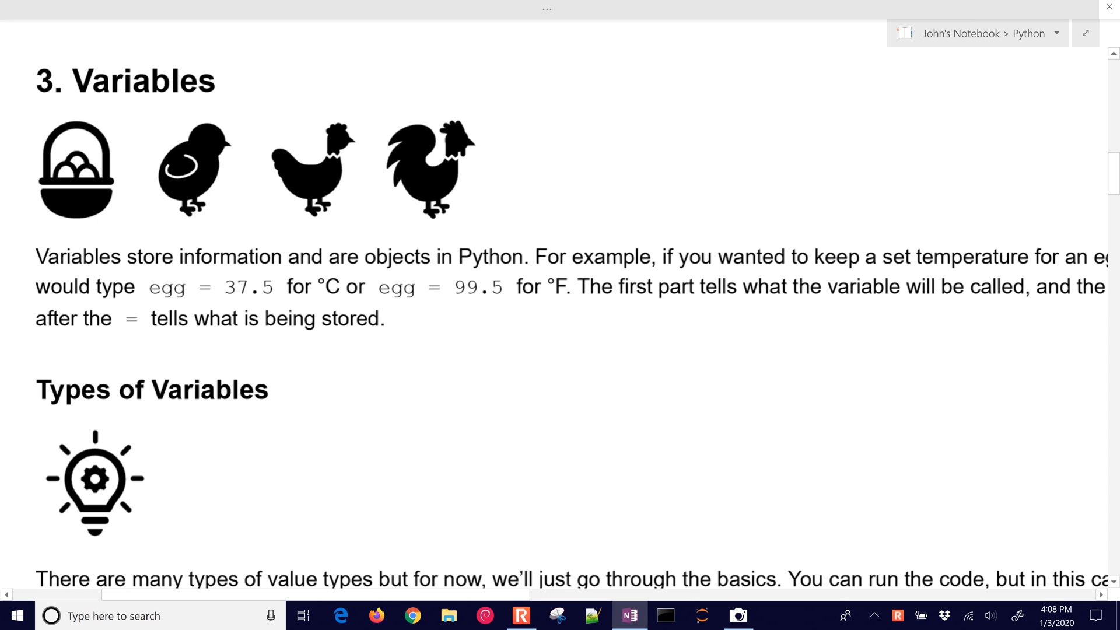
scroll("down", 3)
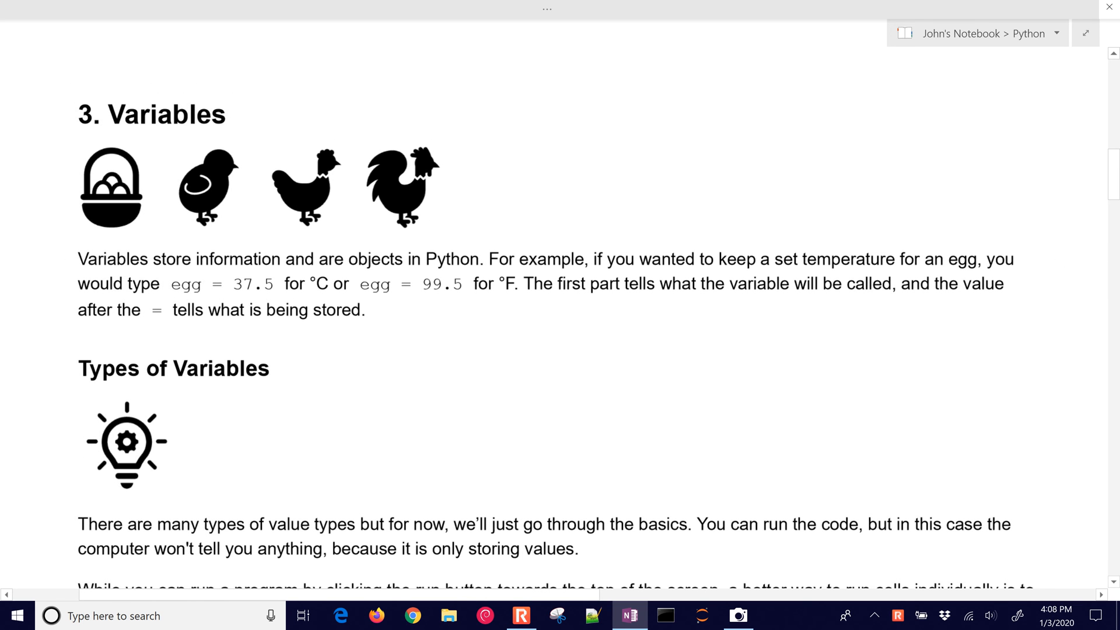
left_click_drag(746, 270, 909, 267)
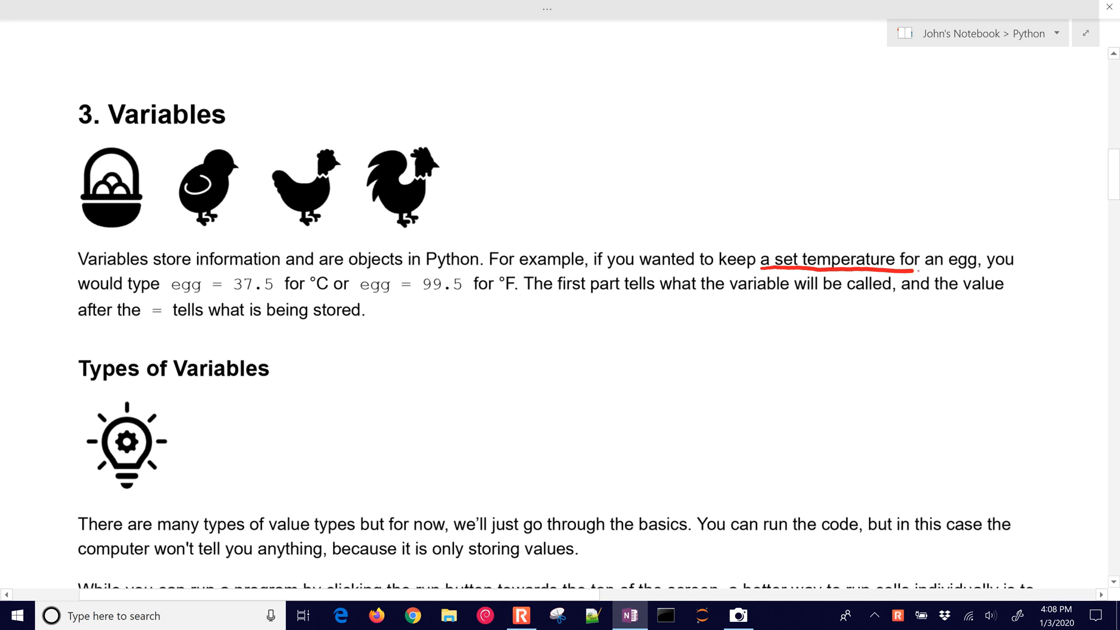
left_click_drag(908, 266, 993, 272)
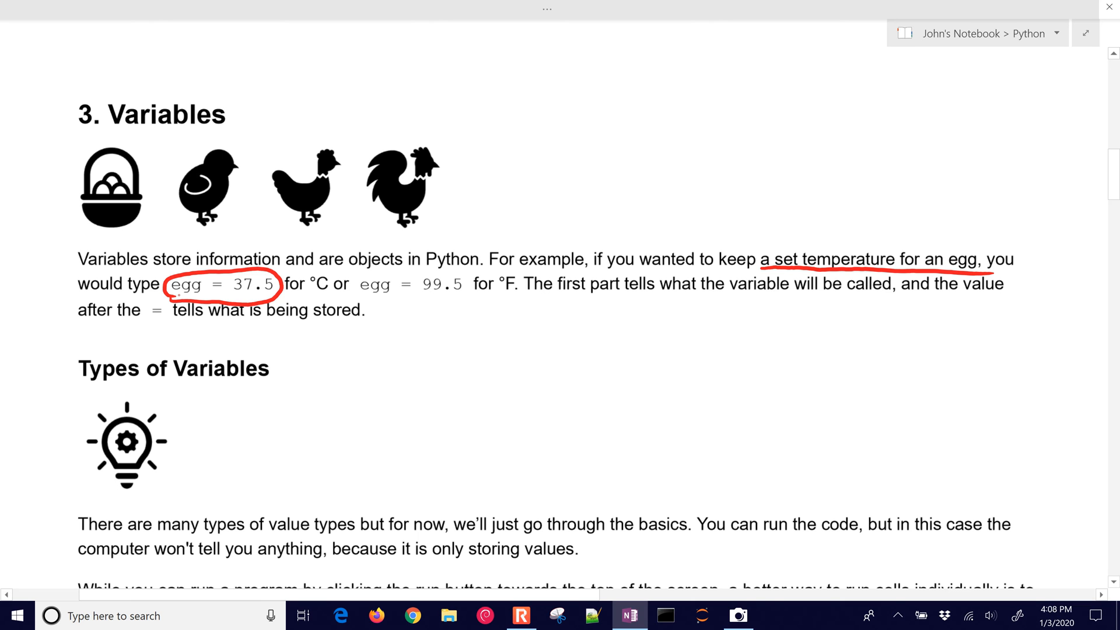
left_click_drag(361, 302, 407, 303)
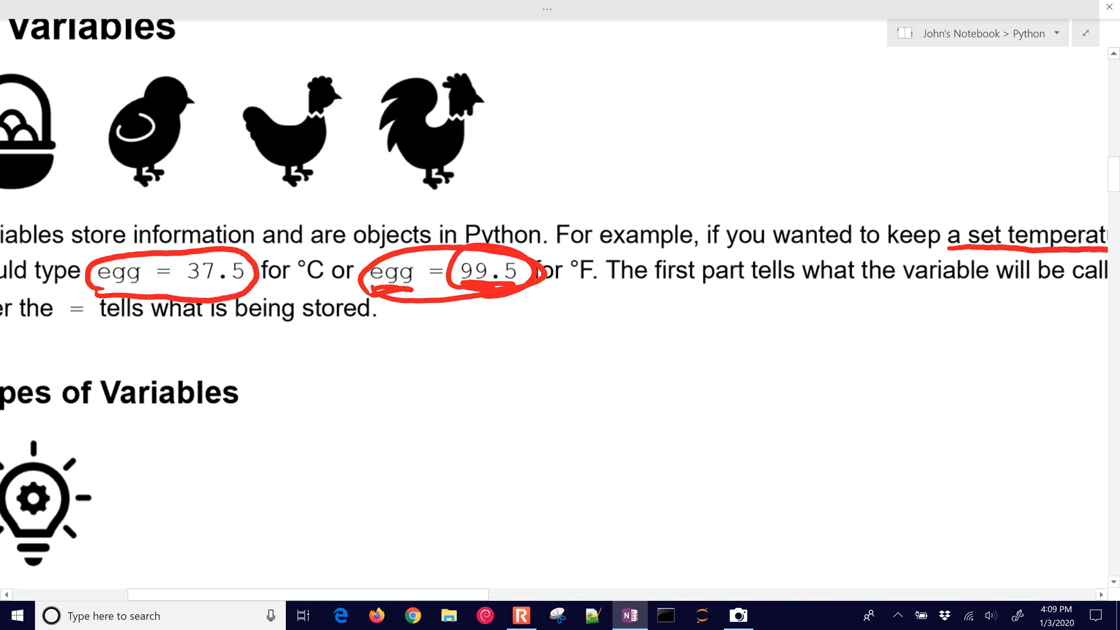
Circle the run-one-cell advice and the temp = 99 cell in red, then bring up the Jupyter file browser in Firefox.
scroll("down", 3)
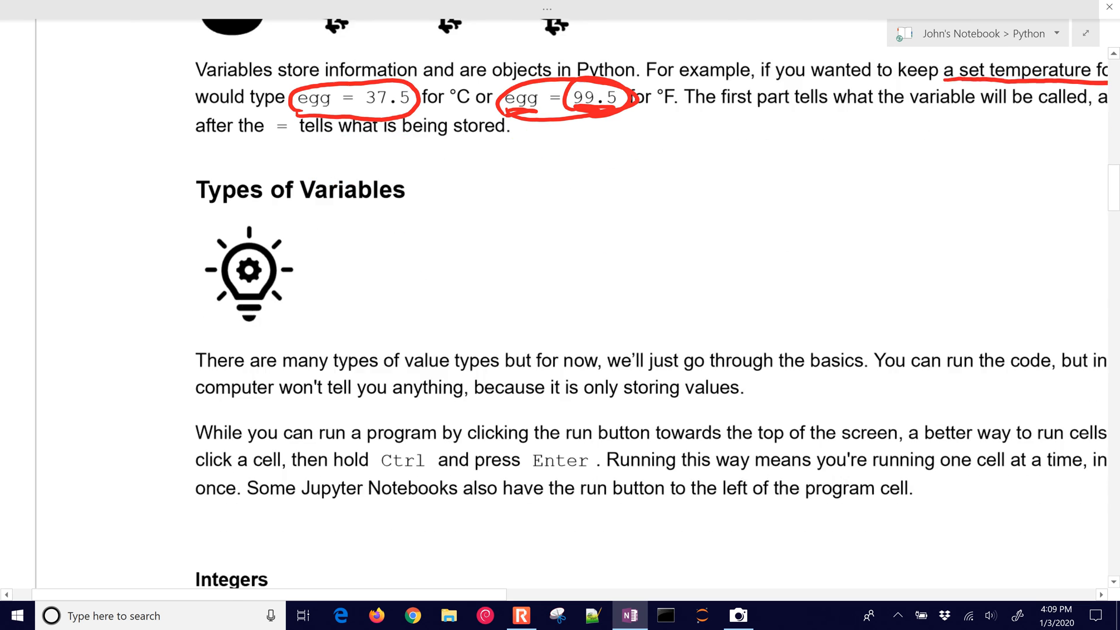
scroll("down", 3)
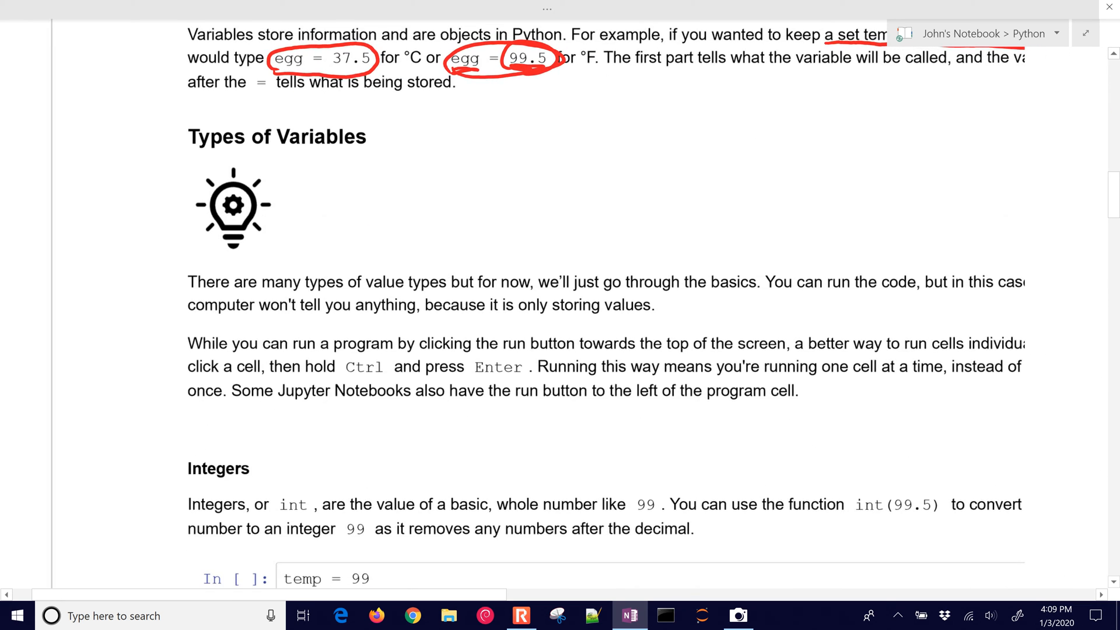
scroll("down", 3)
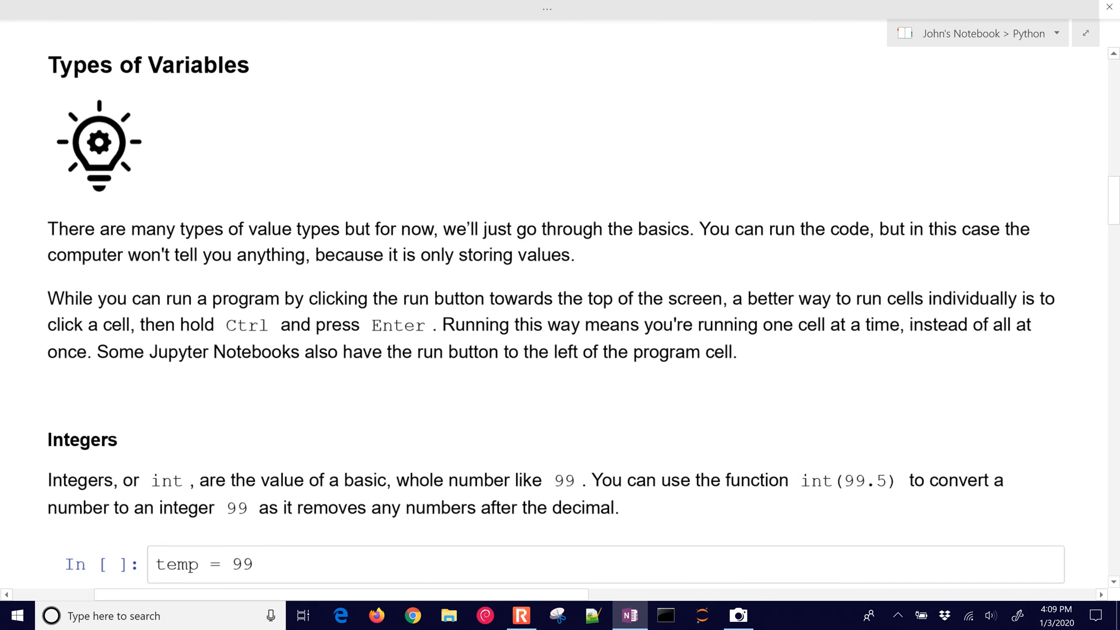
left_click_drag(211, 313, 269, 302)
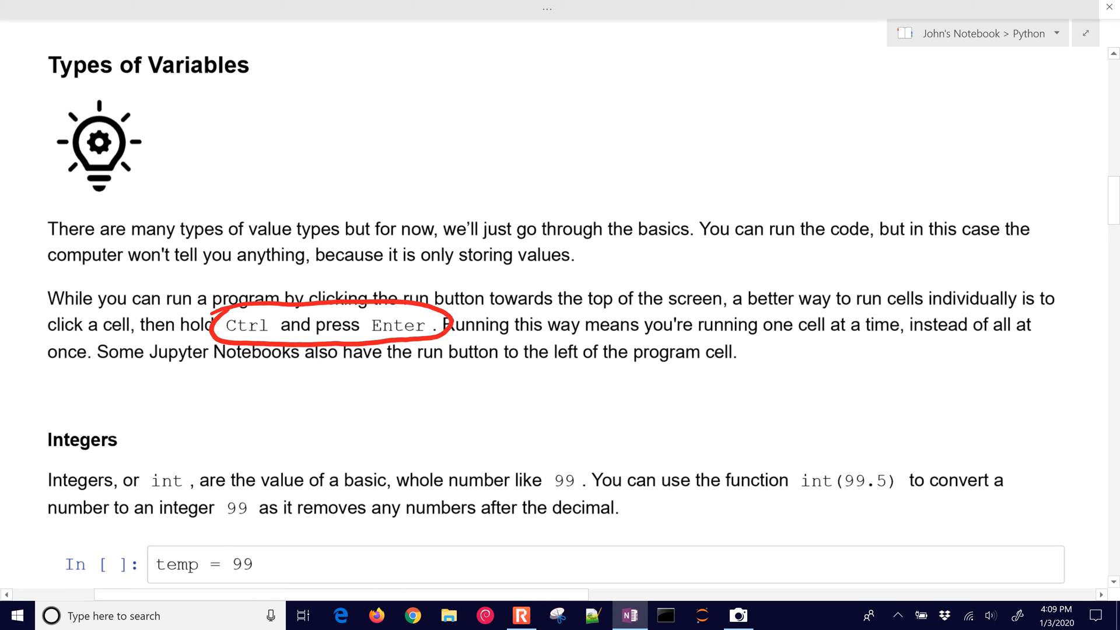
scroll("down", 3)
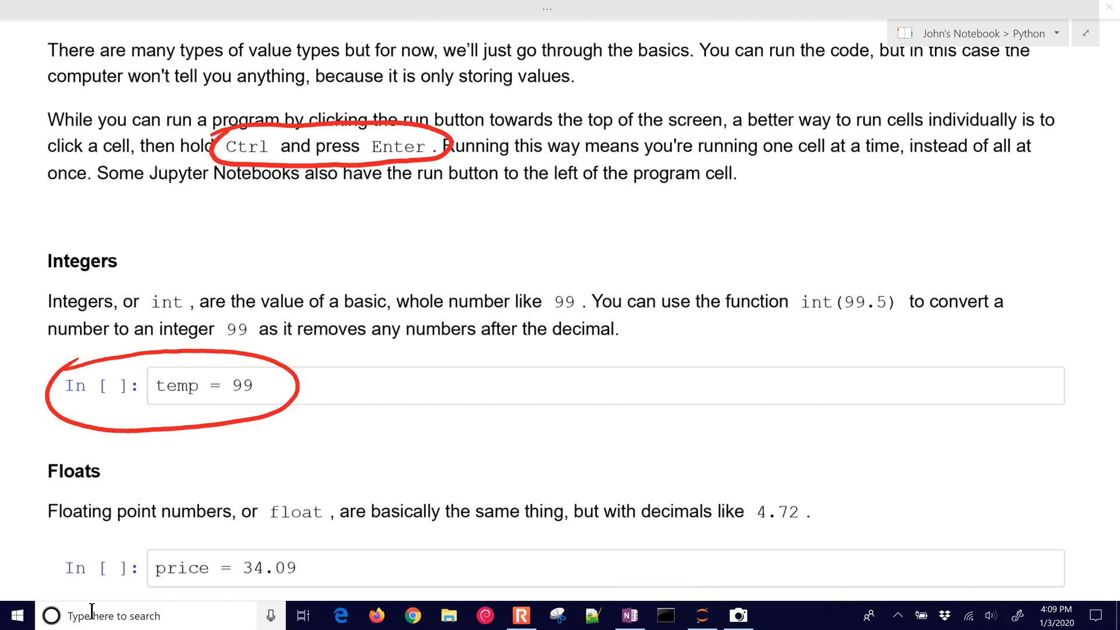
left_click(703, 615)
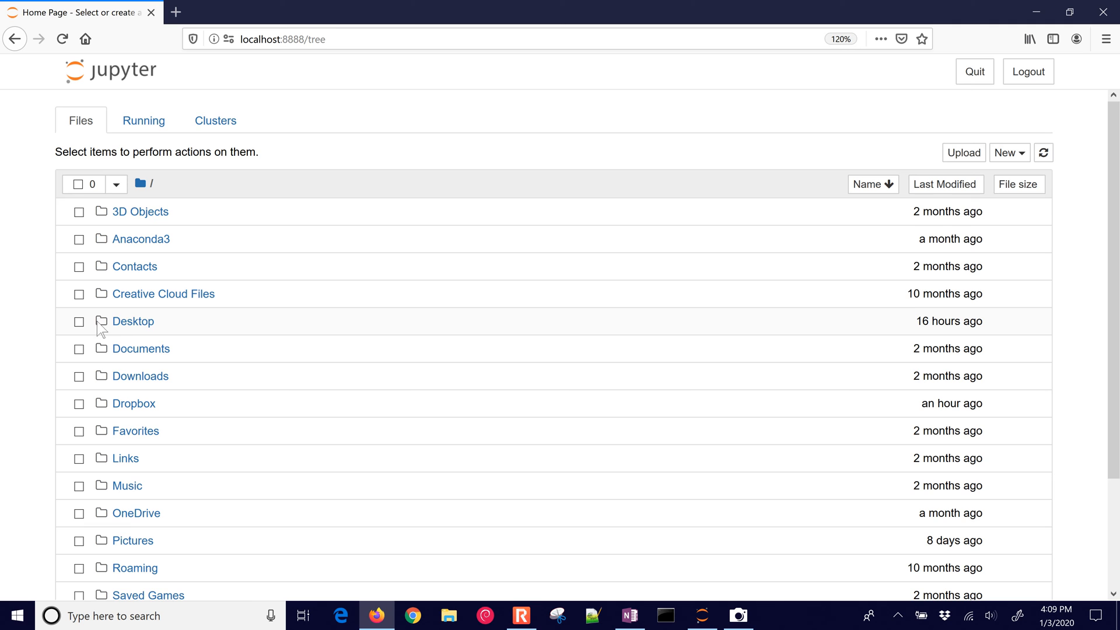
Navigate Desktop > begin_python to 03. Variables.ipynb and move to its Integers section.
left_click(133, 321)
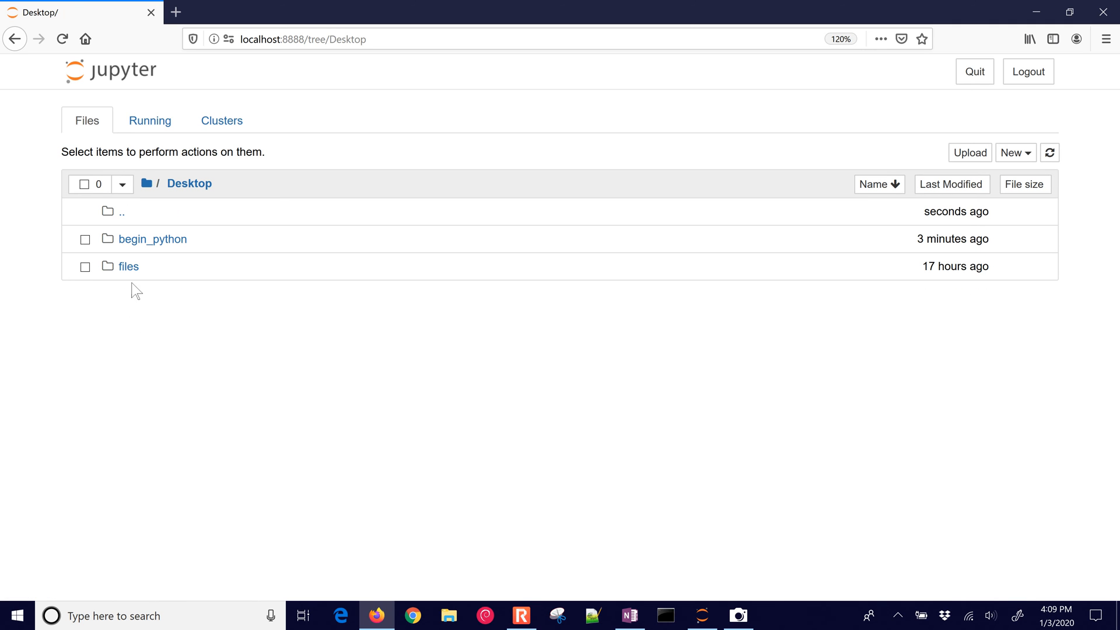
left_click(152, 238)
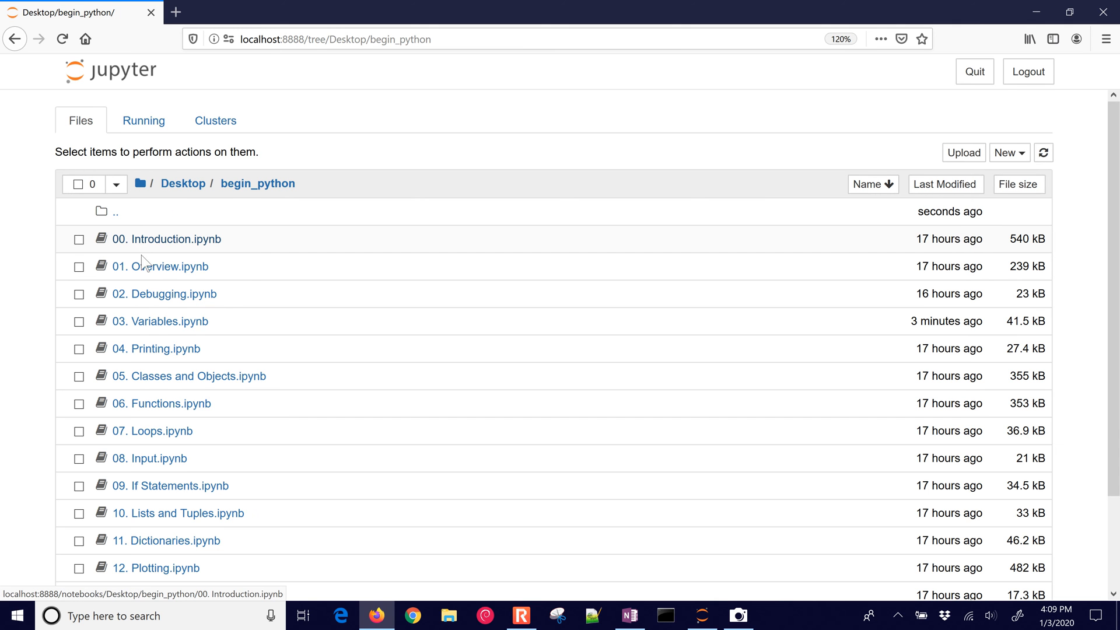
left_click(160, 321)
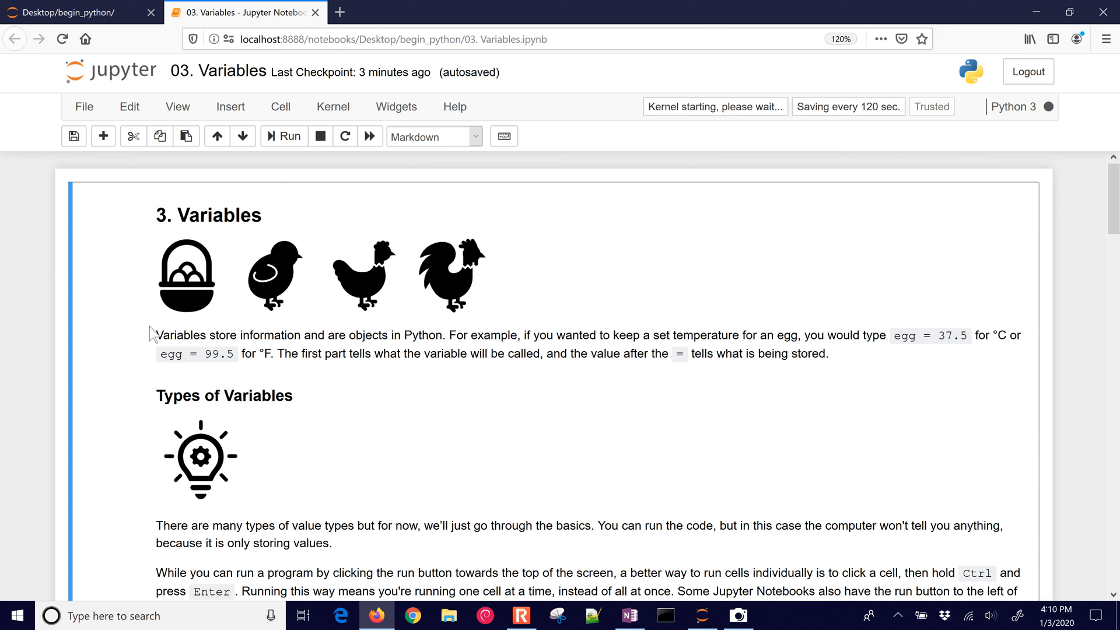
scroll("down", 3)
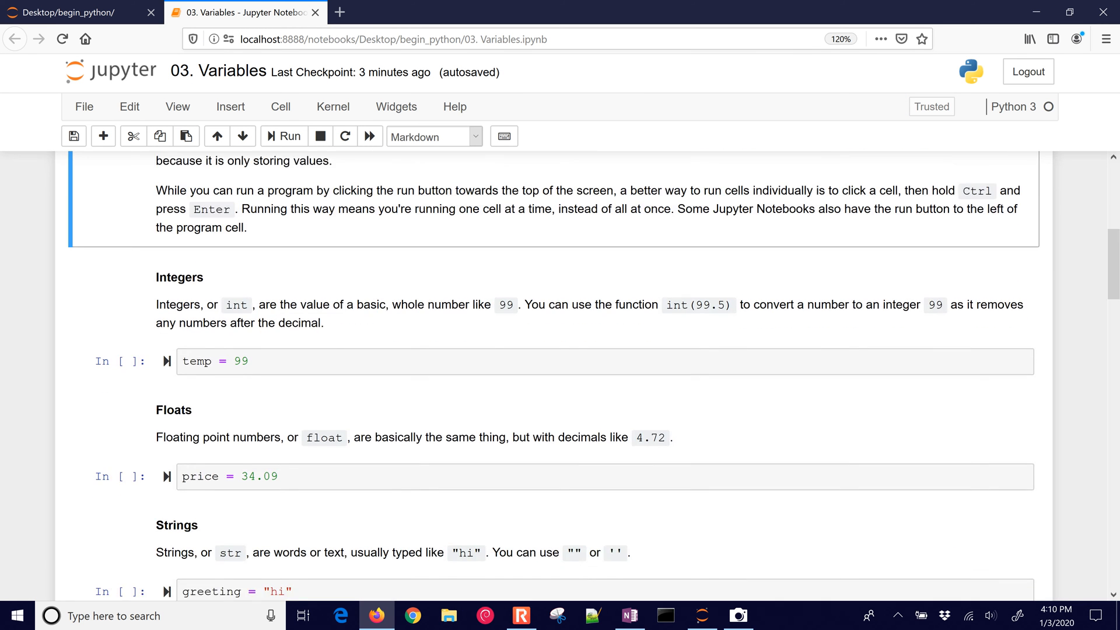
scroll("down", 3)
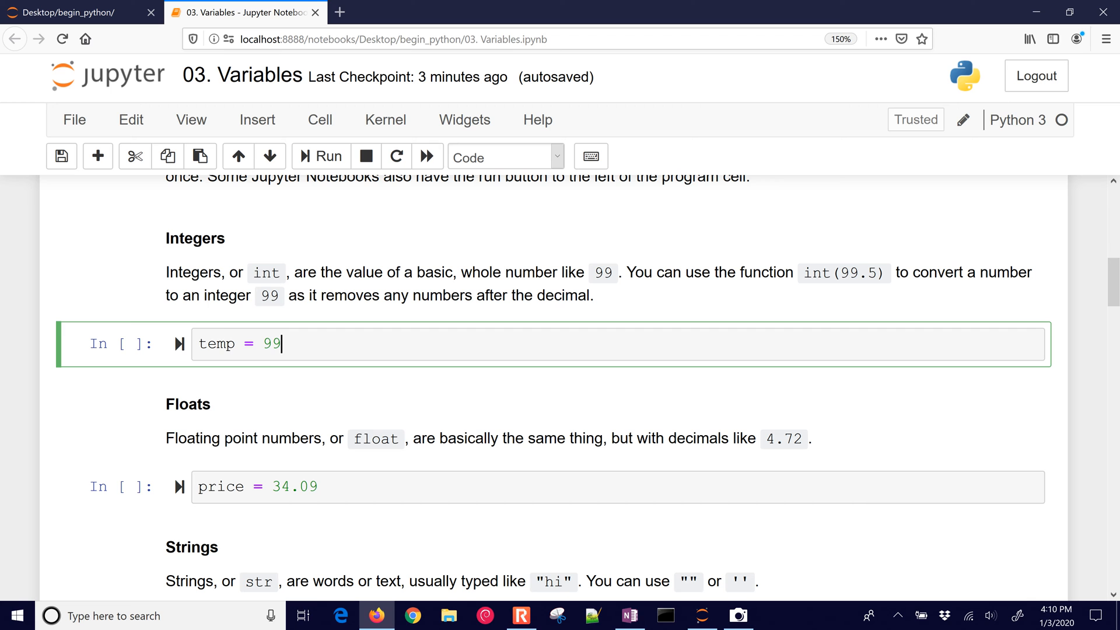
mouse_move(293, 345)
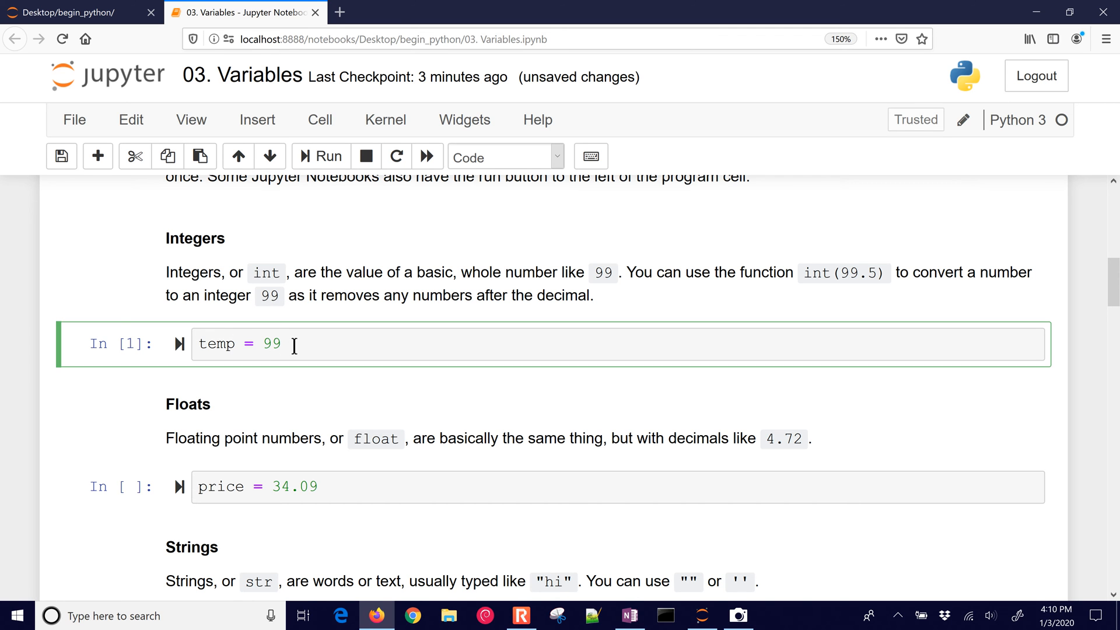
Add print(temp) to the Integers cell and run it to show 99.
type("print()")
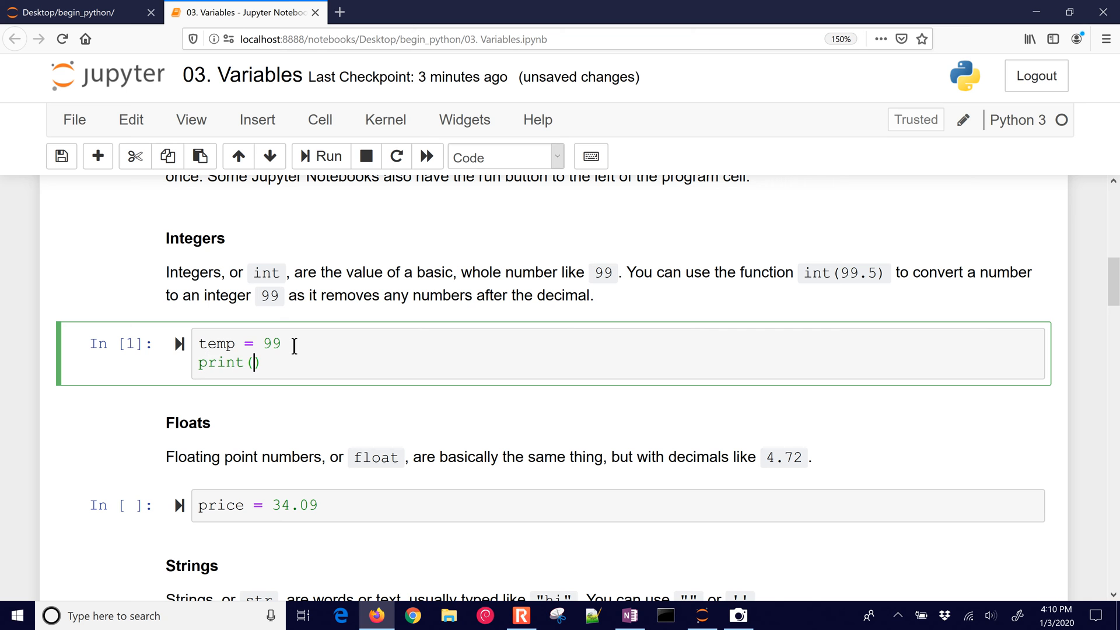
type("temp")
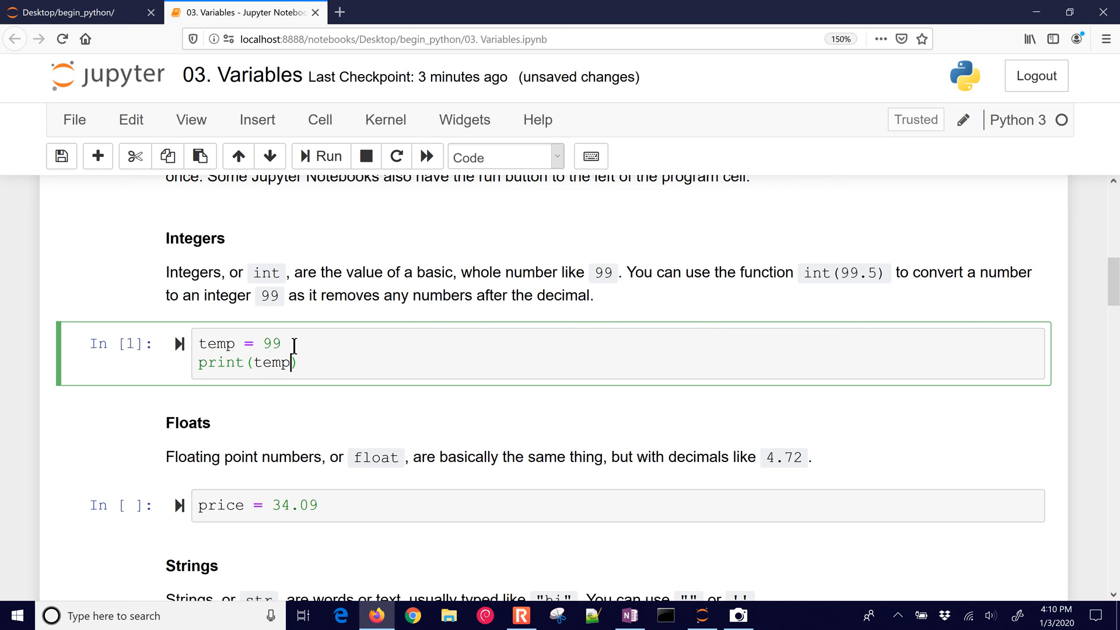
left_click(321, 156)
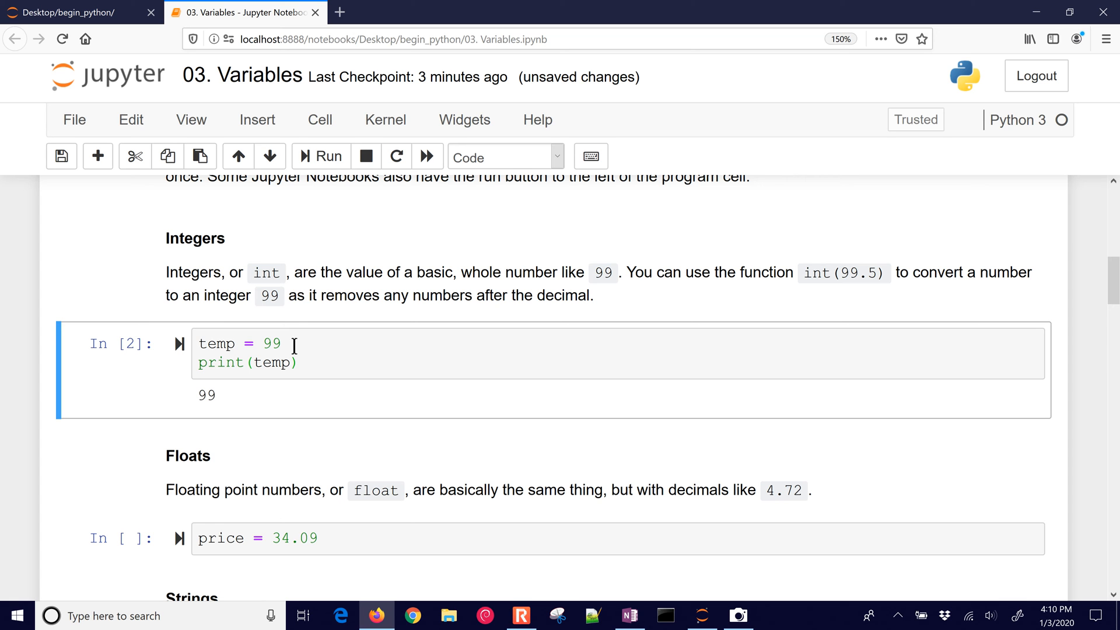
left_click(298, 361)
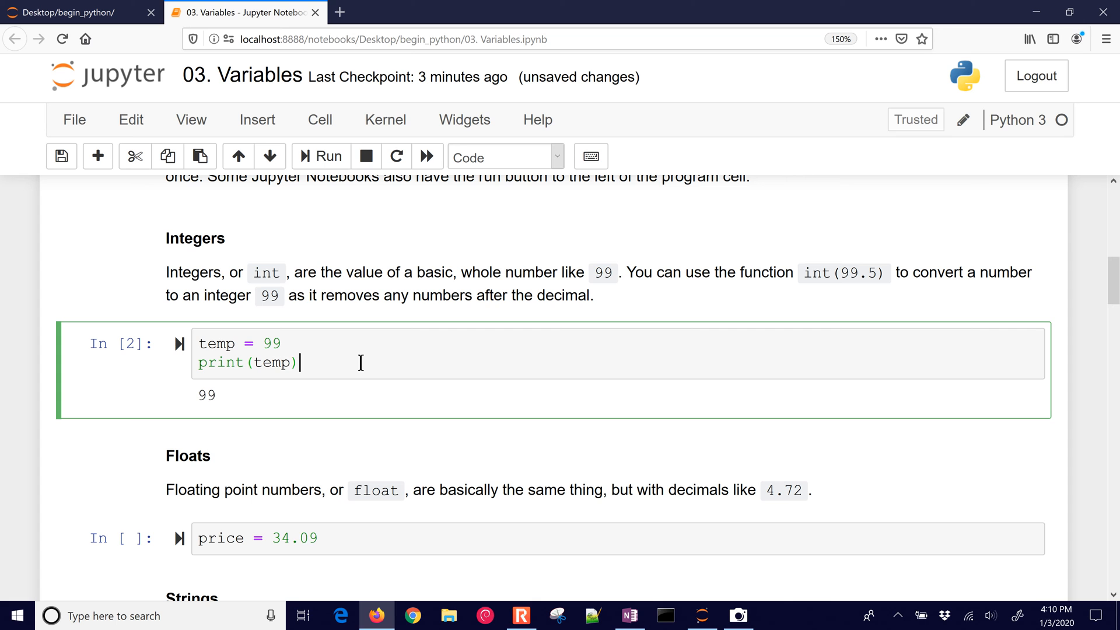
Try print(int(99.5)) in the cell, then remove that line so only temp = 99 remains.
type("int")
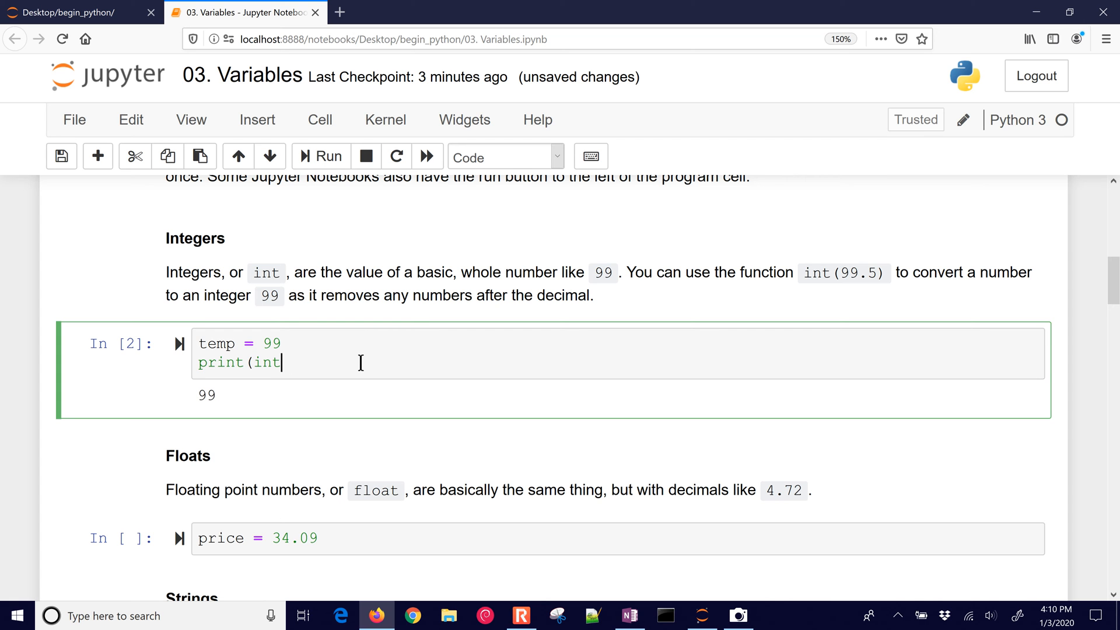
type("(99.5)")
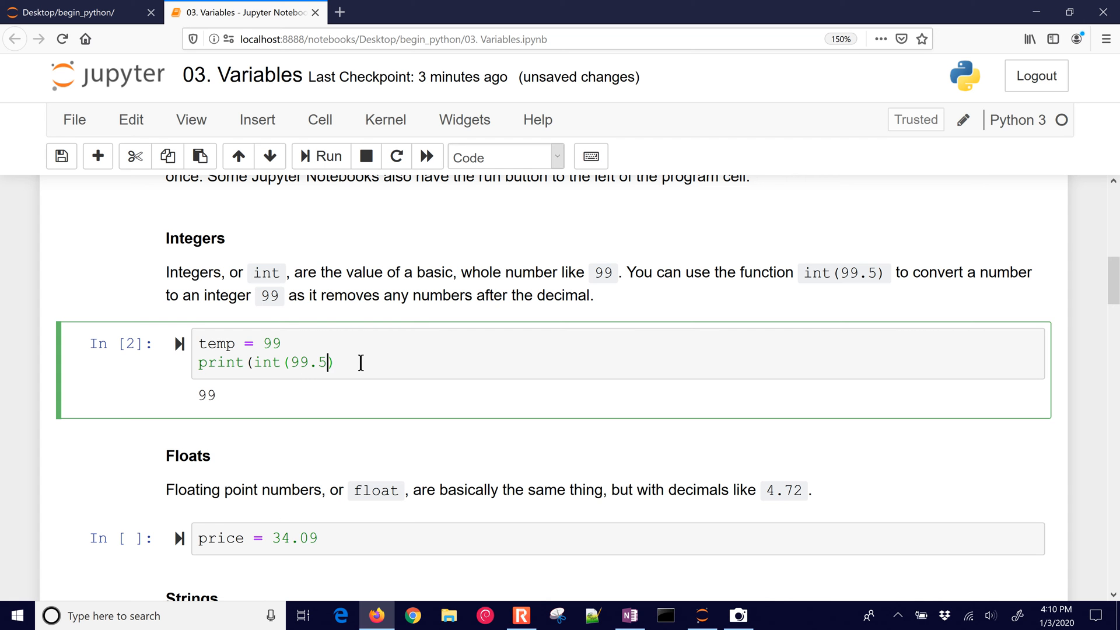
type(")")
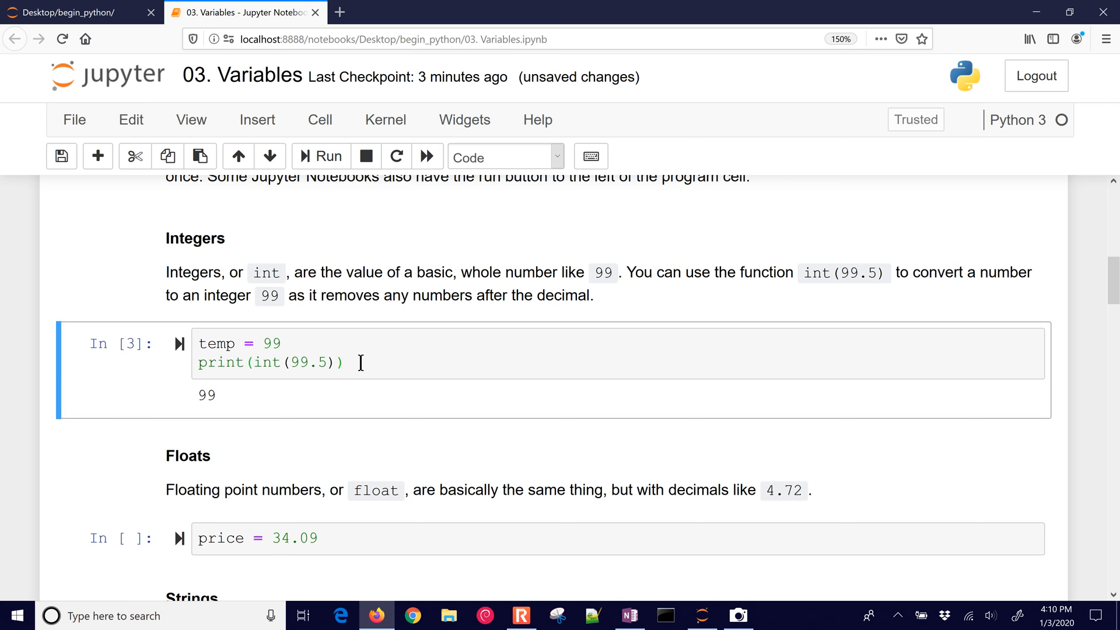
mouse_move(301, 362)
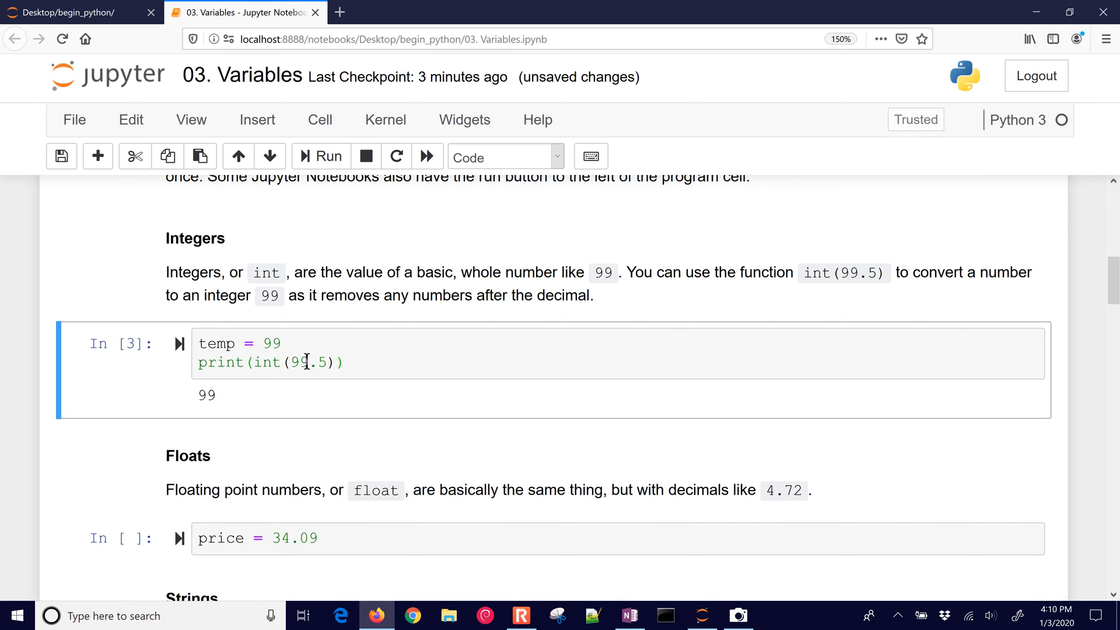
double_click(322, 361)
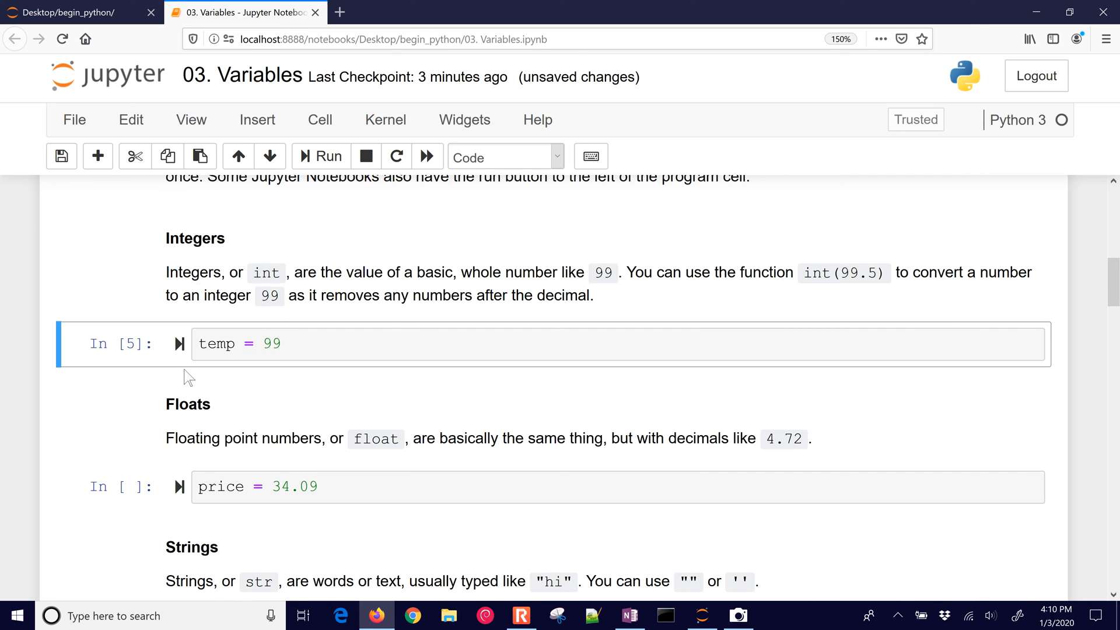
mouse_move(212, 439)
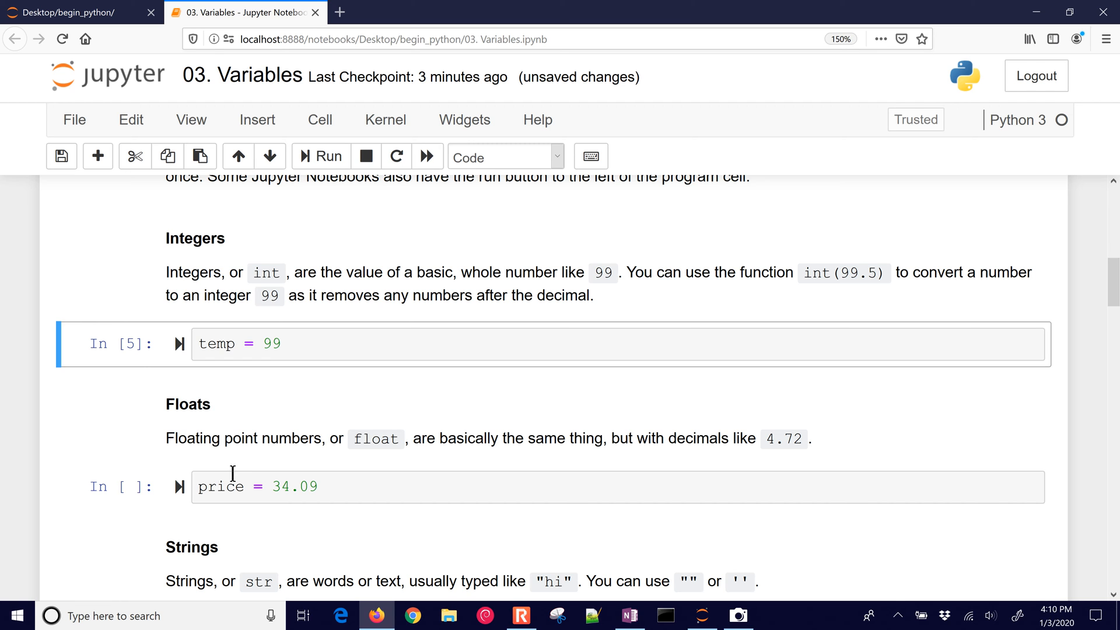
Add temp*price below price = 34.09 in the Floats cell and run it for 3374.9100000000003.
double_click(220, 487)
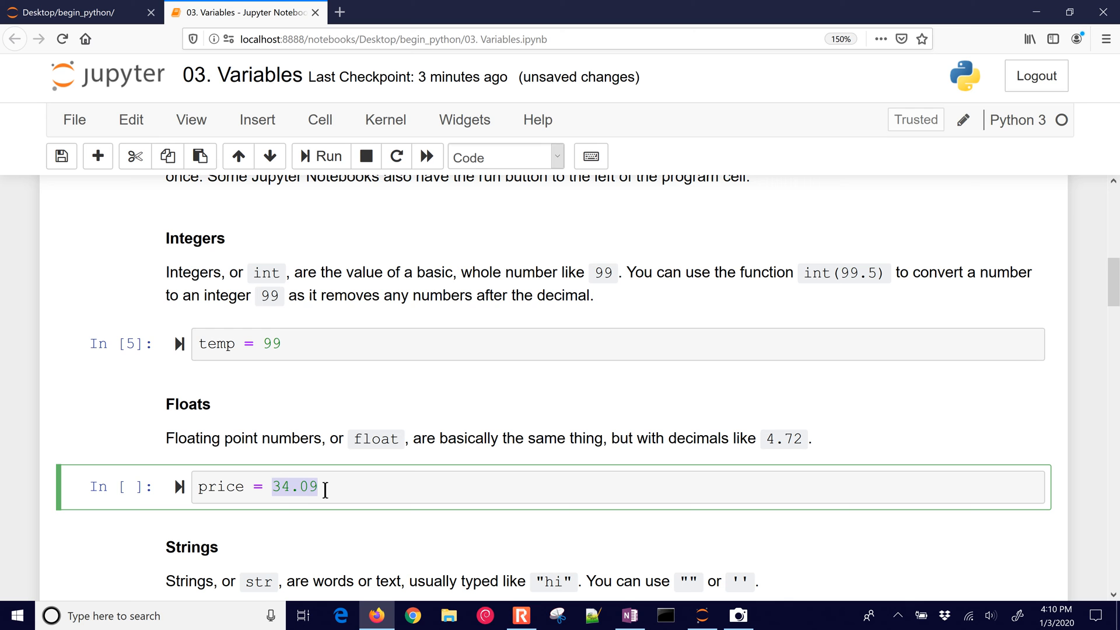
left_click(292, 486)
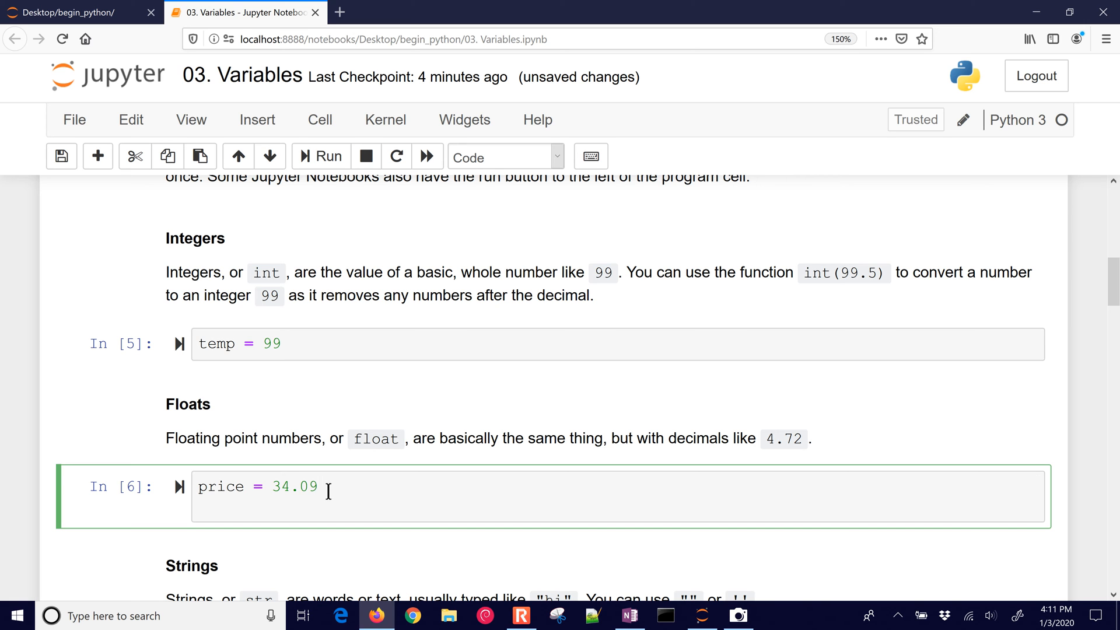
type("temp*price")
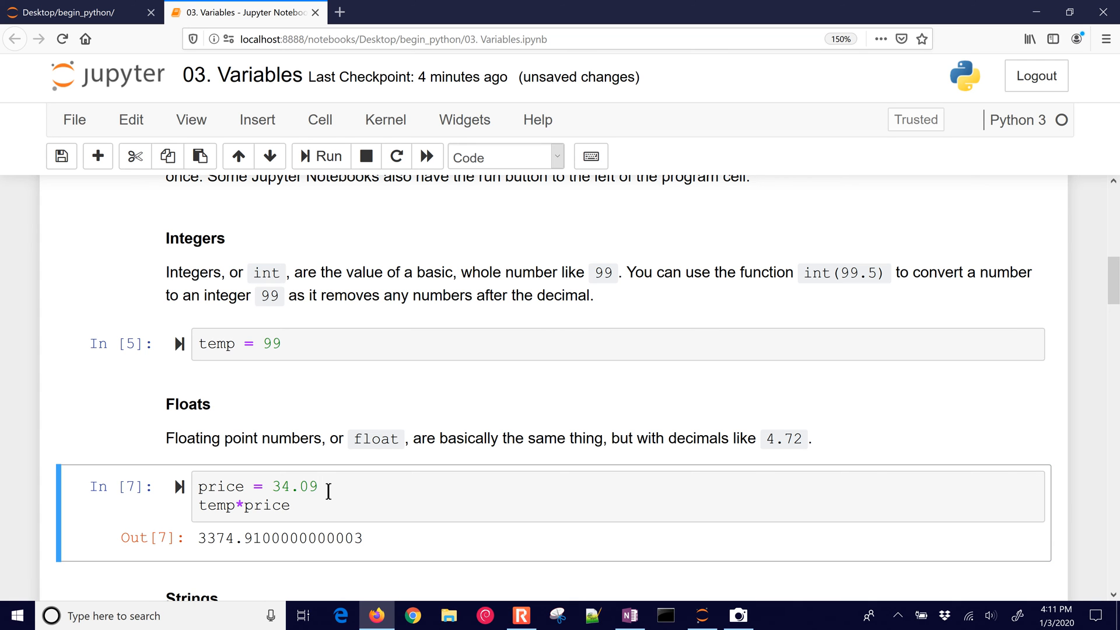
mouse_move(220, 513)
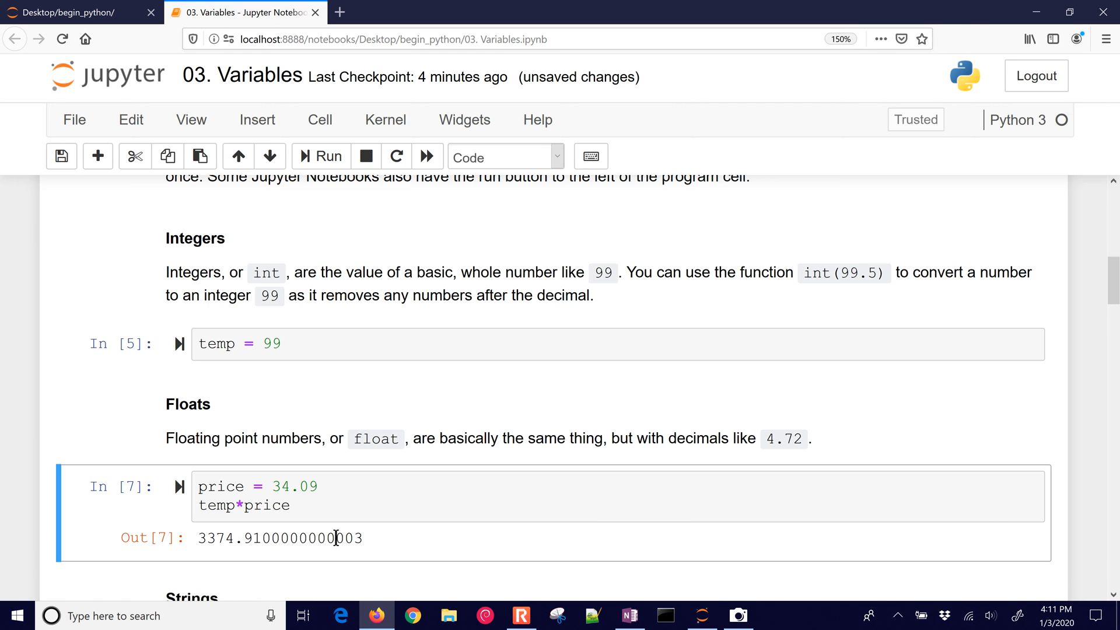
Change the greeting string to John's Bicycle and add print(greeting) to the Strings cell.
scroll("down", 3)
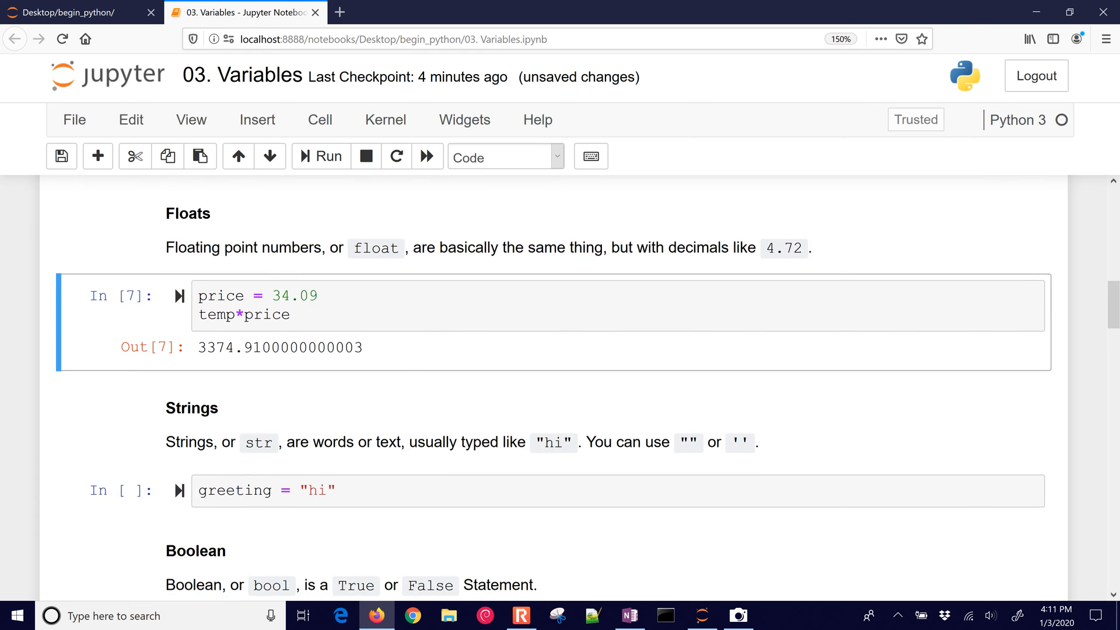
mouse_move(407, 406)
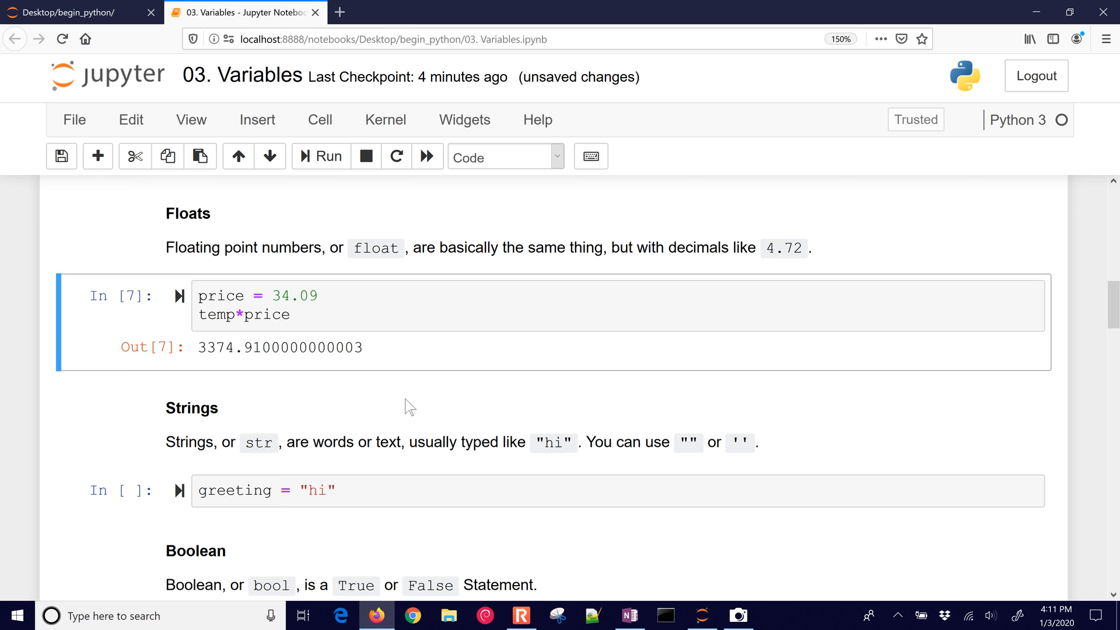
mouse_move(348, 480)
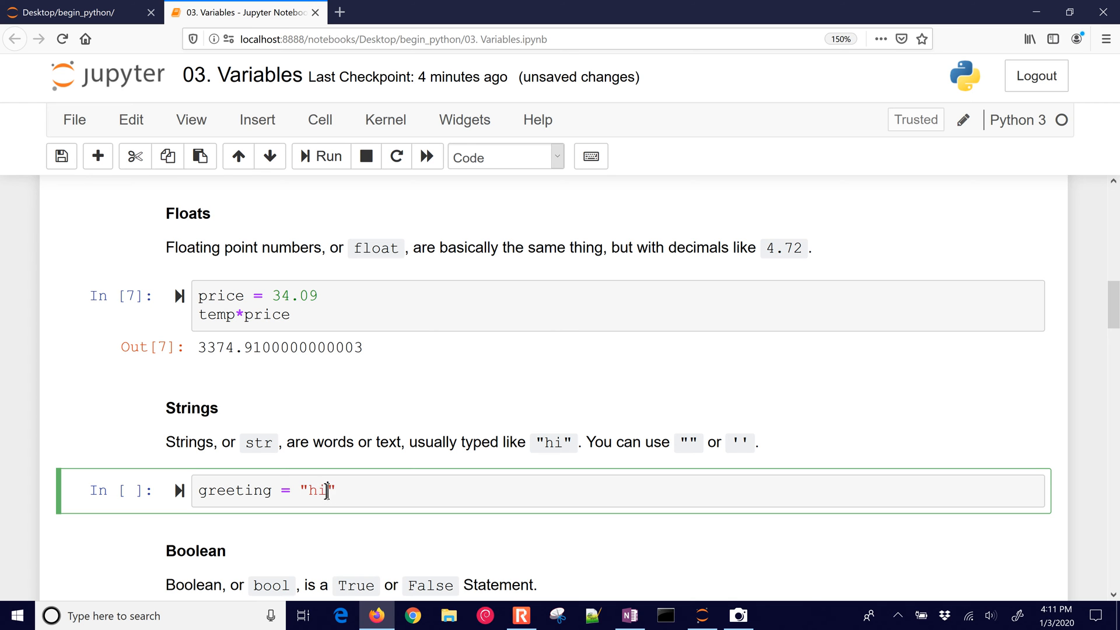
key("BackSpace")
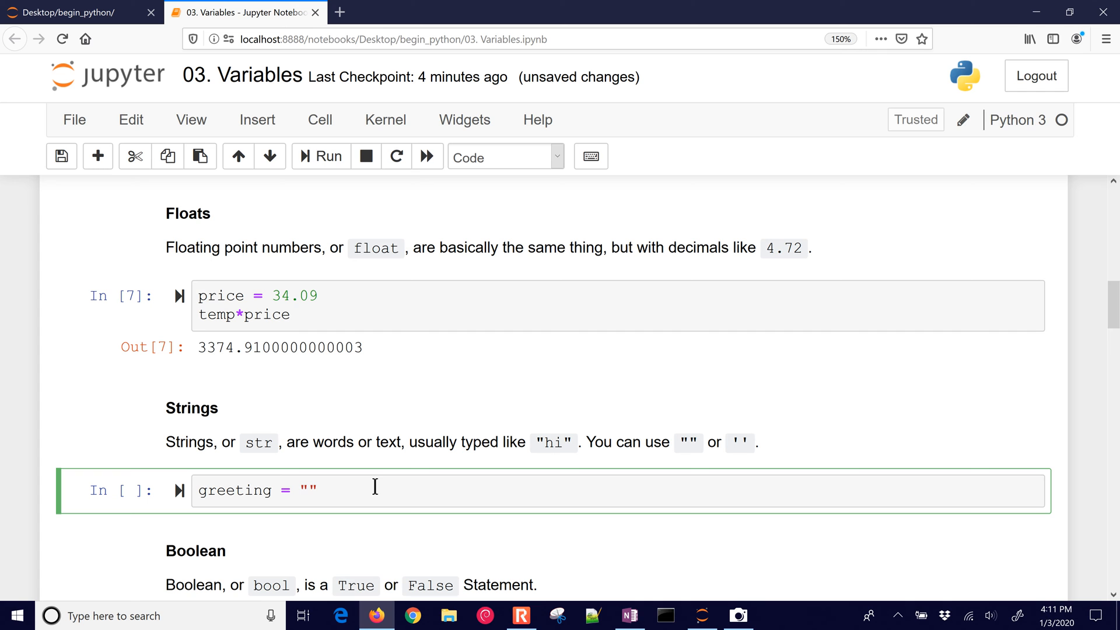
type("Your")
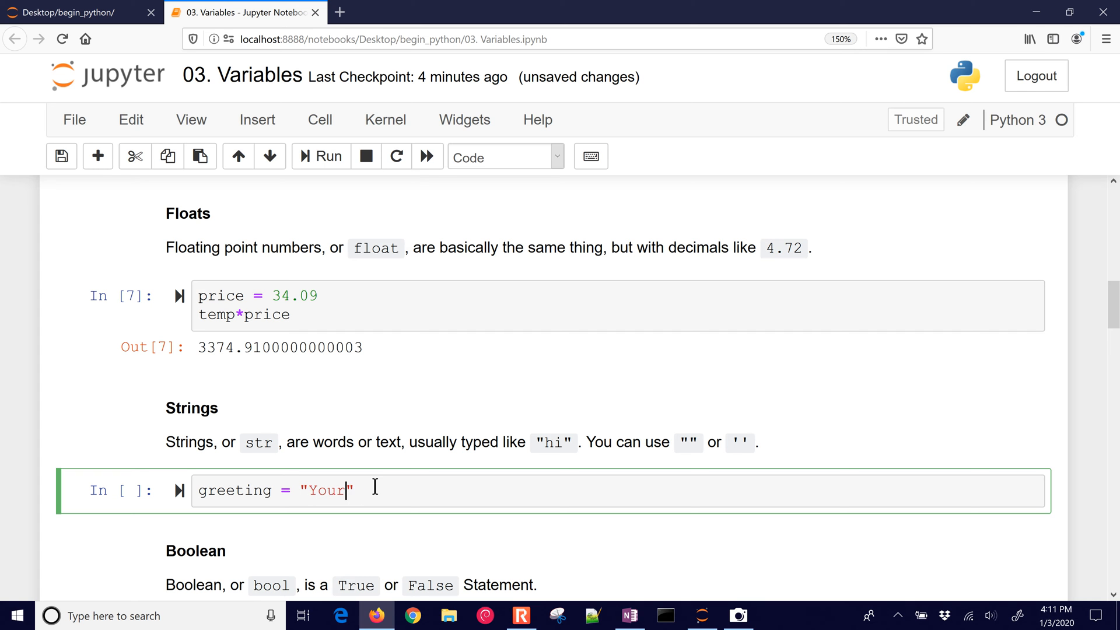
type("John'")
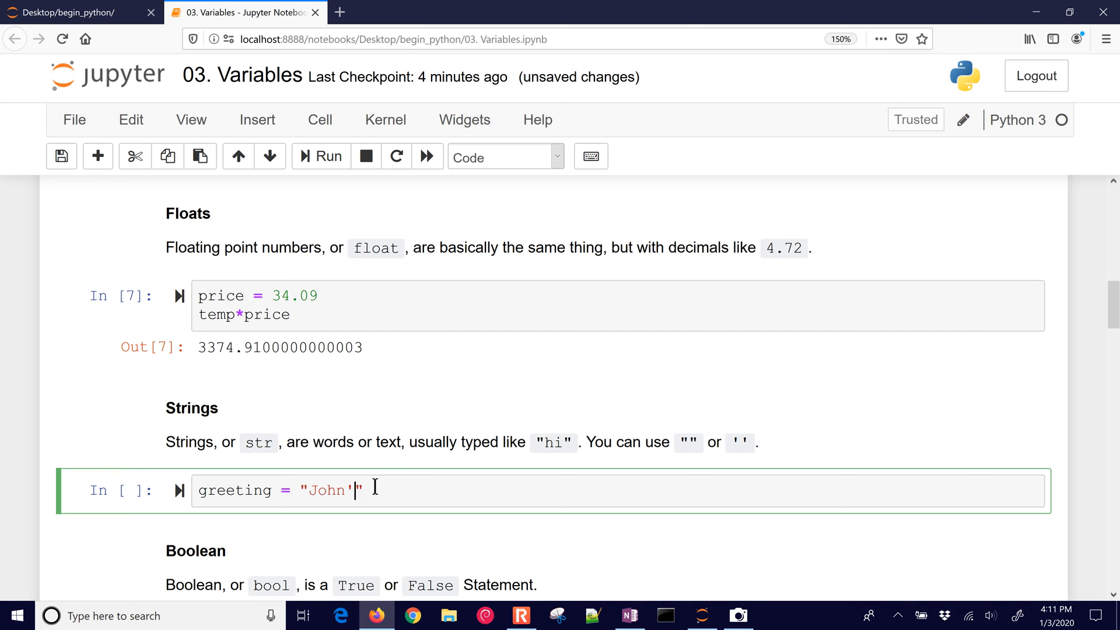
type("s")
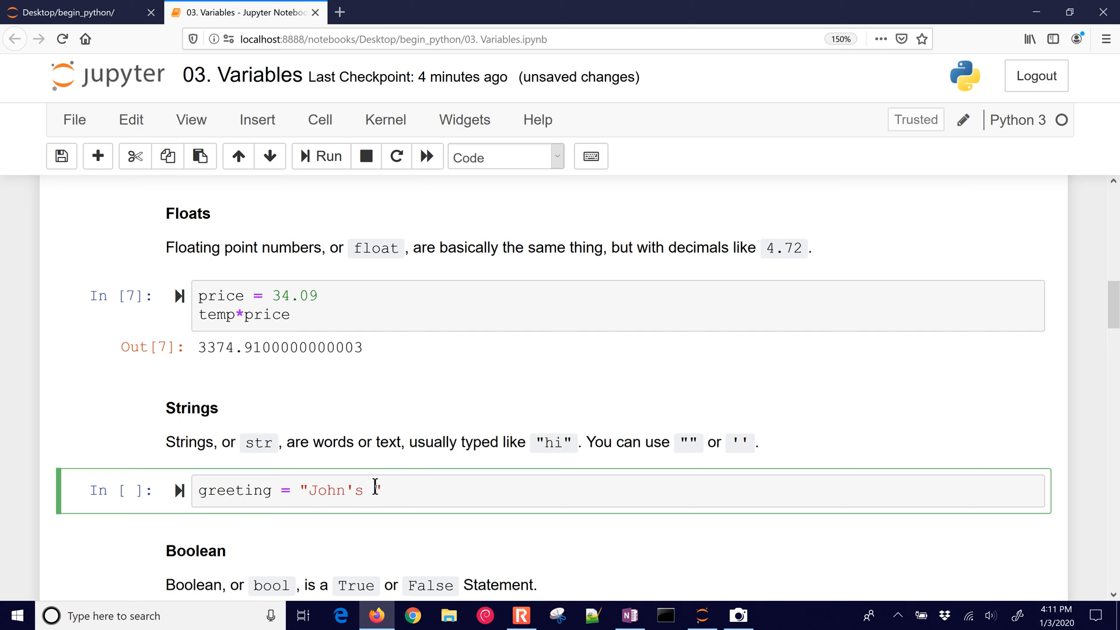
type("Bicy")
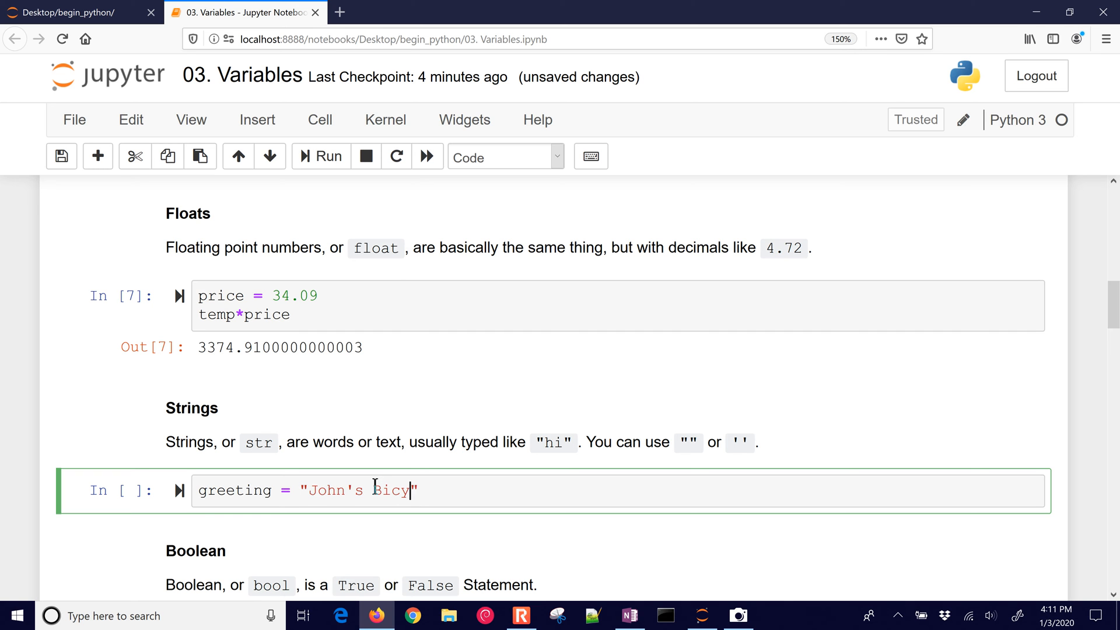
type("cle")
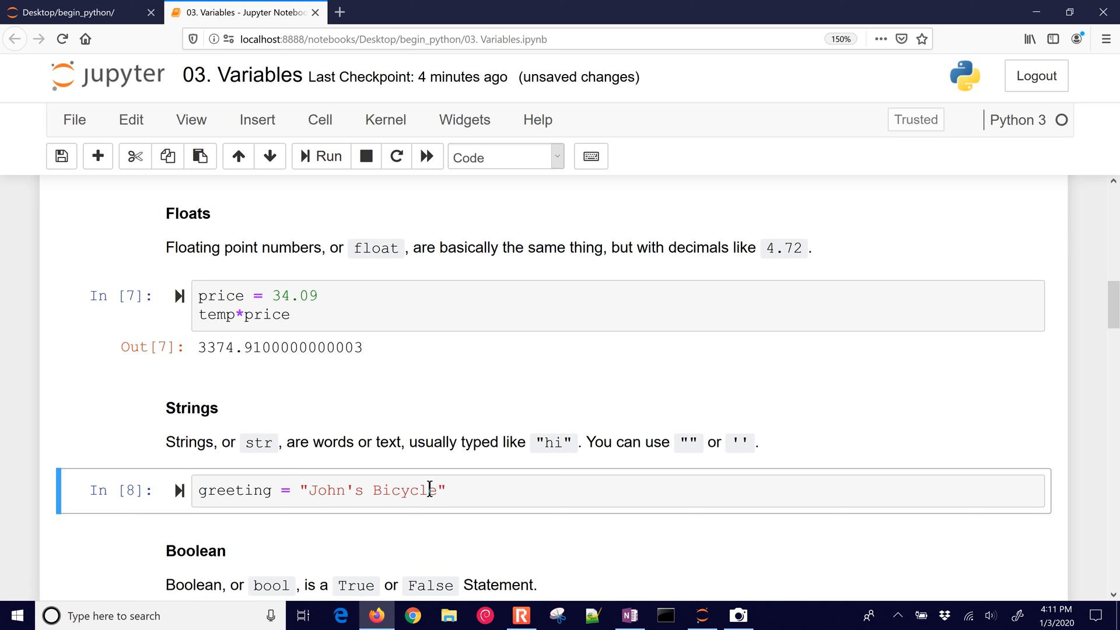
type("print(")
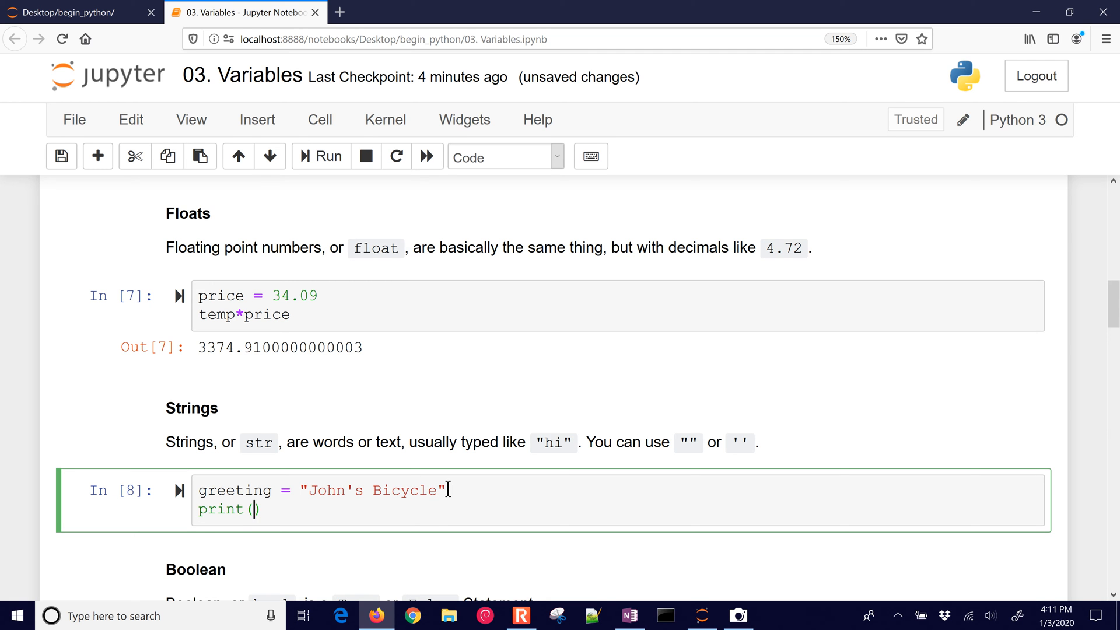
type("greeting")
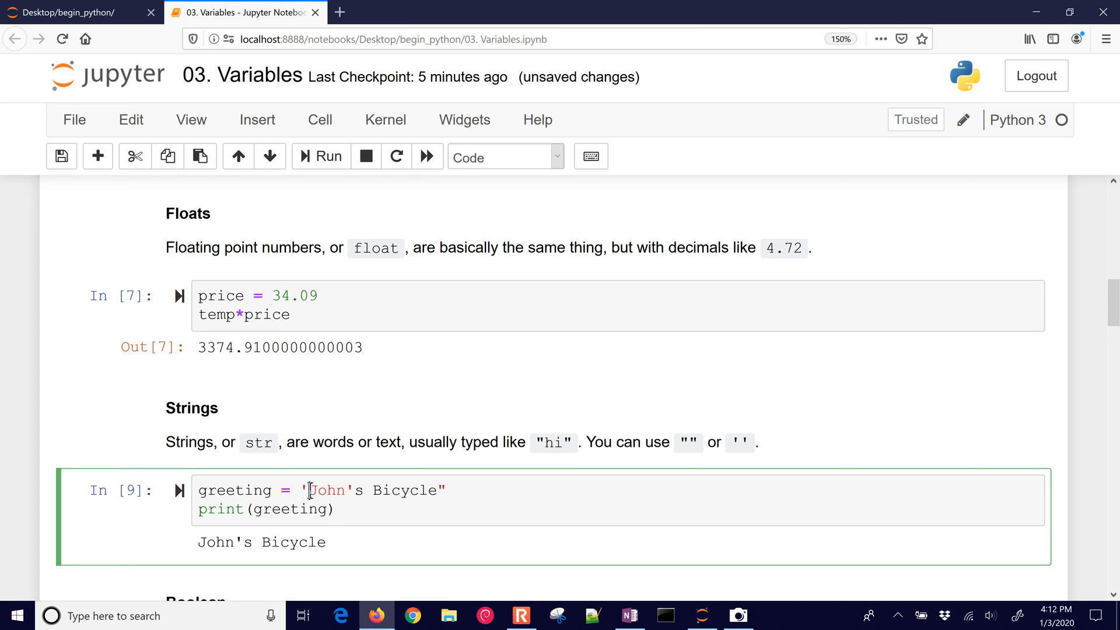
Rewrite the string as greeting = 'John said "hello"' with inner double quotes and print it.
left_click_drag(311, 490, 403, 490)
type(" said")
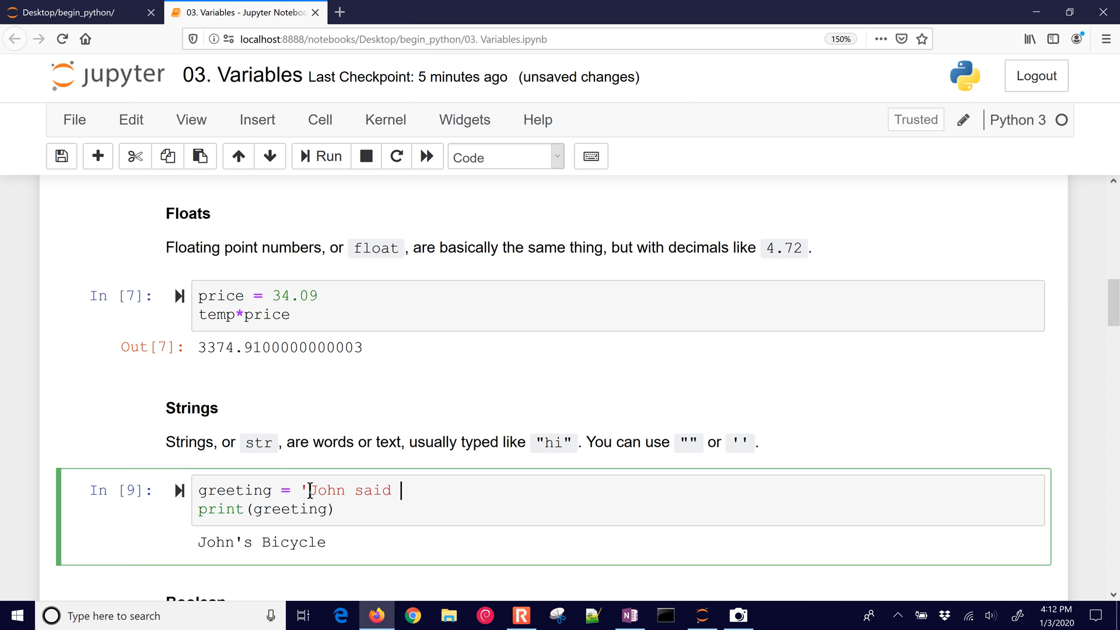
type("\"hello\"")
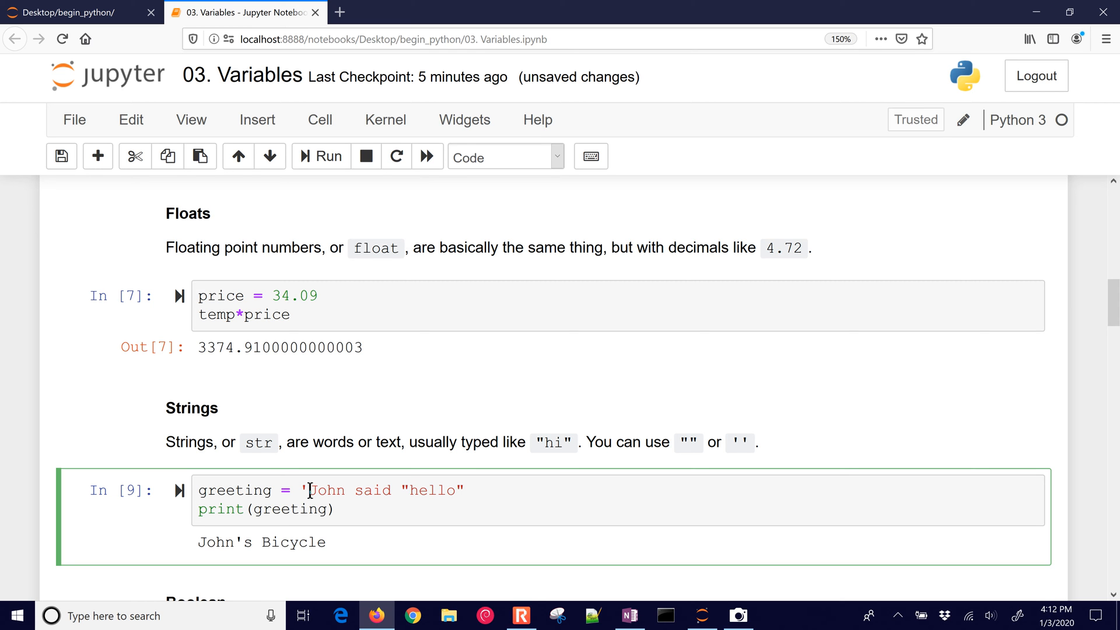
type("'")
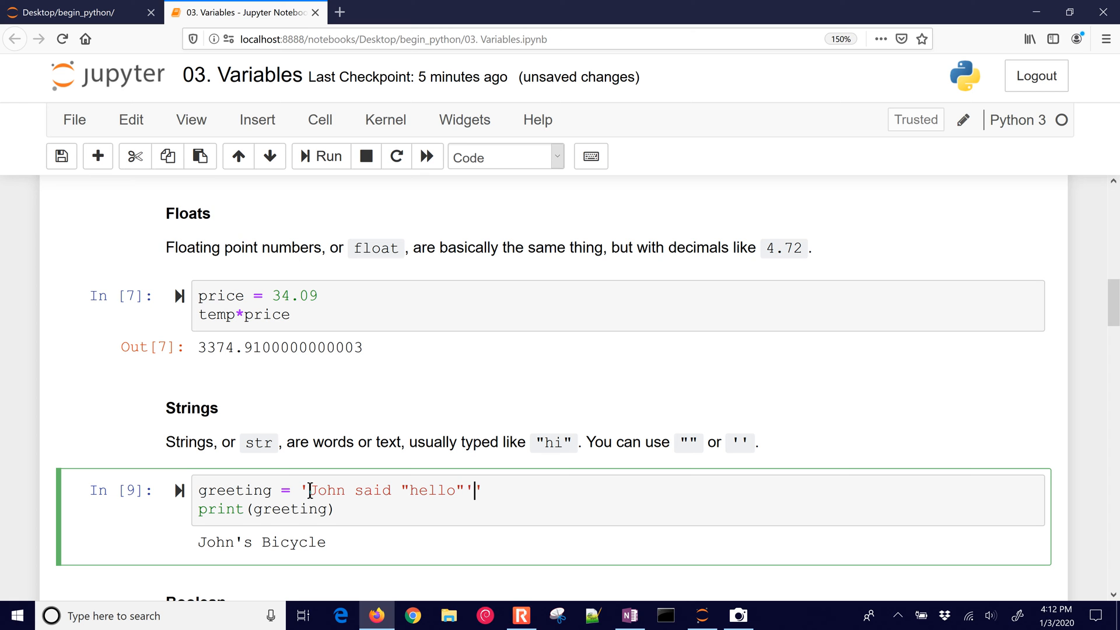
key("Backspace")
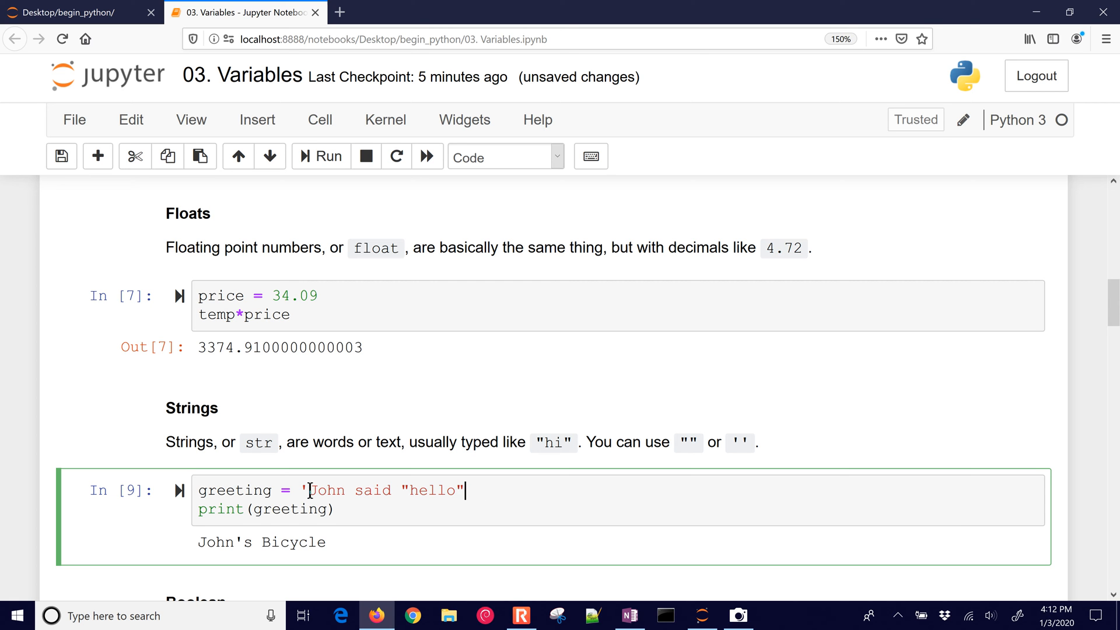
type("'")
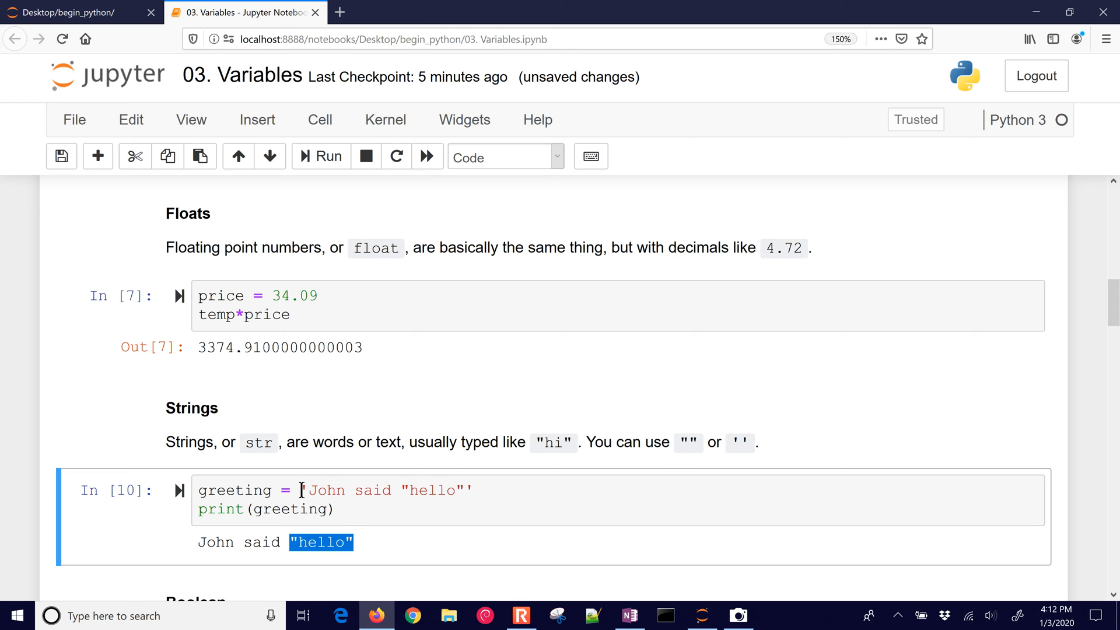
left_click(464, 490)
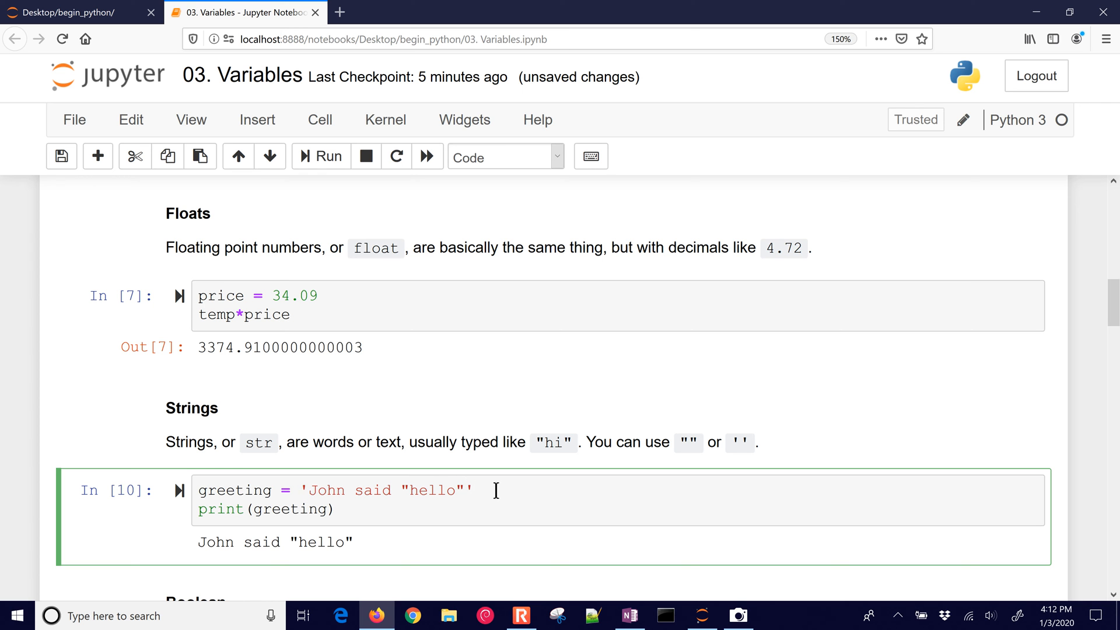
Add temp*answer to the Boolean cell and run it to get 99 with answer = True.
scroll("down", 3)
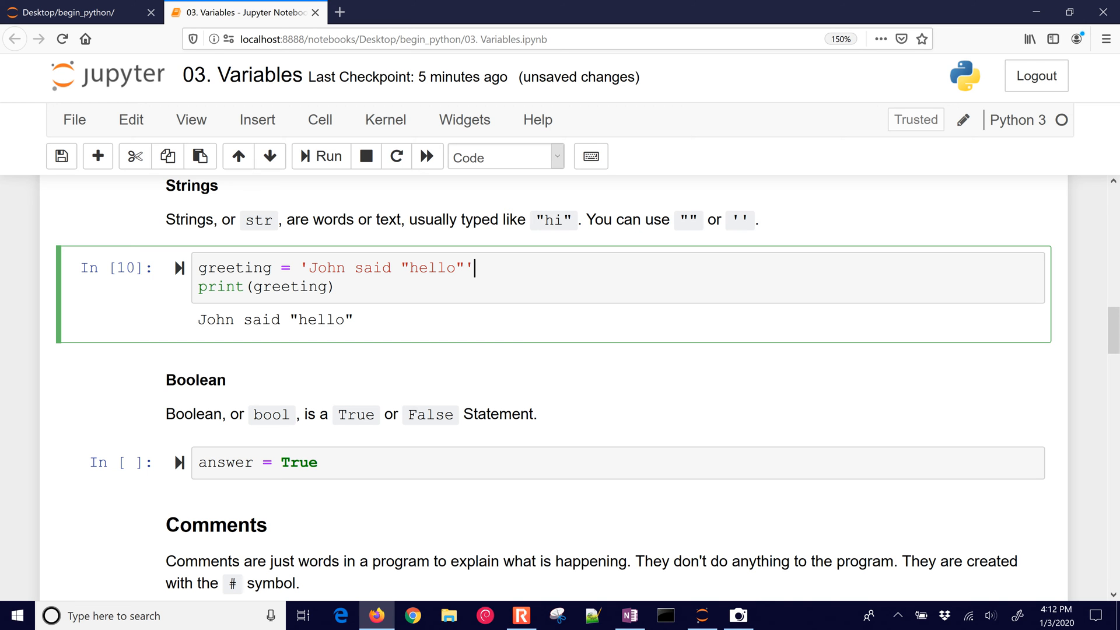
left_click(329, 462)
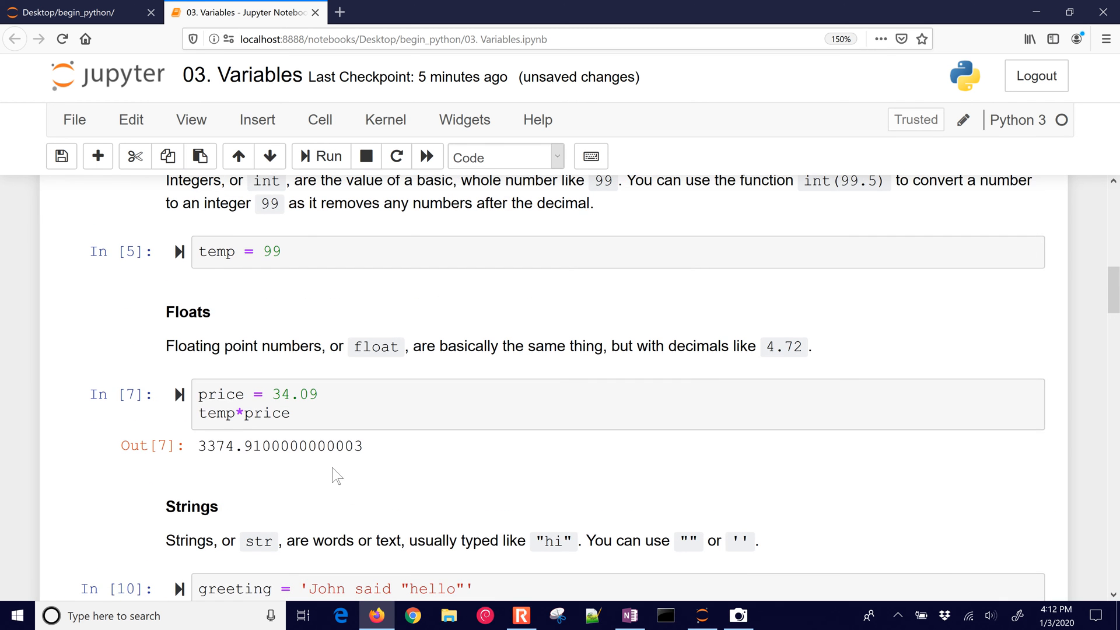
scroll("down", 3)
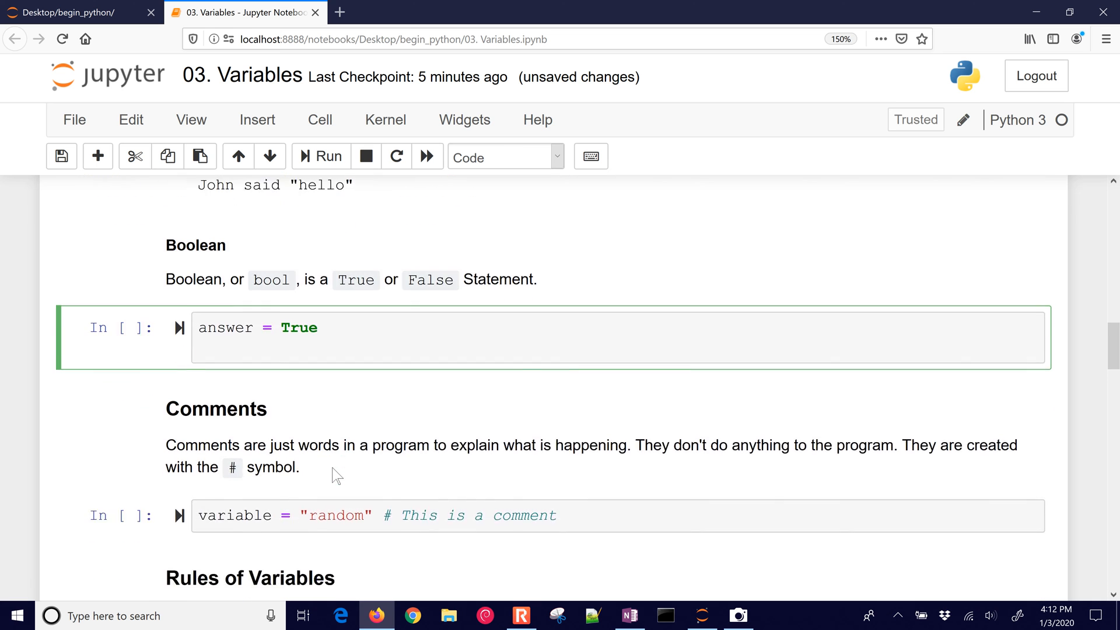
type("temp*answer")
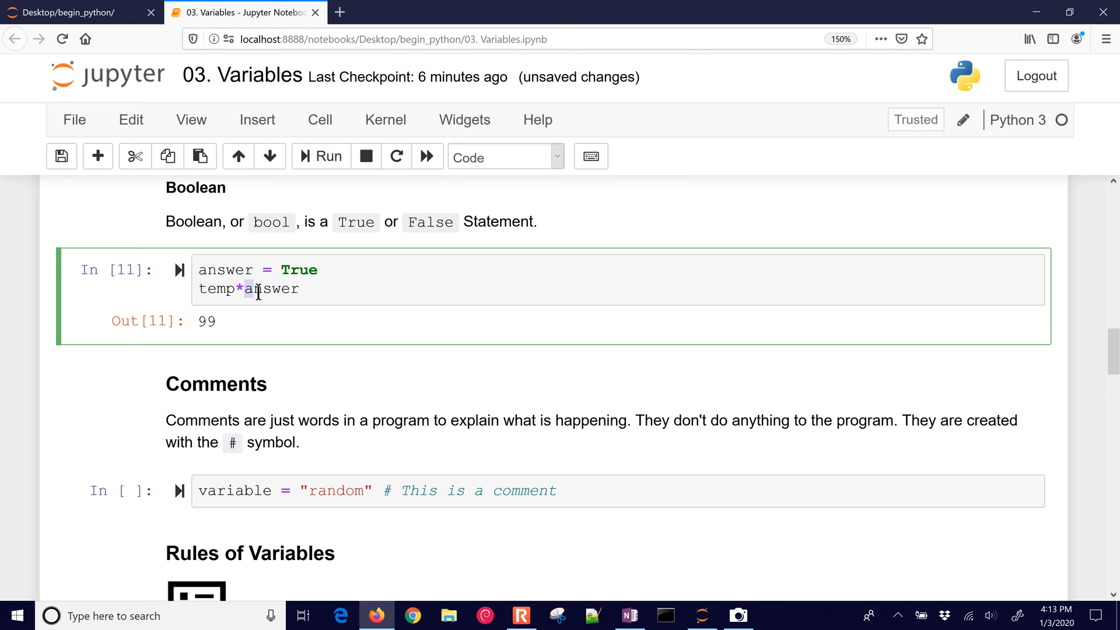
Change answer from True to False and rerun so temp*answer yields 0.
double_click(270, 290)
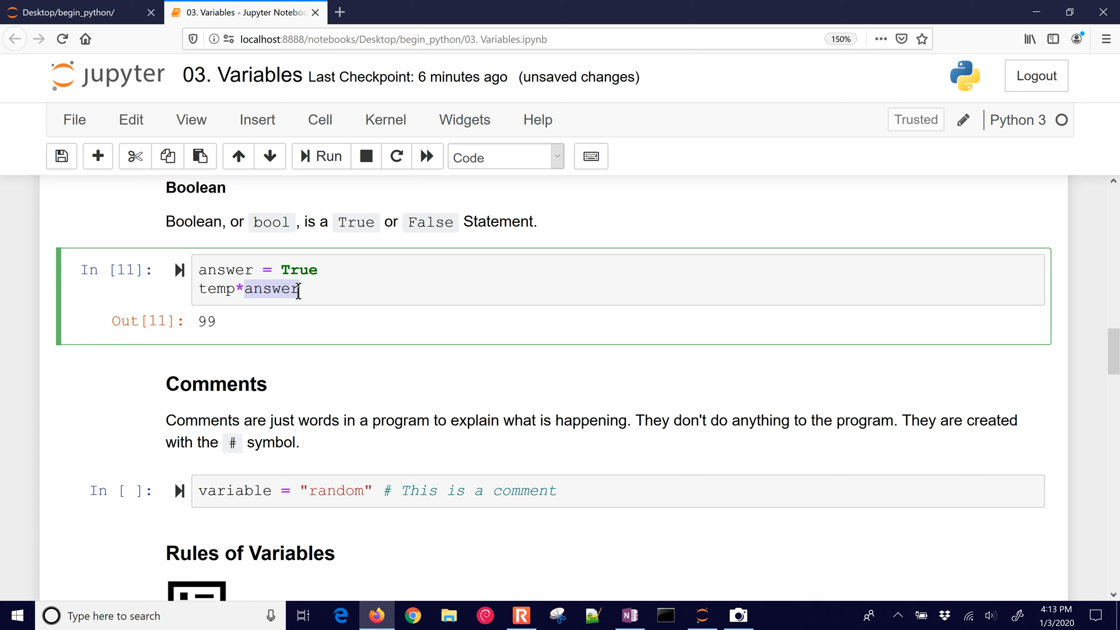
double_click(303, 269)
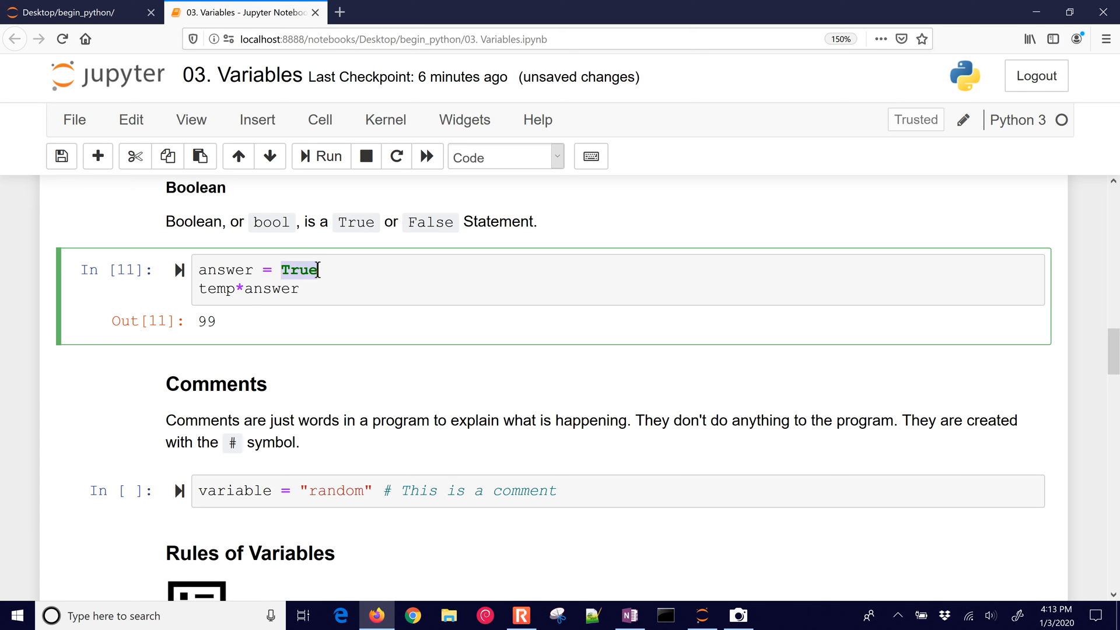
type("False")
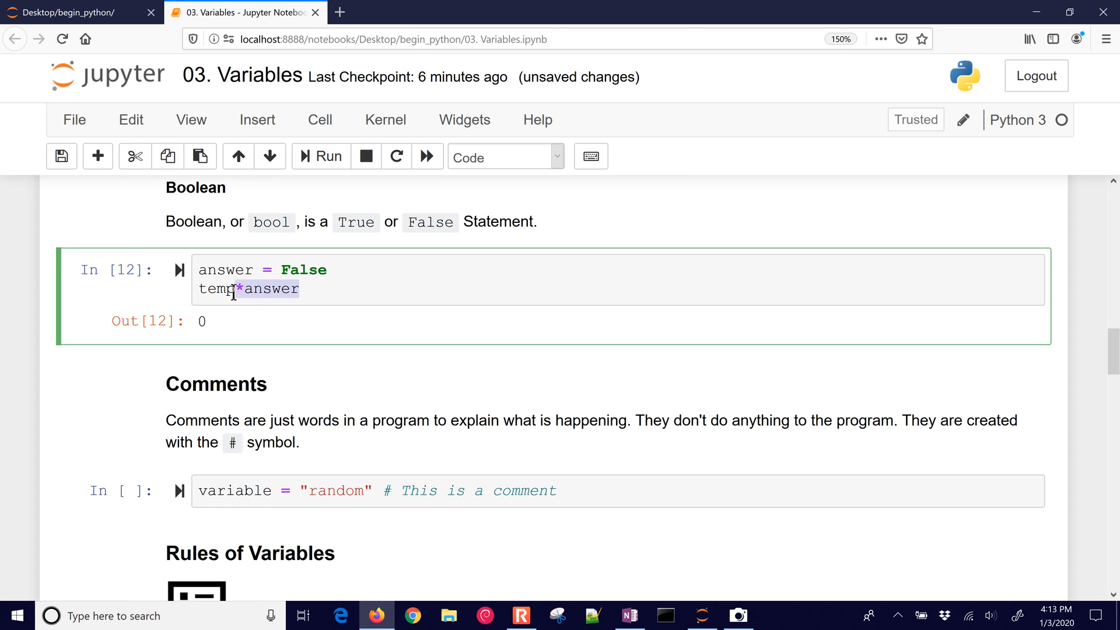
left_click(300, 289)
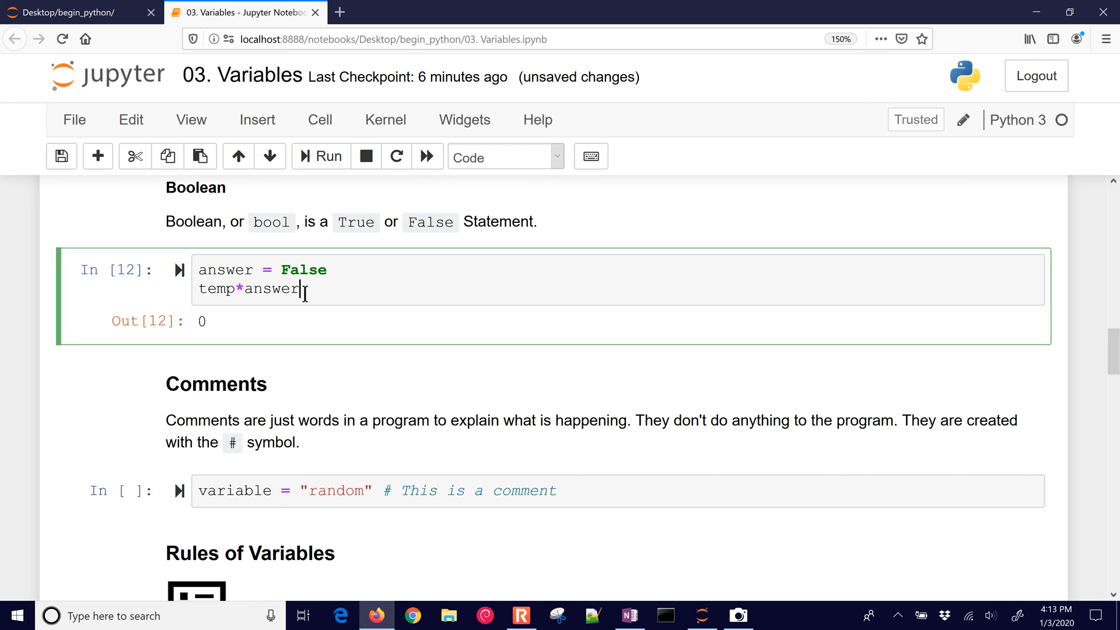
scroll("down", 3)
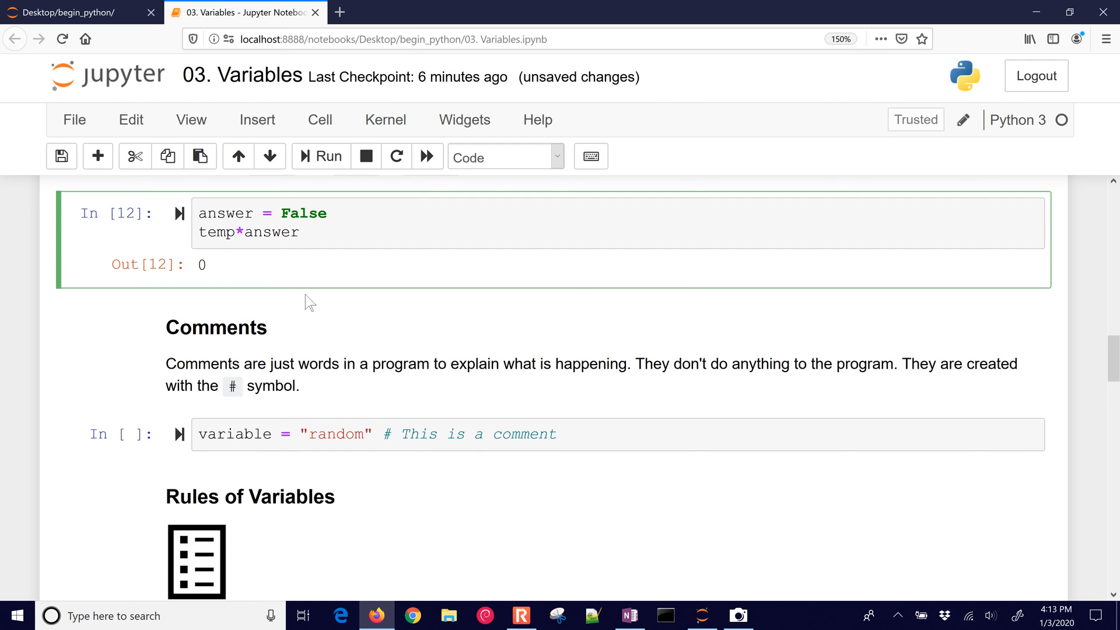
scroll("down", 3)
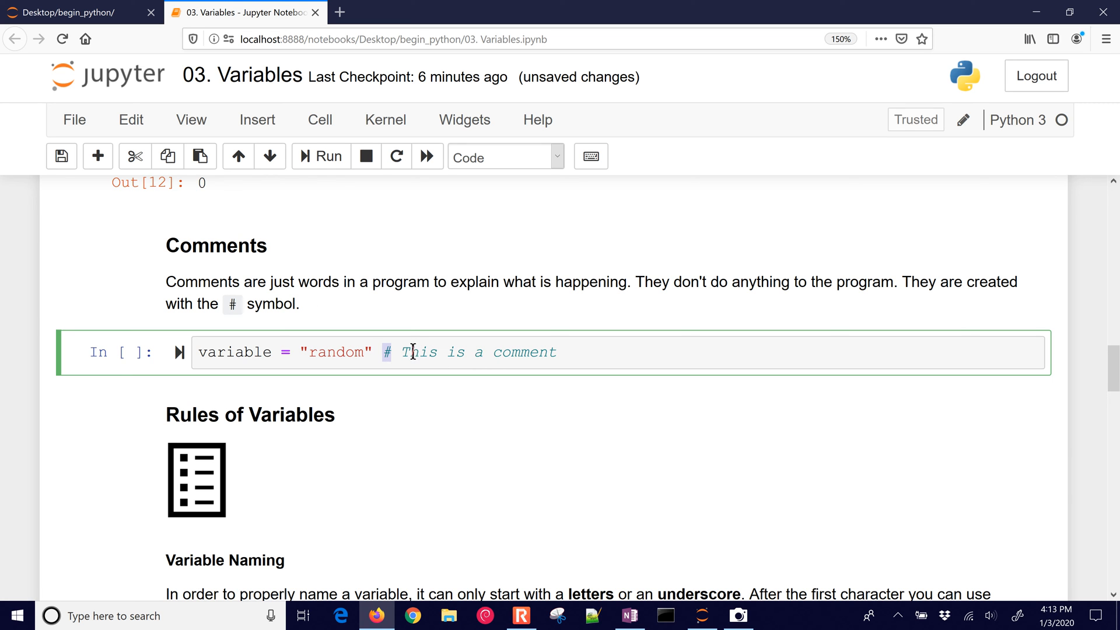
double_click(422, 353)
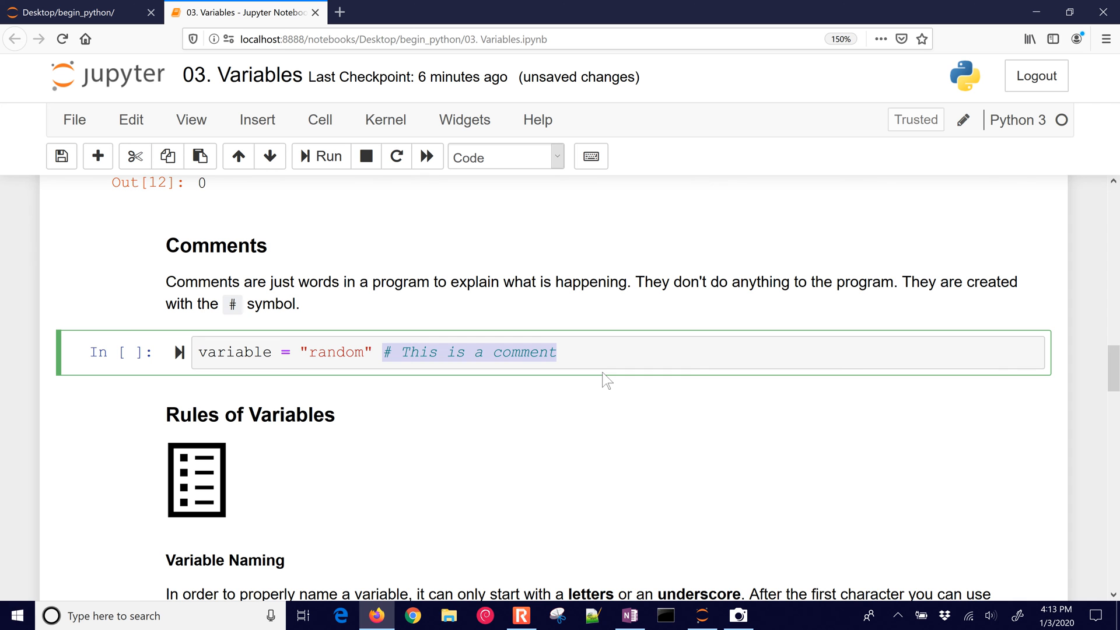
scroll("down", 3)
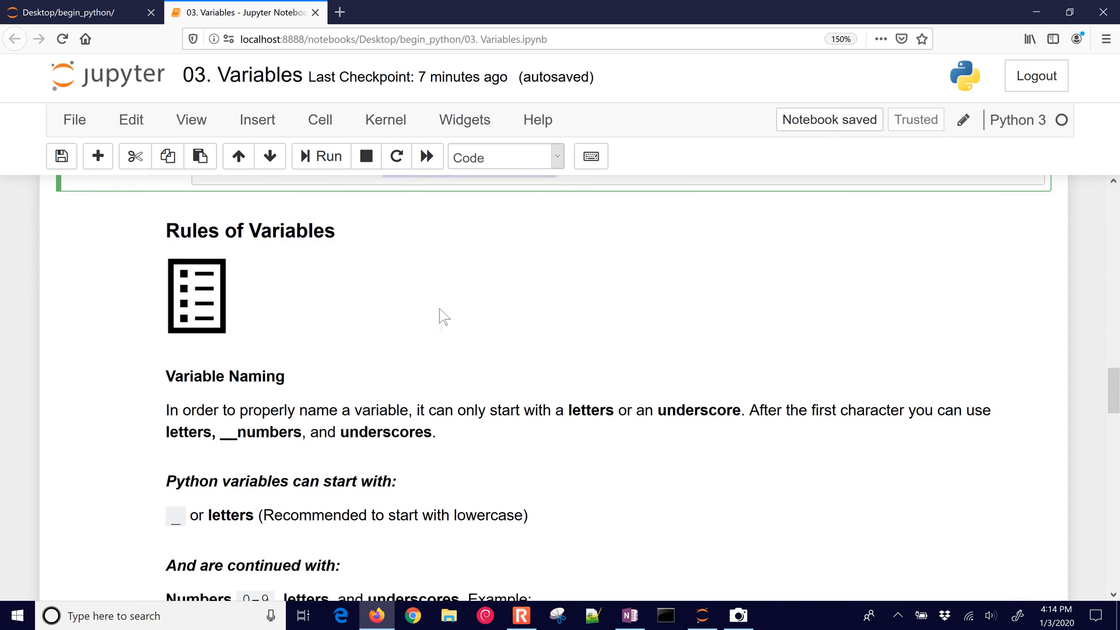
scroll("down", 3)
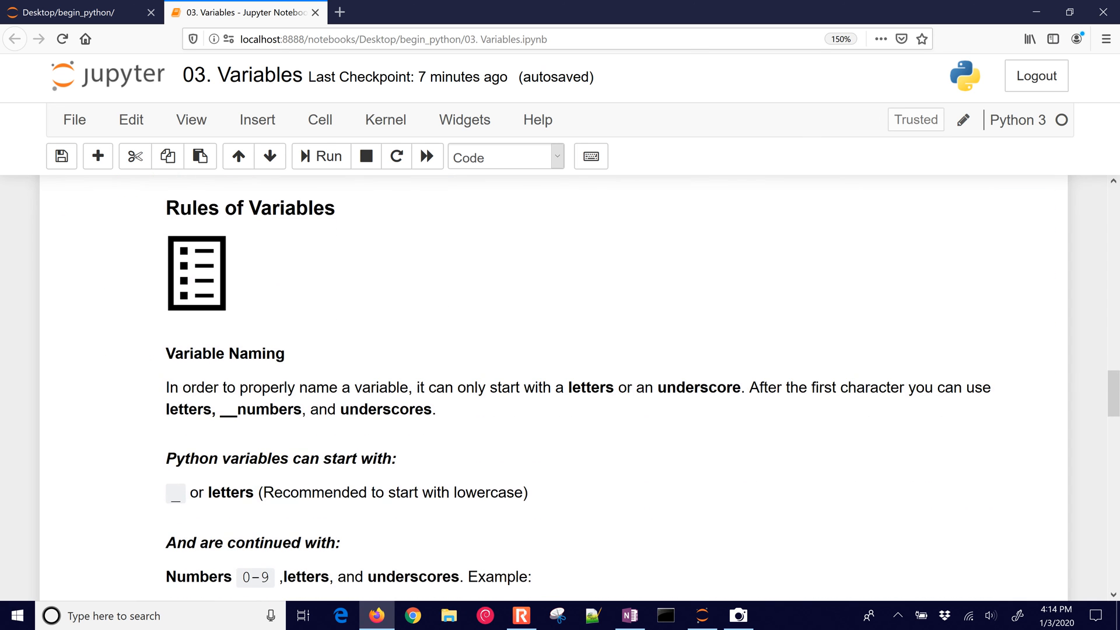
mouse_move(345, 387)
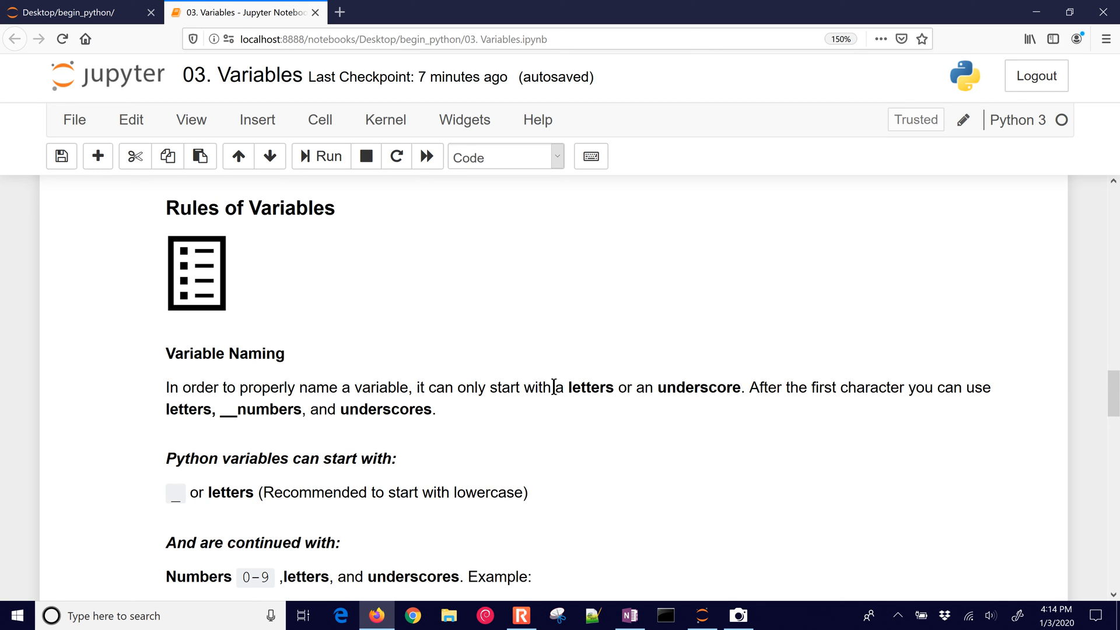
left_click_drag(567, 388, 741, 387)
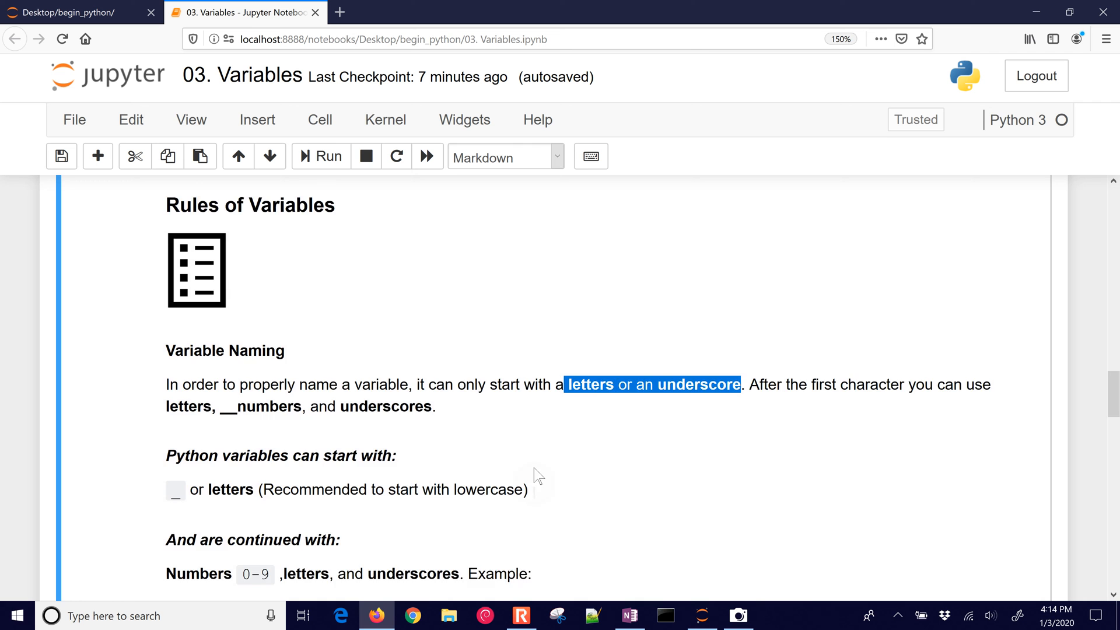
scroll("down", 3)
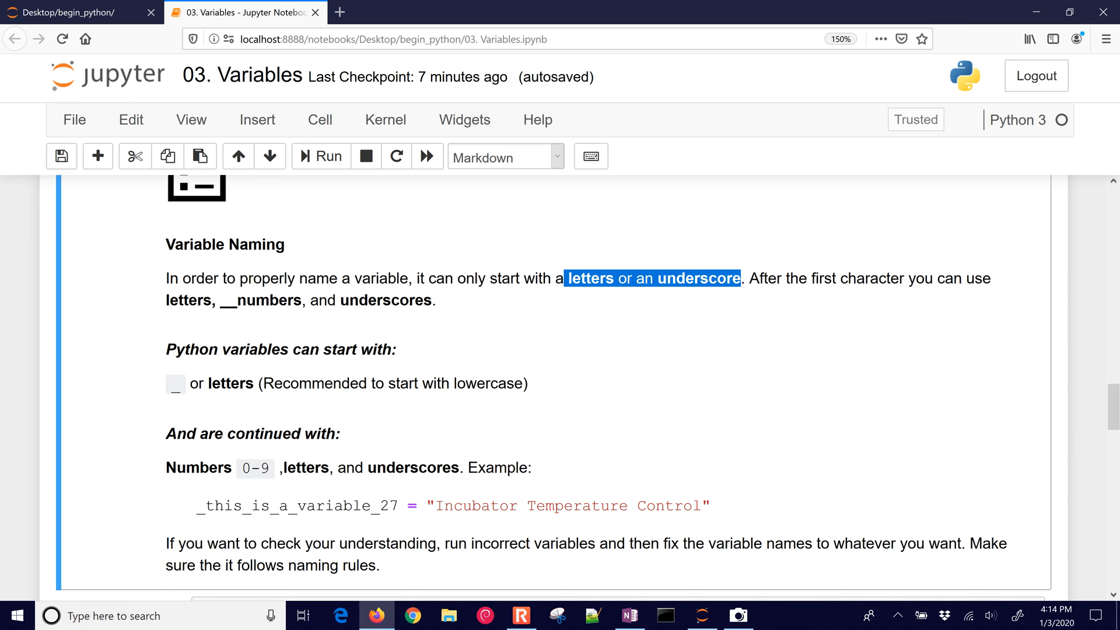
scroll("down", 3)
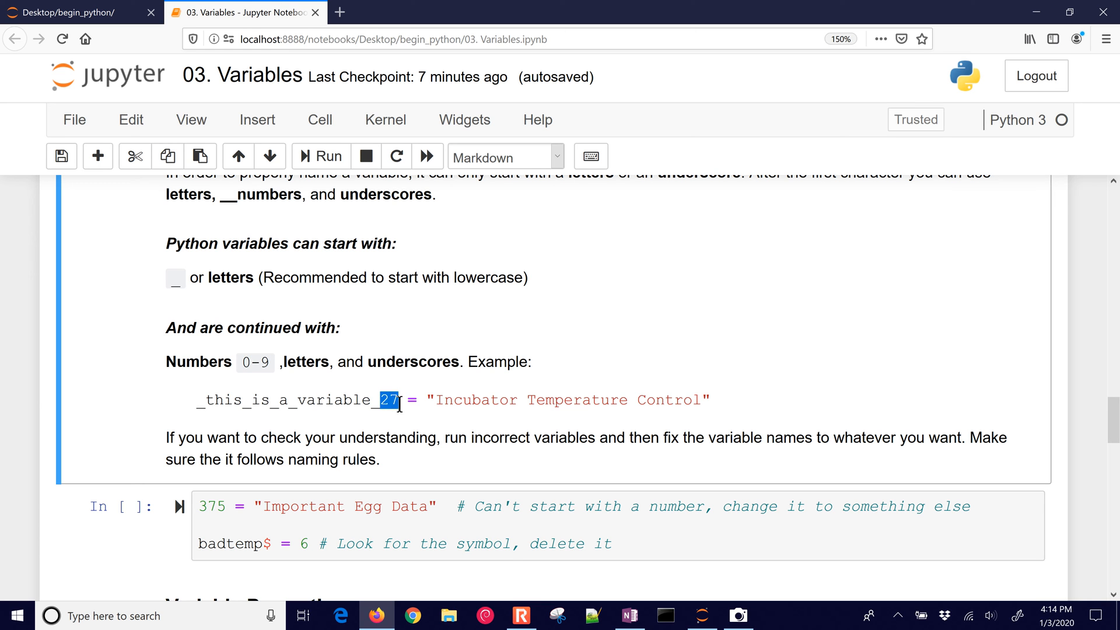
mouse_move(414, 463)
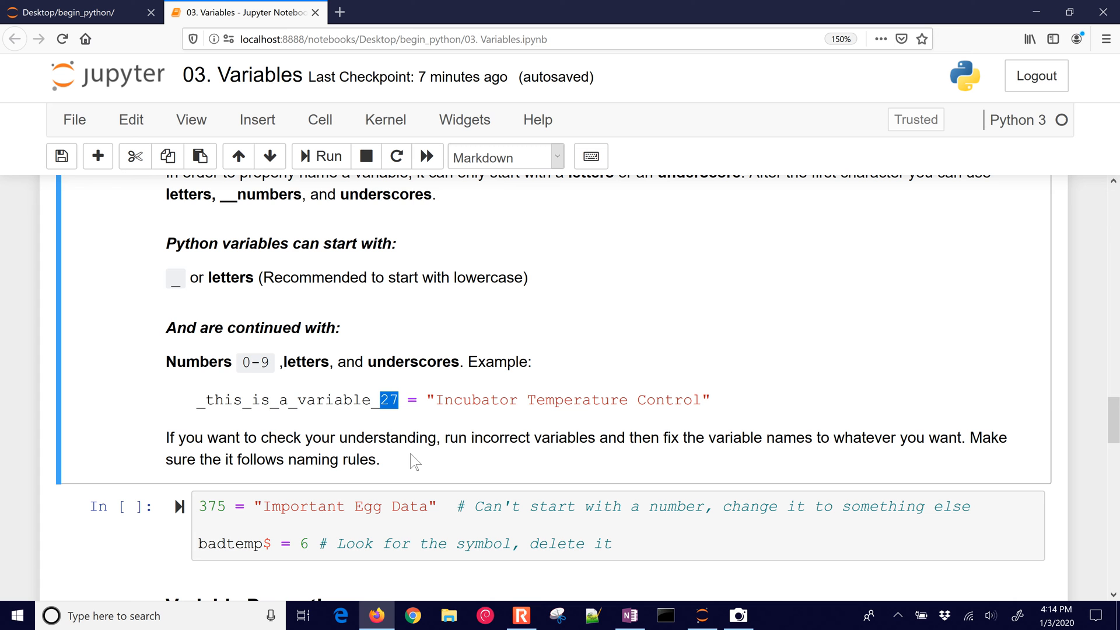
Run the naming exercise cell to see the error and remove the $ from badtemp.
left_click(367, 523)
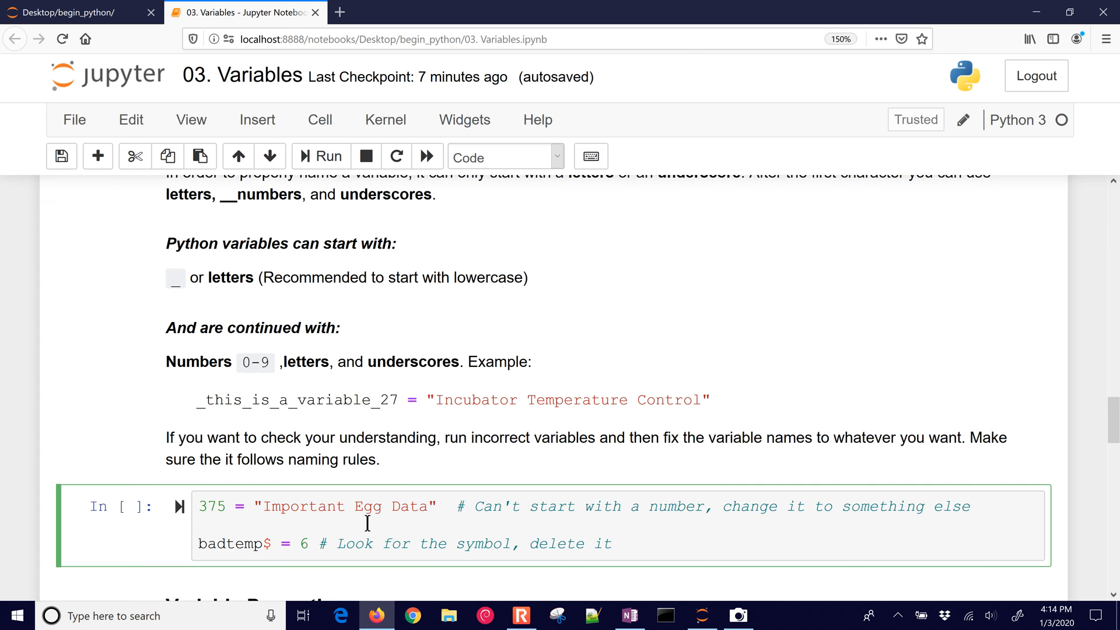
left_click(319, 157)
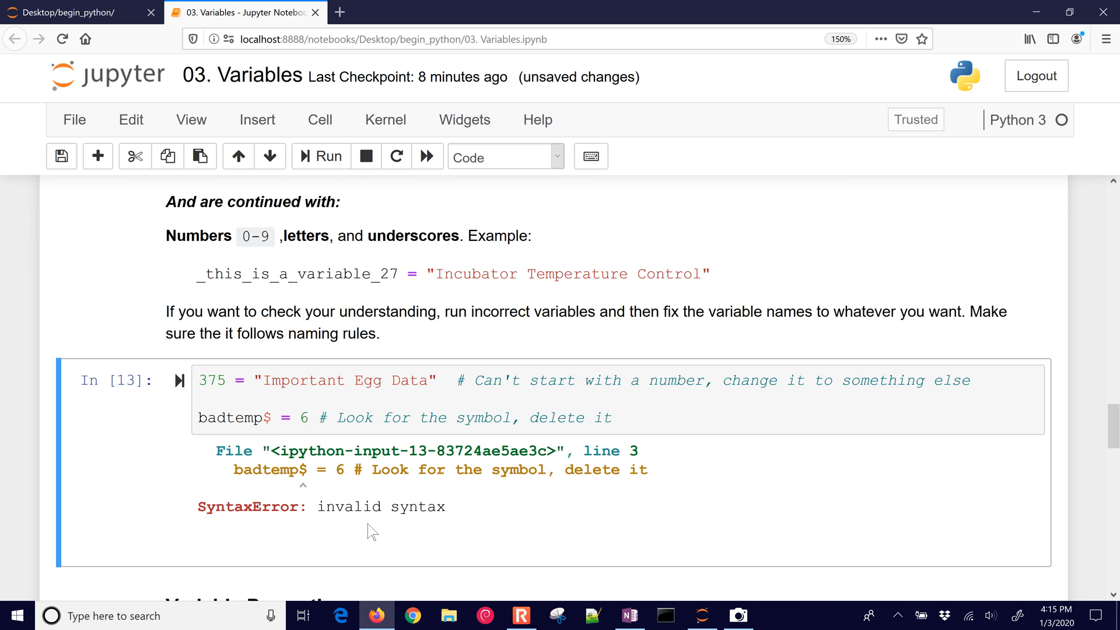
mouse_move(311, 493)
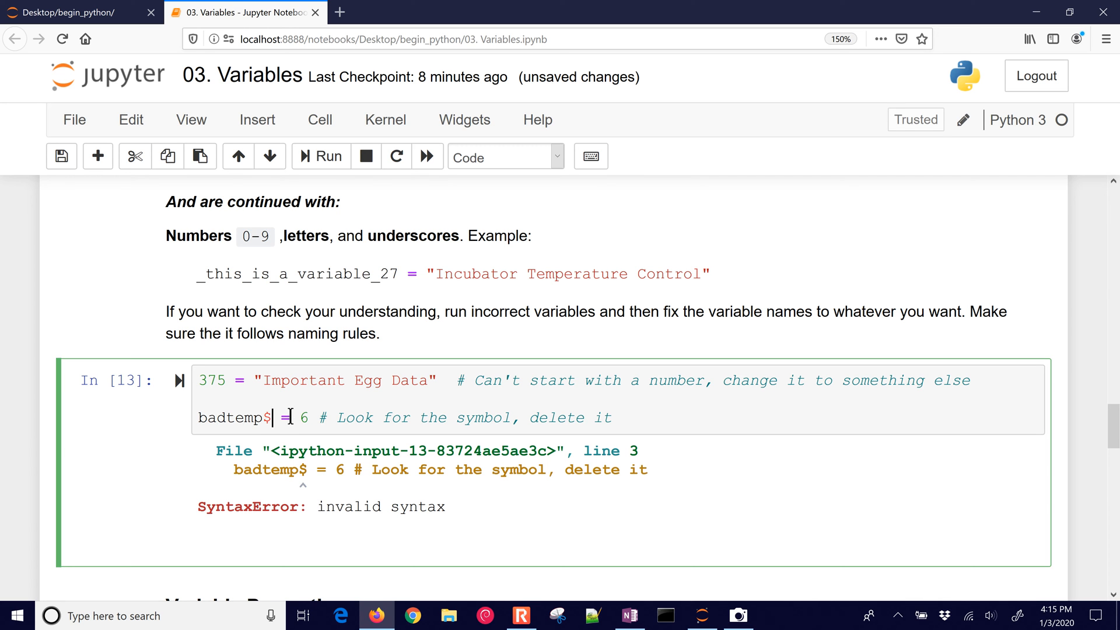
key("Backspace")
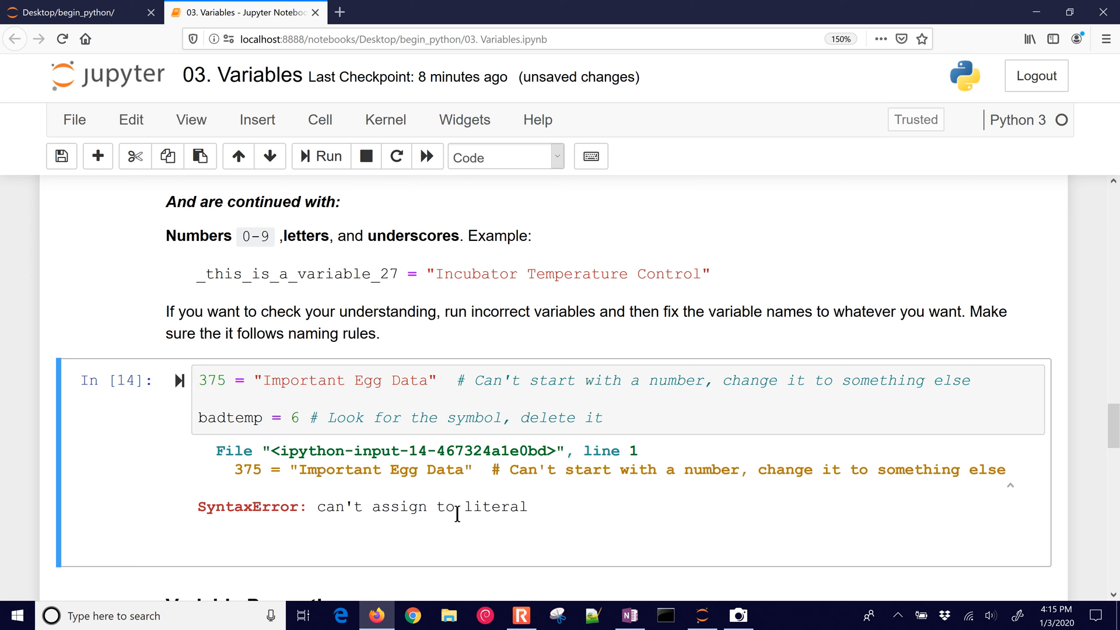
left_click_drag(364, 469, 471, 469)
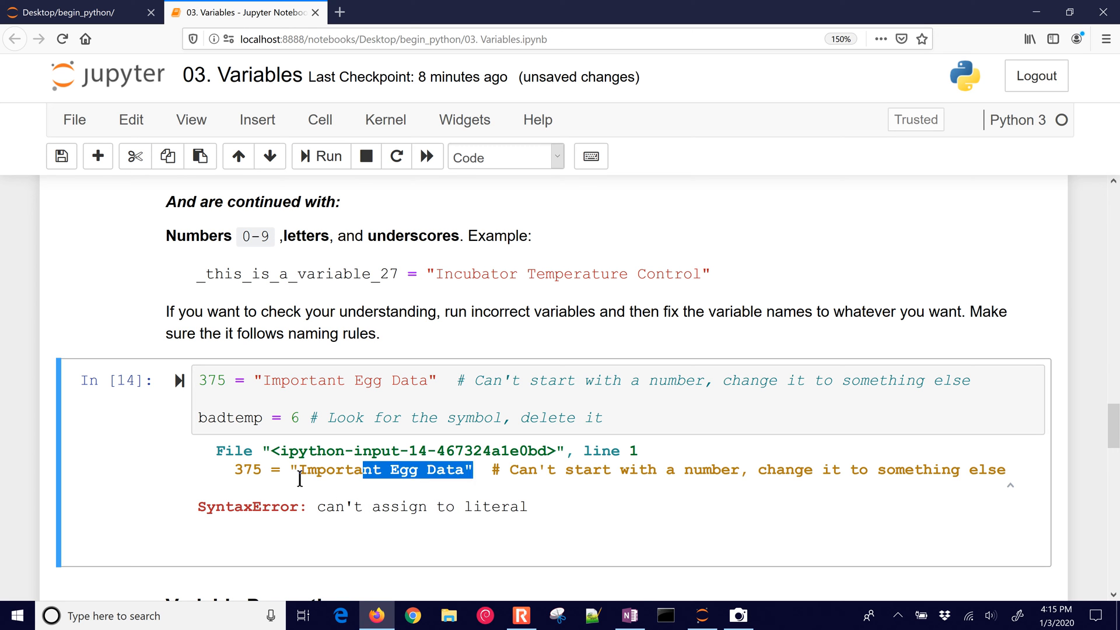
Rename 375 to my375 and rerun the cell until it executes without a syntax error.
left_click(225, 380)
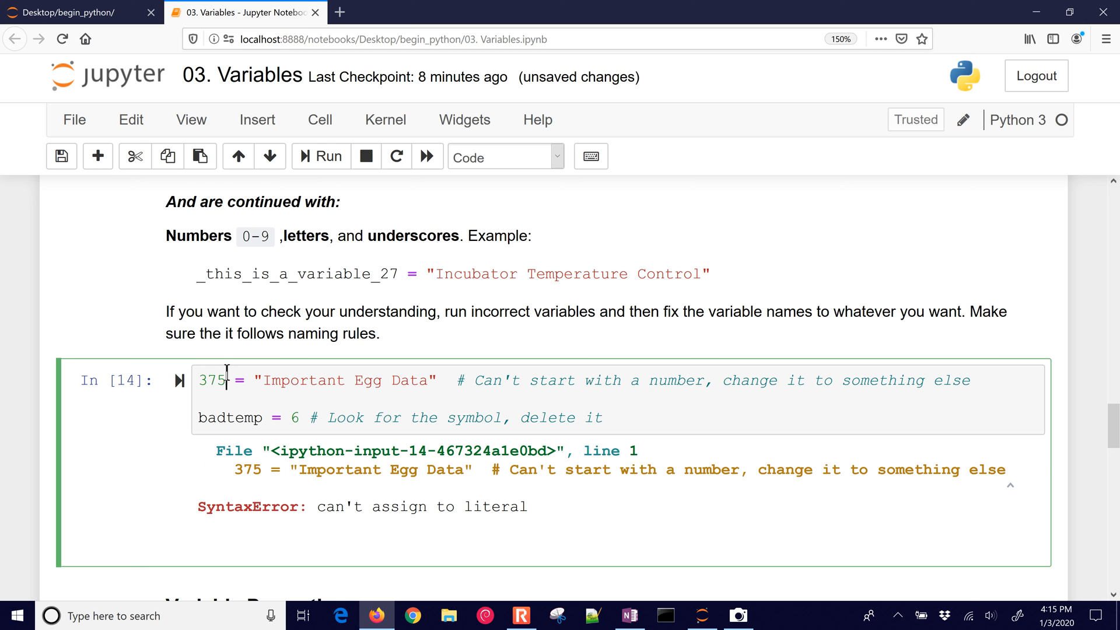
type("my")
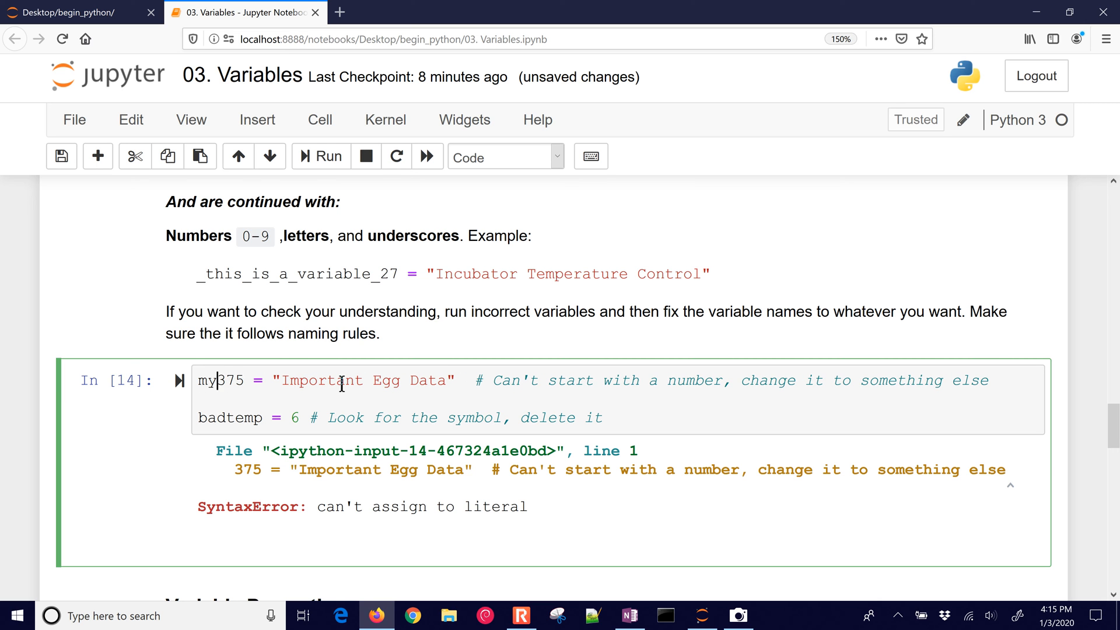
left_click(321, 157)
type("=")
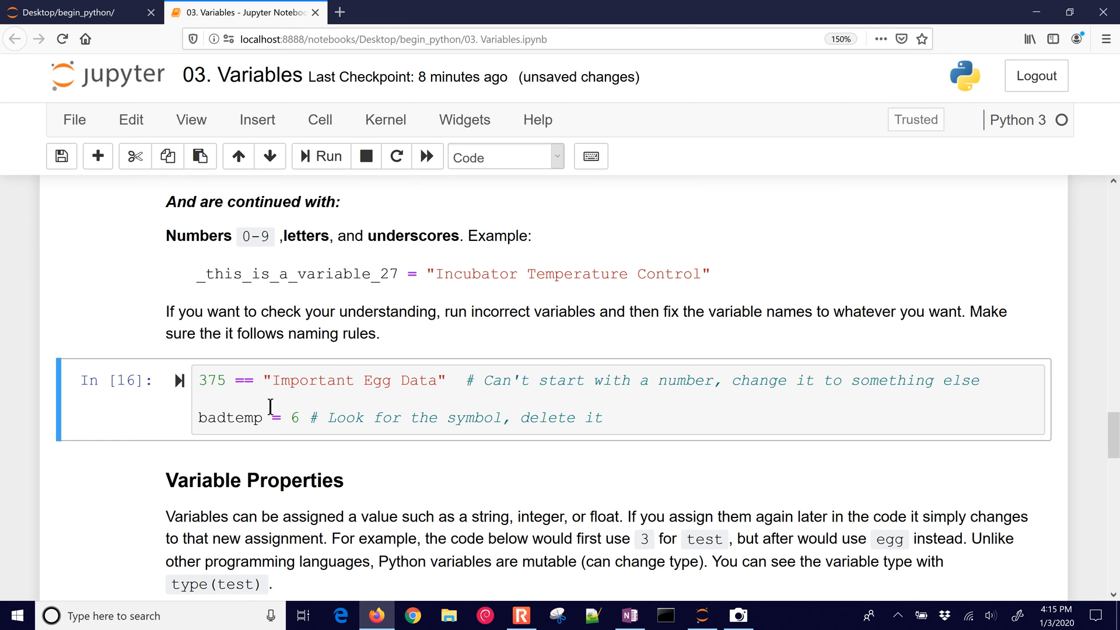
left_click(256, 379)
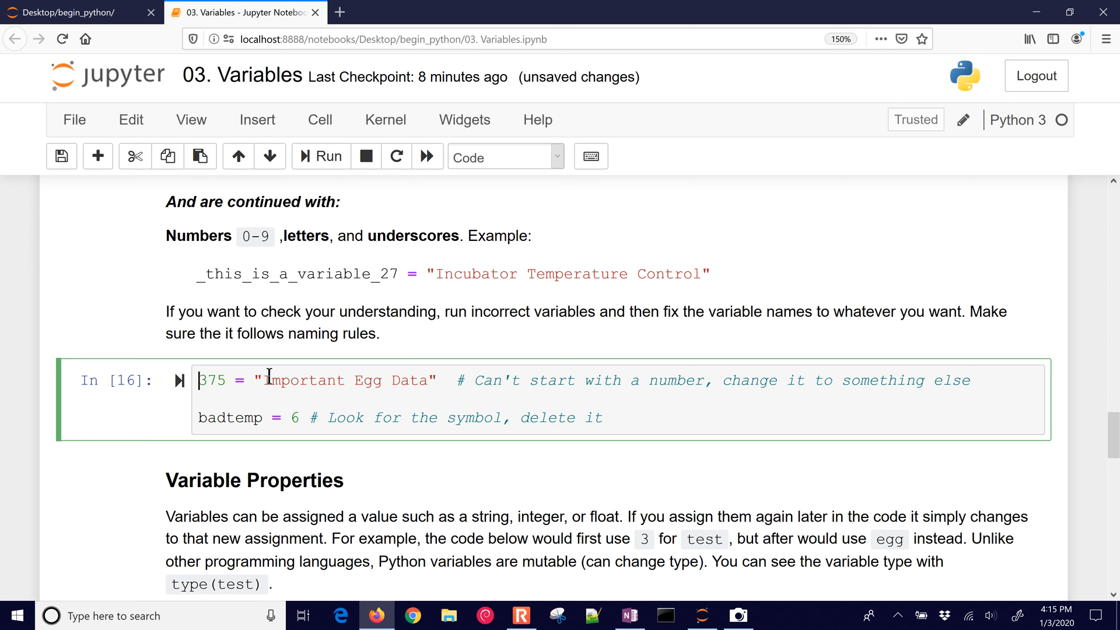
type("my")
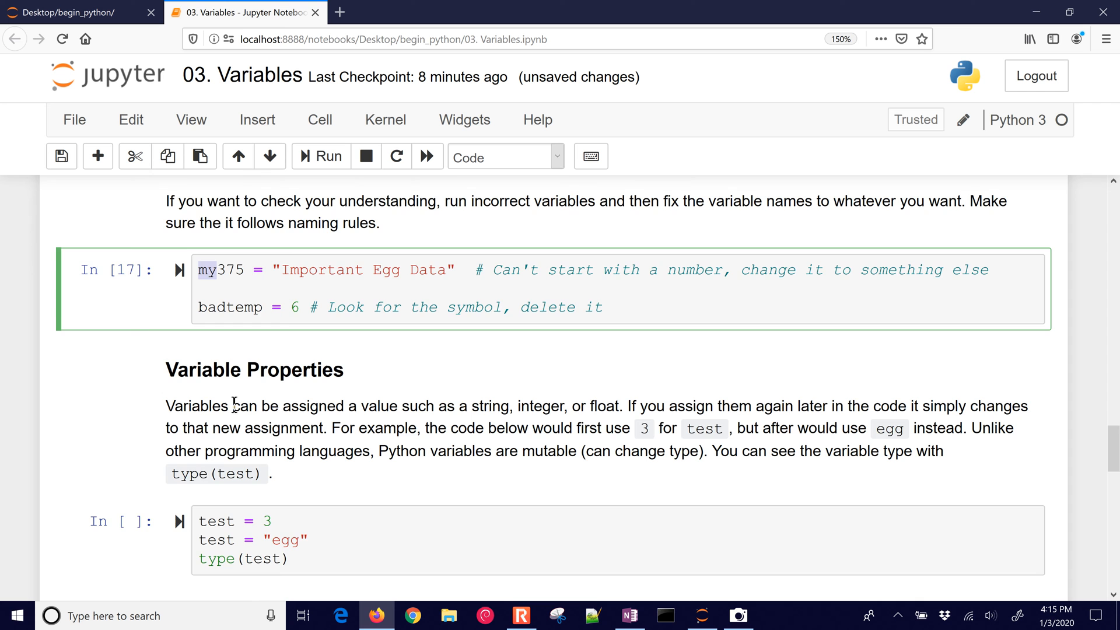
Add print(type(test)) after test = 3 and around the final type(test), running to show int then str.
scroll("down", 3)
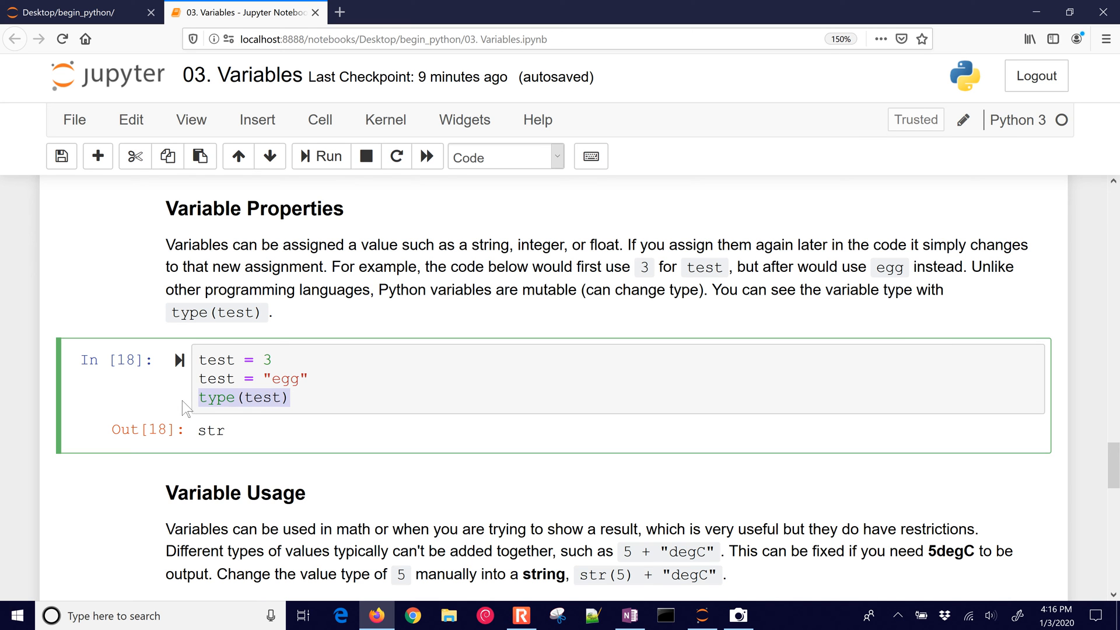
left_click(269, 398)
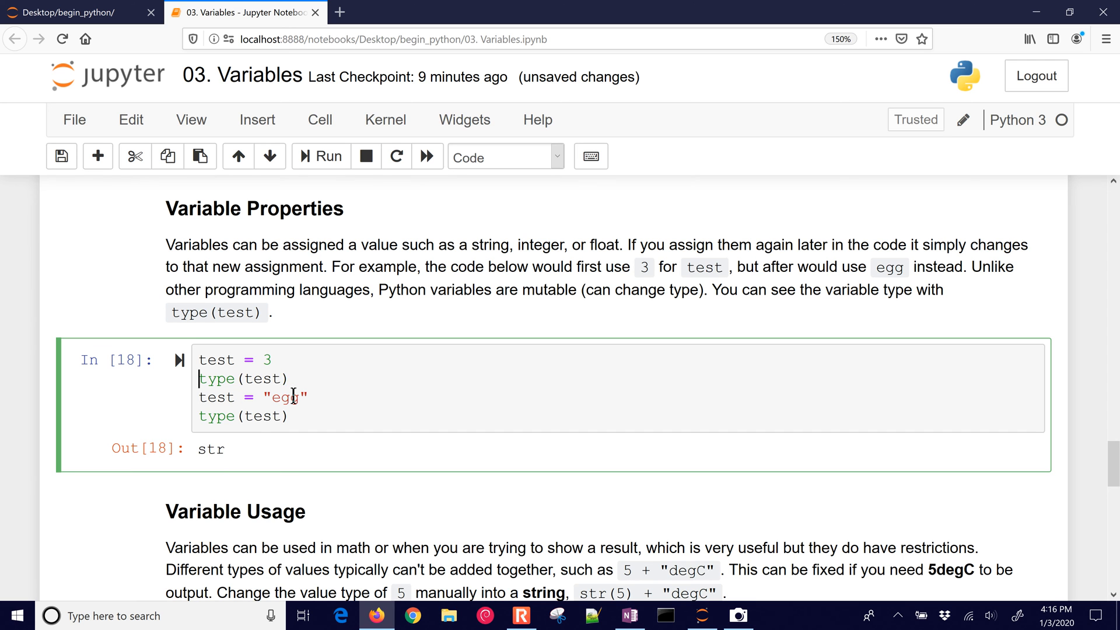
type("print(")
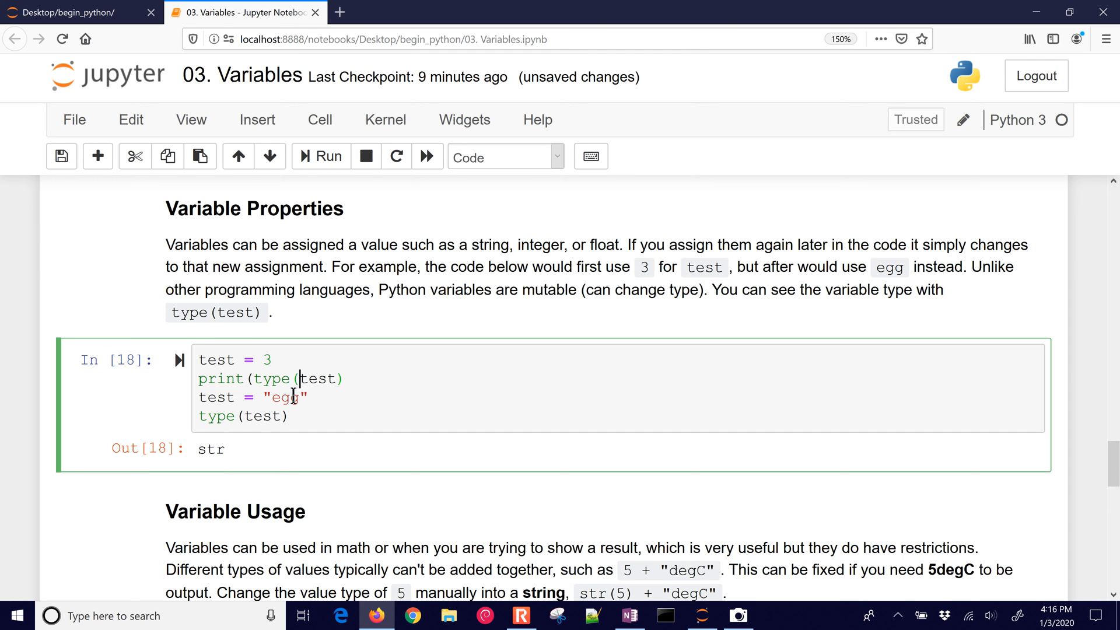
type(")")
left_click(618, 417)
type(")")
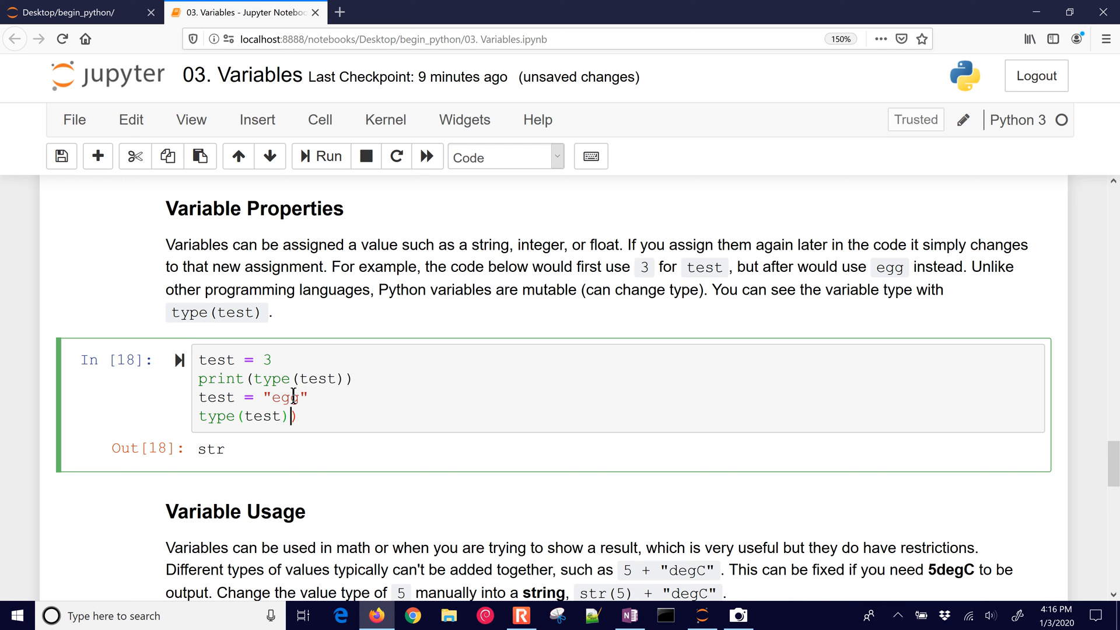
type("print(")
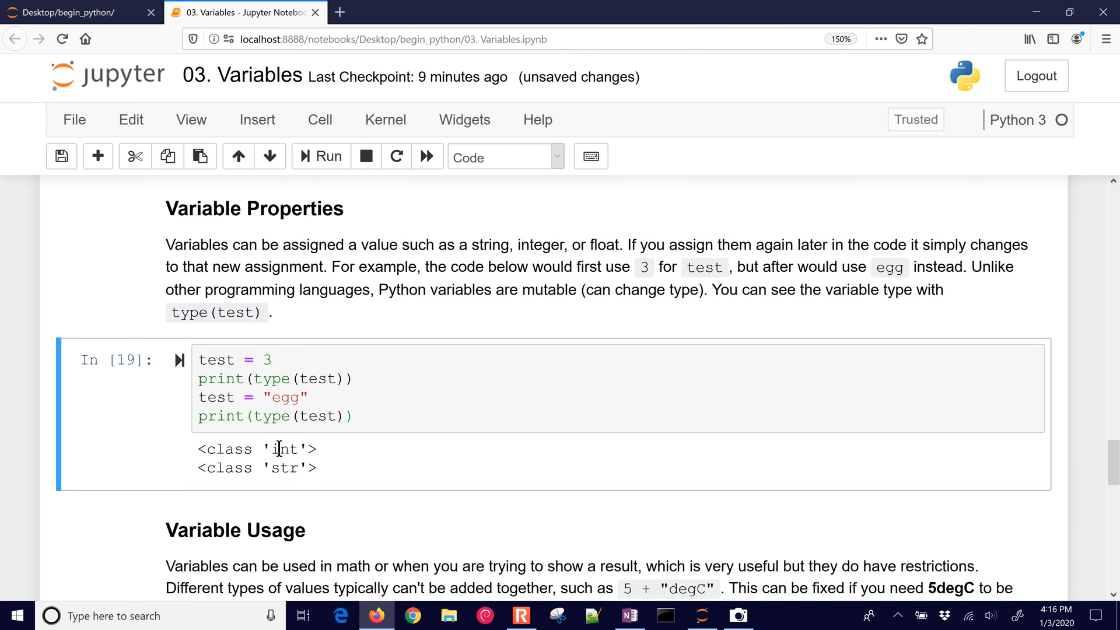
double_click(285, 448)
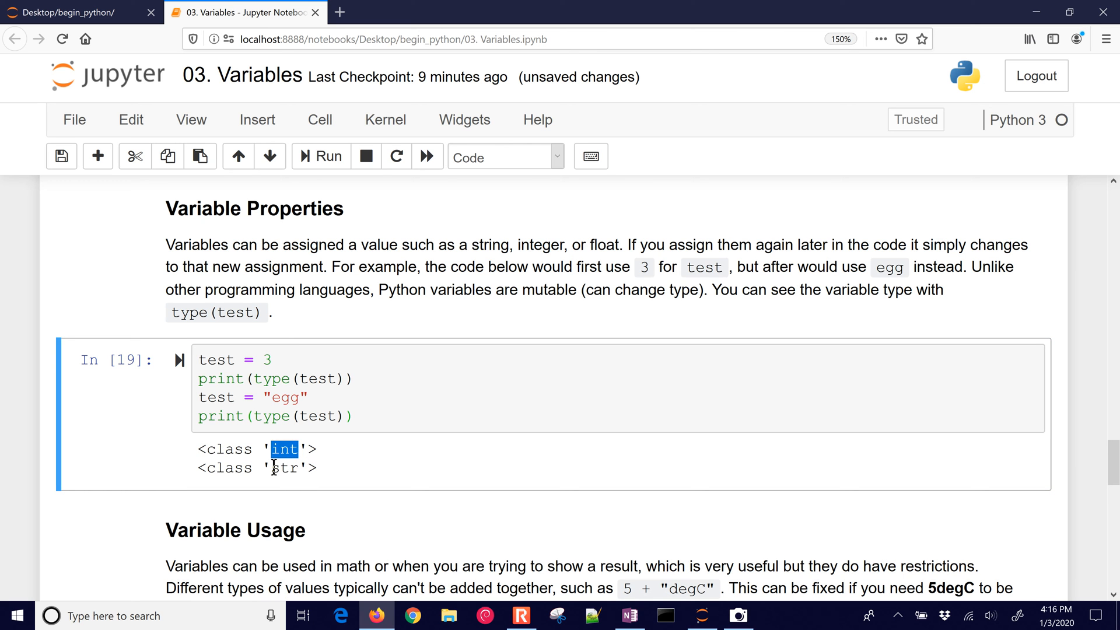
left_click(329, 482)
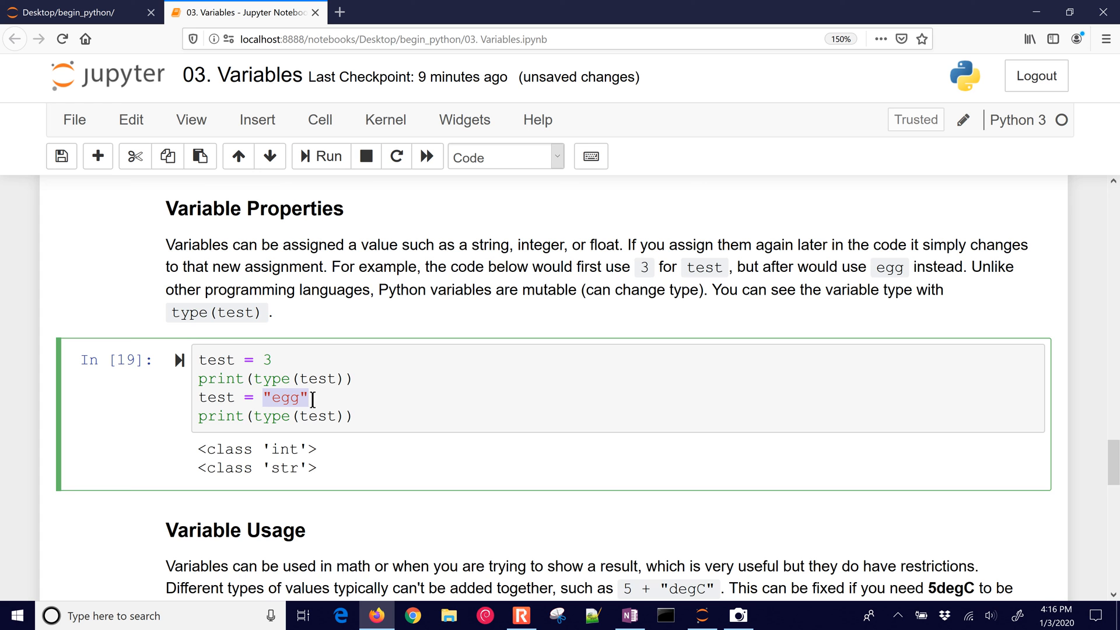
scroll("down", 3)
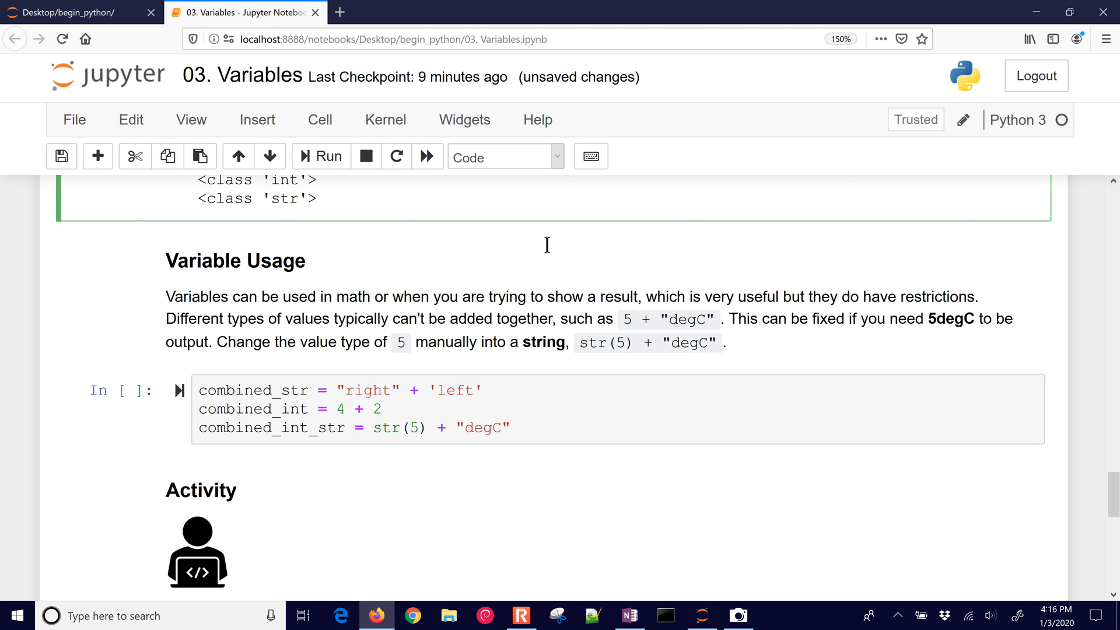
Run the Variable Usage cell and highlight the str(5) + "degC" conversion line.
left_click(440, 427)
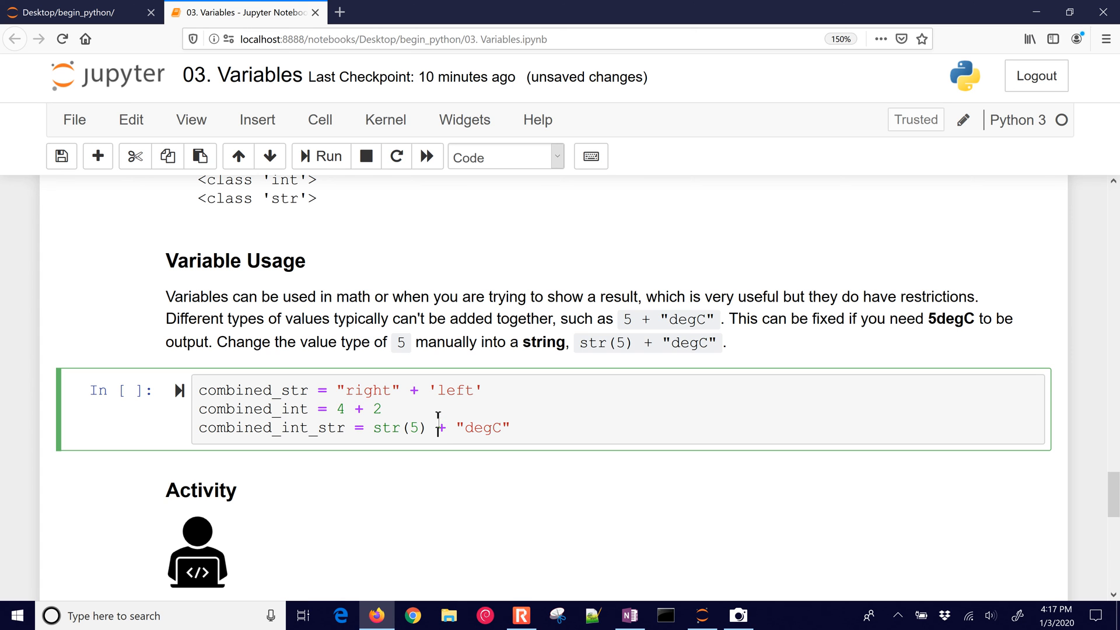
left_click(321, 155)
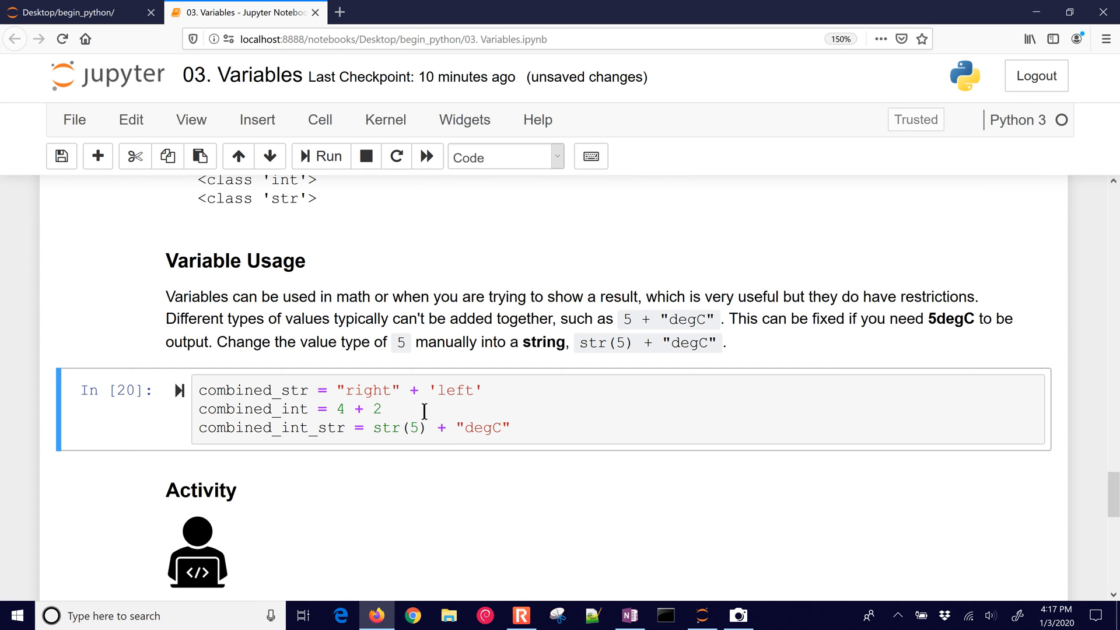
left_click(342, 409)
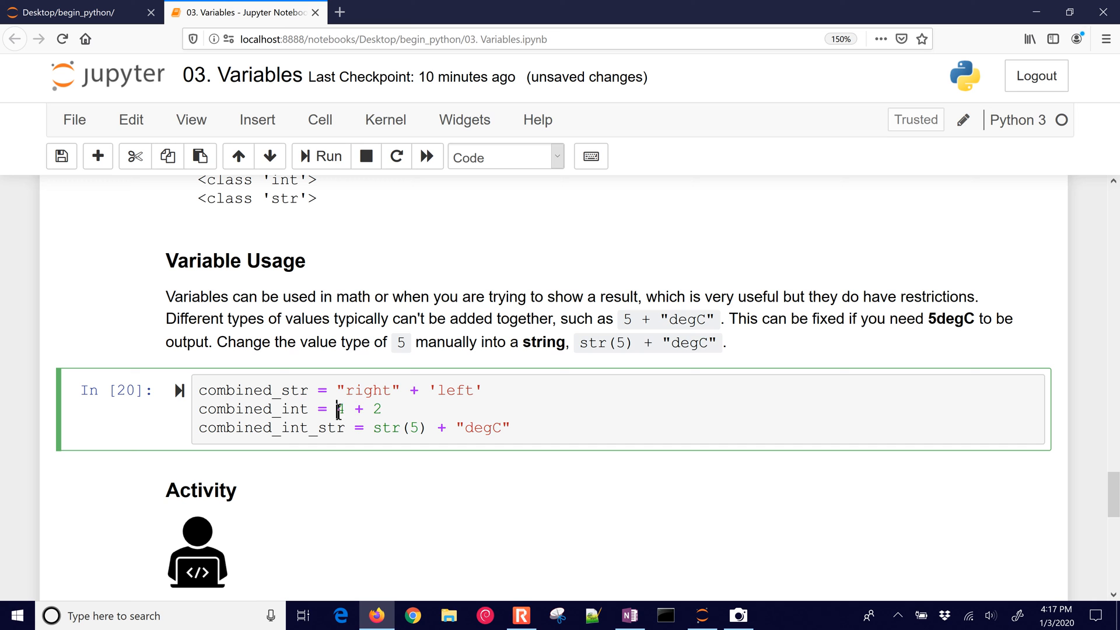
left_click_drag(337, 408, 383, 408)
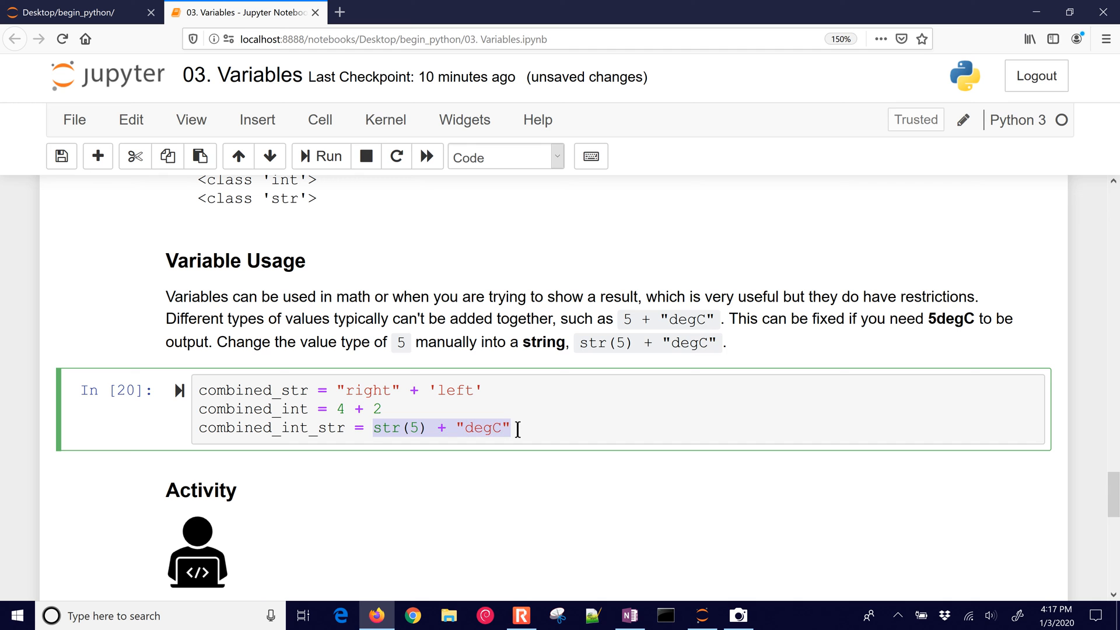
Add print(combined_int_str) and run the cell to show 5degC.
left_click(320, 155)
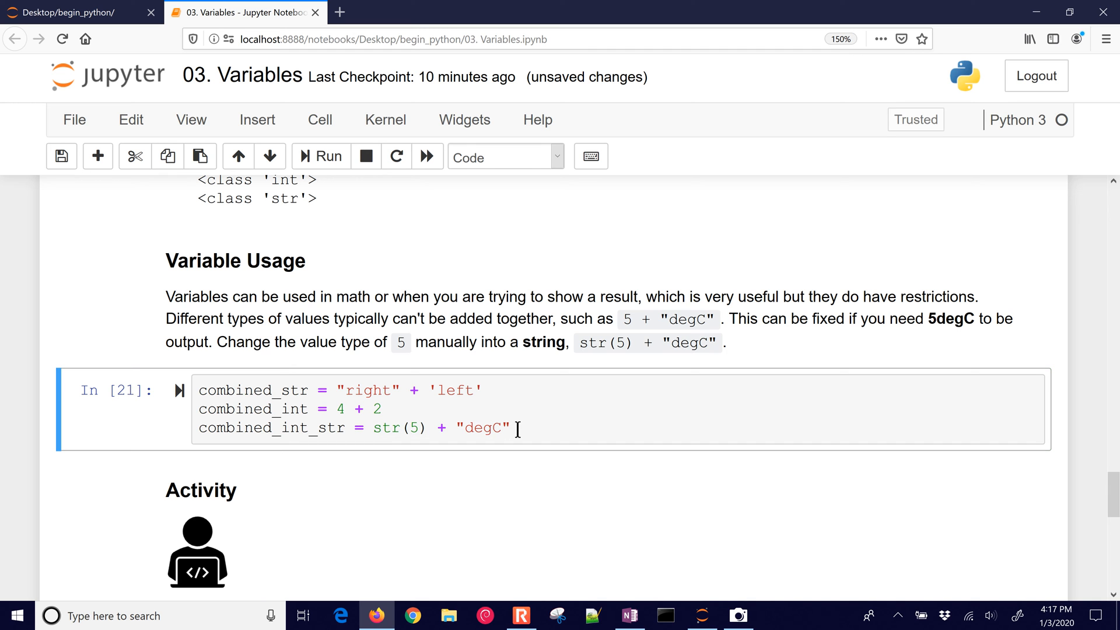
type("print(")
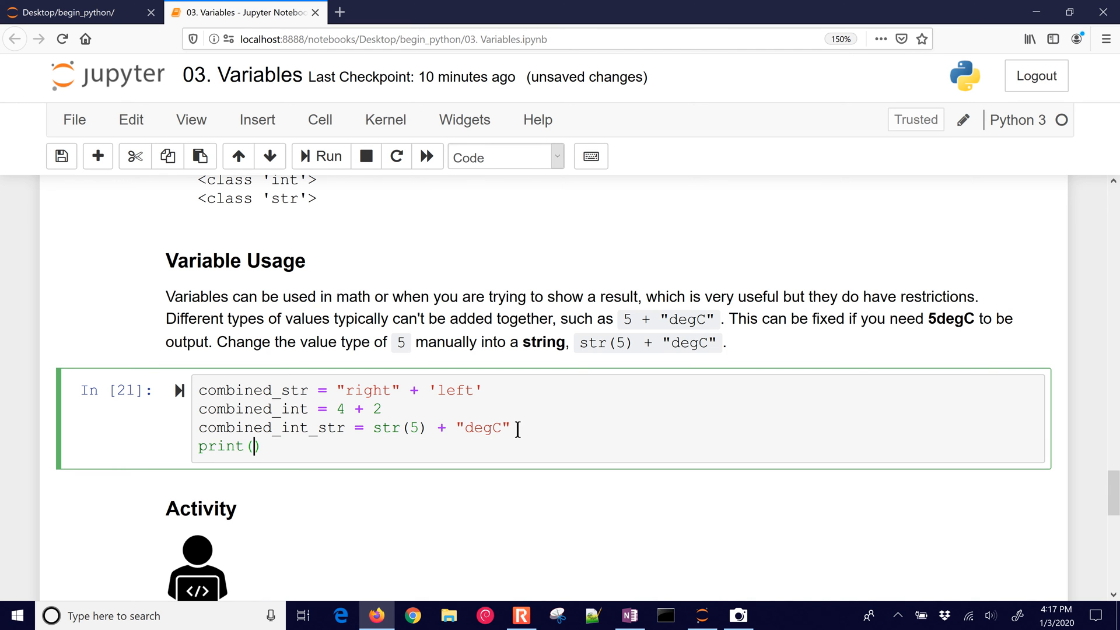
type("combined_")
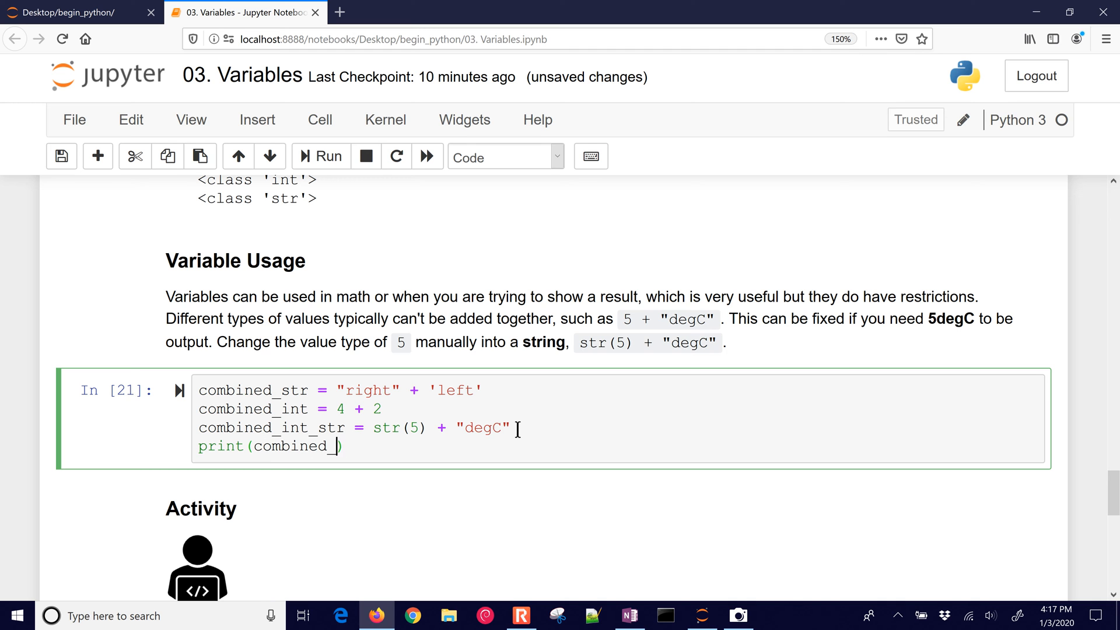
type("int_str")
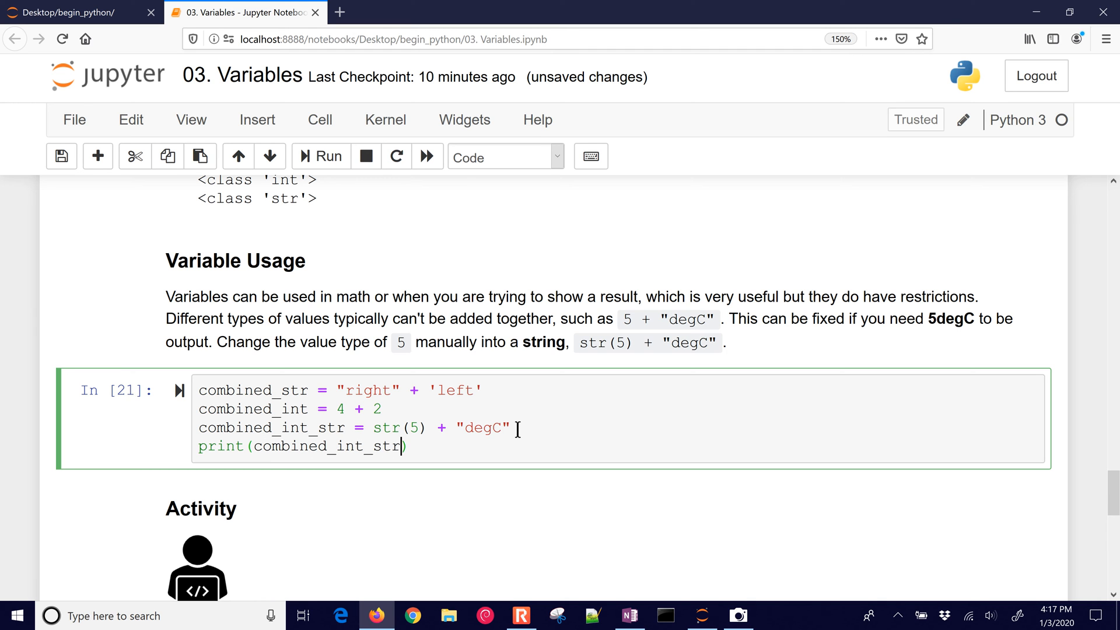
left_click(321, 155)
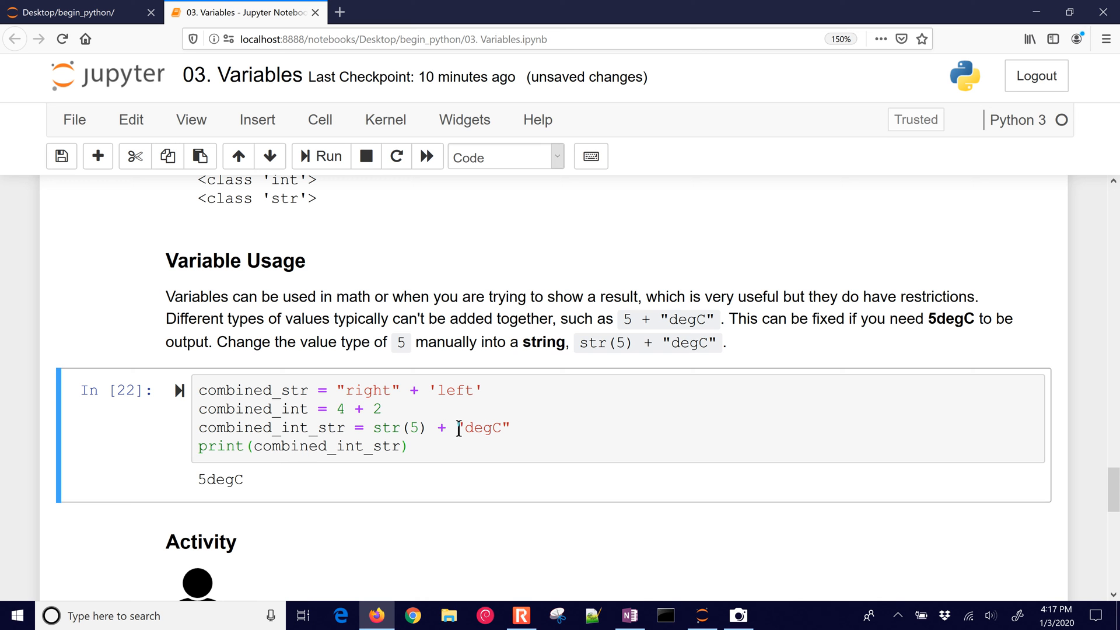
Change the third line to combined_int_str = '5' + '8' so the cell outputs 58.
double_click(476, 428)
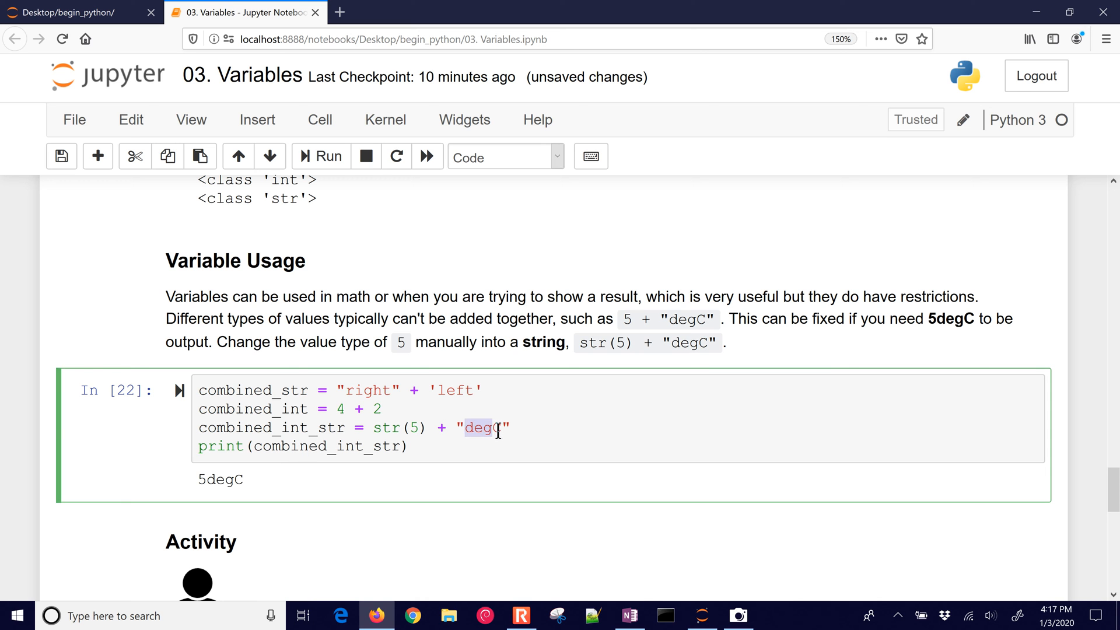
type("8")
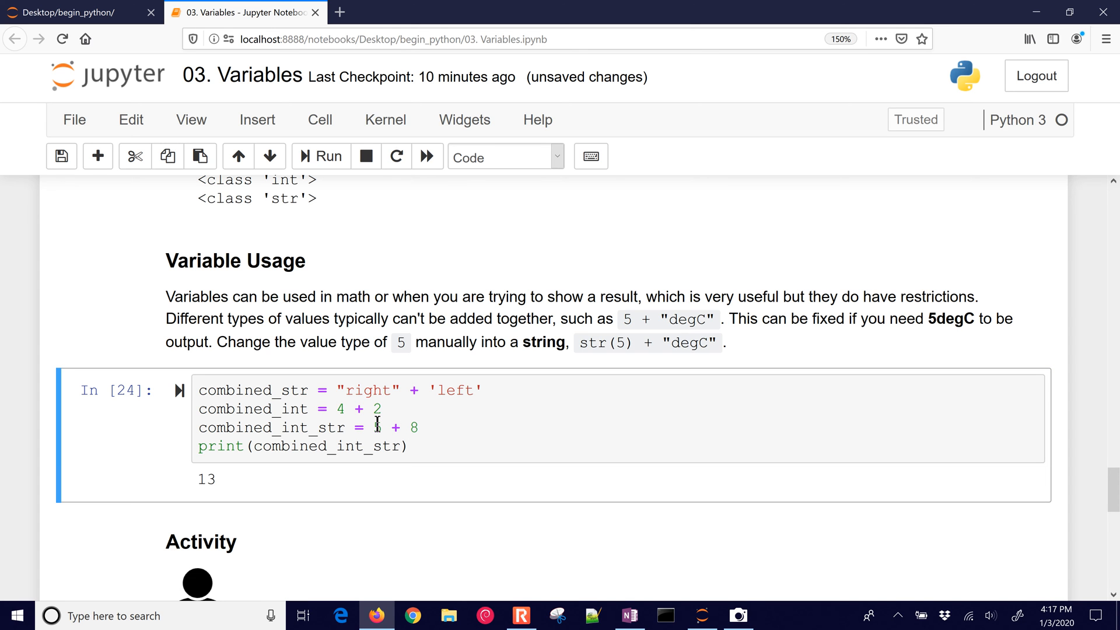
left_click(415, 445)
type("'")
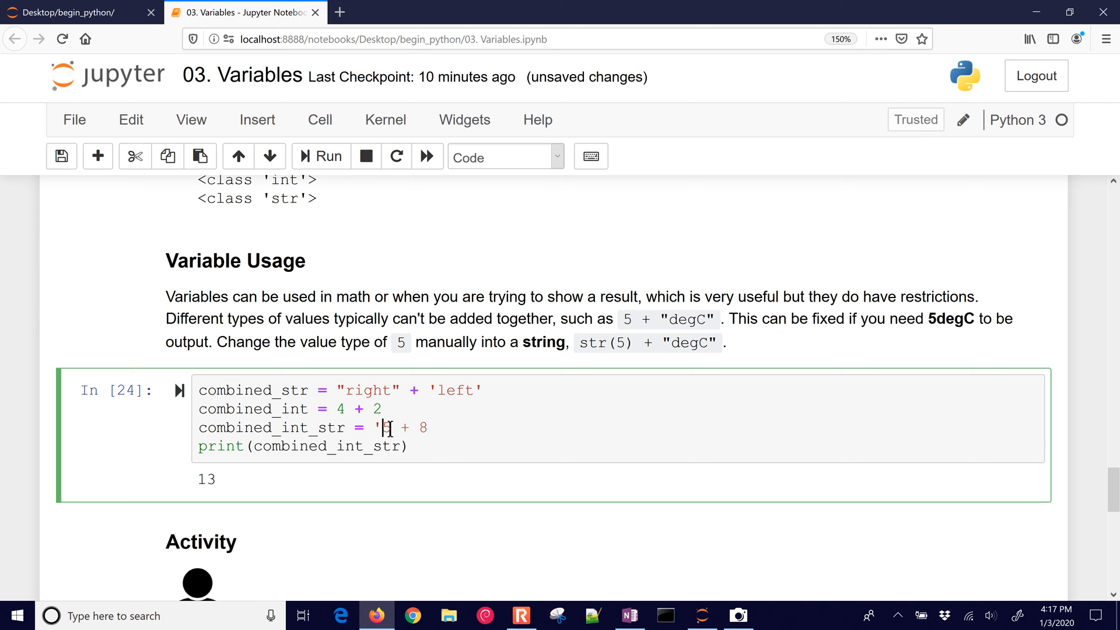
type("5")
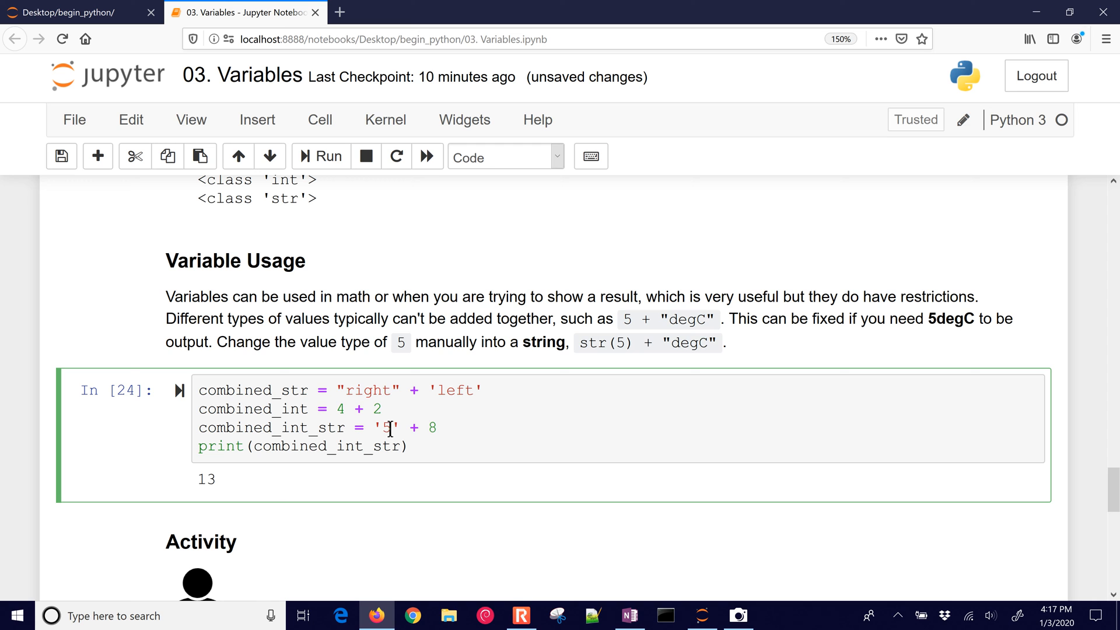
type("'8'")
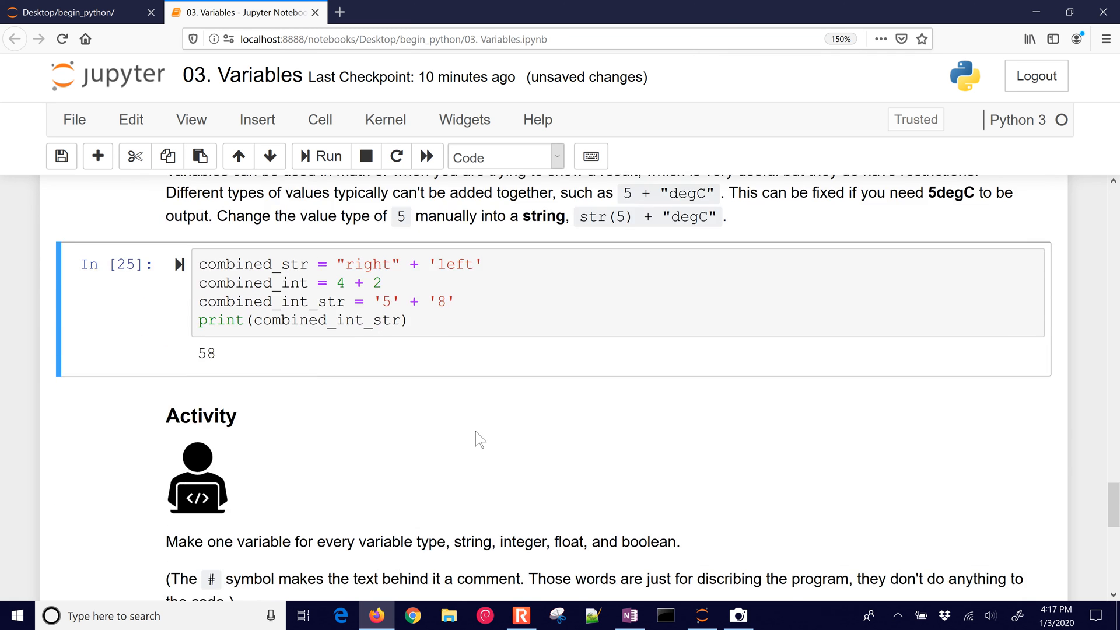
In the Activity cell assign string = 'John' and integer = 13.
scroll("down", 3)
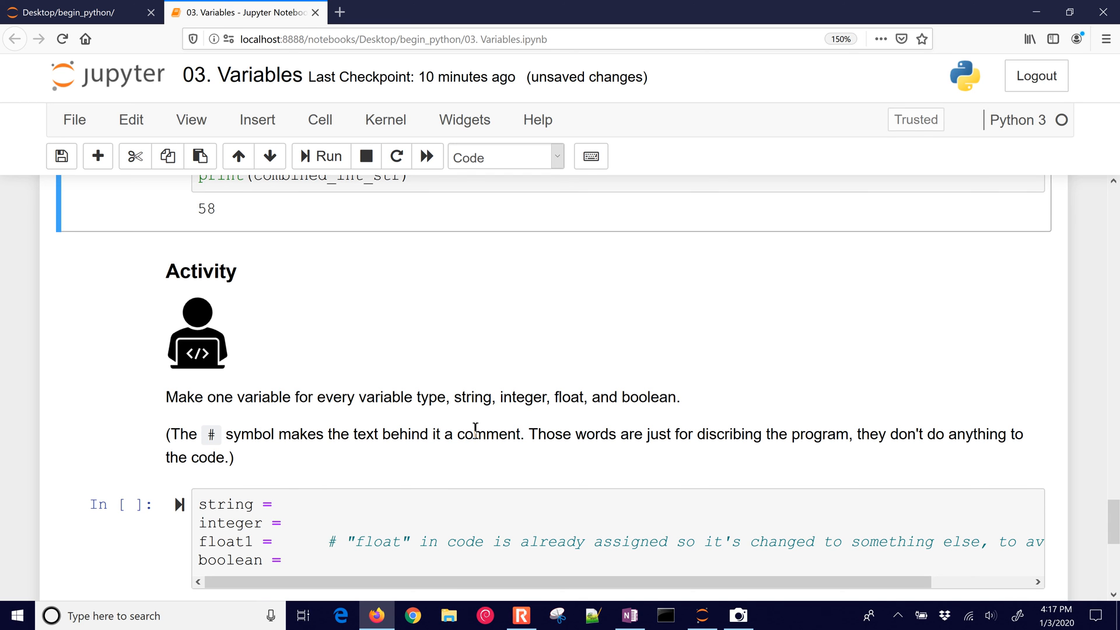
scroll("down", 3)
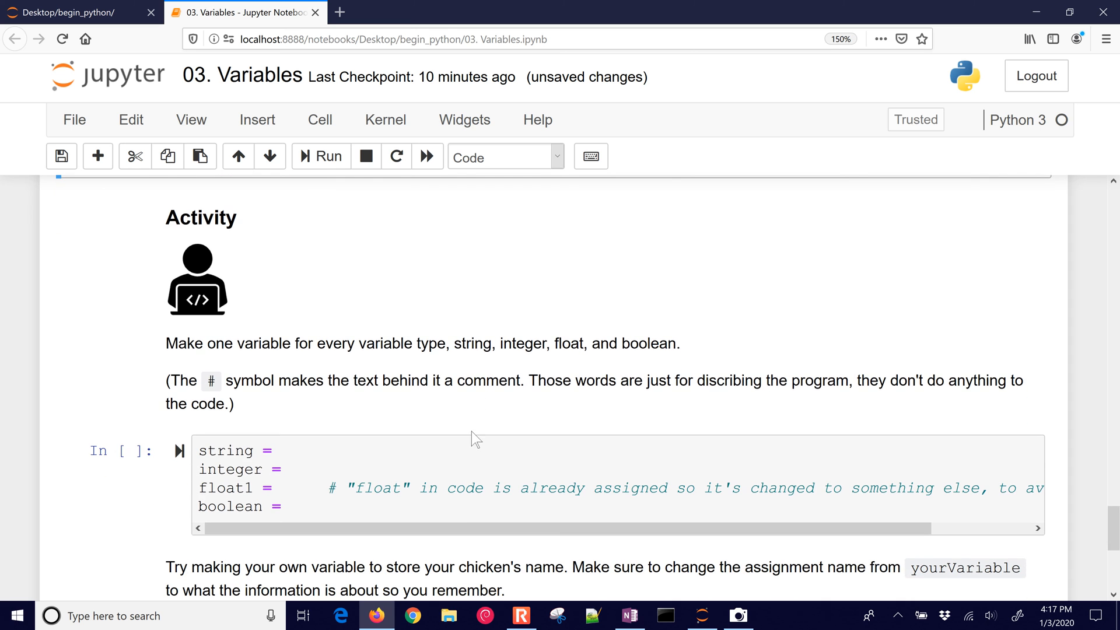
left_click(307, 451)
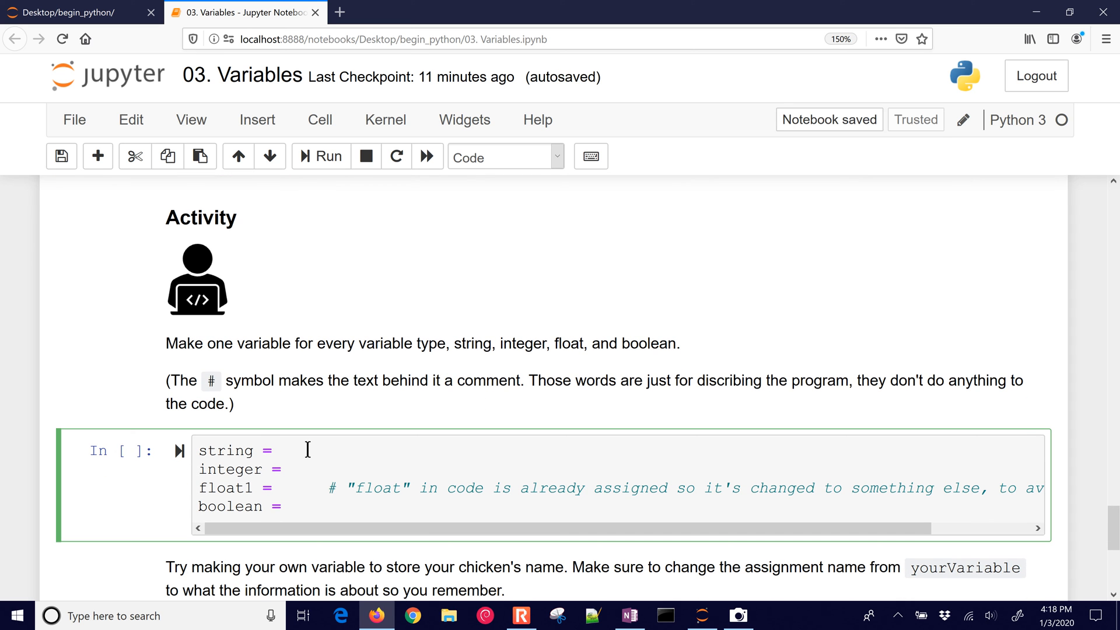
type("'John'")
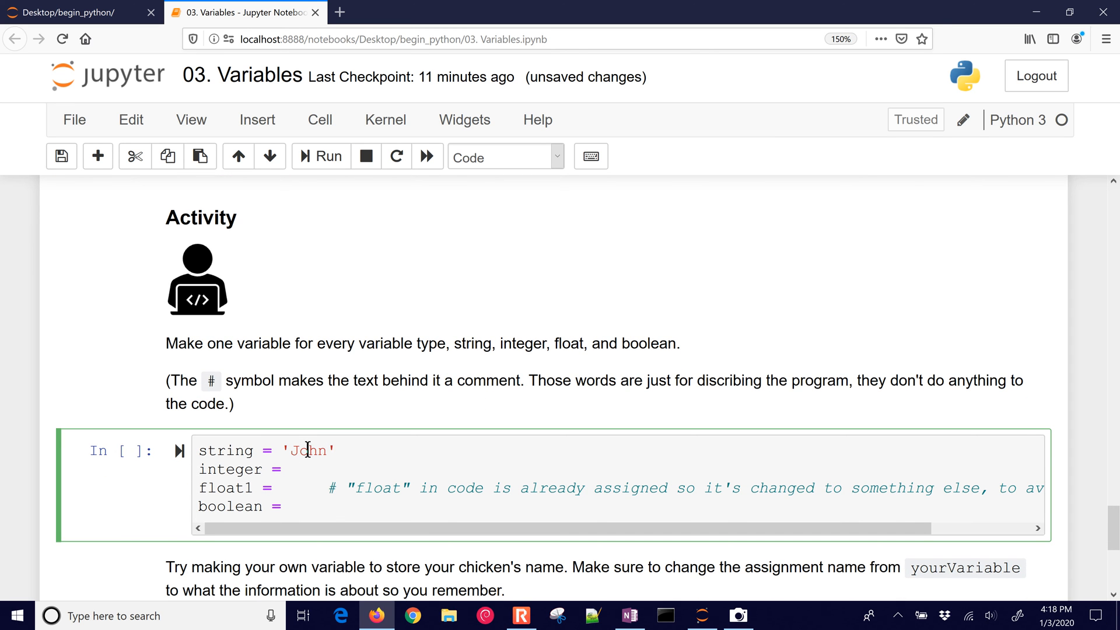
mouse_move(476, 473)
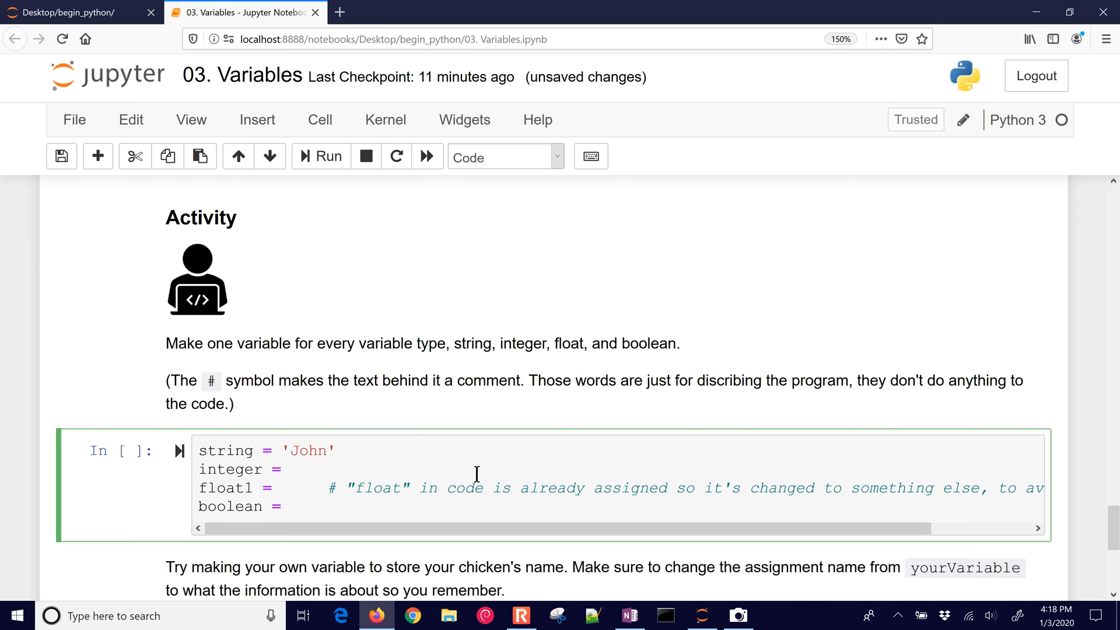
type("13")
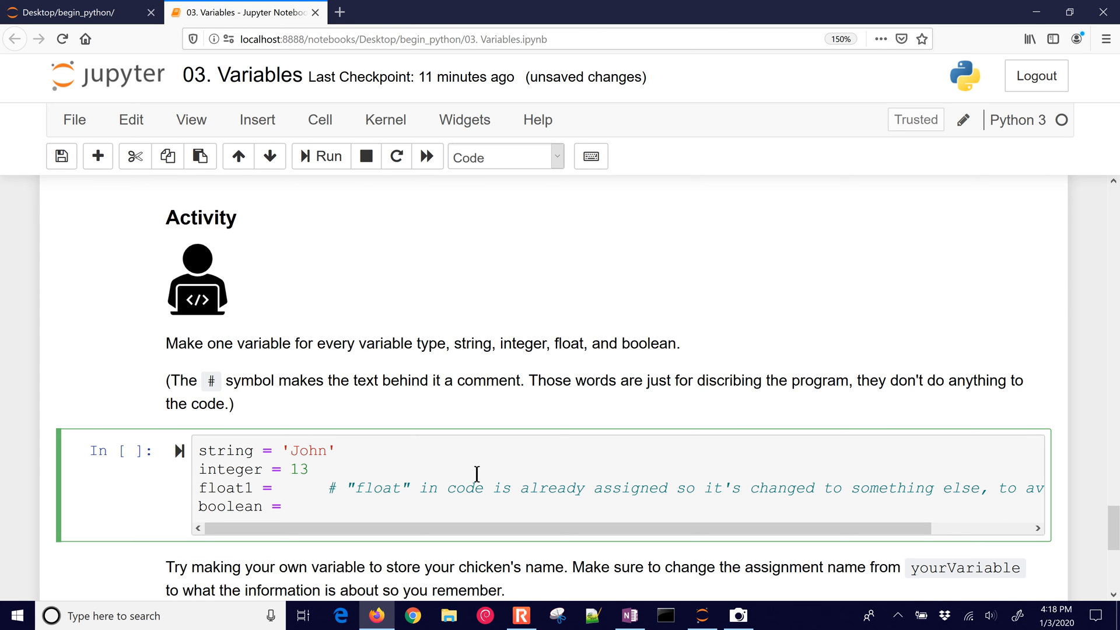
Assign float1 = 26.2 and boolean = True, then run the Activity cell.
left_click(283, 489)
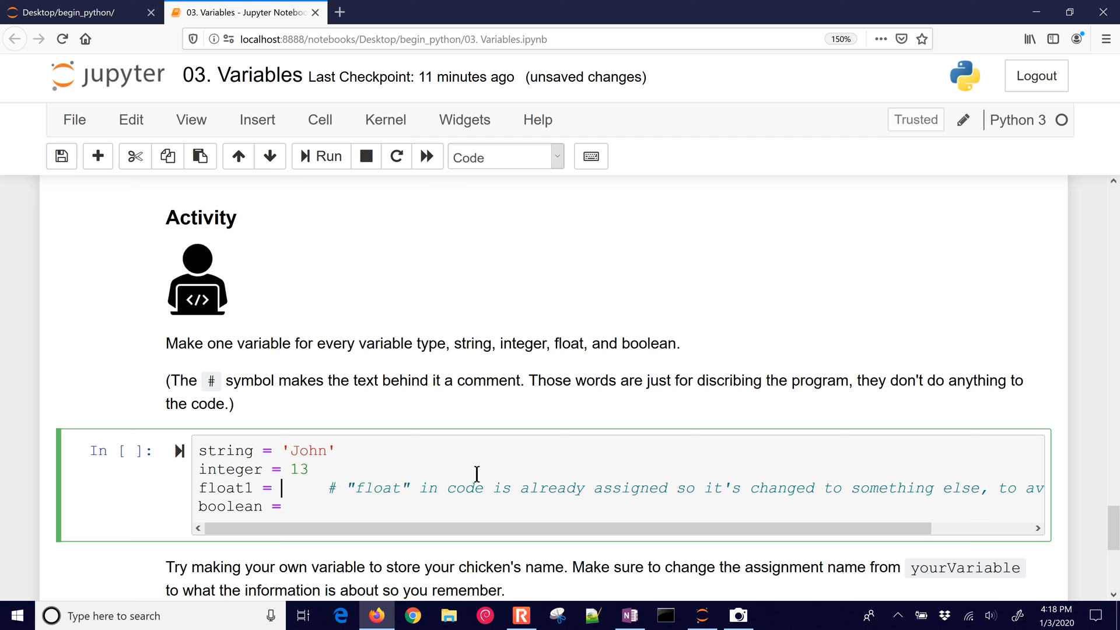
type("26.2")
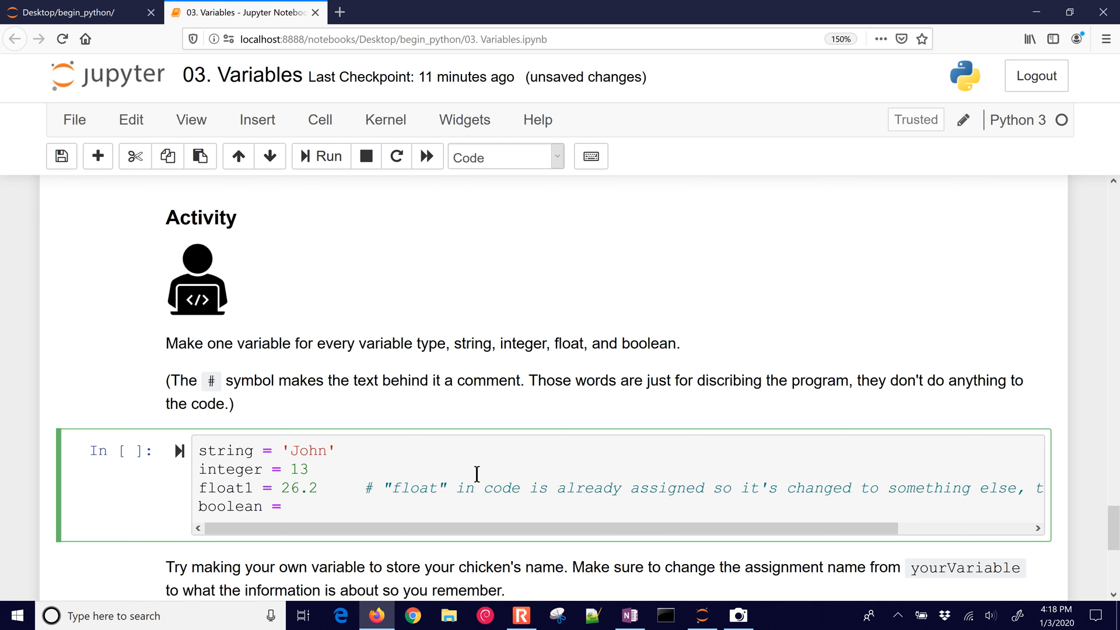
double_click(300, 469)
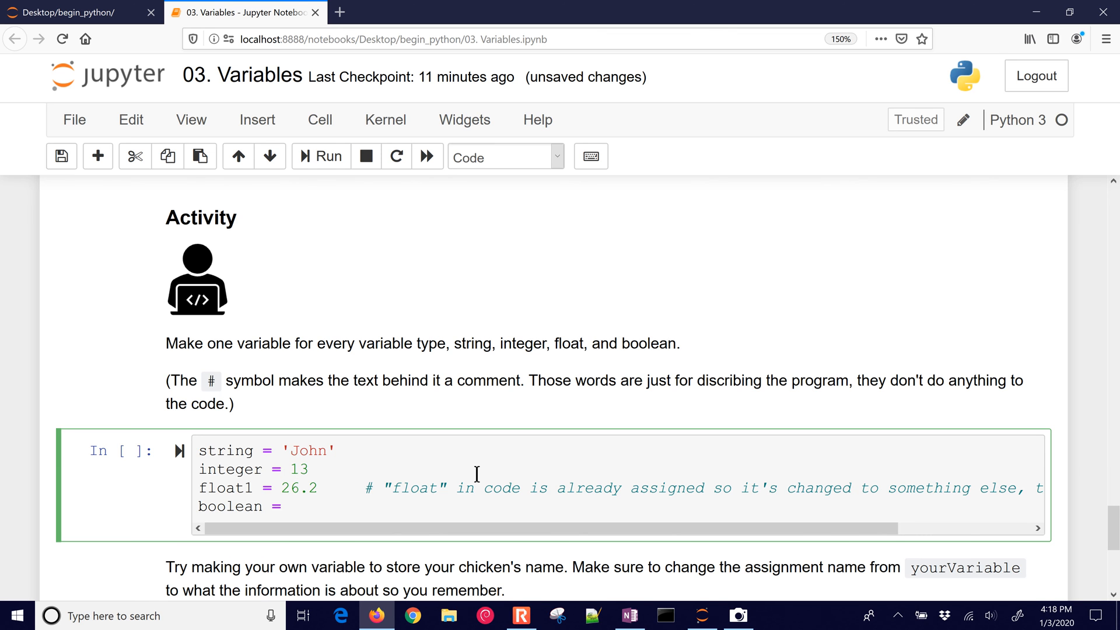
type("T")
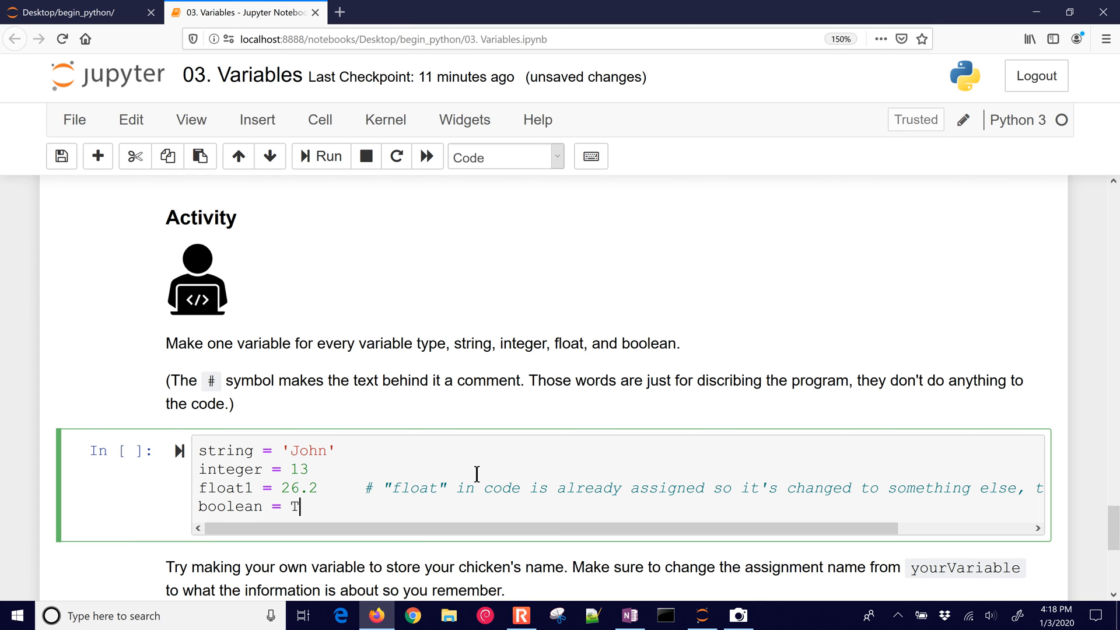
type("rue")
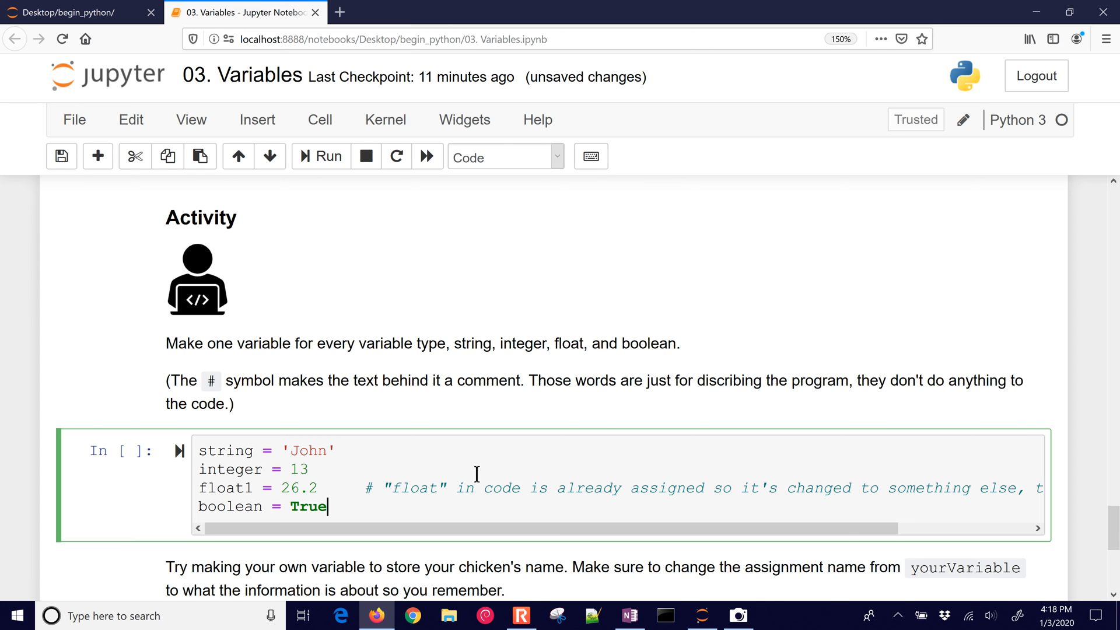
left_click(321, 155)
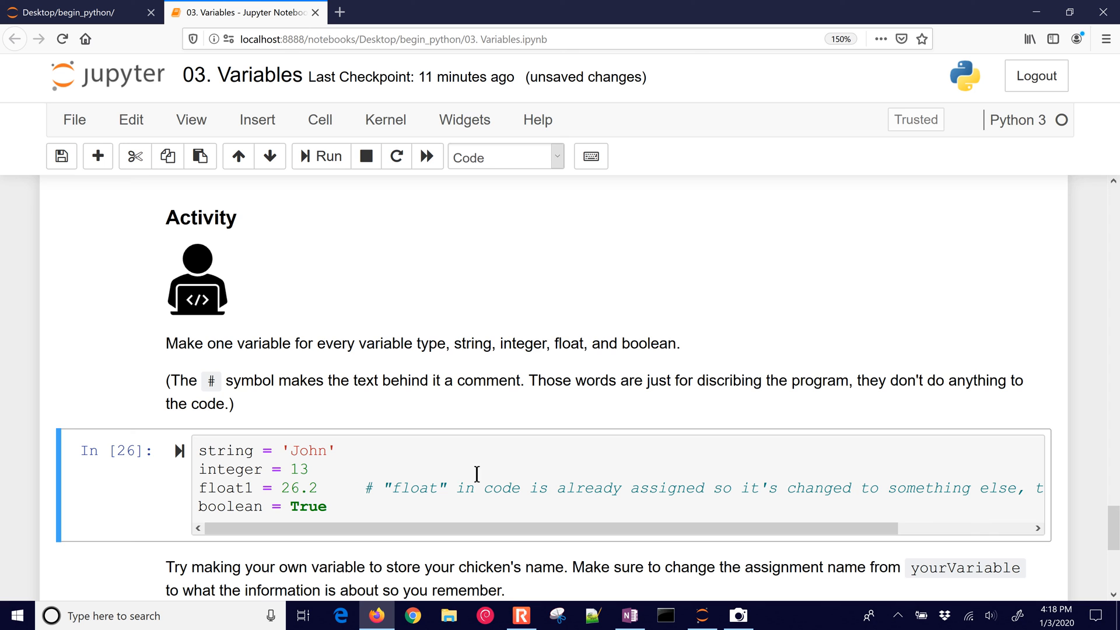
mouse_move(256, 492)
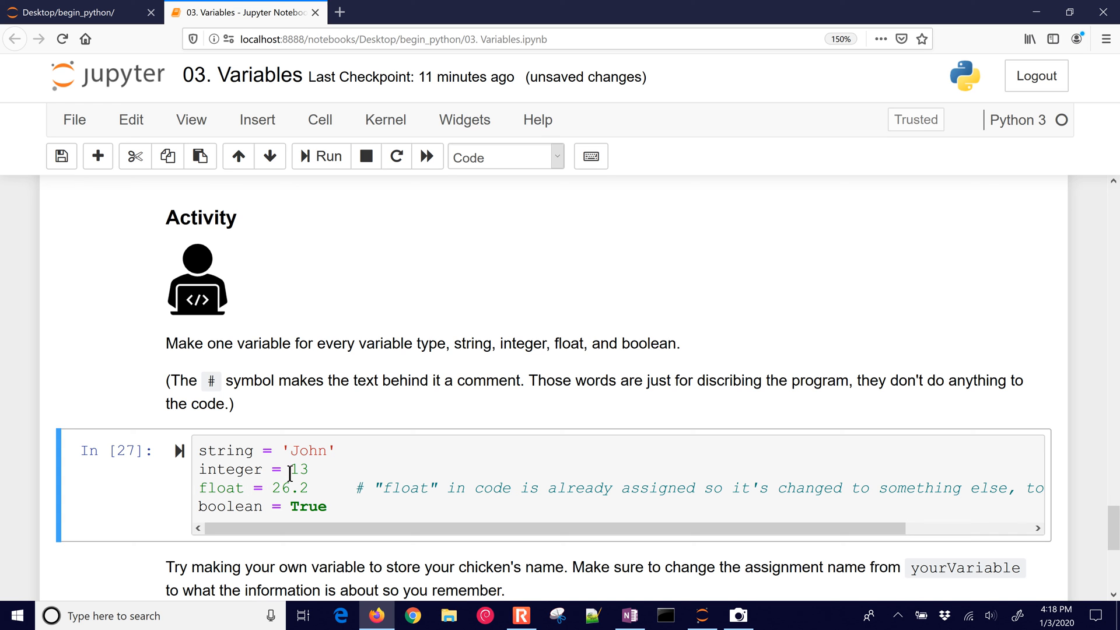
Set integer = float(13) + 0.1 with print(integer) and run, raising a TypeError.
type("float")
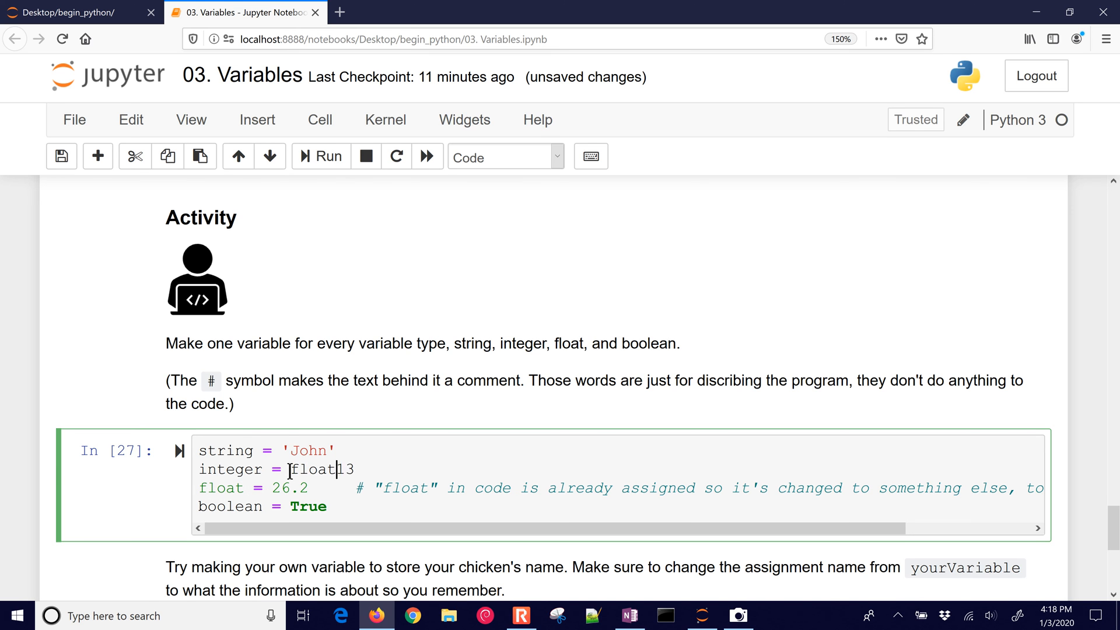
type("(13) +")
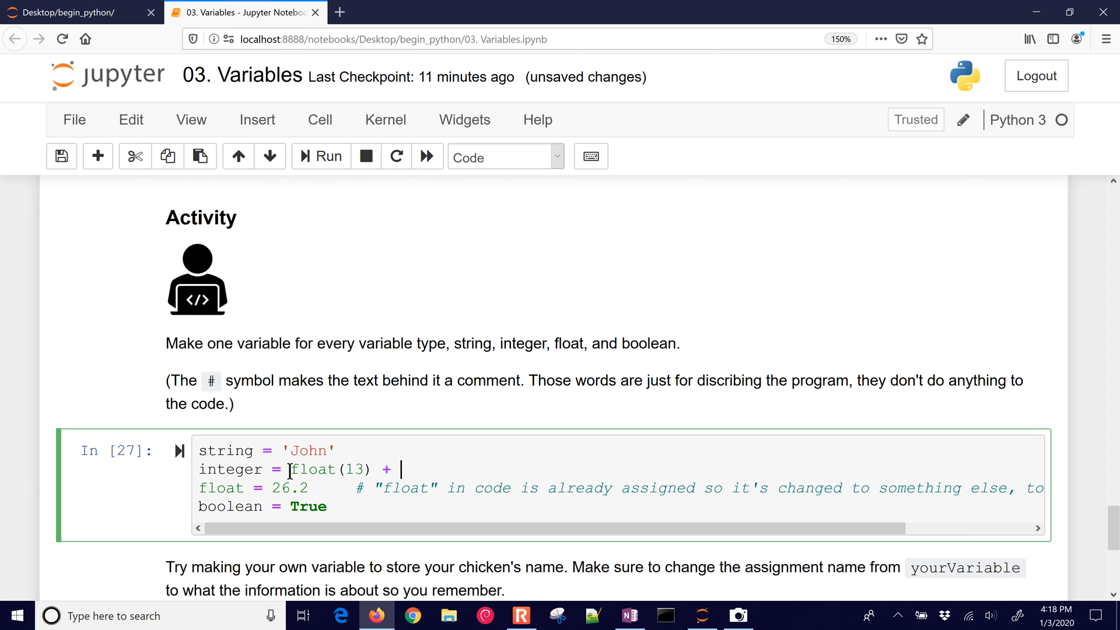
type("0.1")
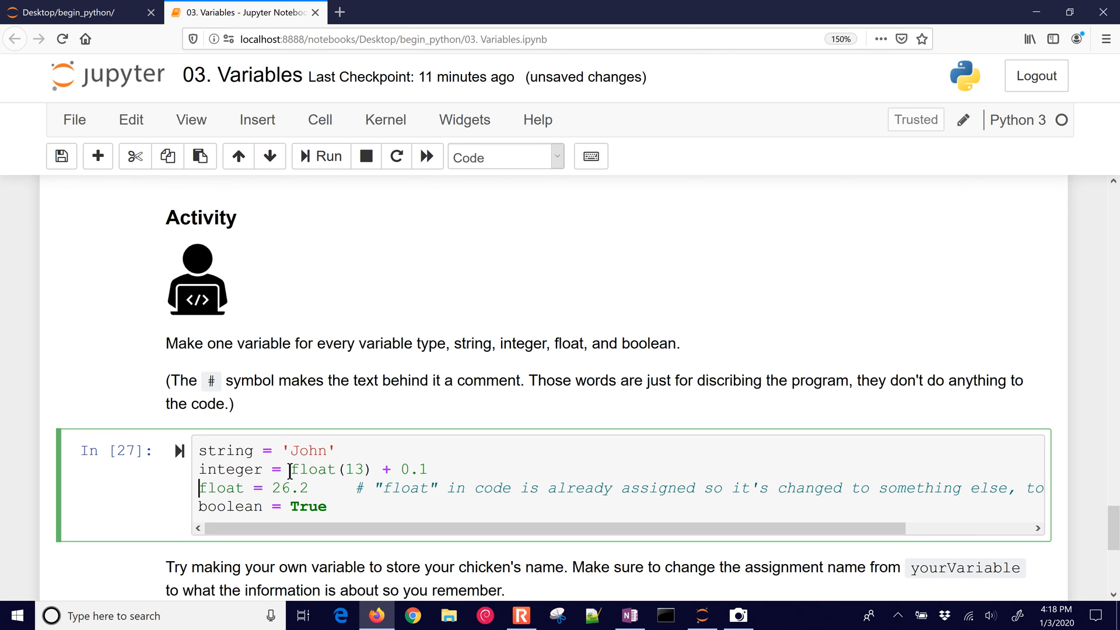
type("print(")
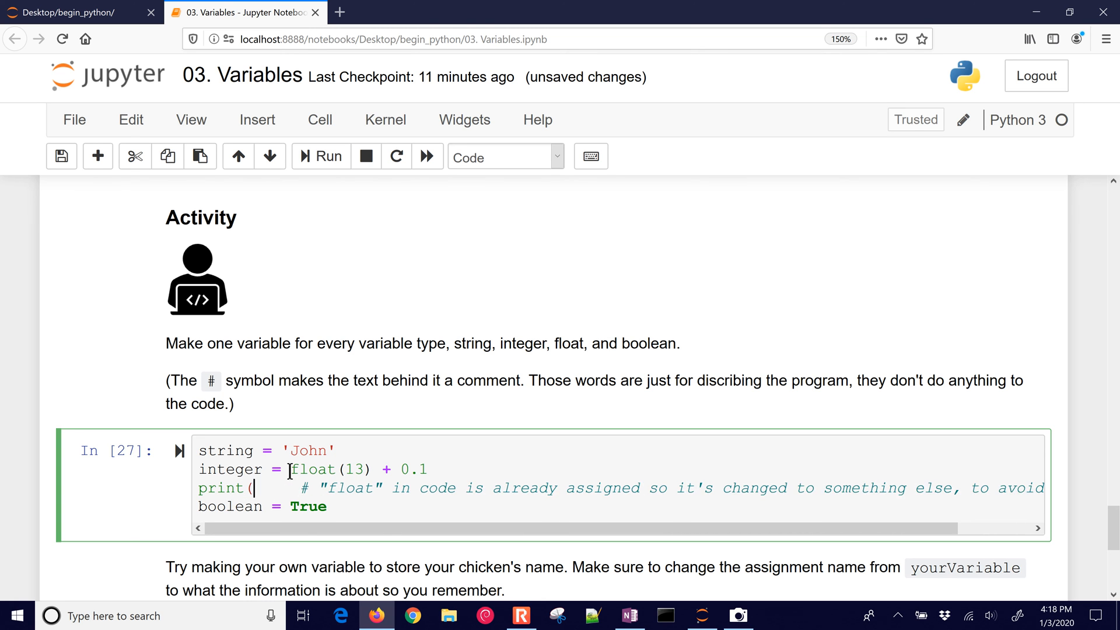
type("integer)")
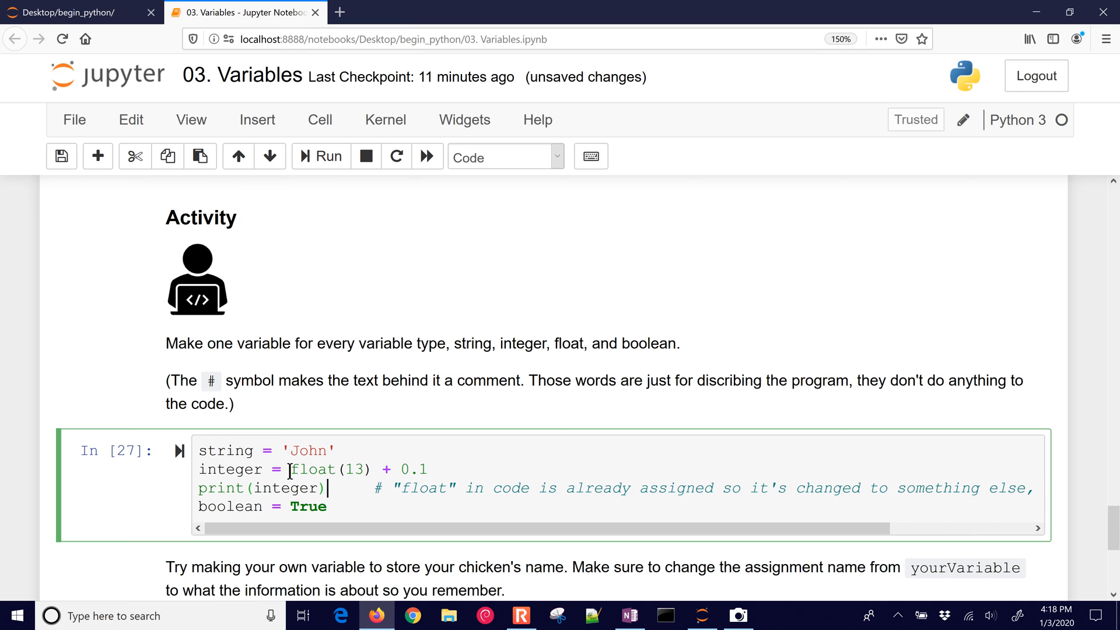
left_click(320, 156)
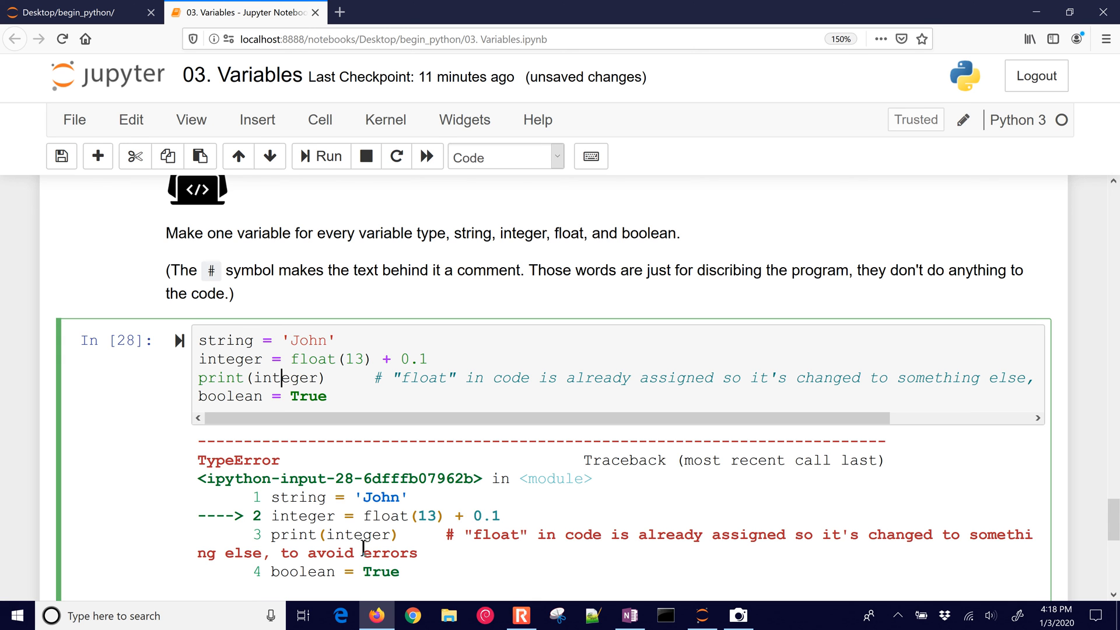
Go to the Kernel menu to restart after the TypeError.
left_click(295, 339)
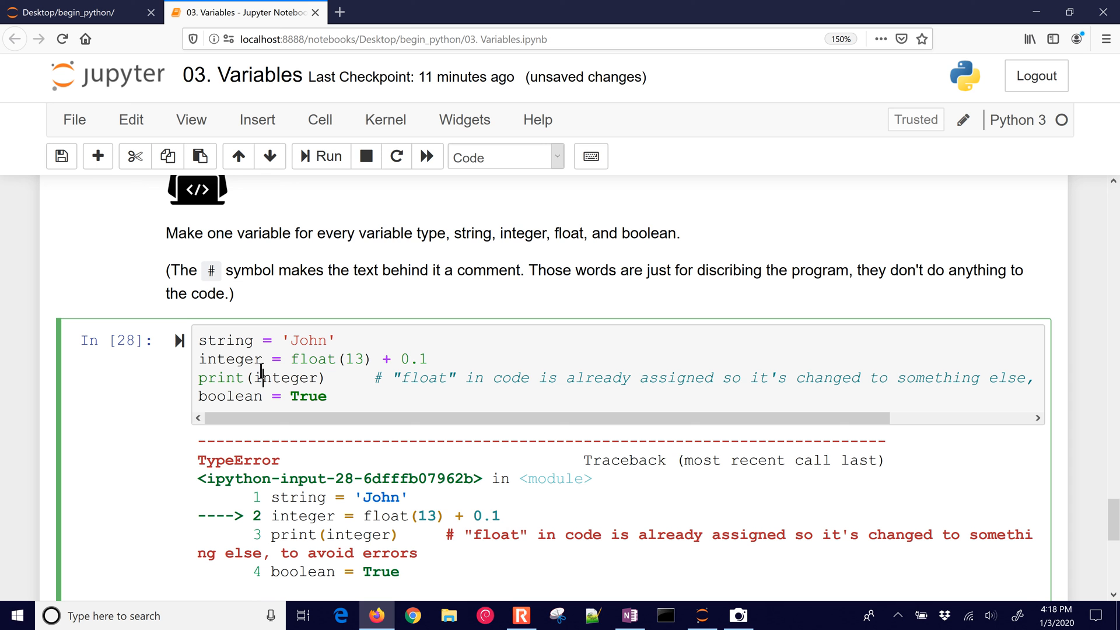
left_click(385, 119)
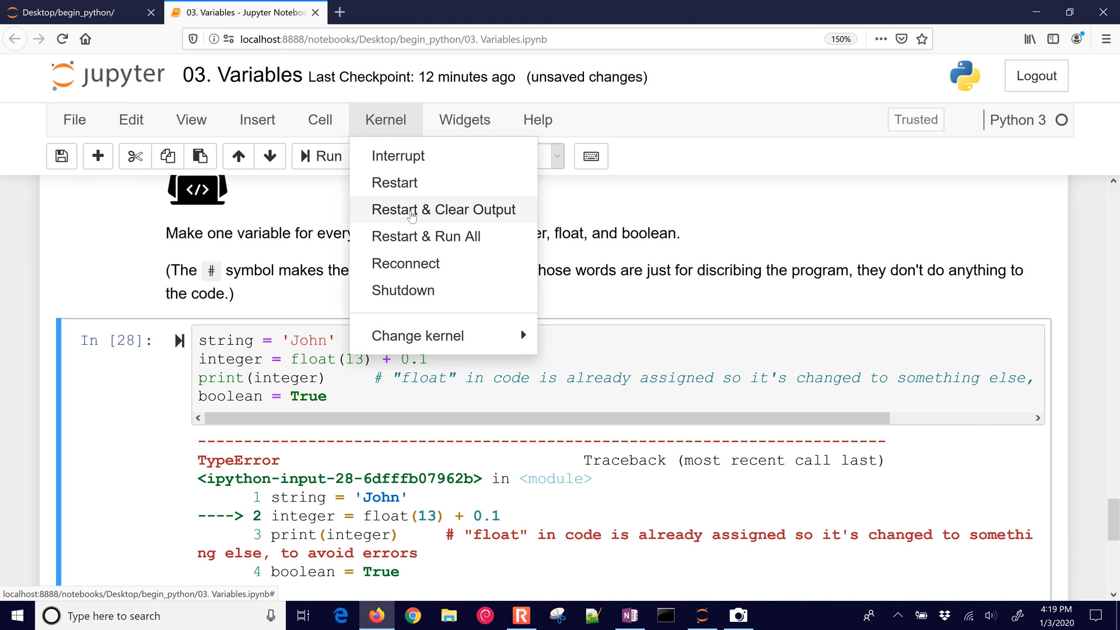
Restart the kernel and clear output, then rerun the John example cell to print 13.1.
left_click(443, 208)
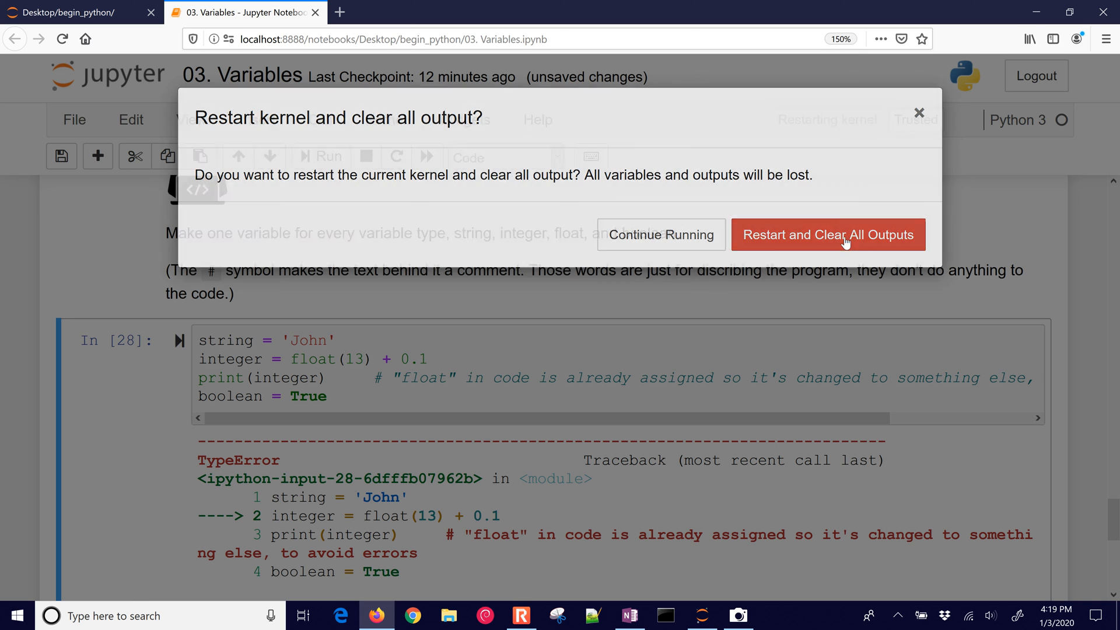
left_click(828, 235)
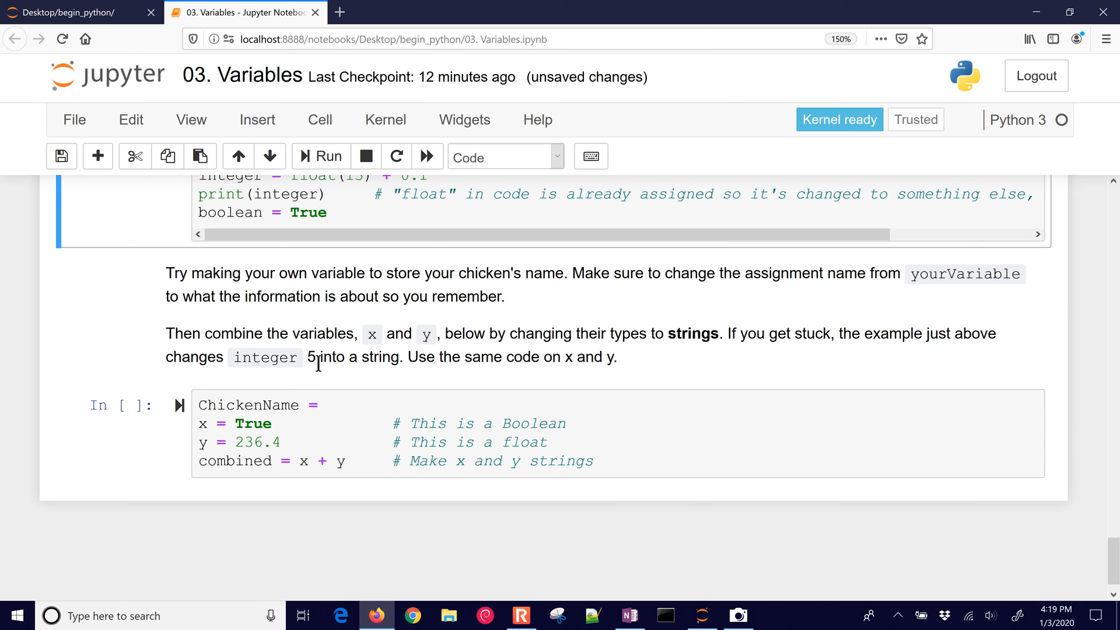
scroll("up", 3)
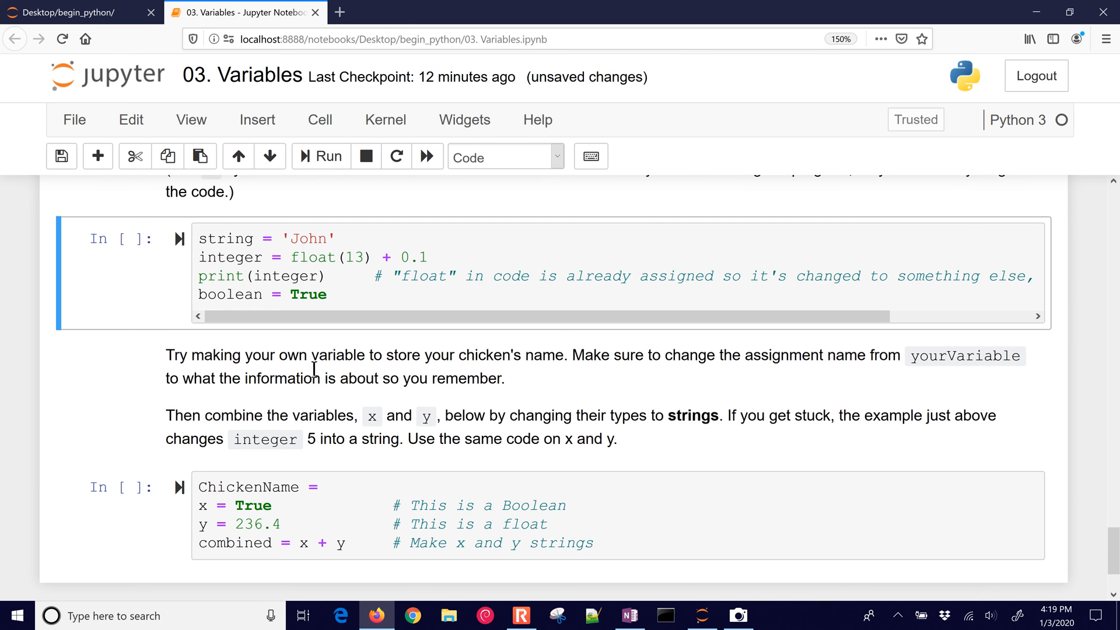
left_click(345, 276)
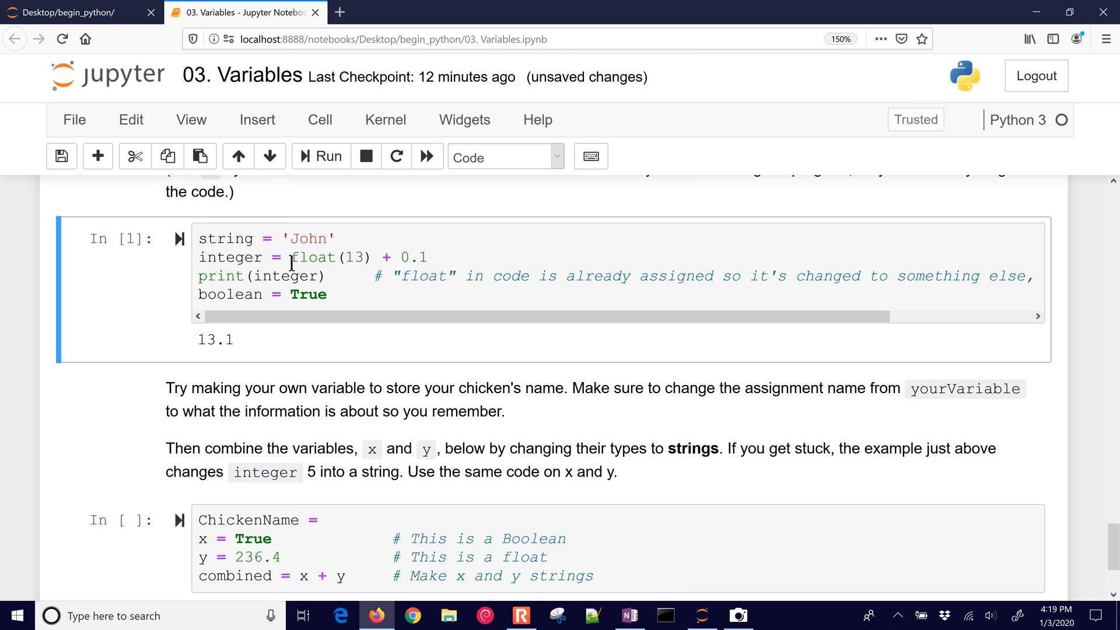
mouse_move(259, 246)
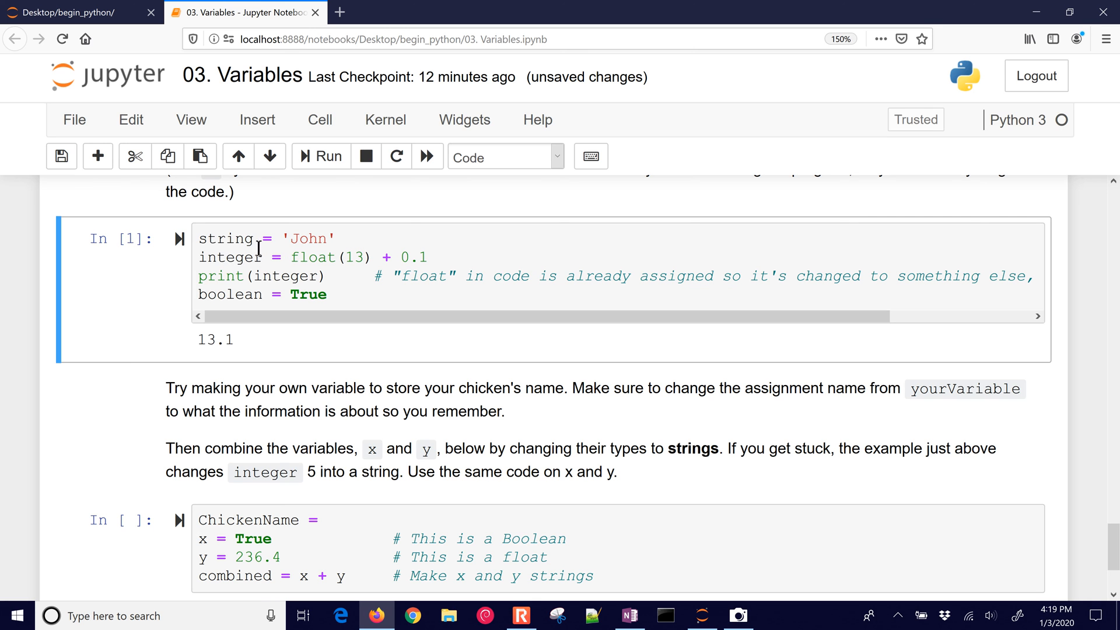
double_click(221, 256)
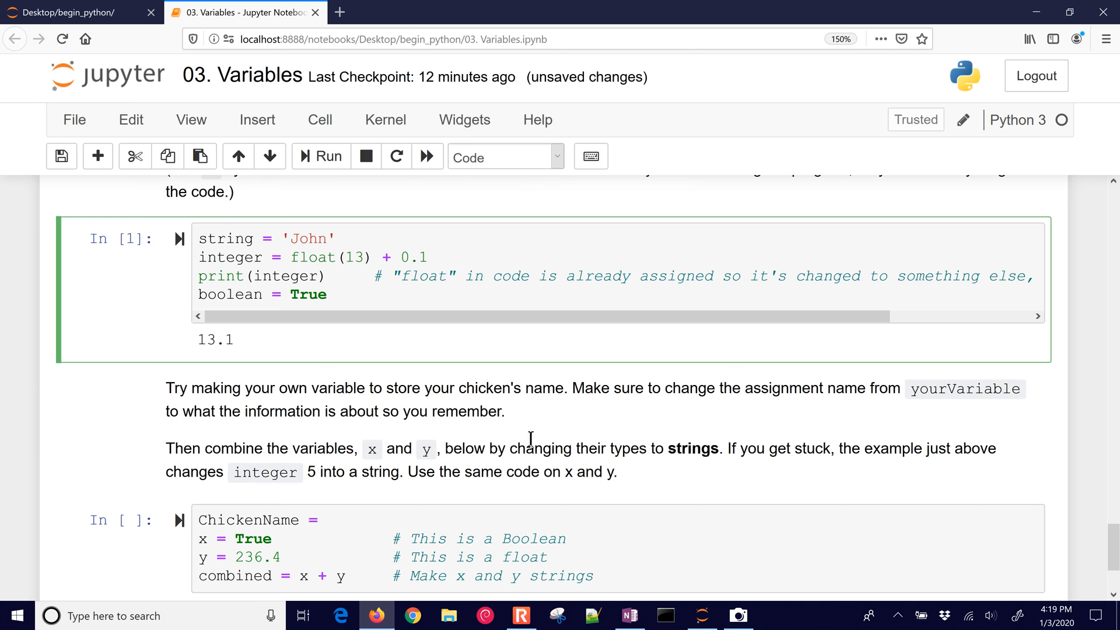
Assign ChickenName = 'Leghorn' in the exercise cell and run it.
scroll("down", 3)
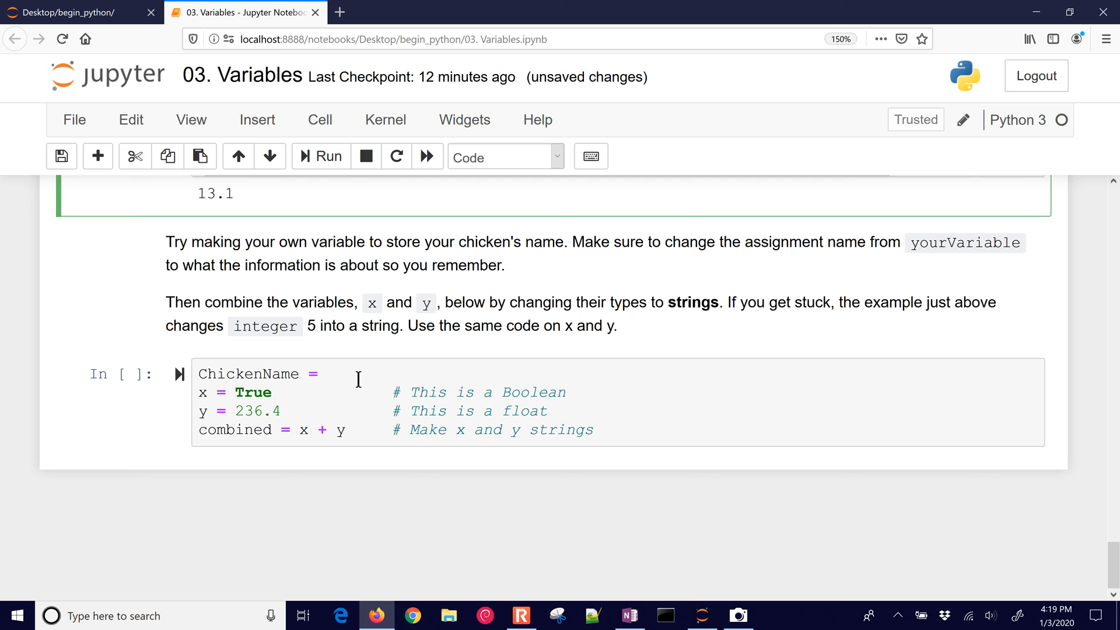
left_click(322, 374)
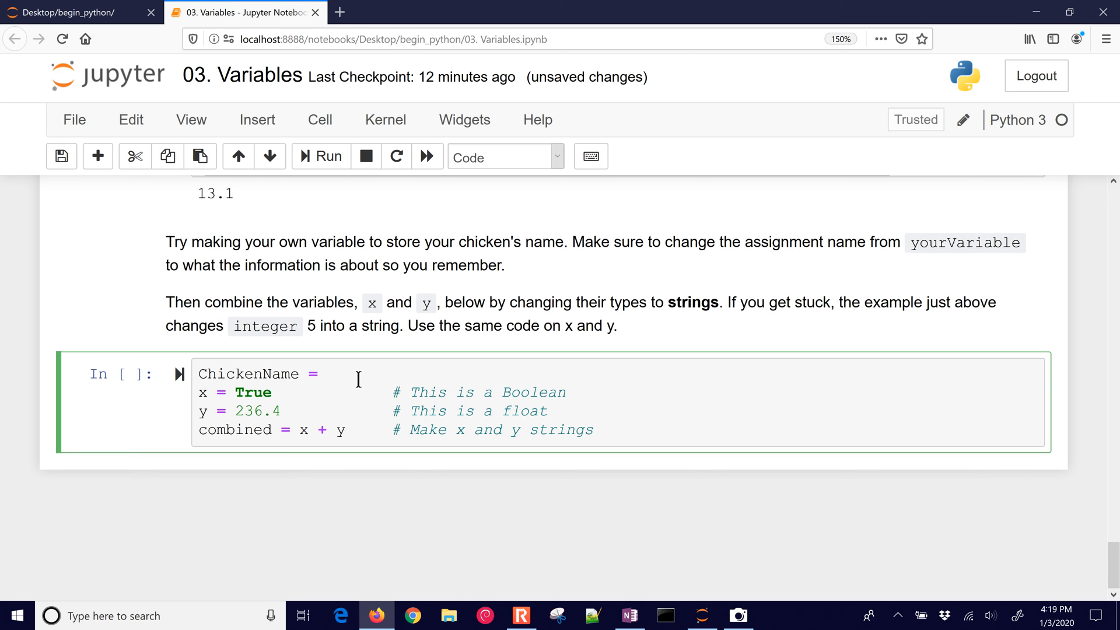
type("'L'")
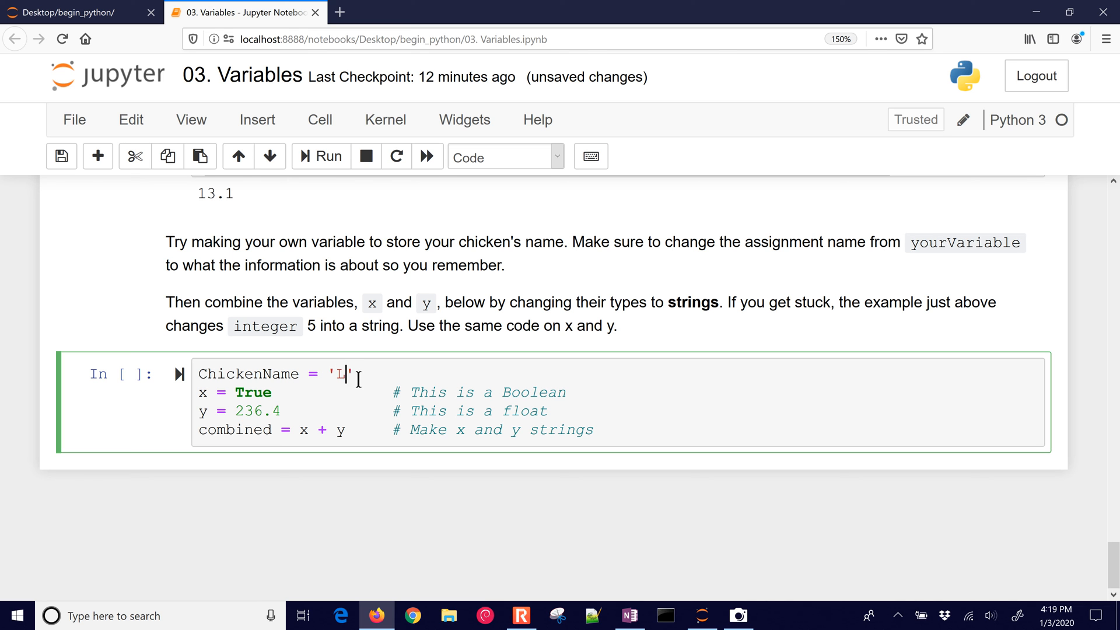
type("eghorn")
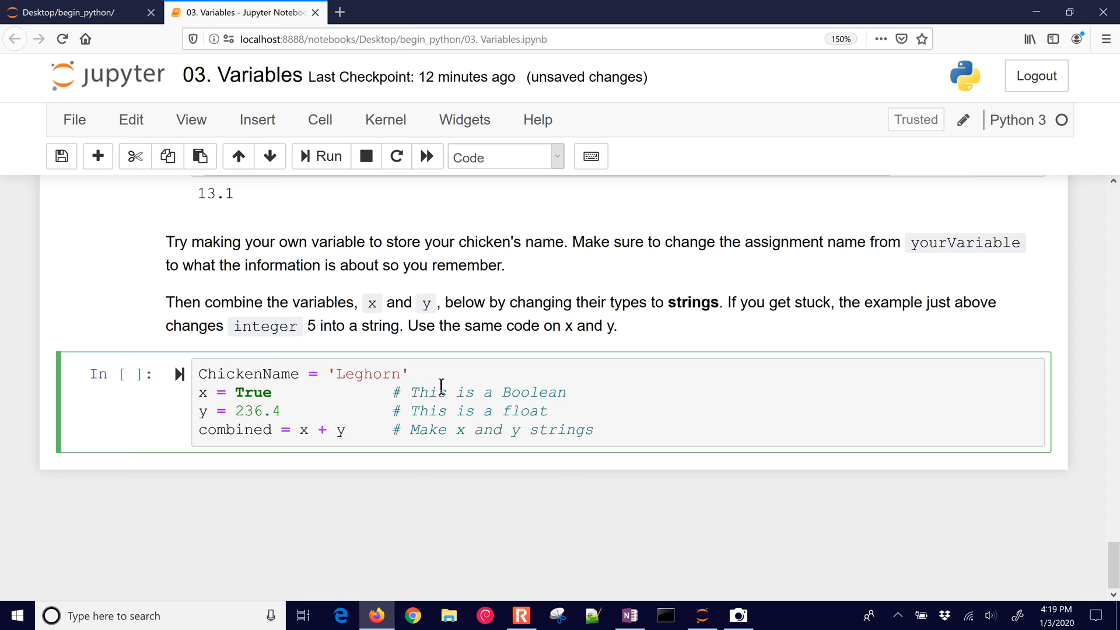
mouse_move(370, 410)
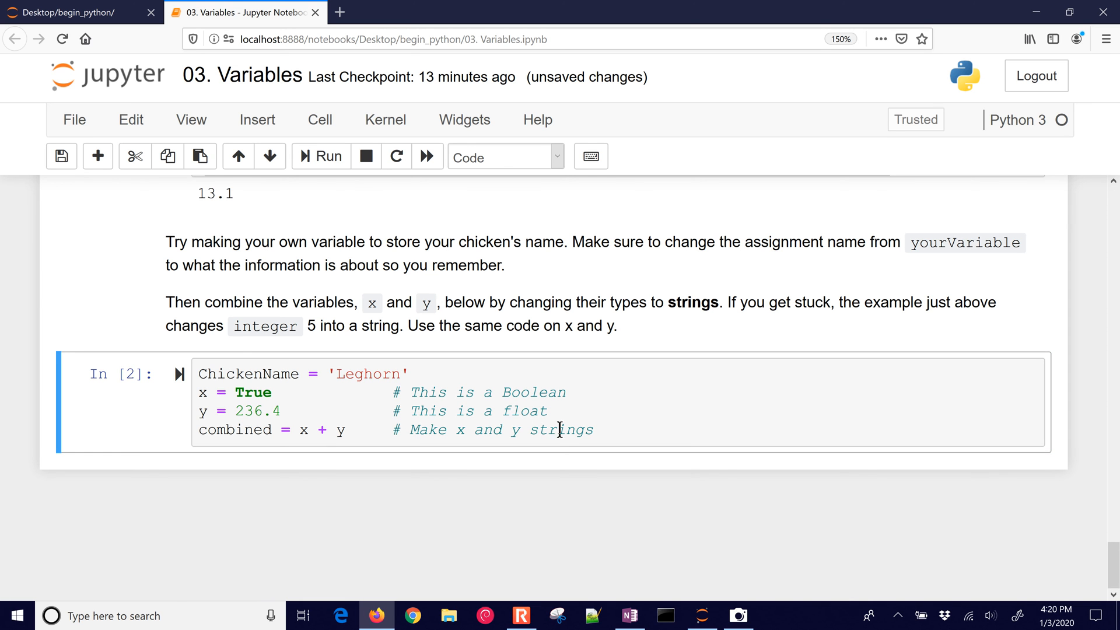
key("enter")
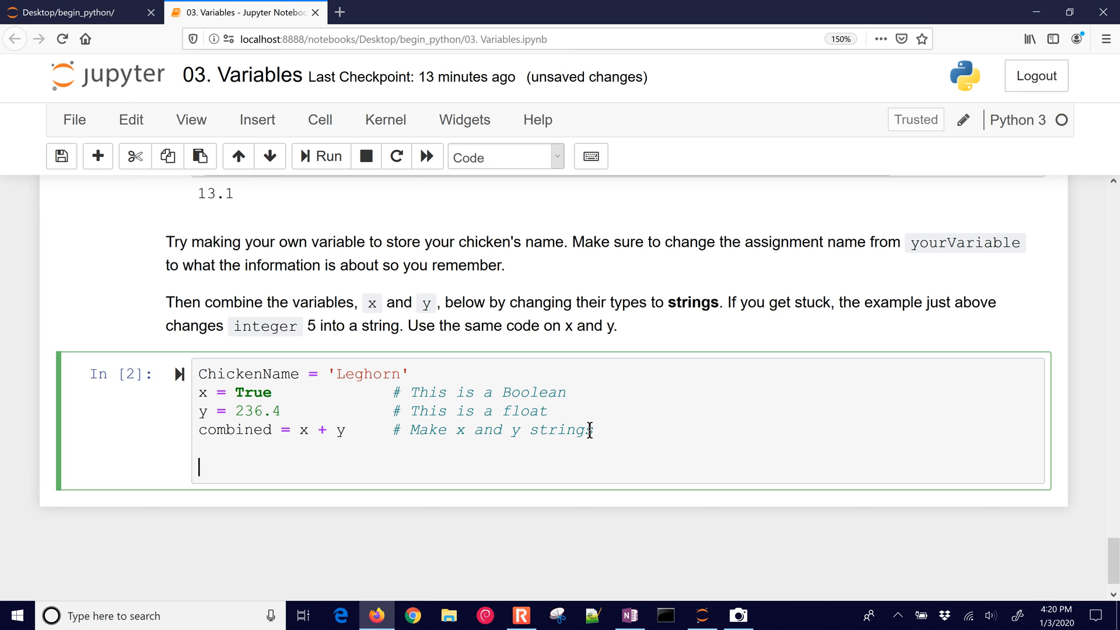
Add print(combined) and wrap the True value of x in str().
type("print()")
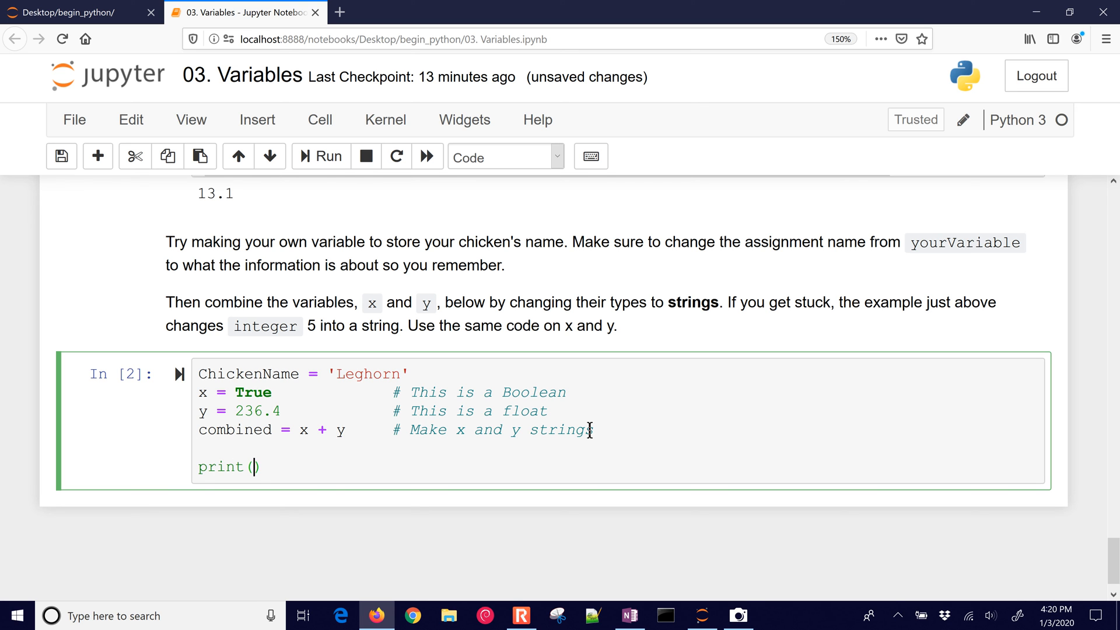
type("combined)")
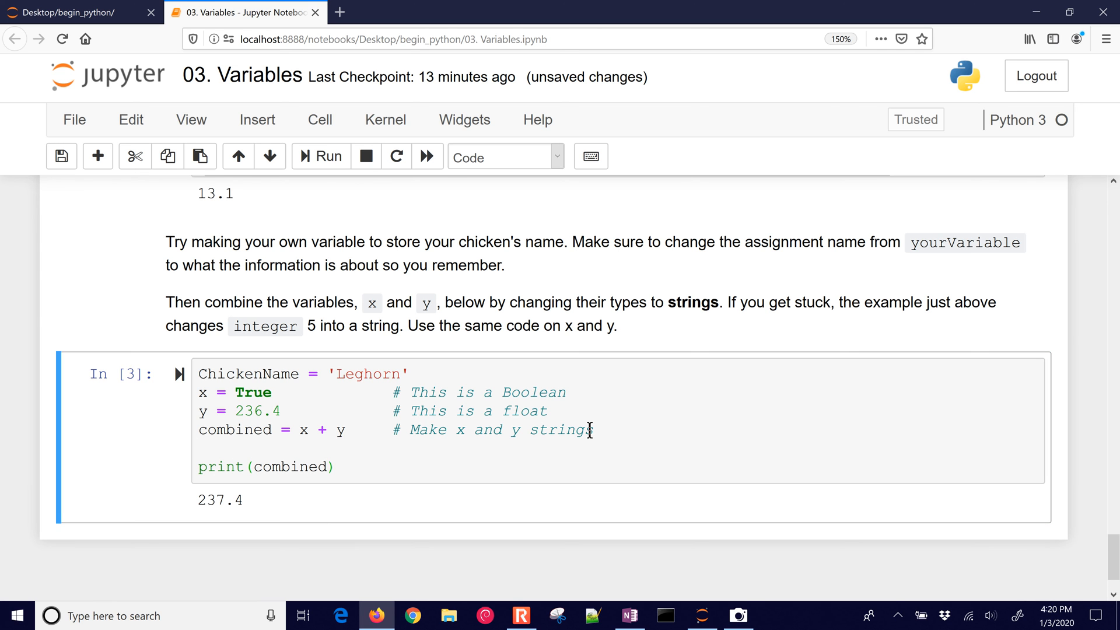
mouse_move(269, 393)
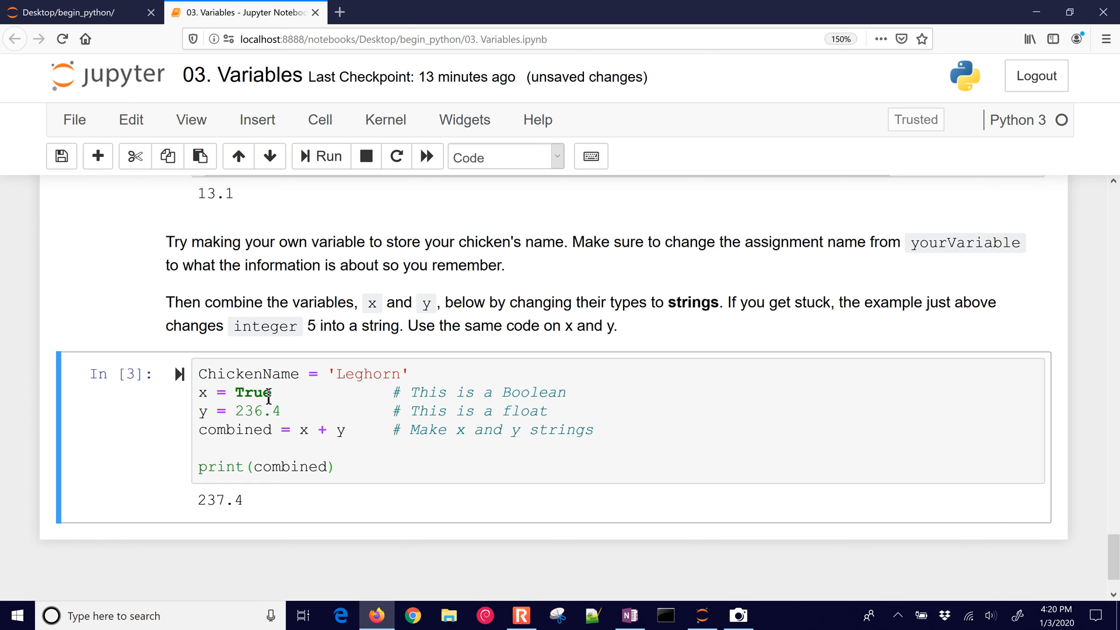
double_click(253, 392)
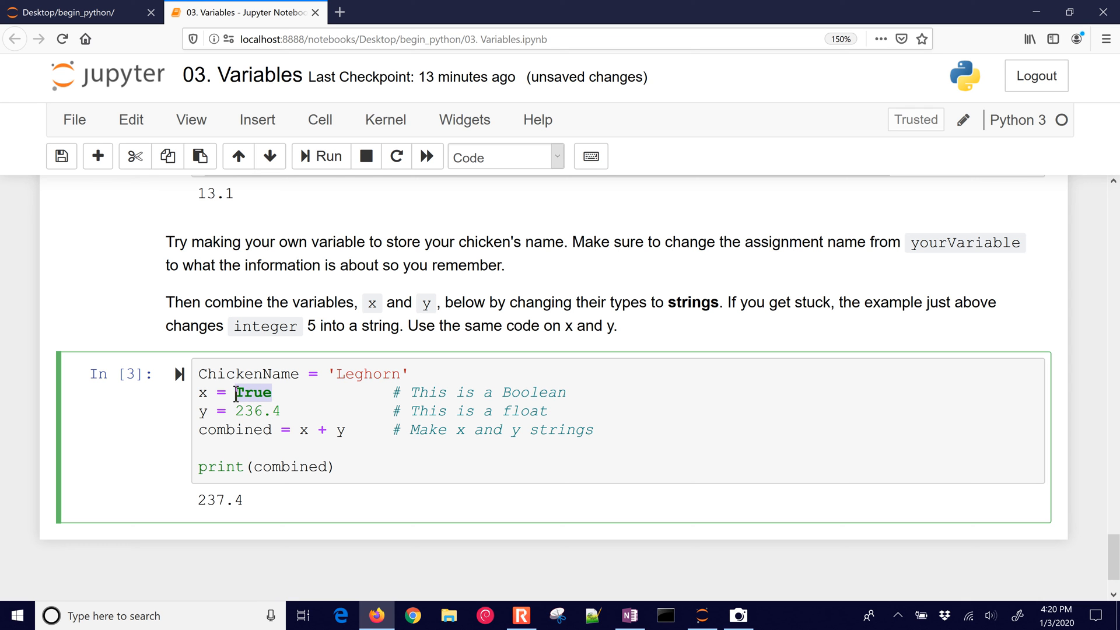
type("str(")
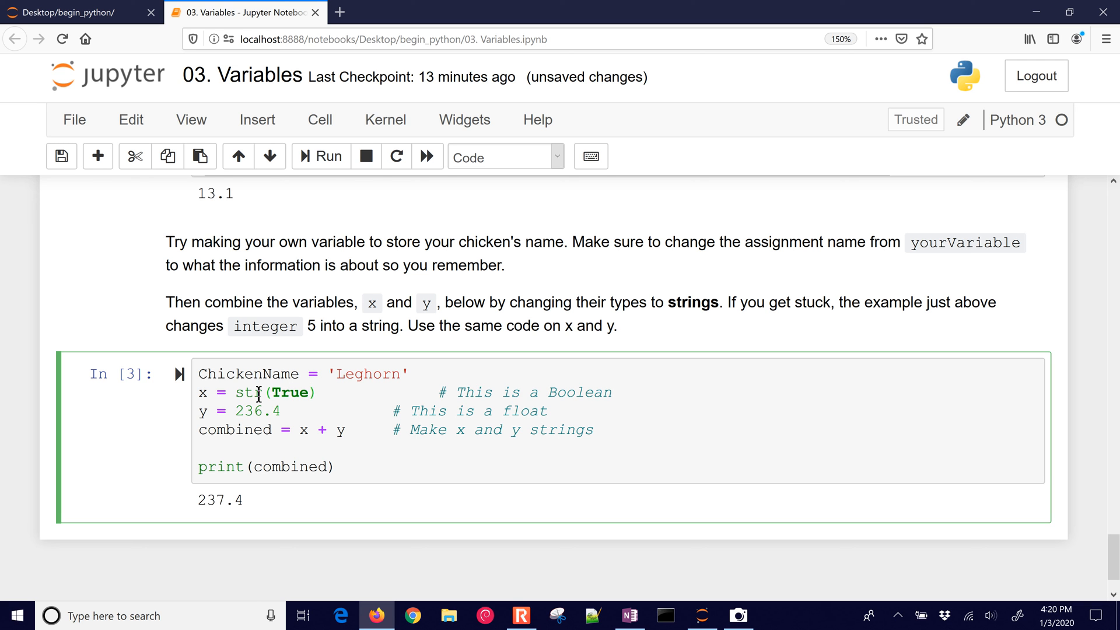
Wrap 236.4 in str() and rerun so the cell prints True236.4.
left_click(234, 411)
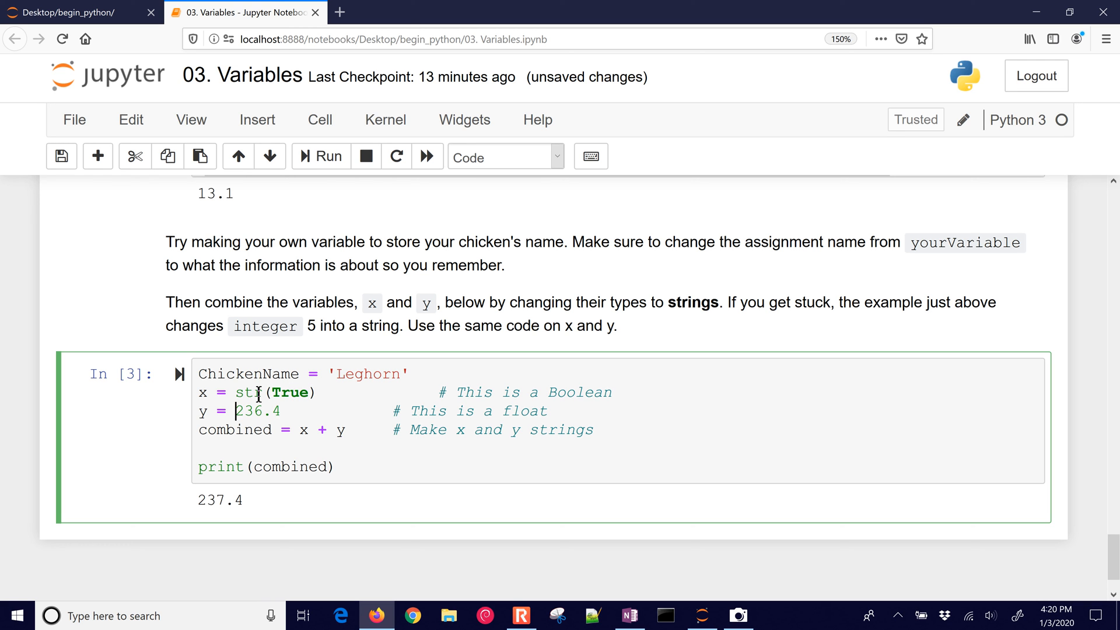
type("str()")
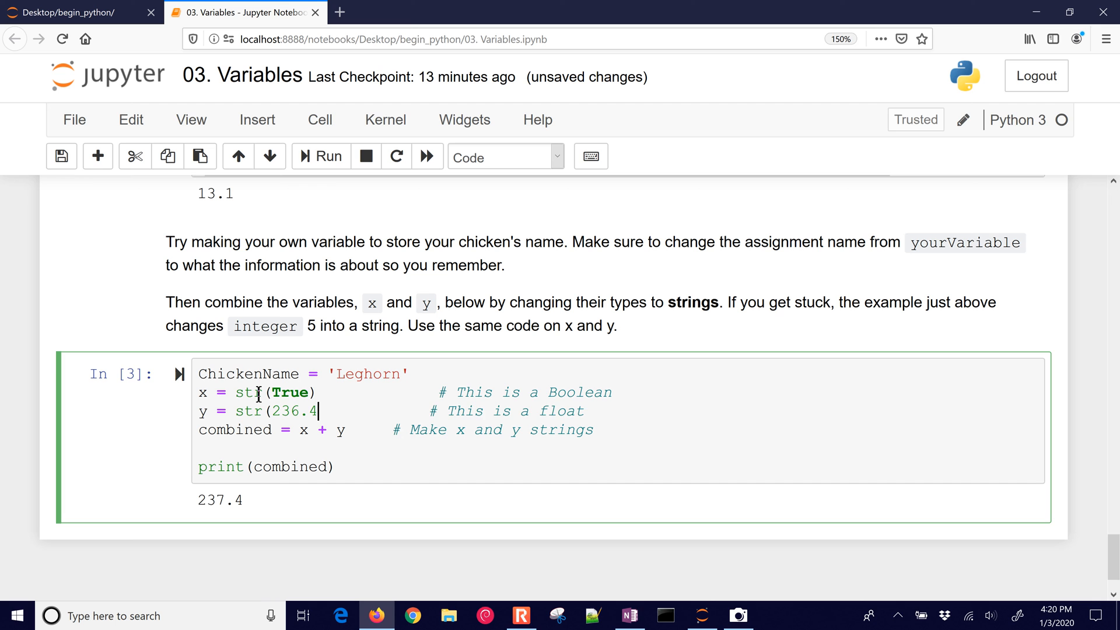
left_click(322, 155)
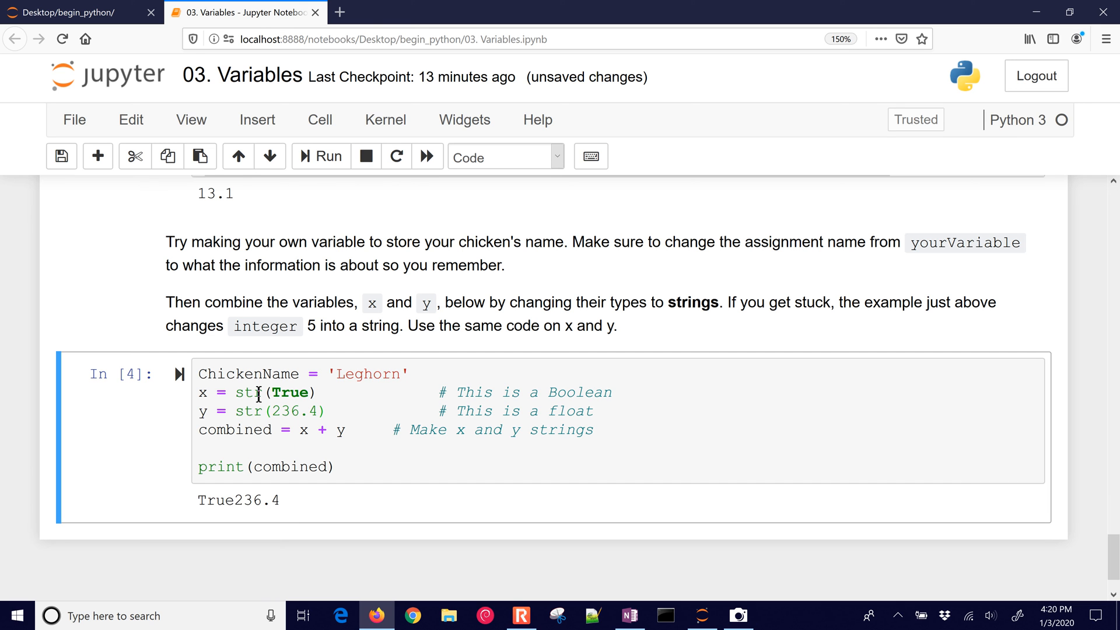
scroll("down", 3)
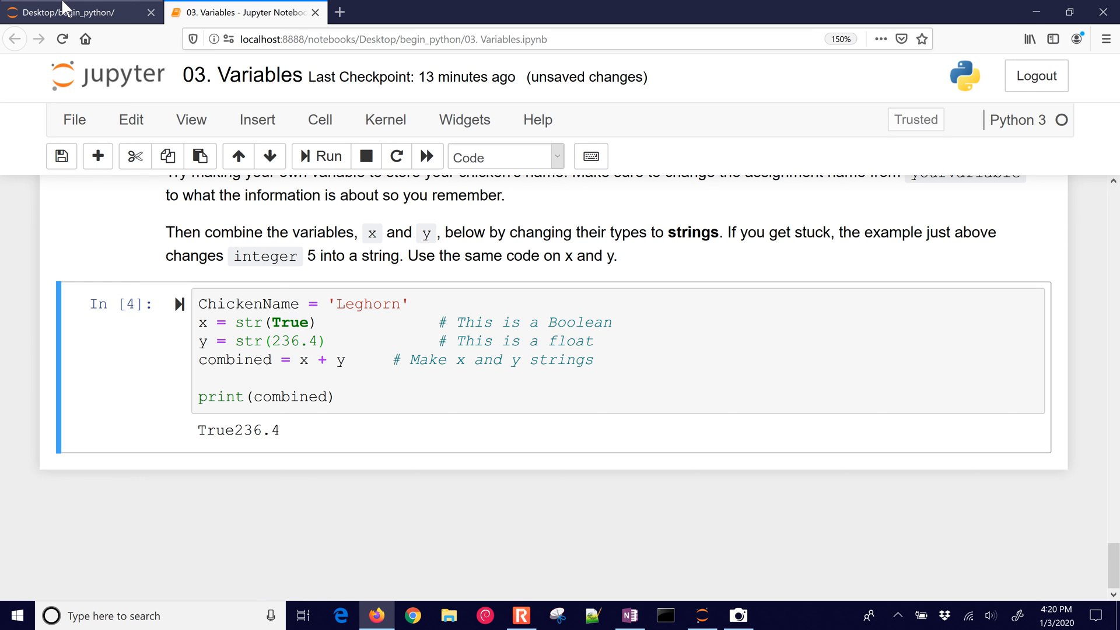
Open XX. Final Project.ipynb from the begin_python file list.
left_click(78, 12)
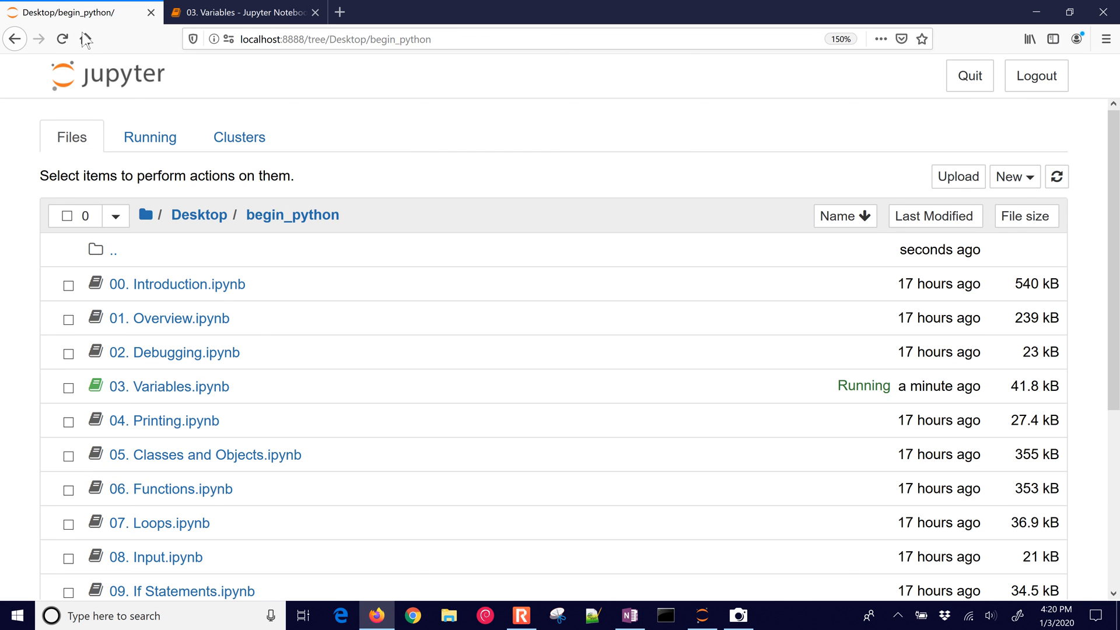
scroll("down", 3)
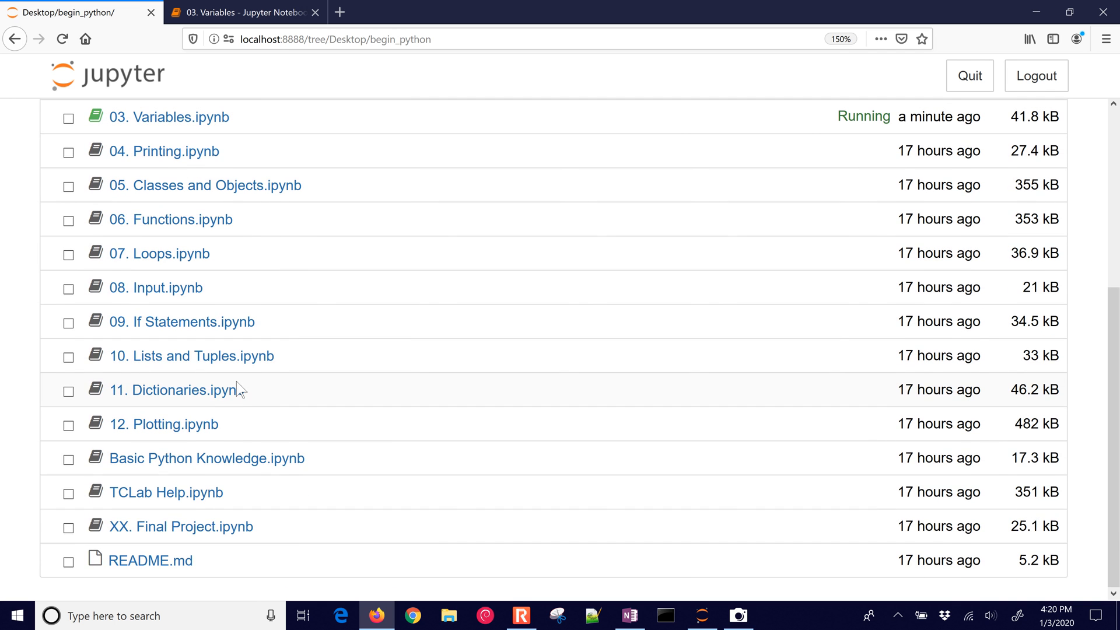
left_click(181, 526)
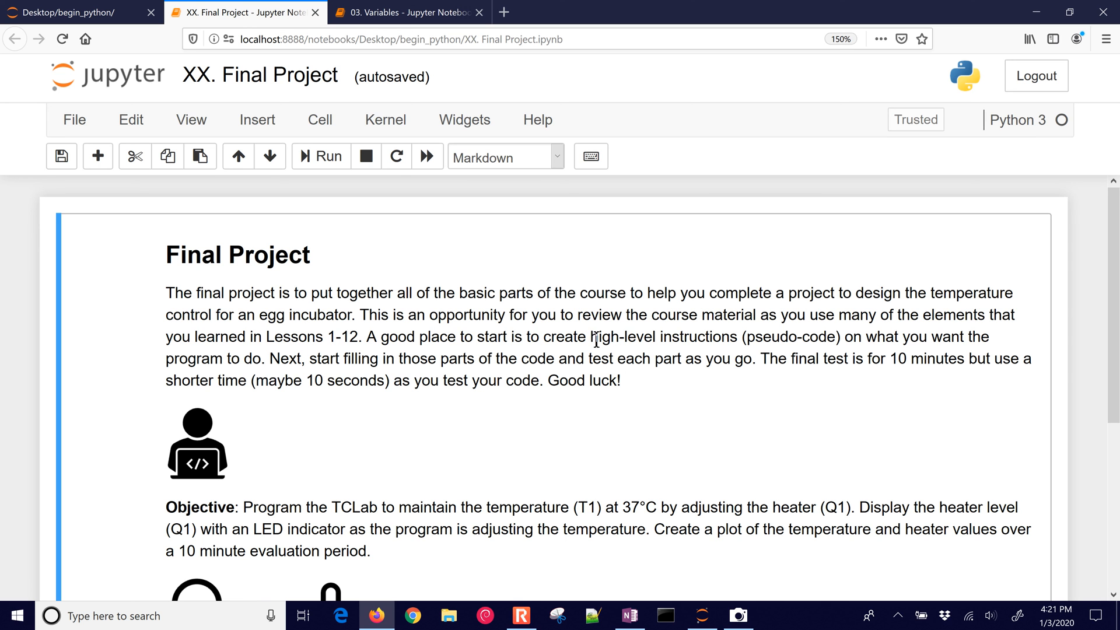
Highlight the high-level pseudo-code phrase and scroll to the empty code cell.
left_click_drag(590, 336, 863, 336)
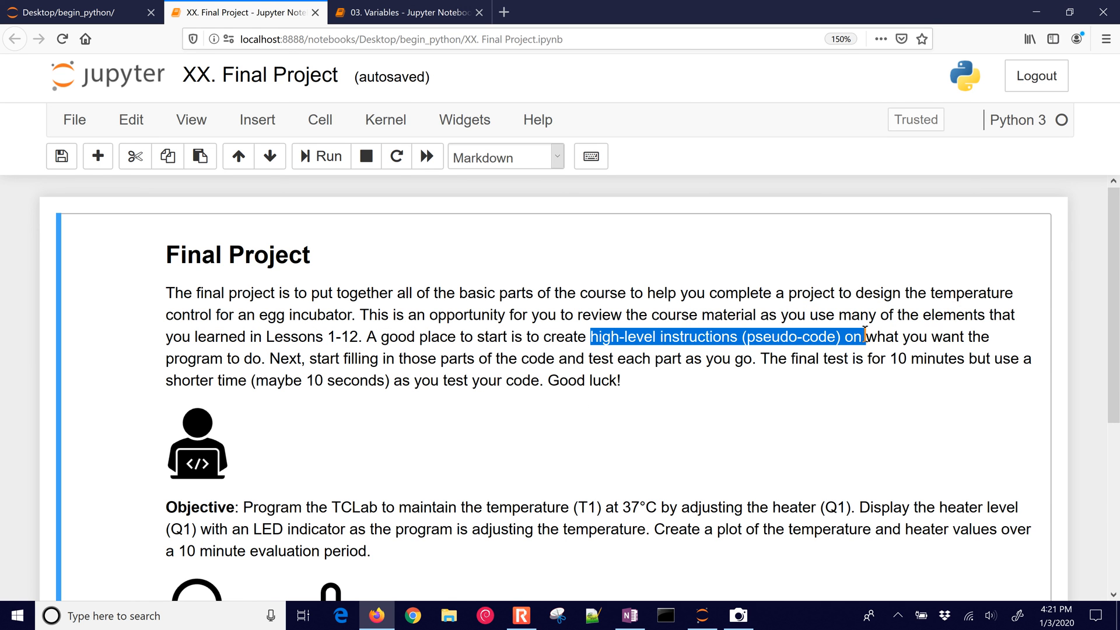
mouse_move(545, 399)
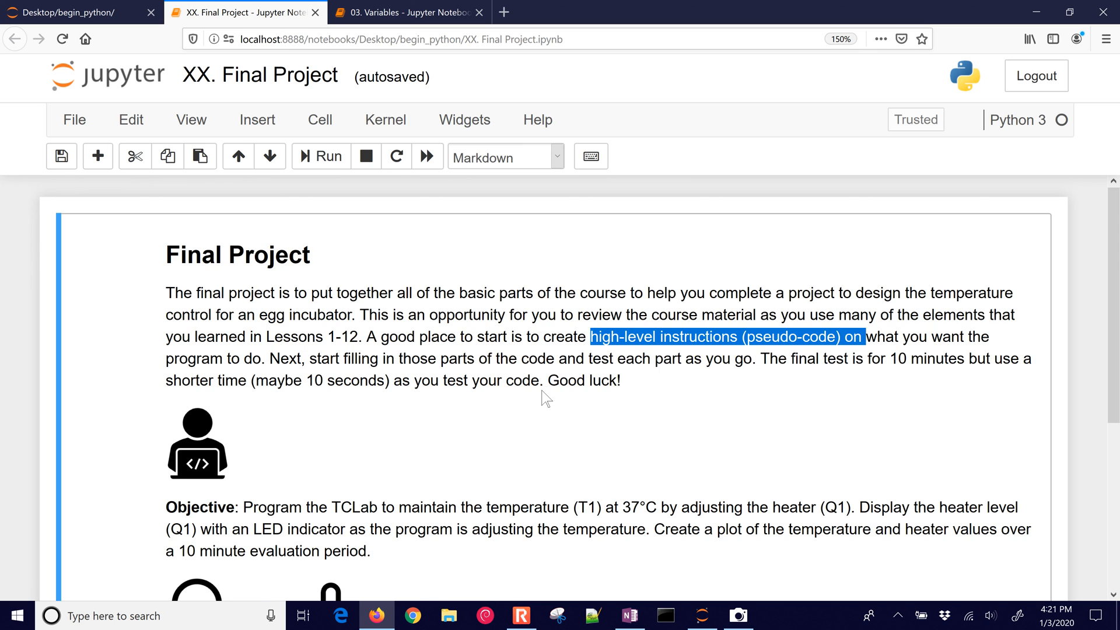
scroll("down", 3)
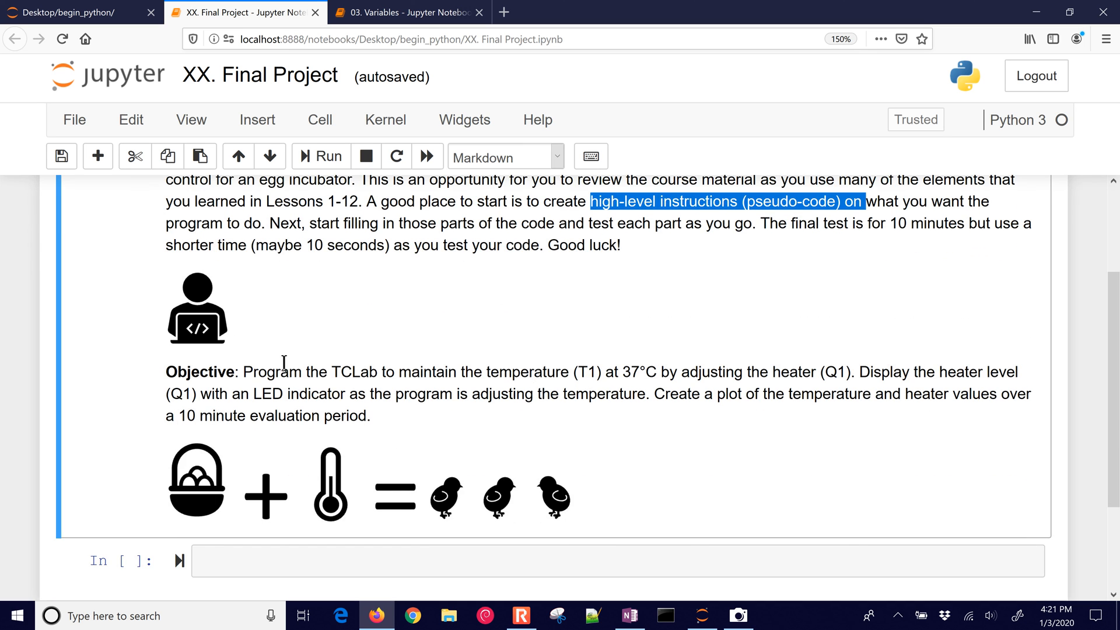
mouse_move(165, 367)
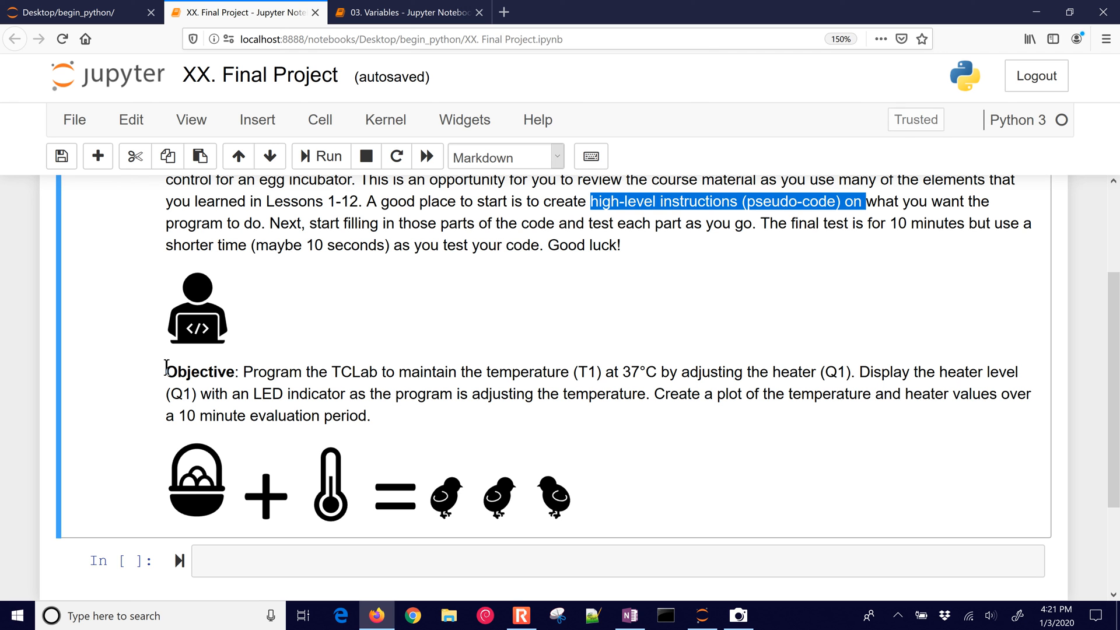
scroll("down", 3)
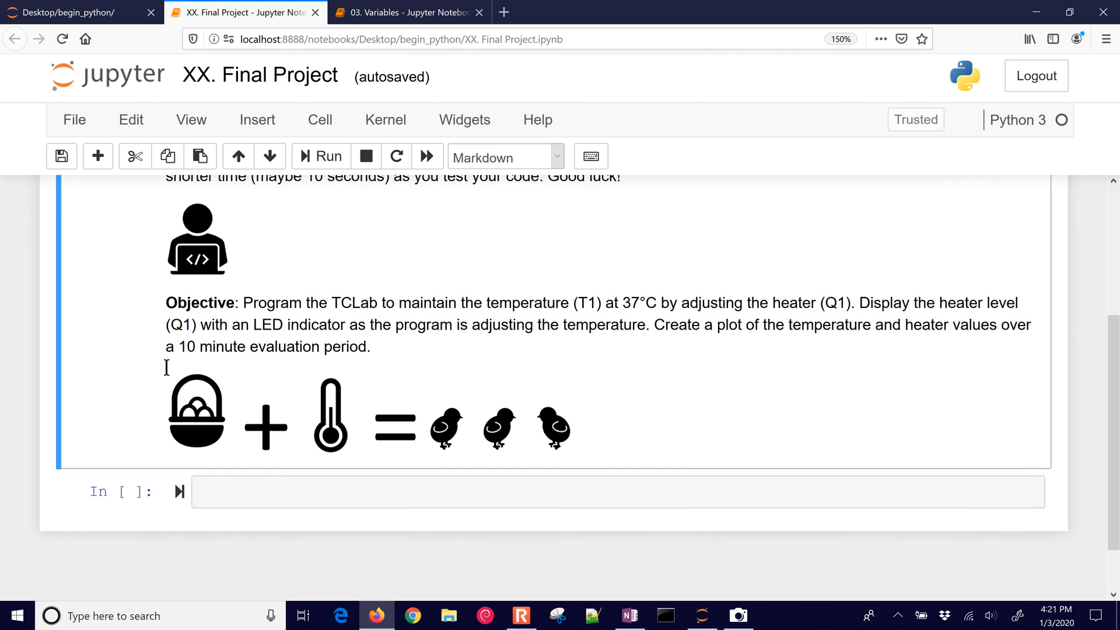
mouse_move(340, 392)
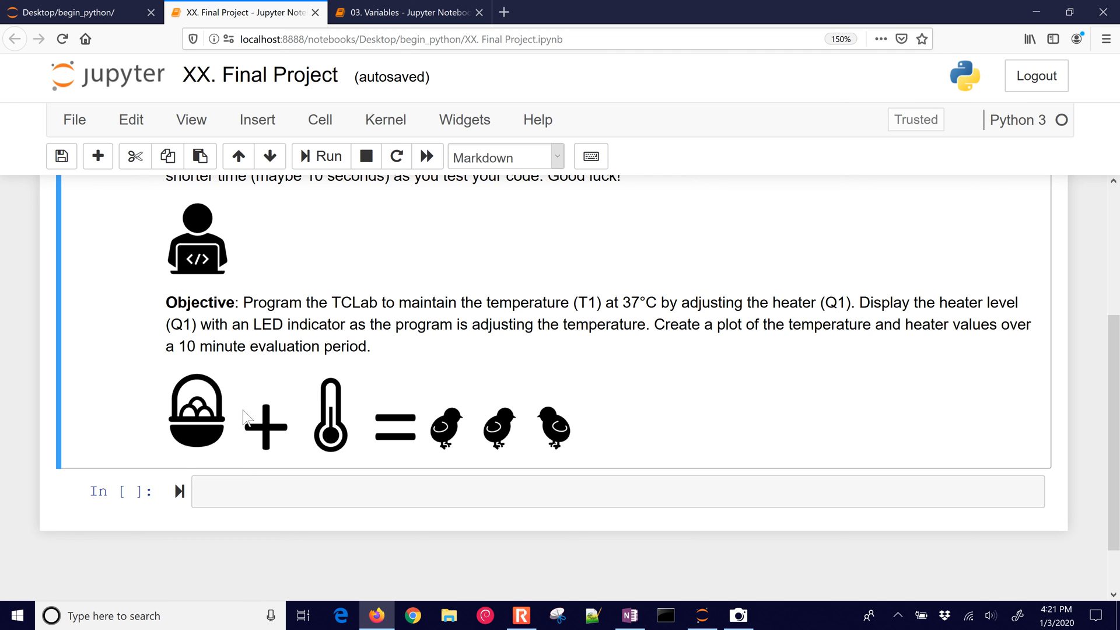
mouse_move(256, 119)
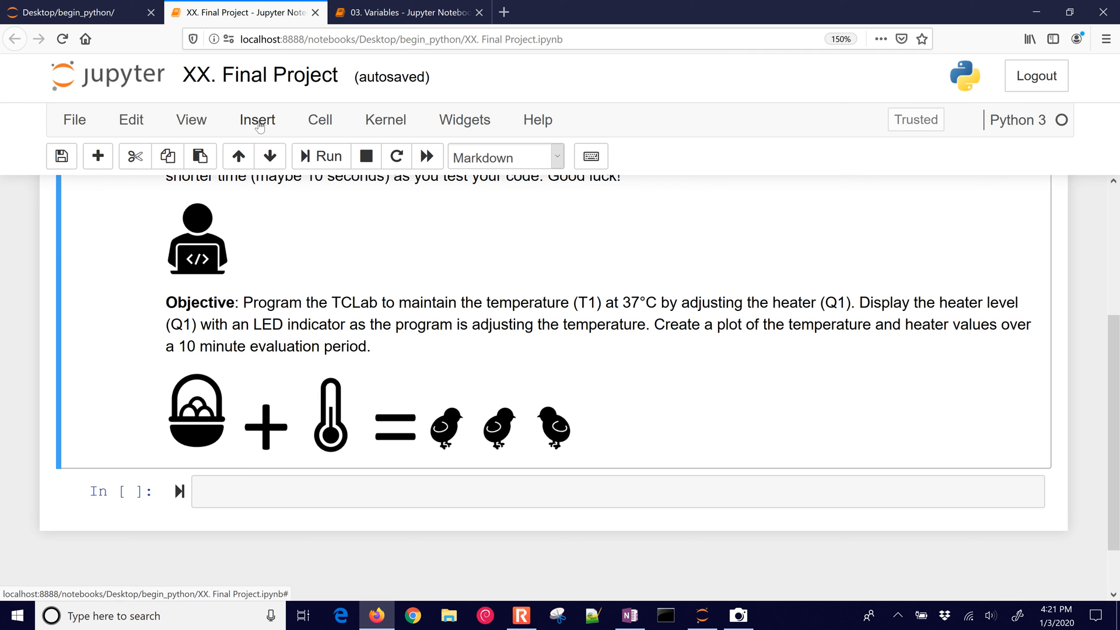
Write '# import libraries' and '# set the target temperature' comments in the code cell.
left_click(619, 491)
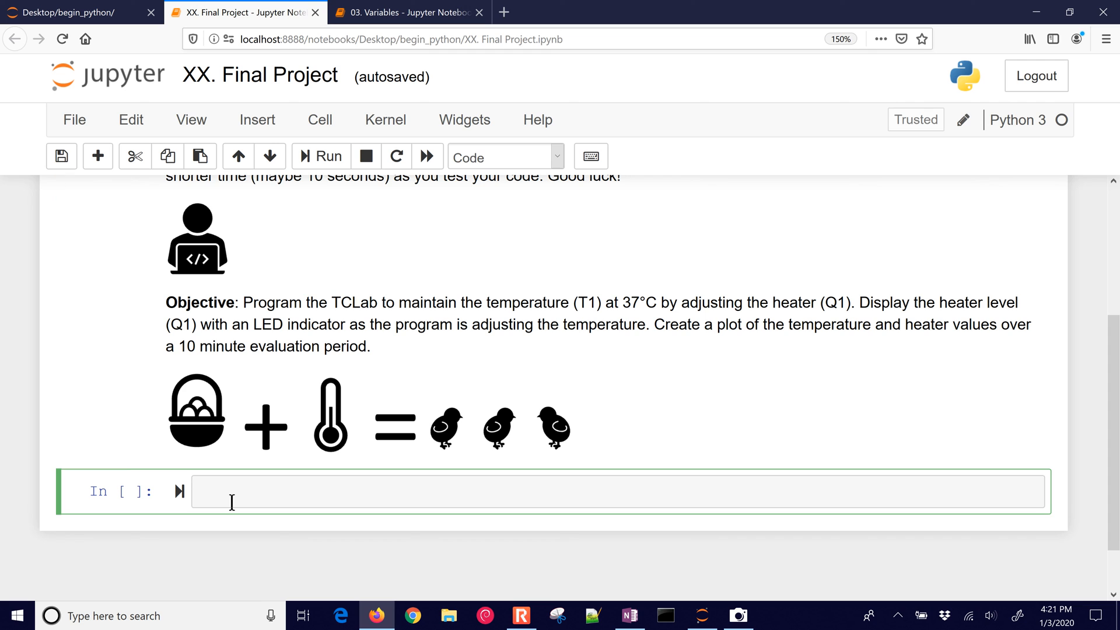
type("#")
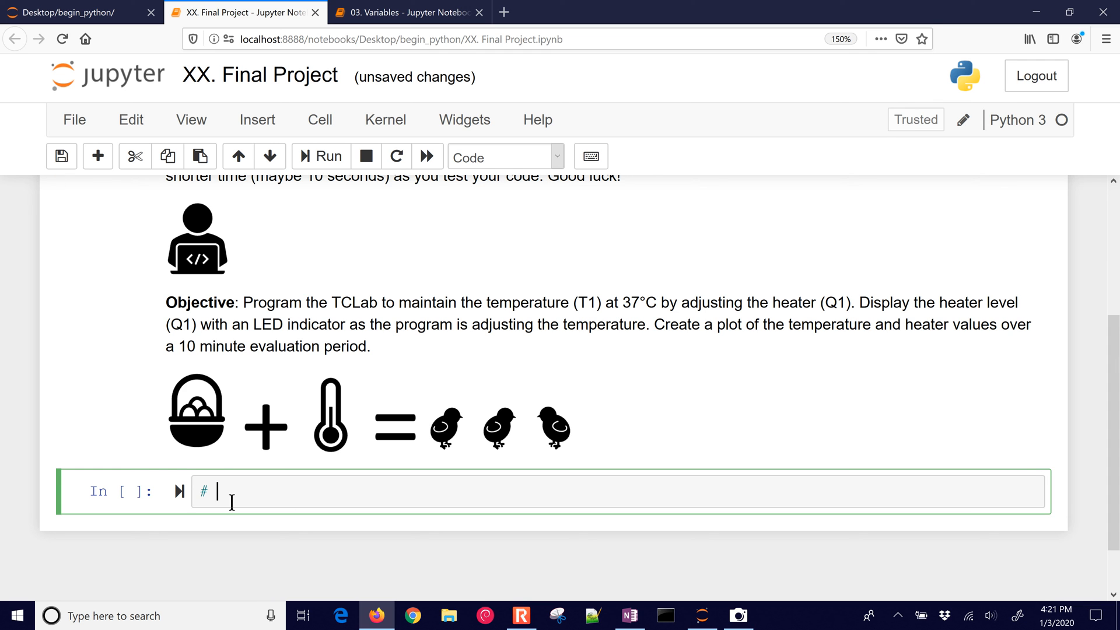
type("import libraries")
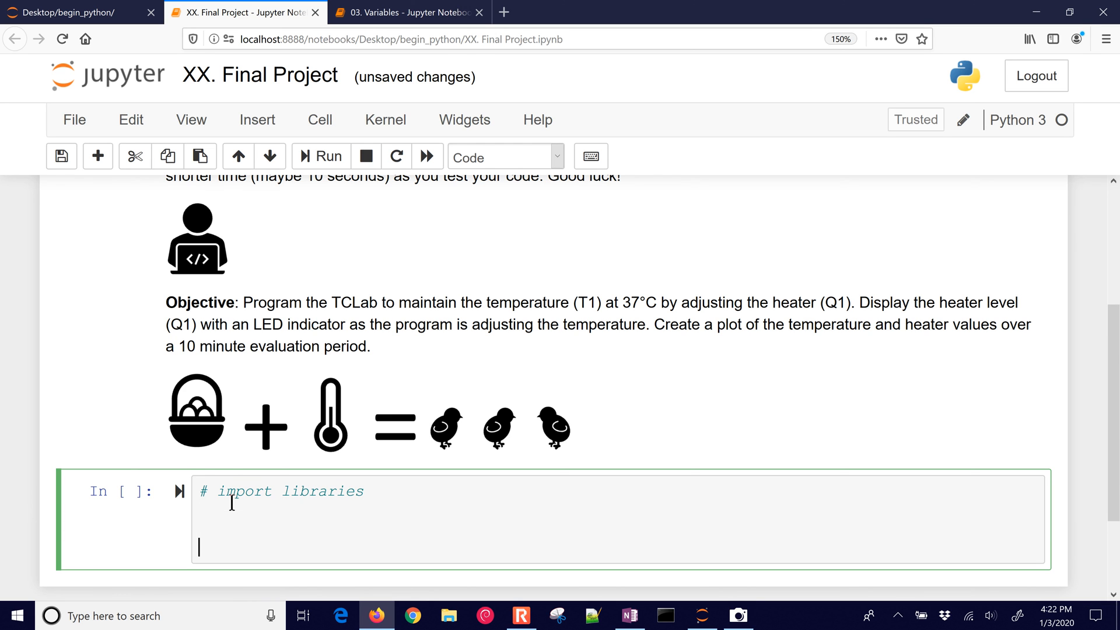
type("#")
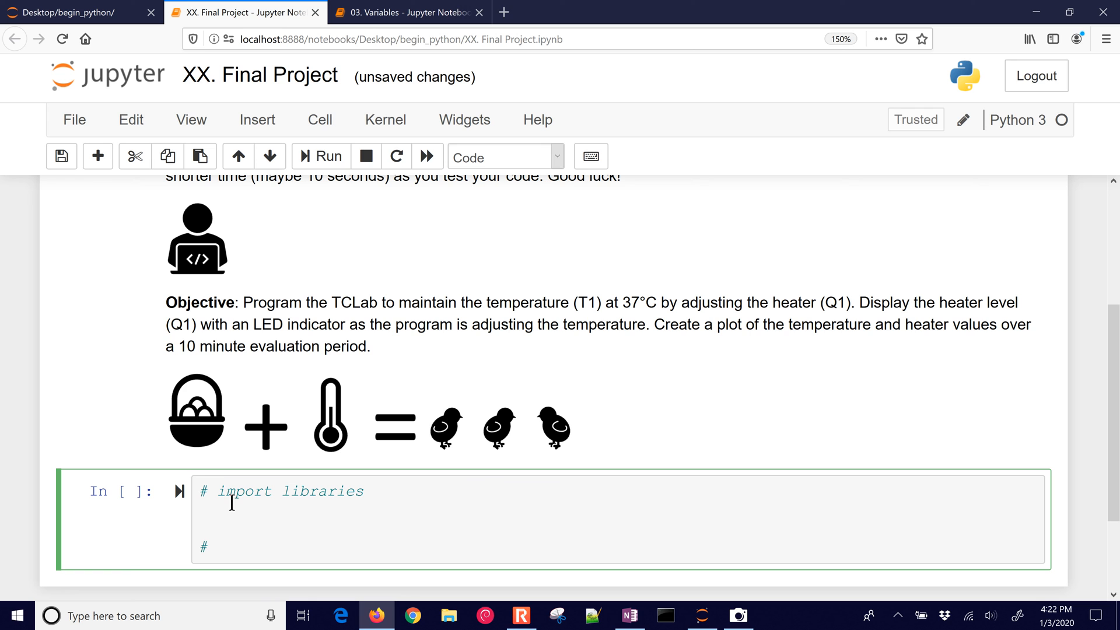
type("Se")
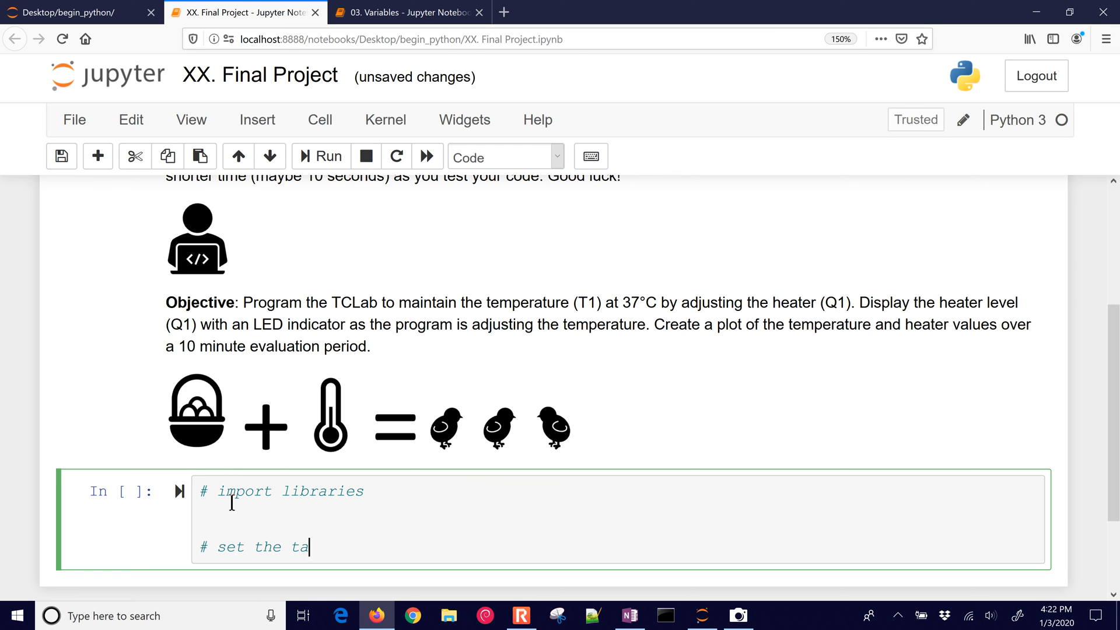
type("rget temperature")
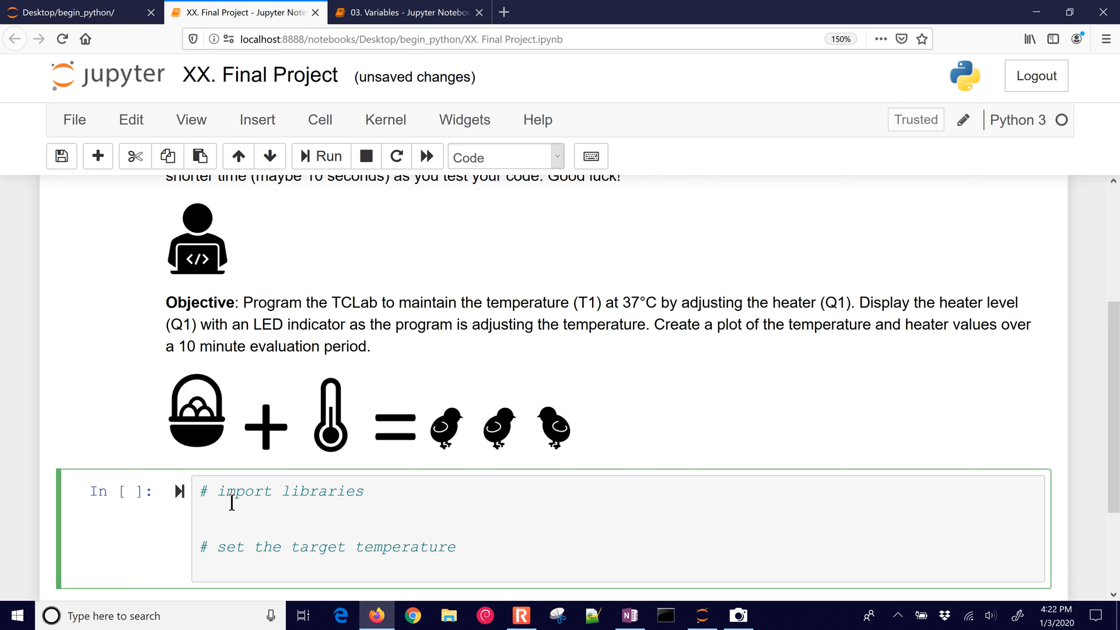
Set T = 37 below the target-temperature comment.
type("T")
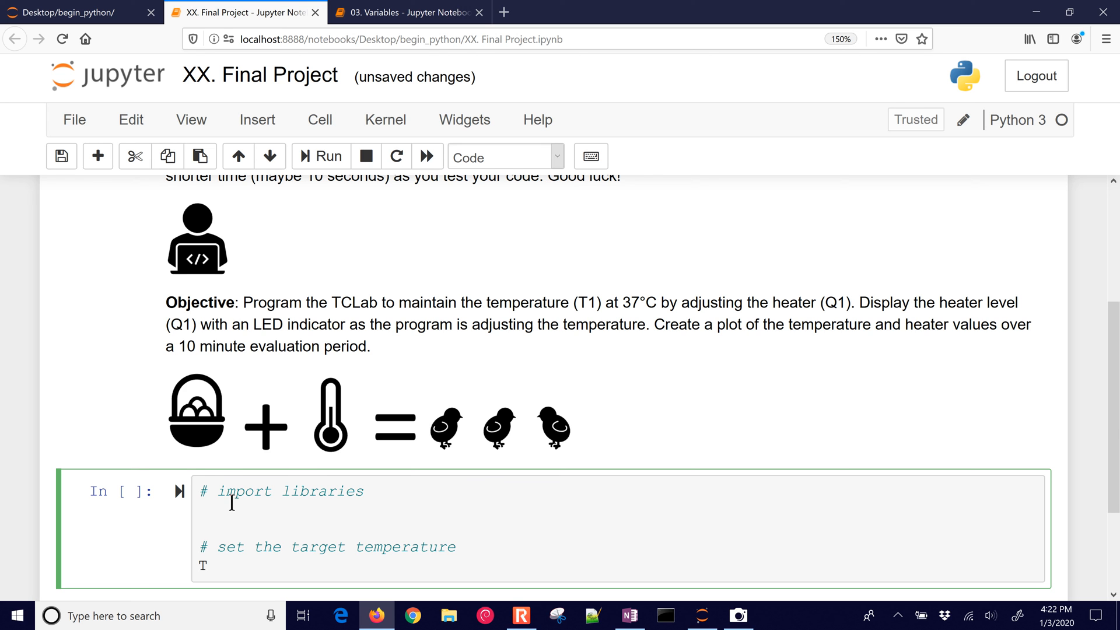
type("= 37")
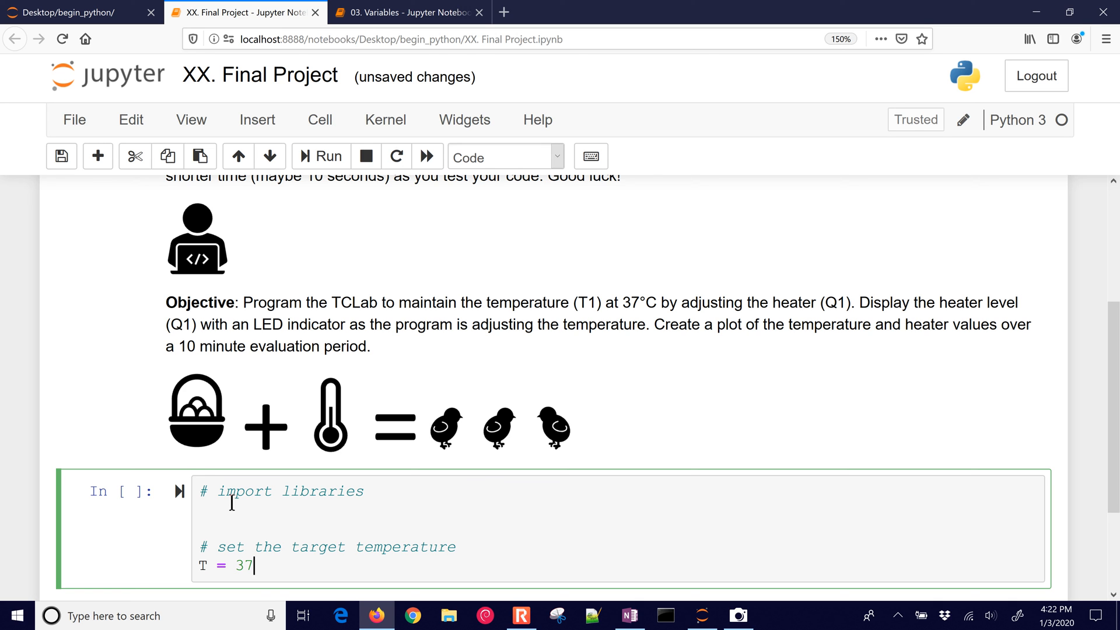
key("enter")
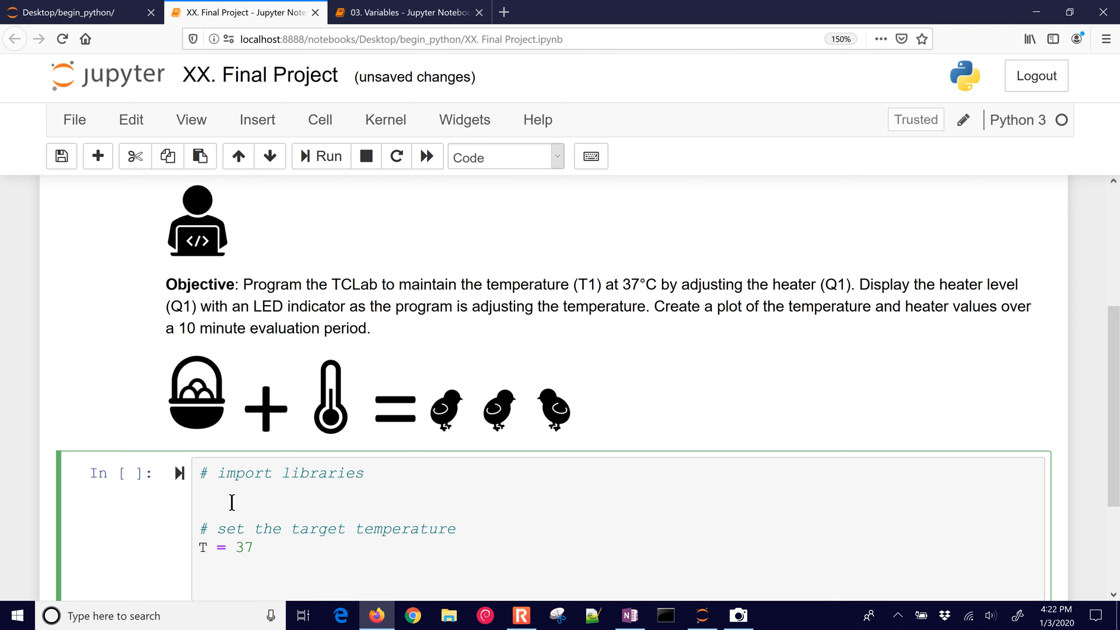
Add comments to monitor every second for 10 minutes (loop) and read the temperature.
type("# M")
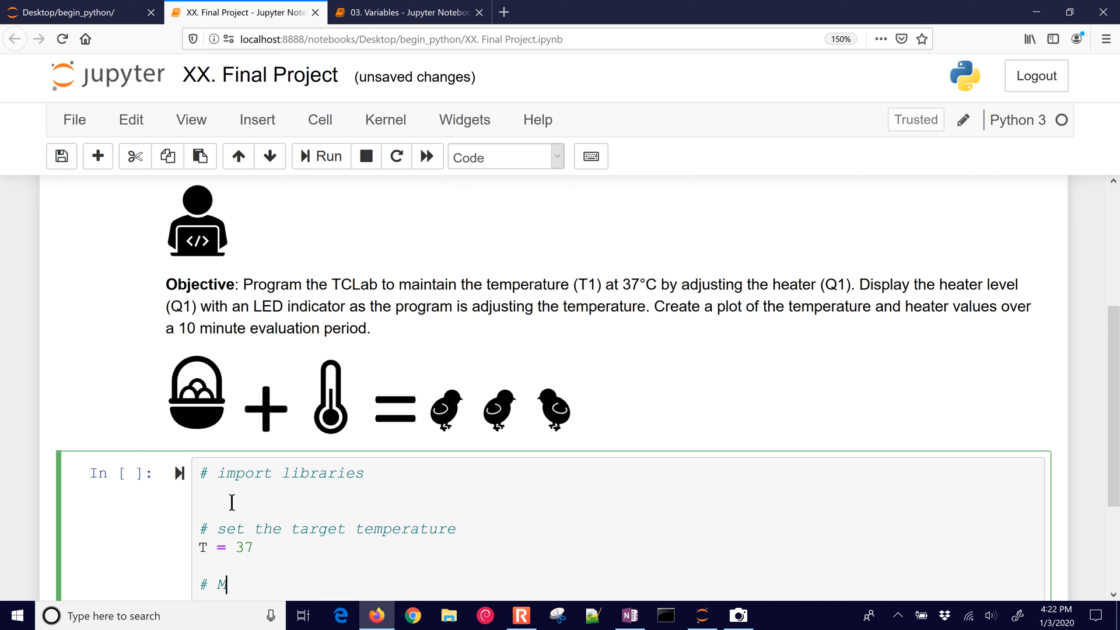
type("moniot")
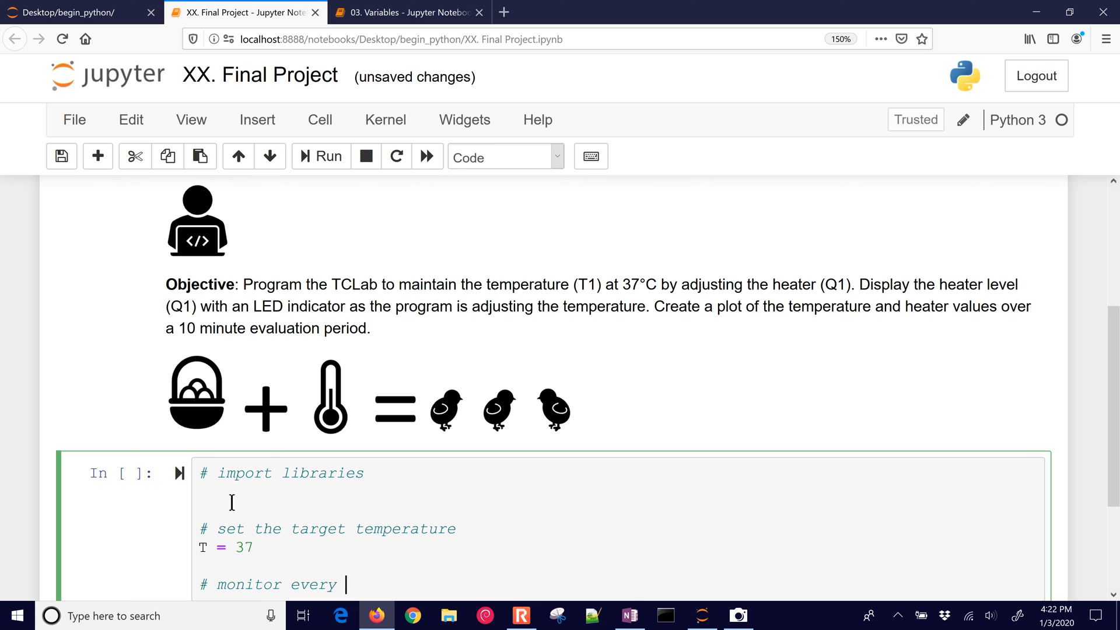
type("second f")
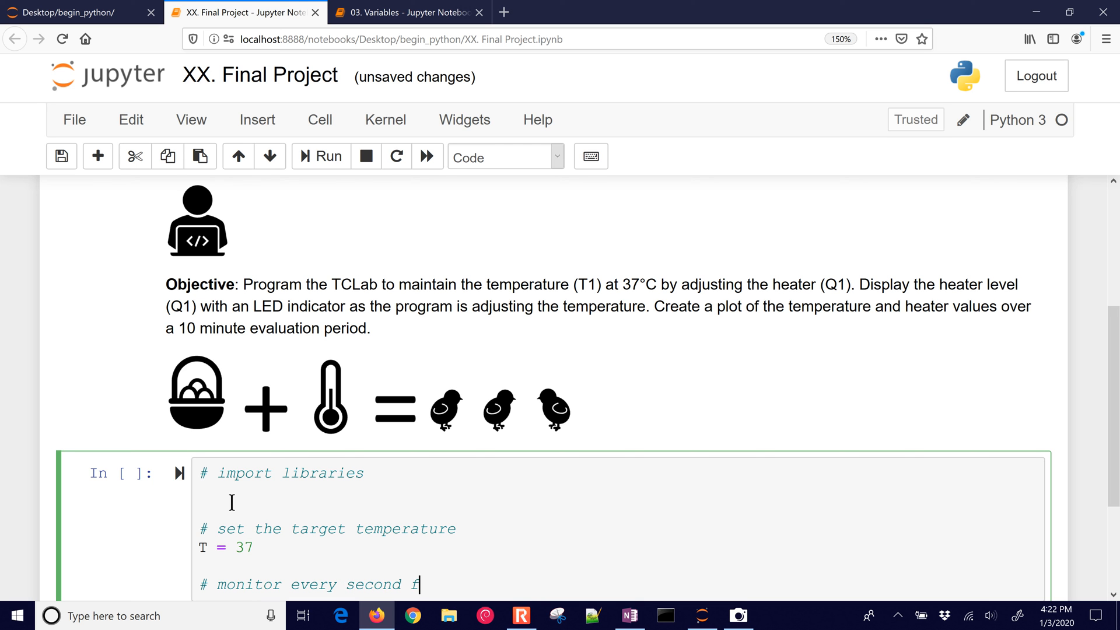
type("or 10 minute")
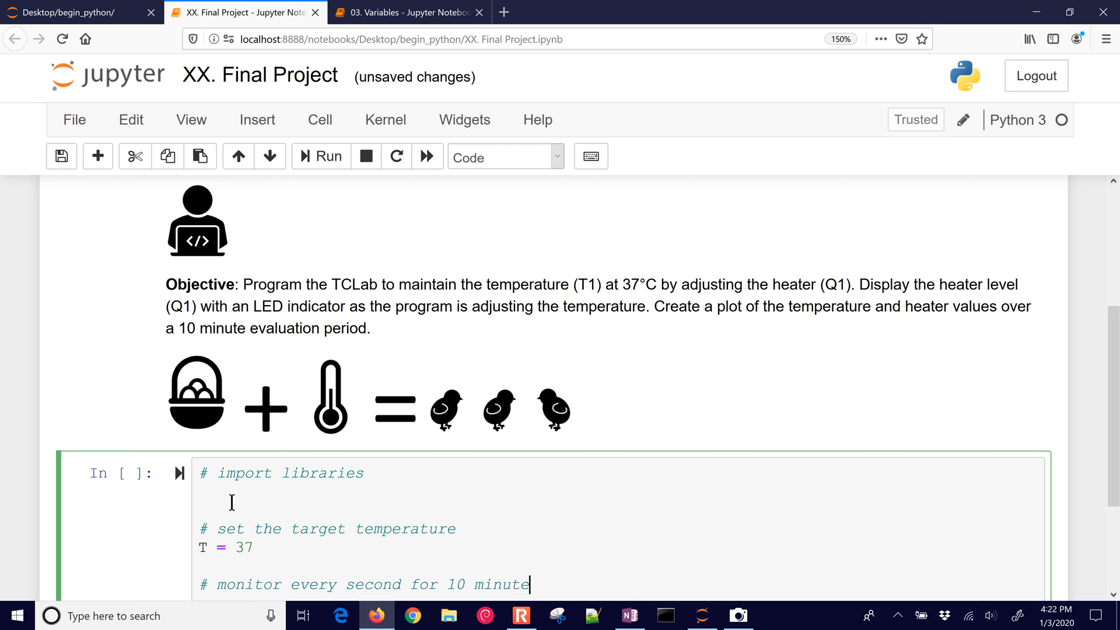
type("s")
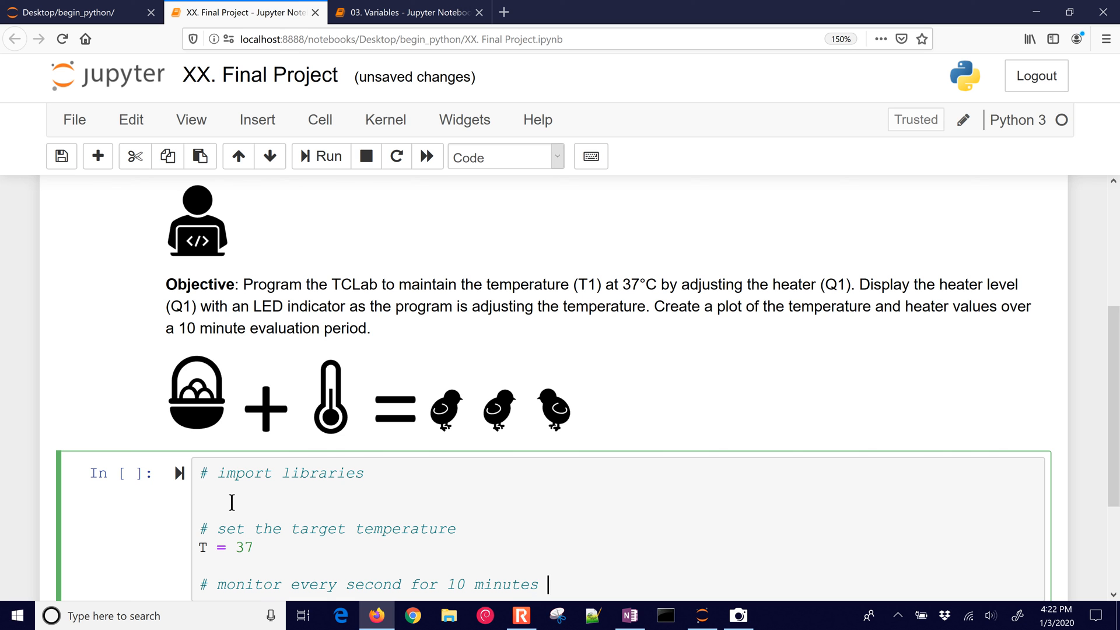
type("(loop)")
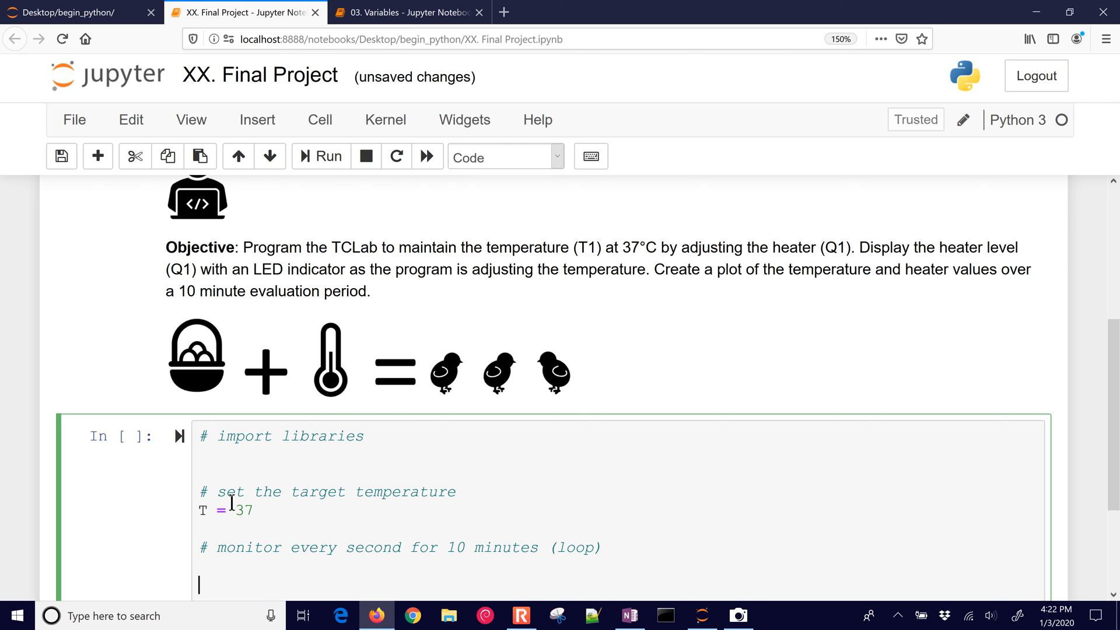
type("#")
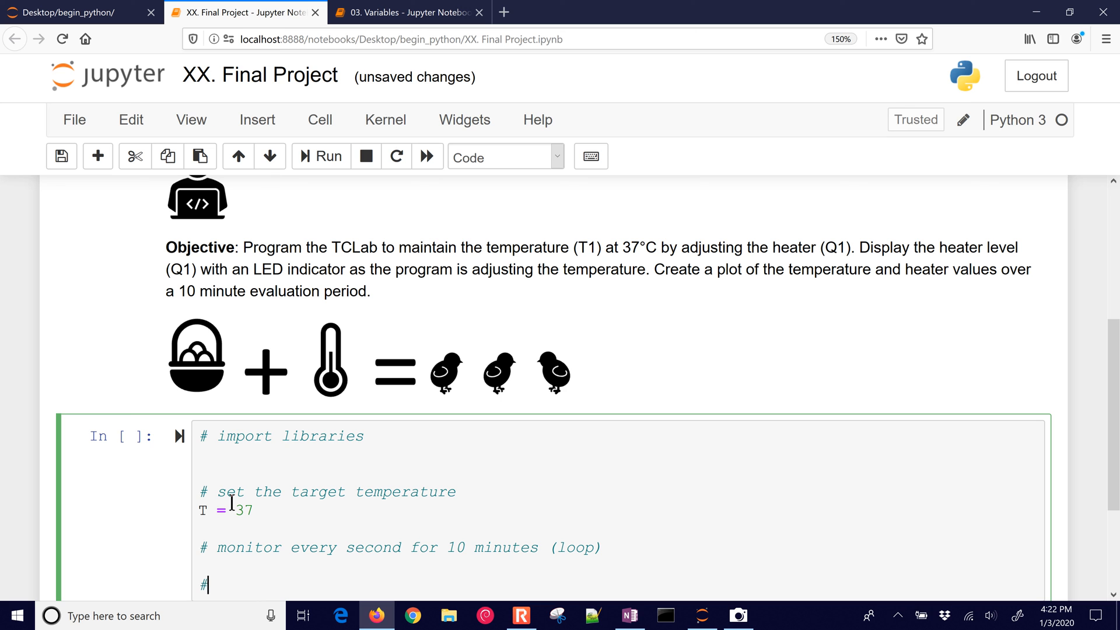
type("read the t")
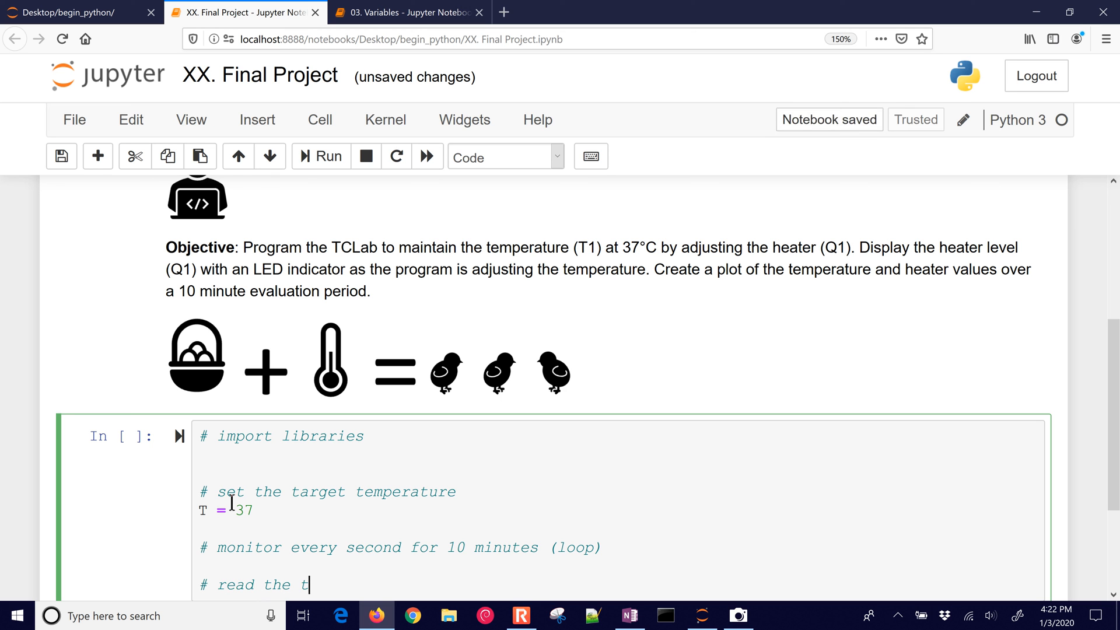
type("eme")
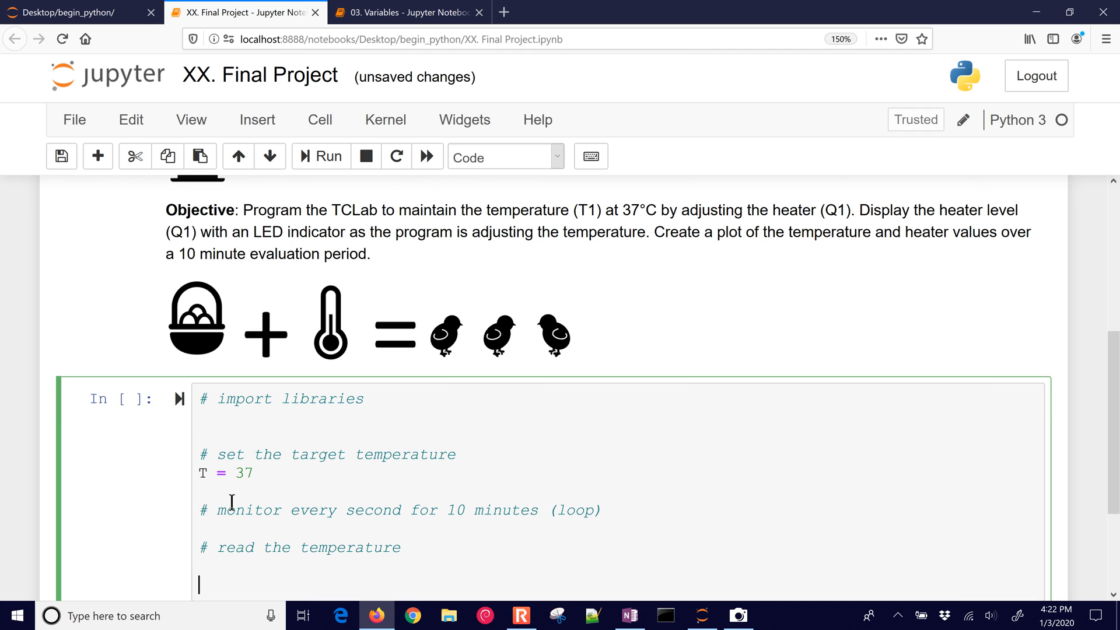
Add comments: if too low increase the heater, if too high decrease the heater.
type("#")
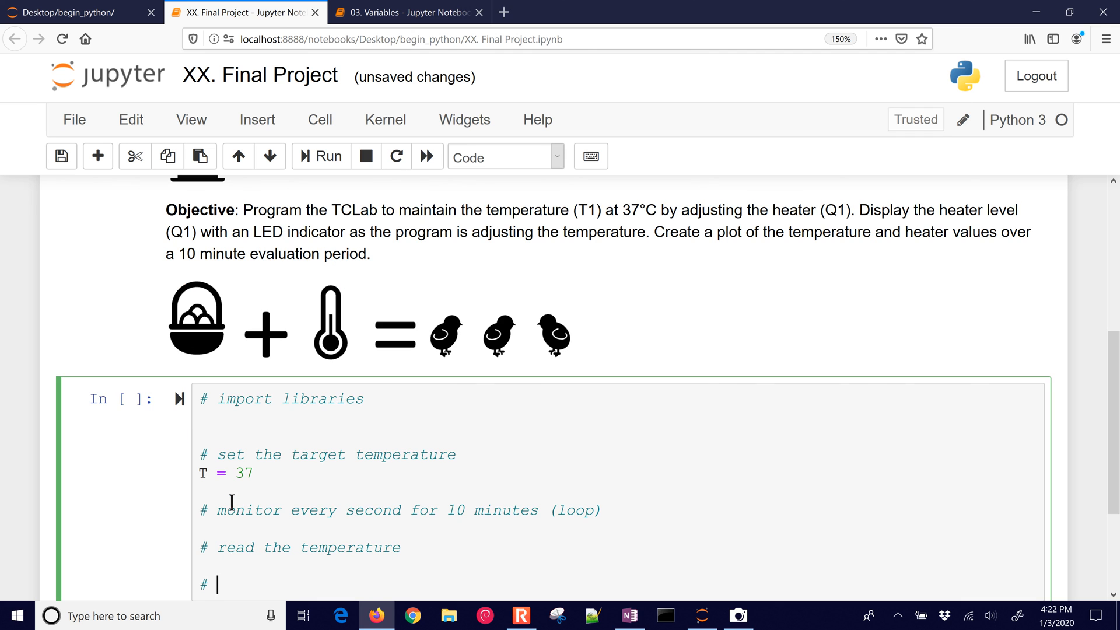
type("if too low, increase")
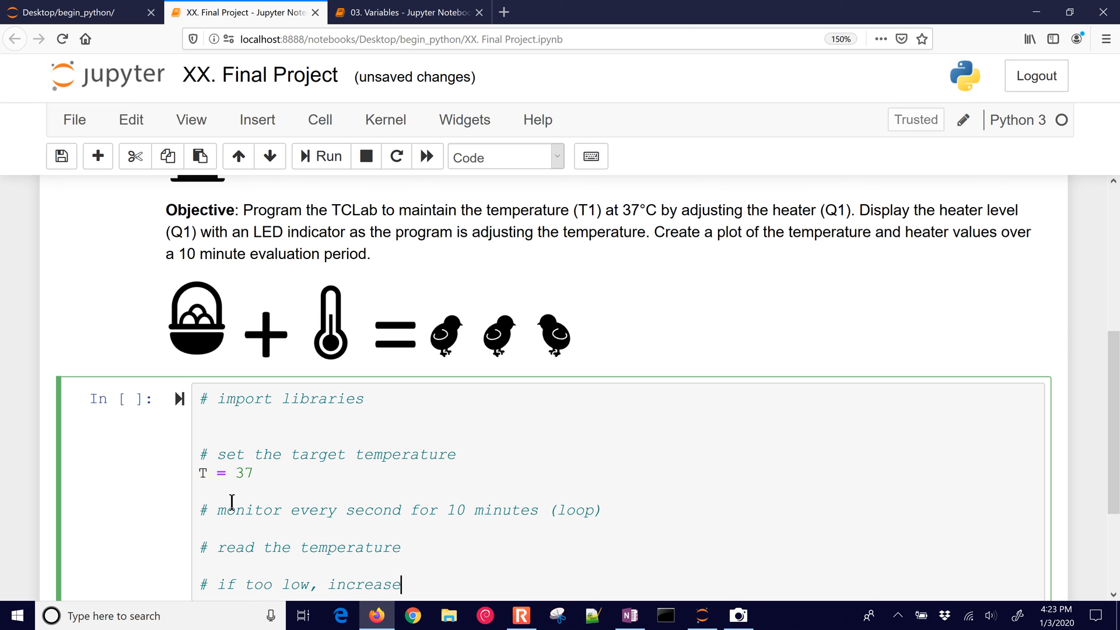
type("the temperature")
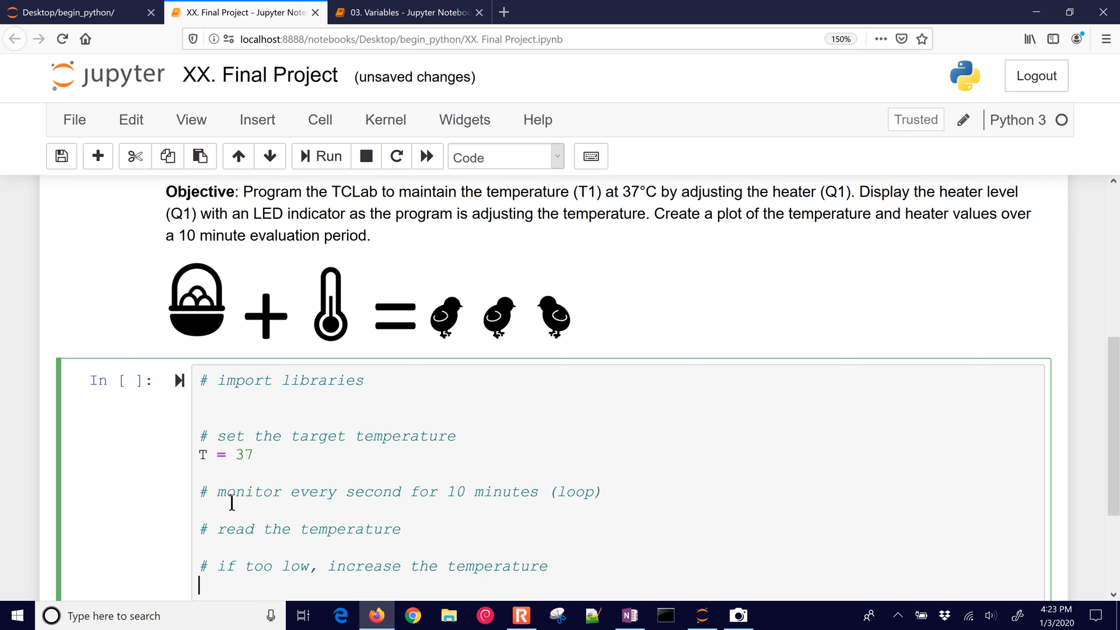
type("# if too")
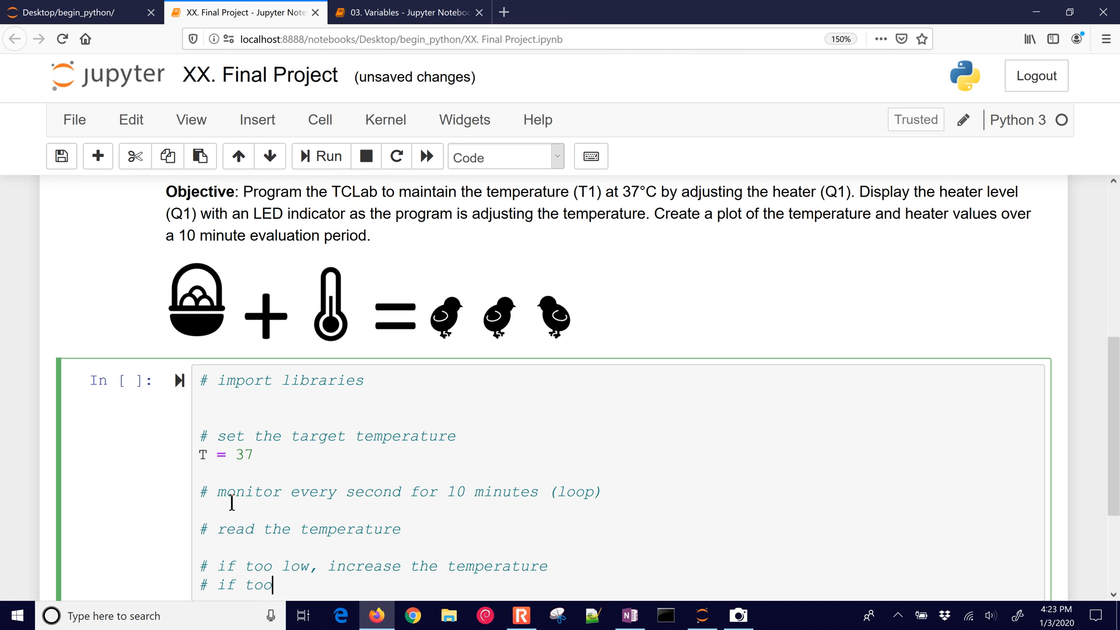
left_click(547, 566)
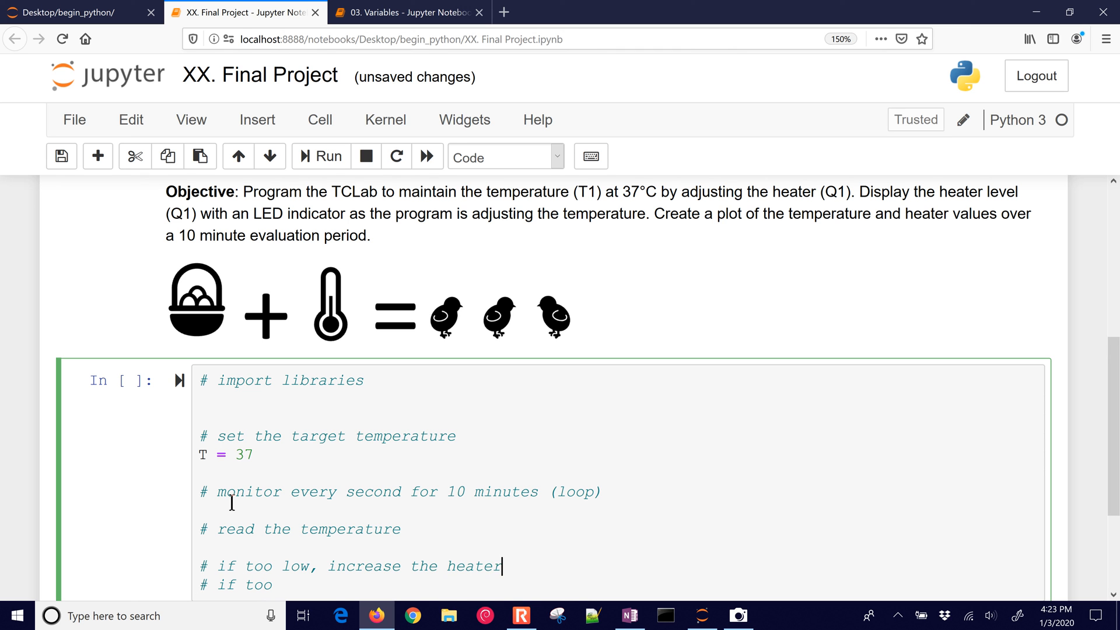
type("high,")
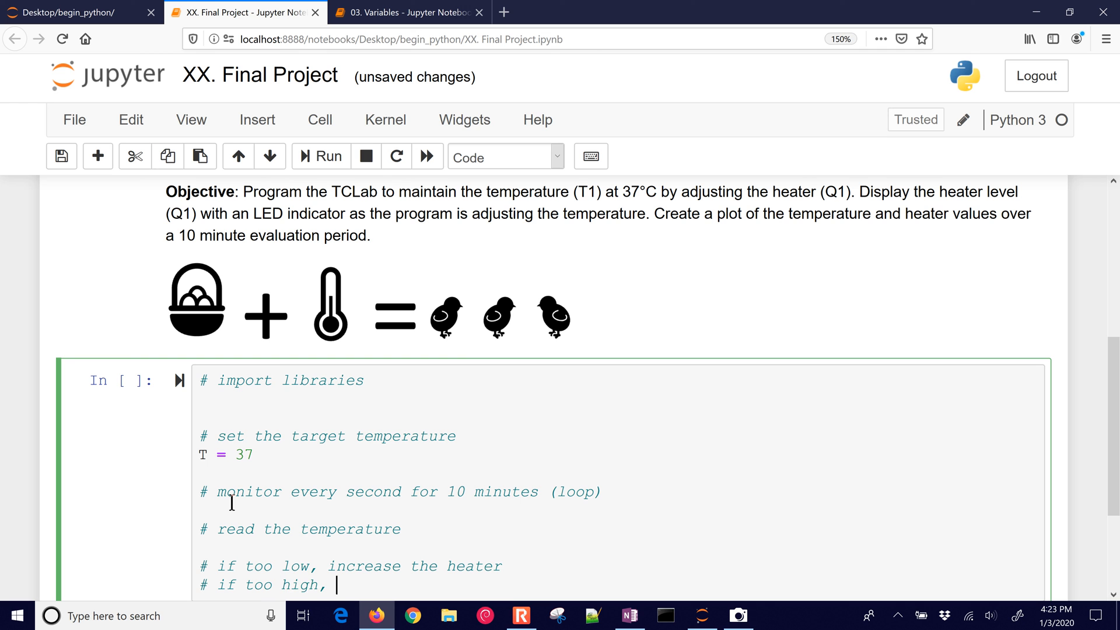
type("decrease the heater")
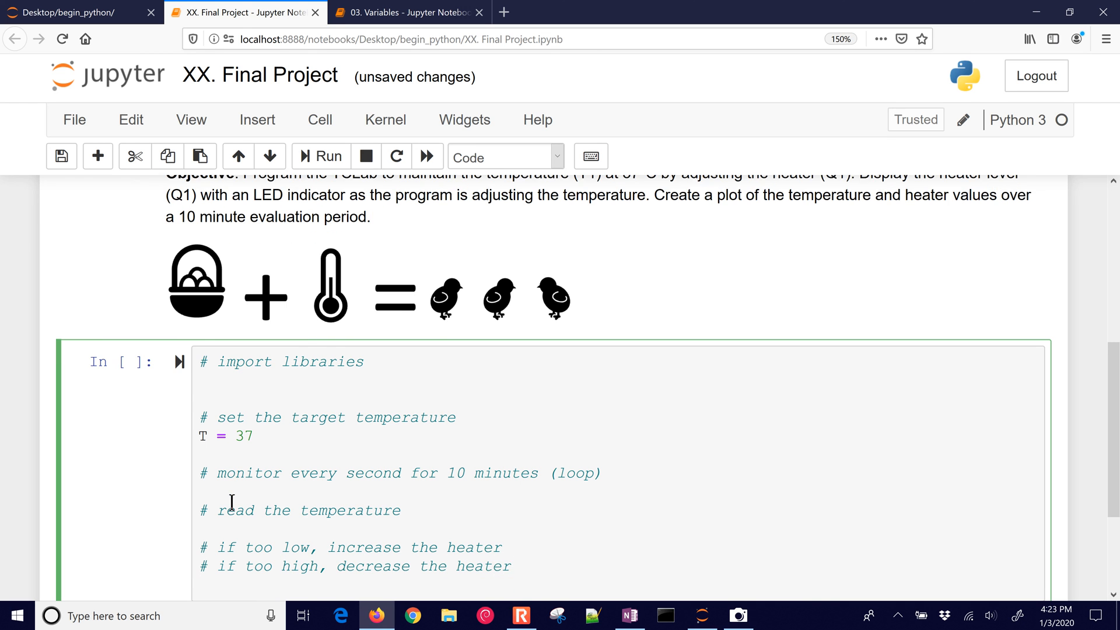
Add comments to display heater level with LED and plot the data after 10 minutes.
type("# display heater")
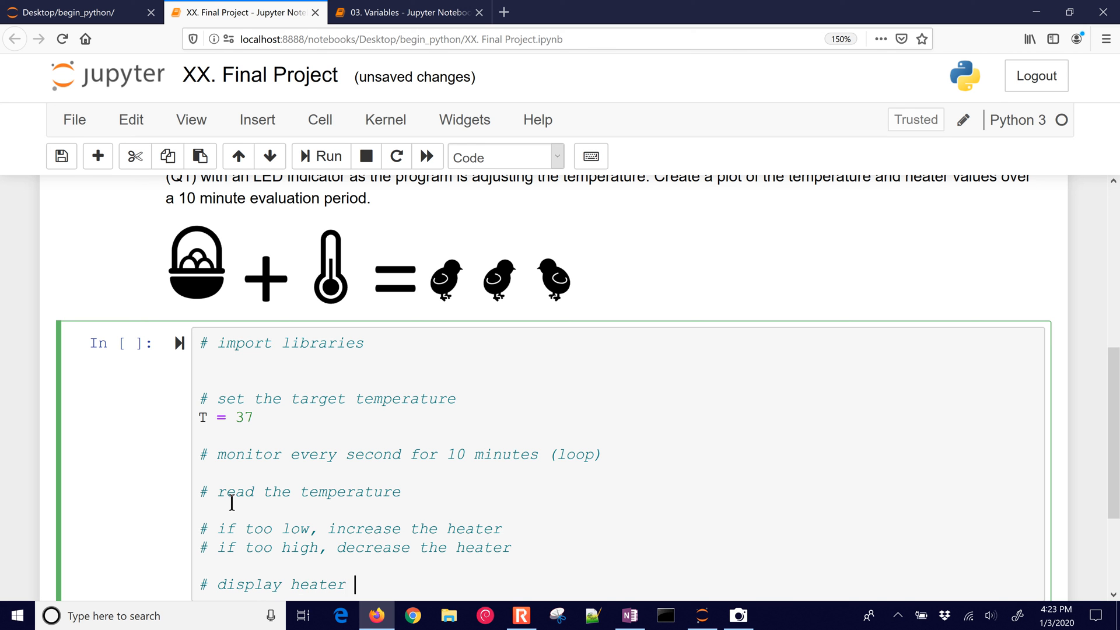
type("level with")
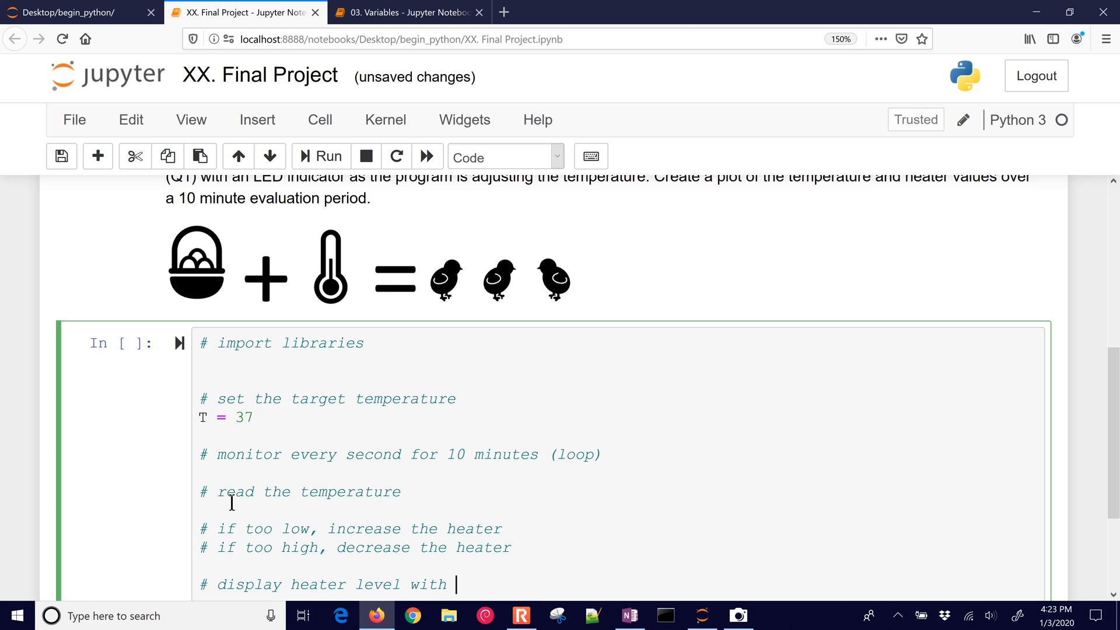
type("LED")
type("#")
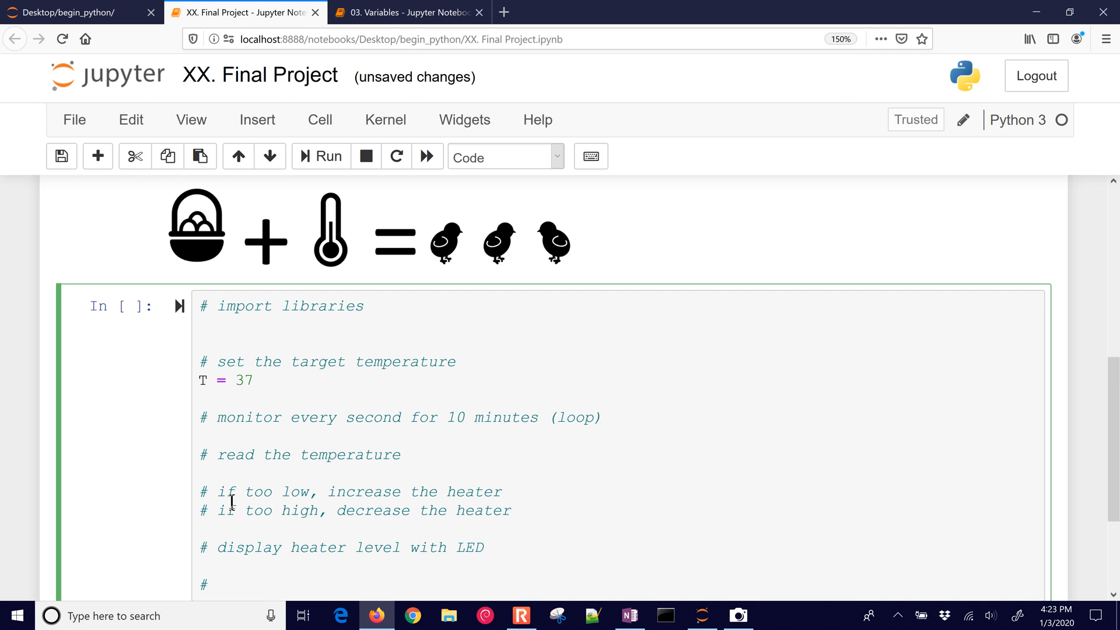
type("after 10")
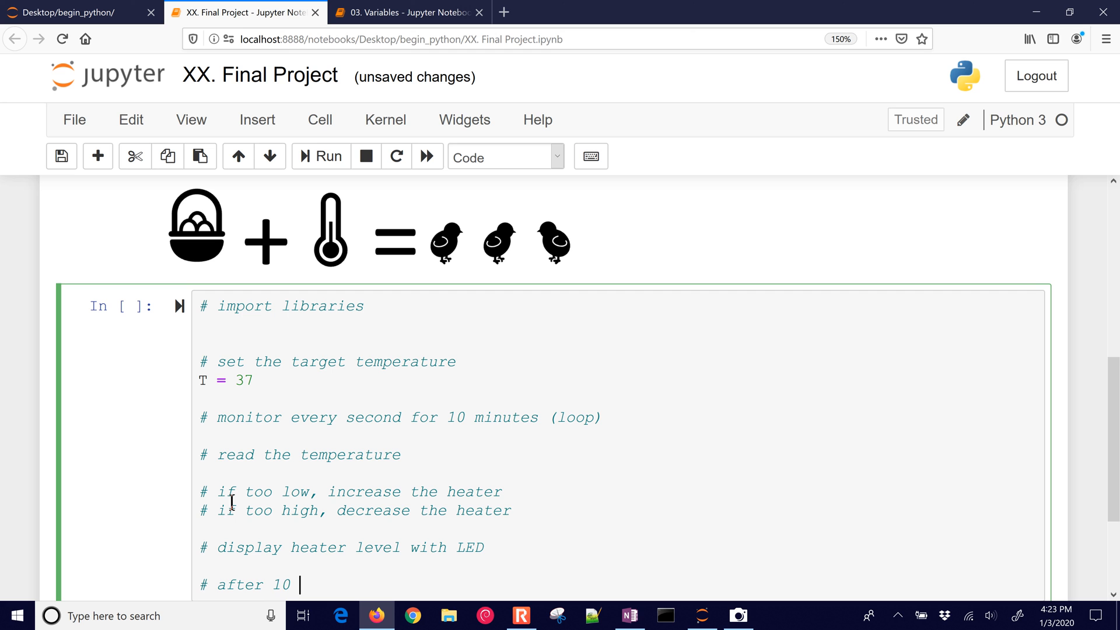
type("minutes,")
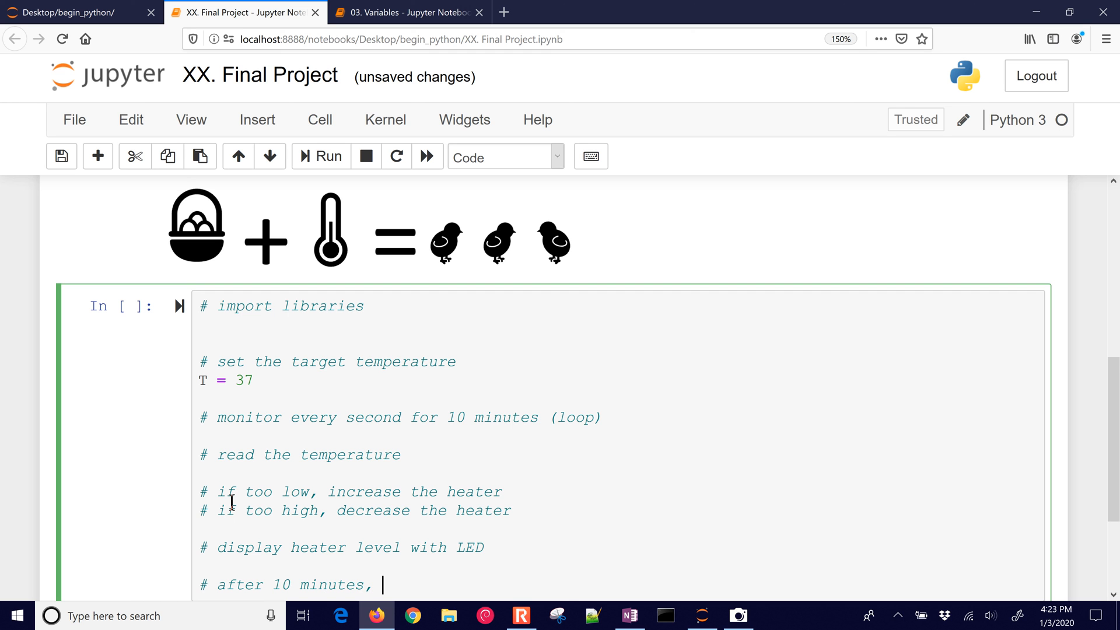
type("displa")
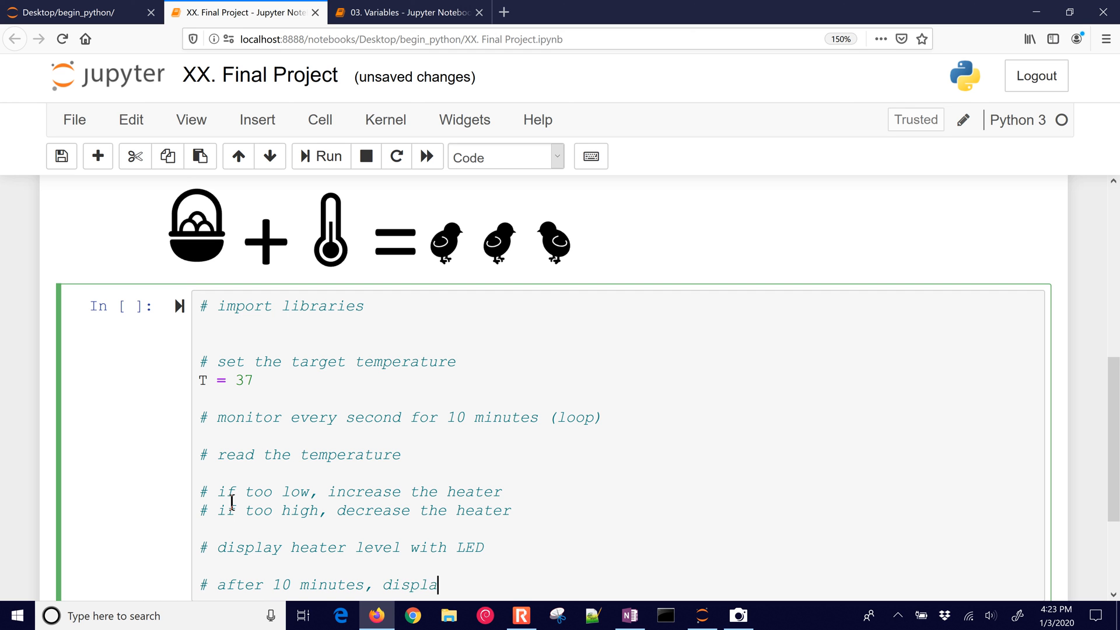
type("y a plot of")
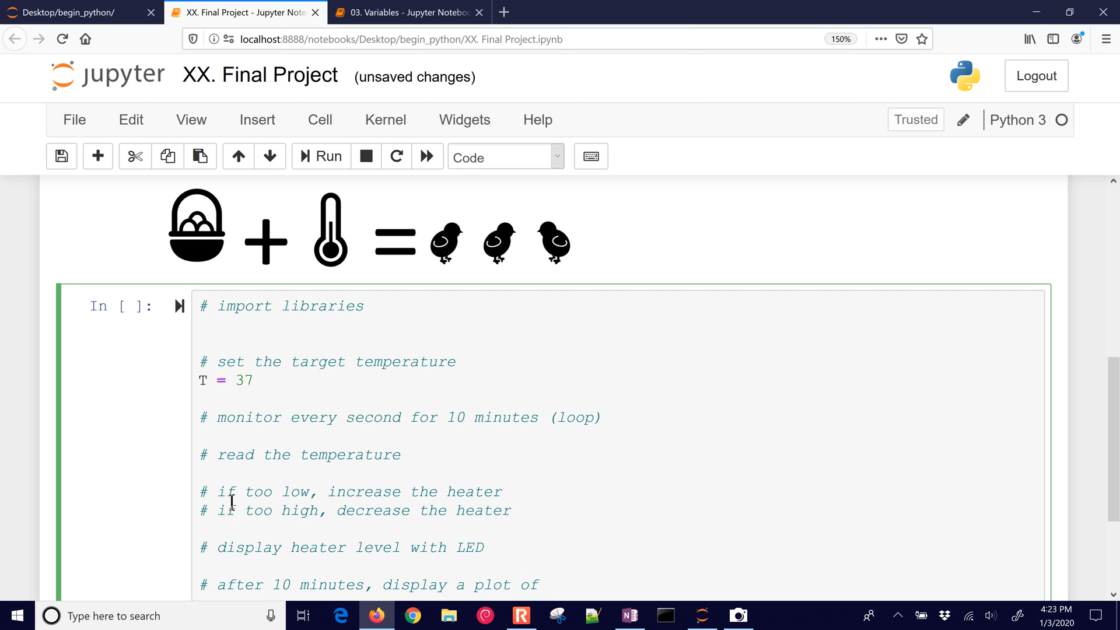
type("the data")
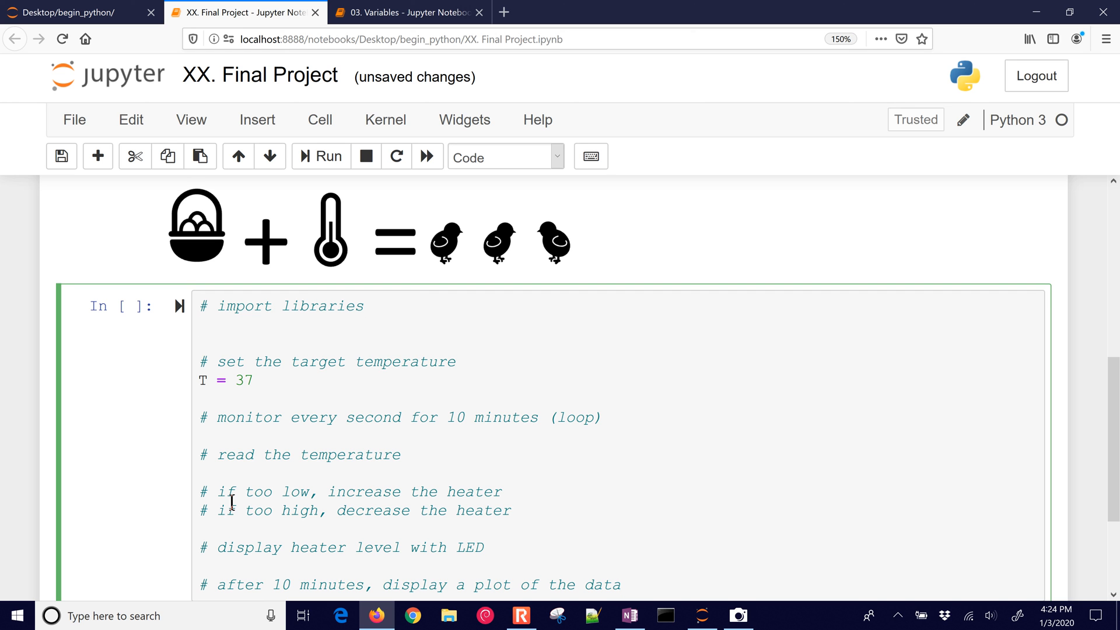
Write import tclab plus '# connect to TCLab' and '# disconnect from TCLab' comments.
type("import")
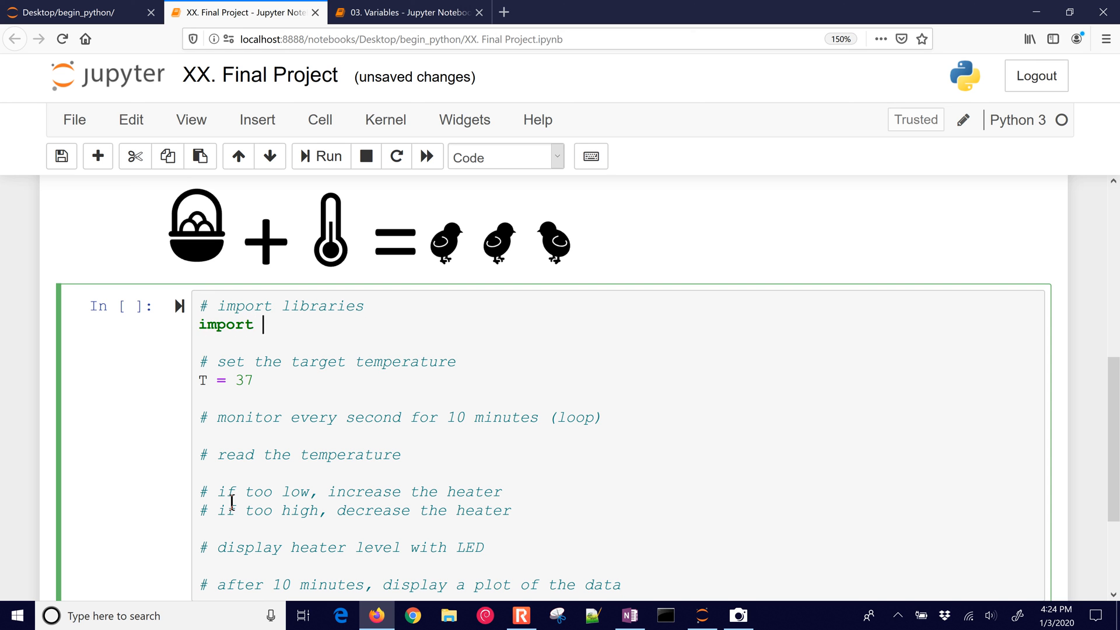
type("tclab")
type("# co")
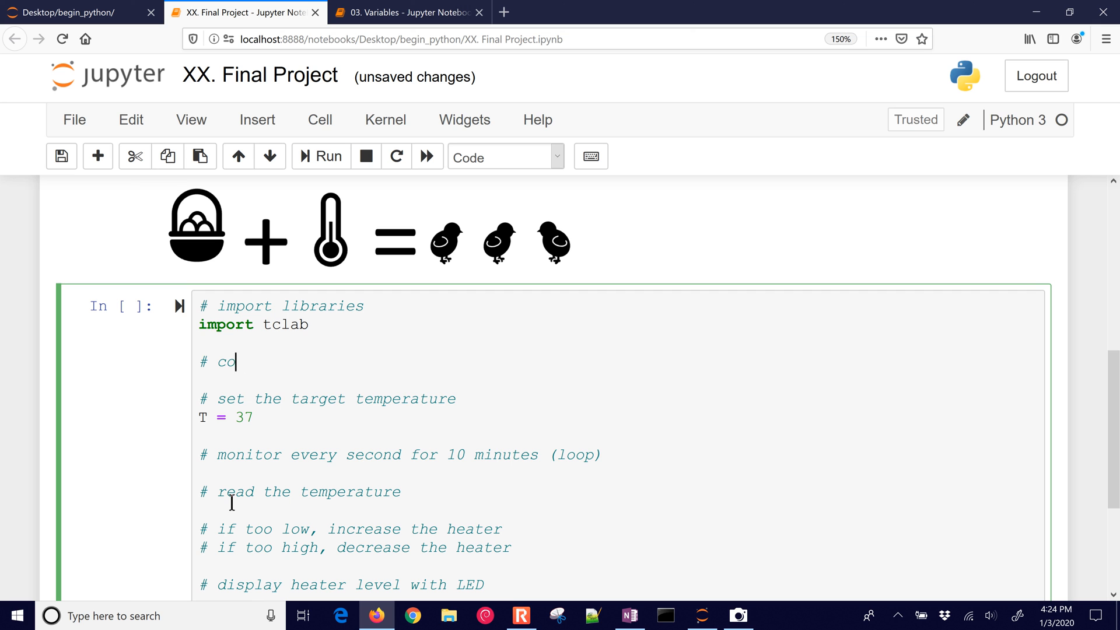
type("nnect to TCLab")
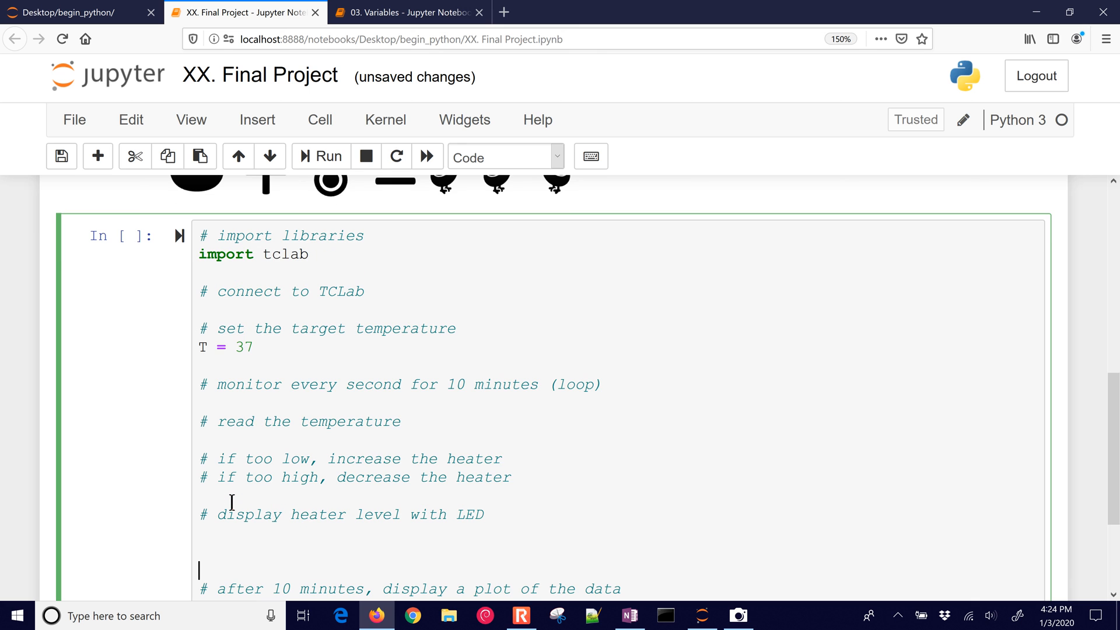
type("# disconne")
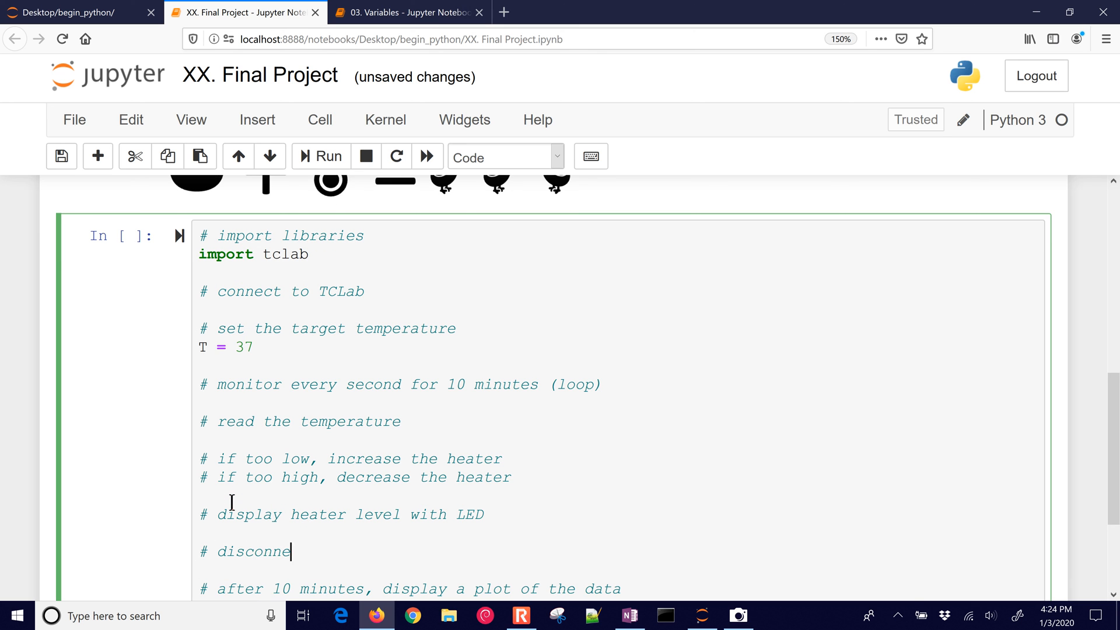
type("ct from TCLab")
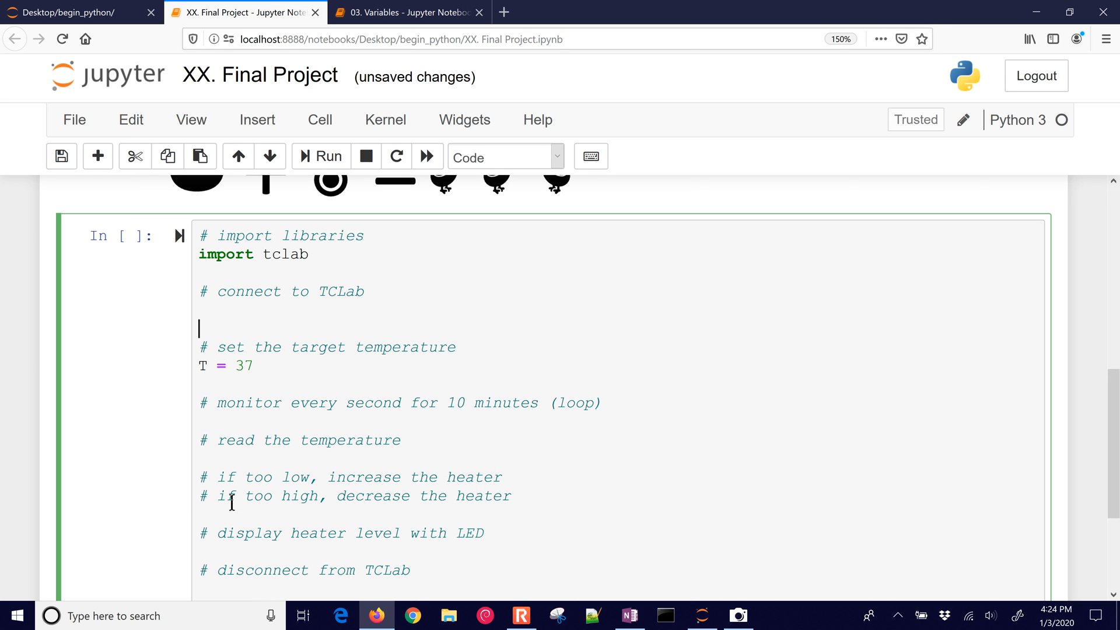
Add lab = tclab.TCLab() under connect and lab.close() under disconnect.
type("lab =")
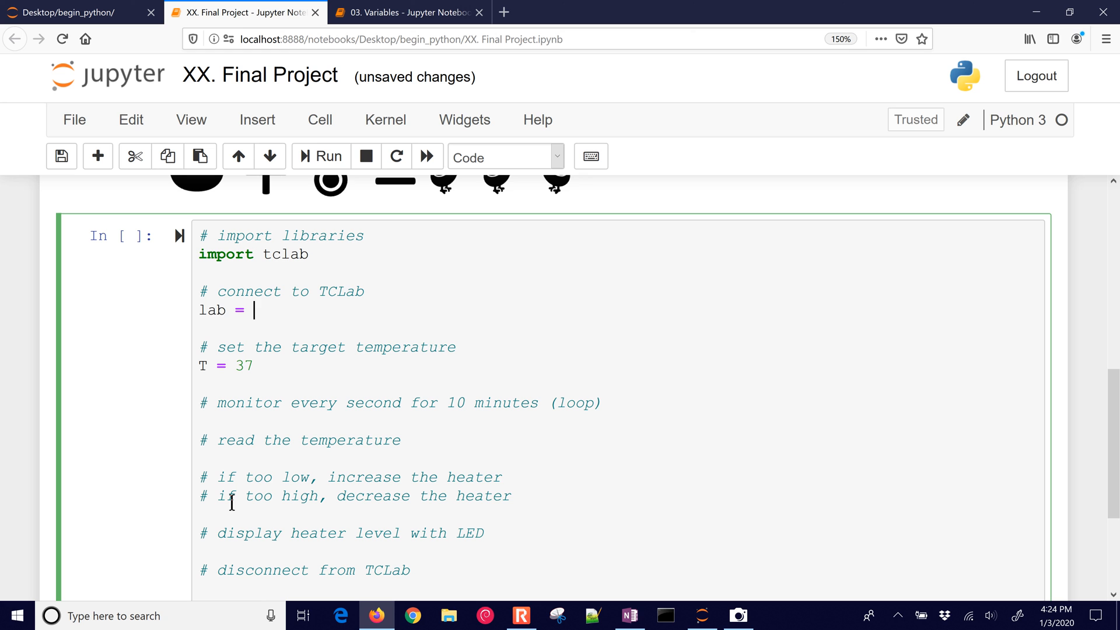
type("t")
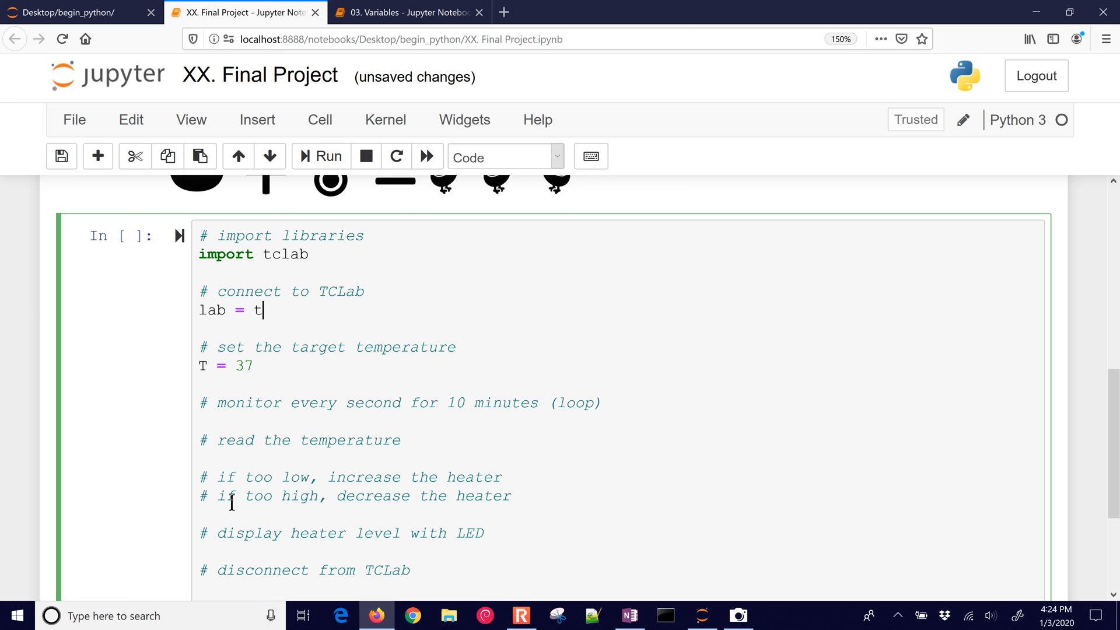
type("clab.TCLa")
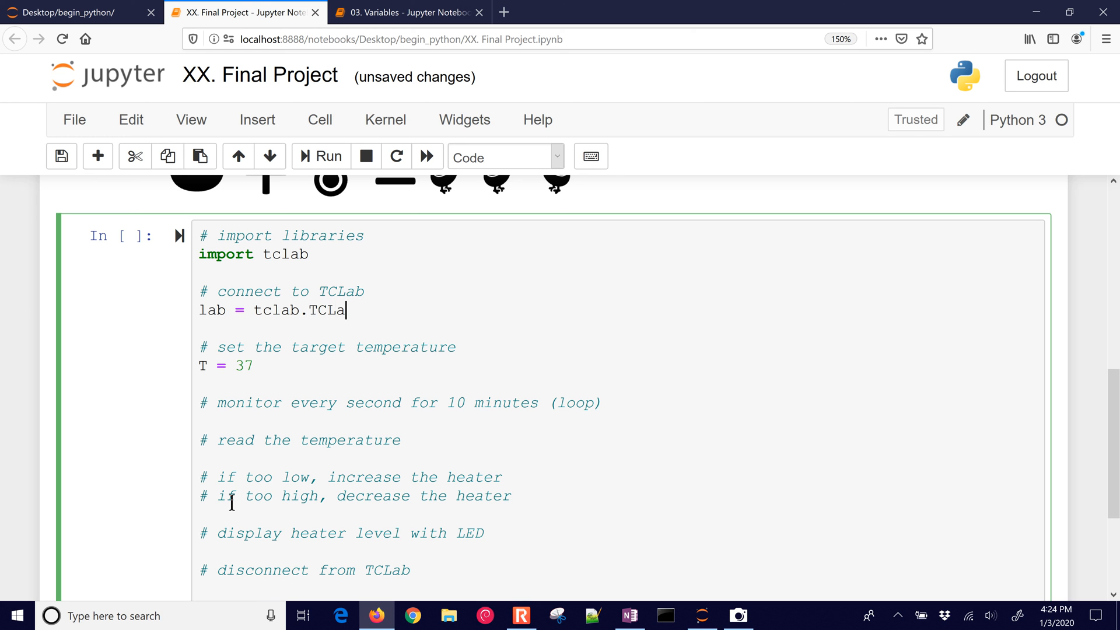
type("b()")
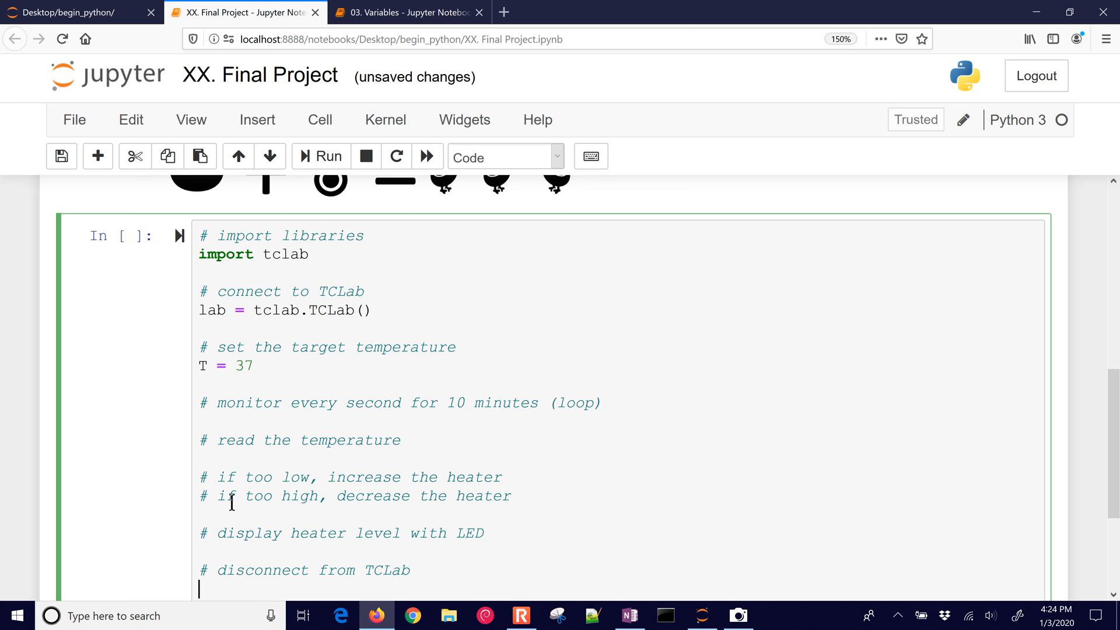
type("lab.clo")
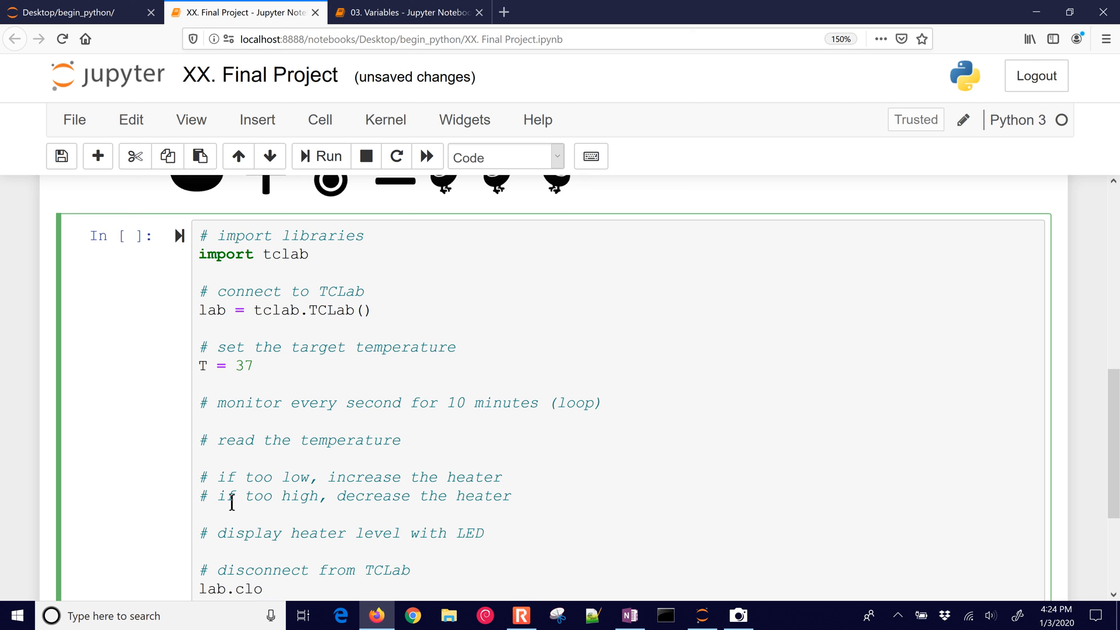
type("se()")
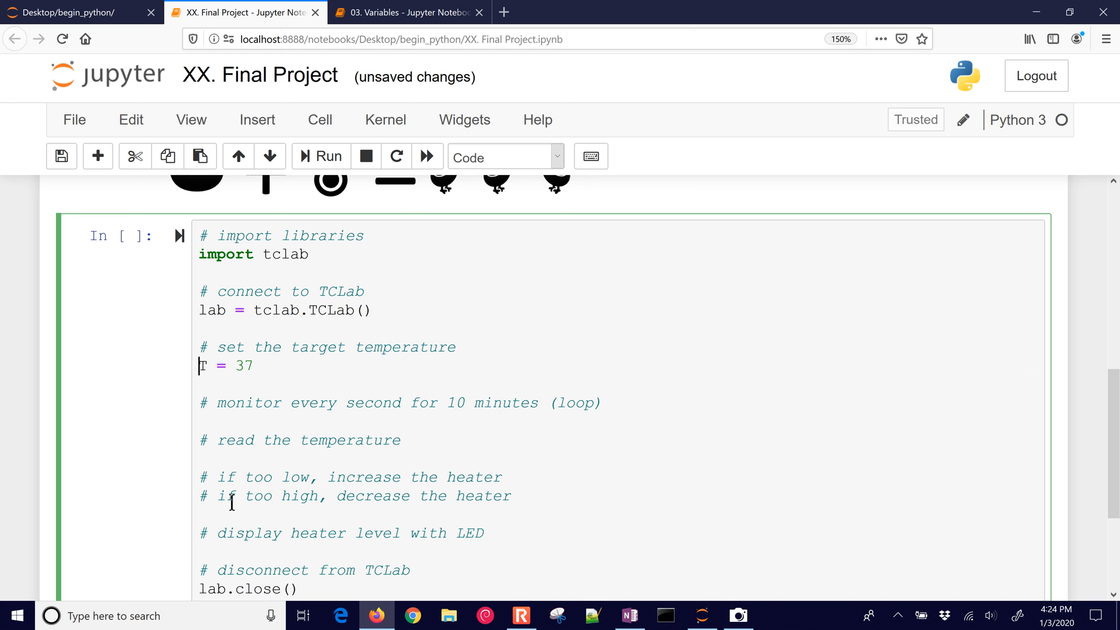
left_click(203, 403)
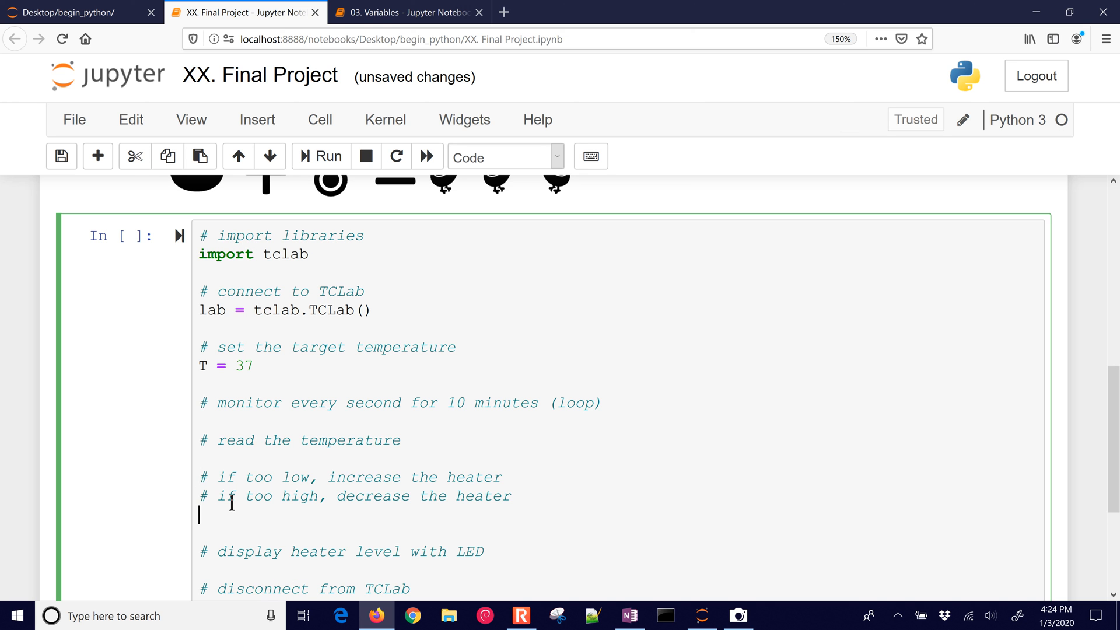
Add the '# set the heater level' comment and the line Q = 50.
type("# set the heate")
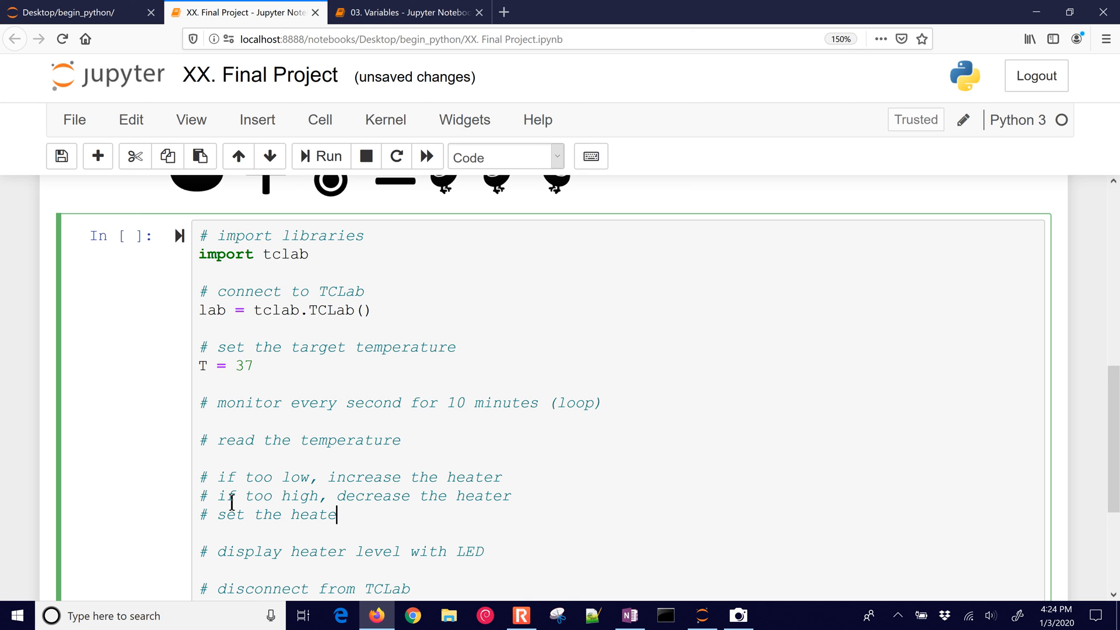
type("r level")
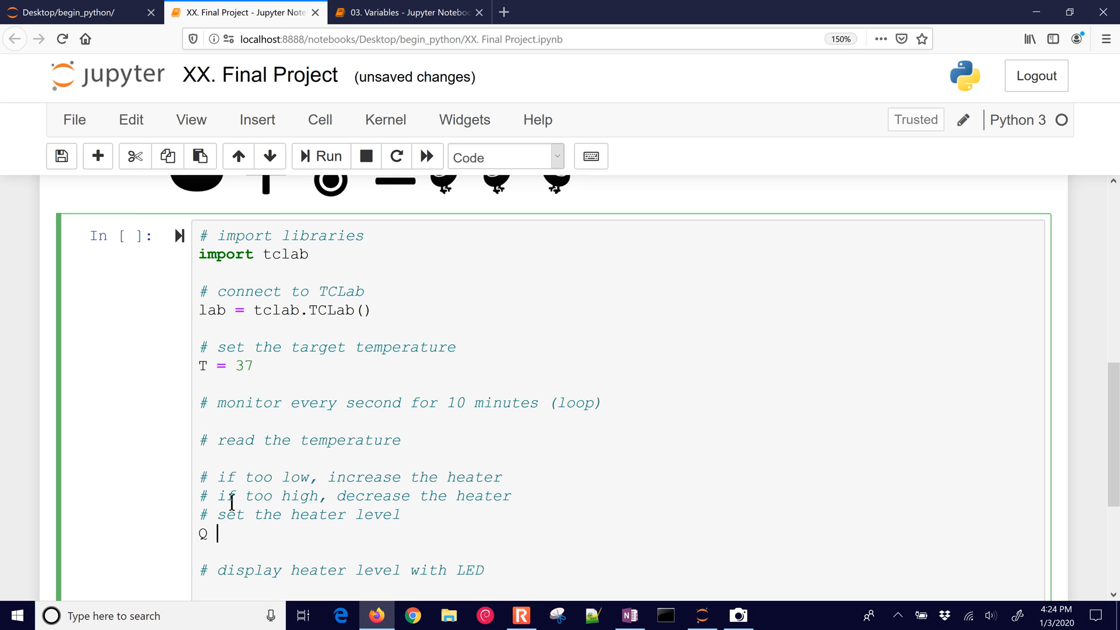
type("= 50")
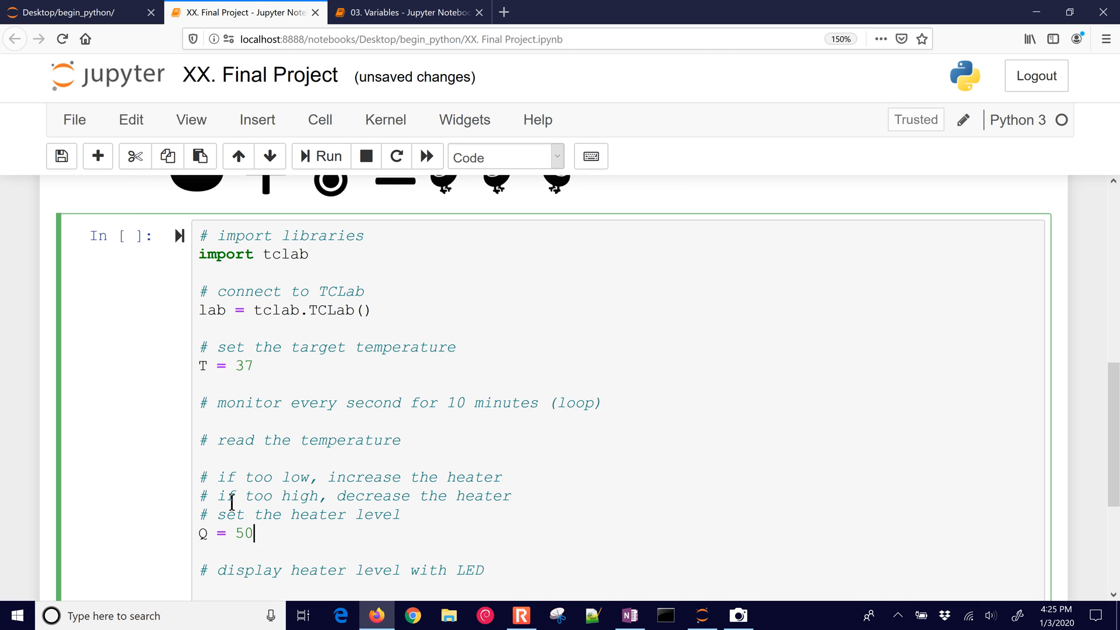
Add lab.LED(Q) under the LED comment to show the heater level.
scroll("down", 3)
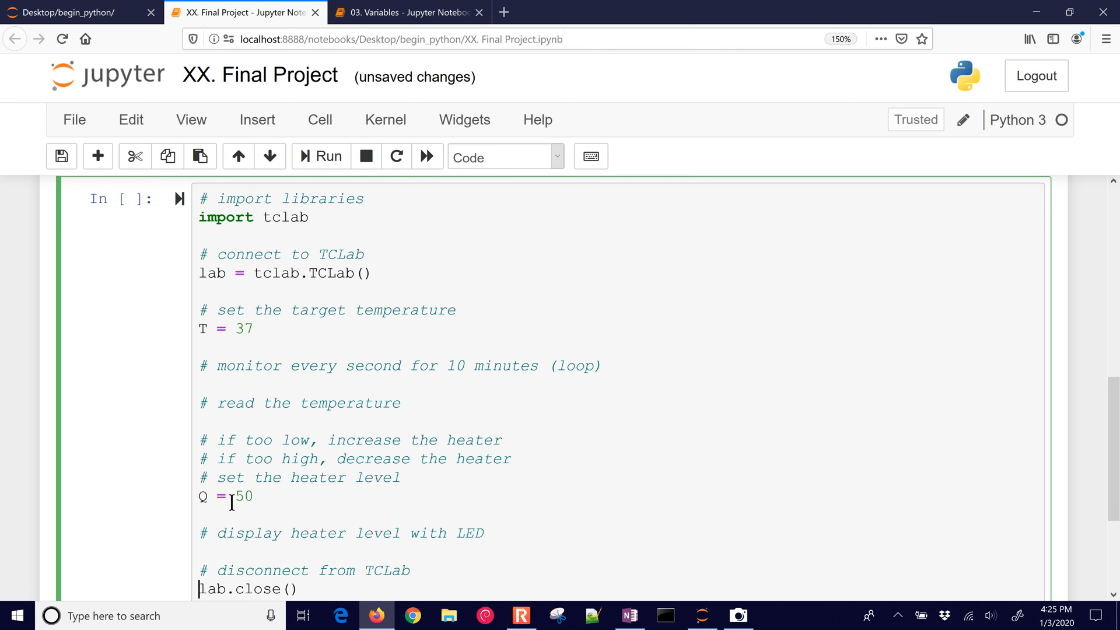
type("lab")
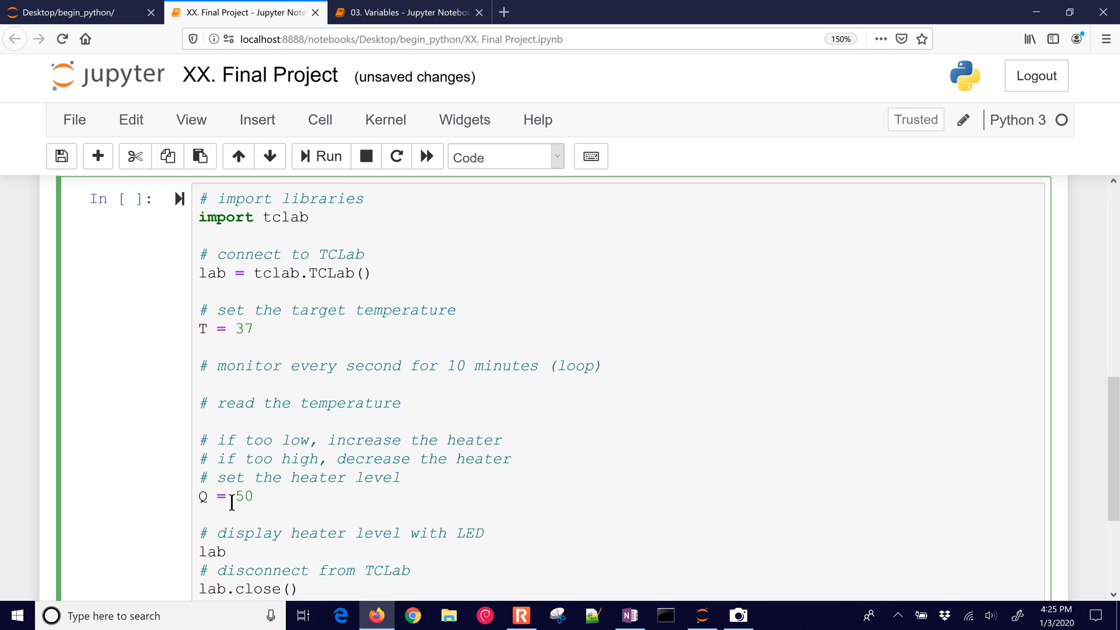
type(".")
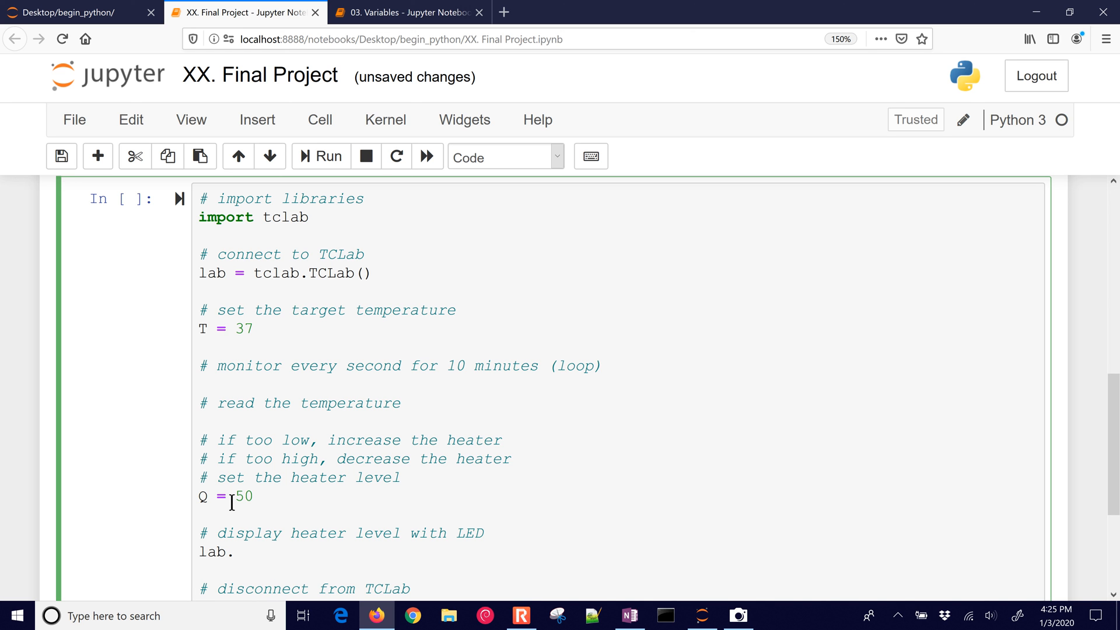
type("LED(Q)")
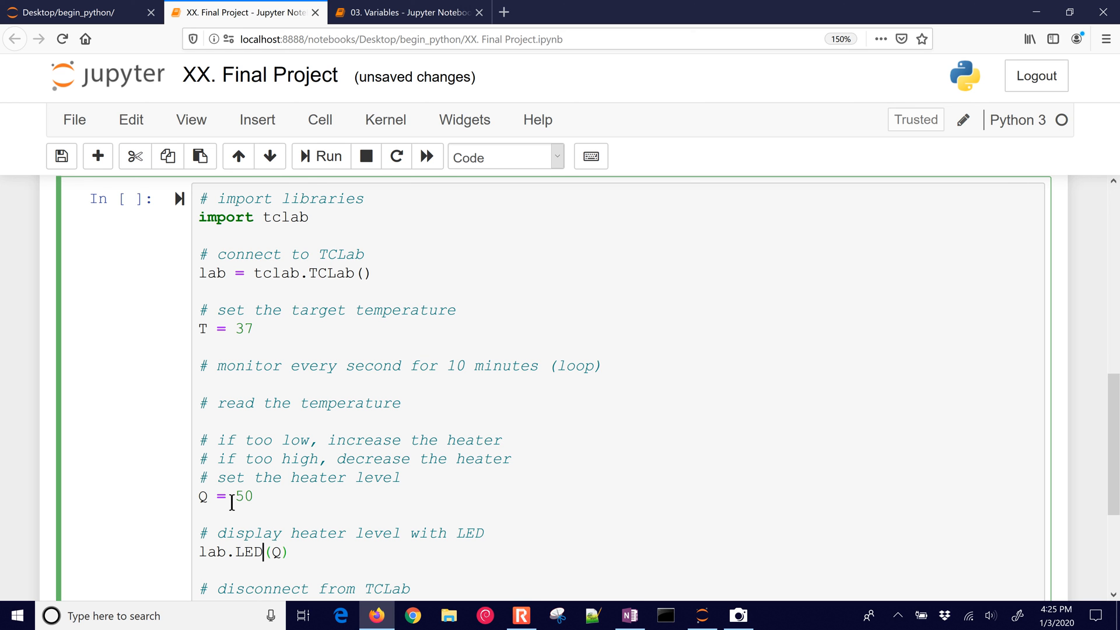
Review the Q = 50 line and the disconnect lines, clearing the highlight.
double_click(244, 552)
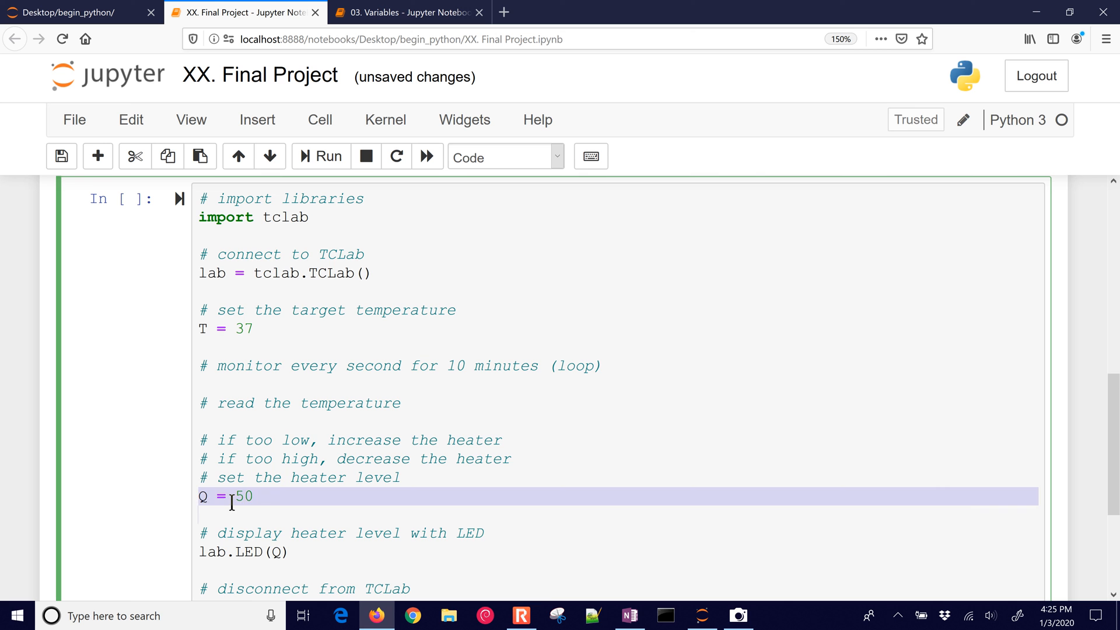
scroll("down", 3)
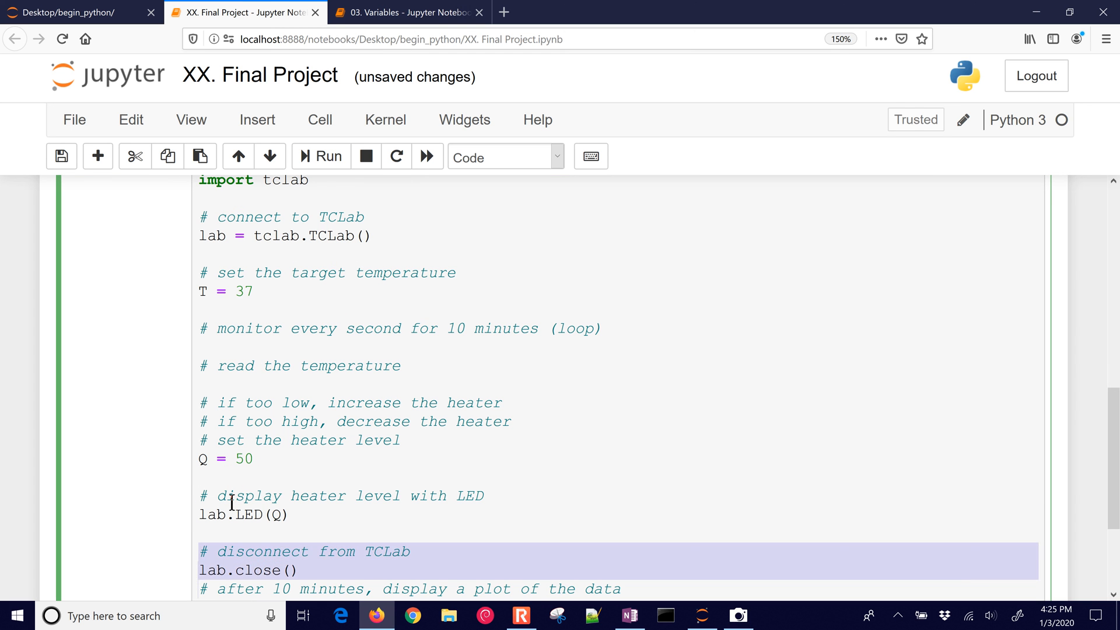
left_click(203, 571)
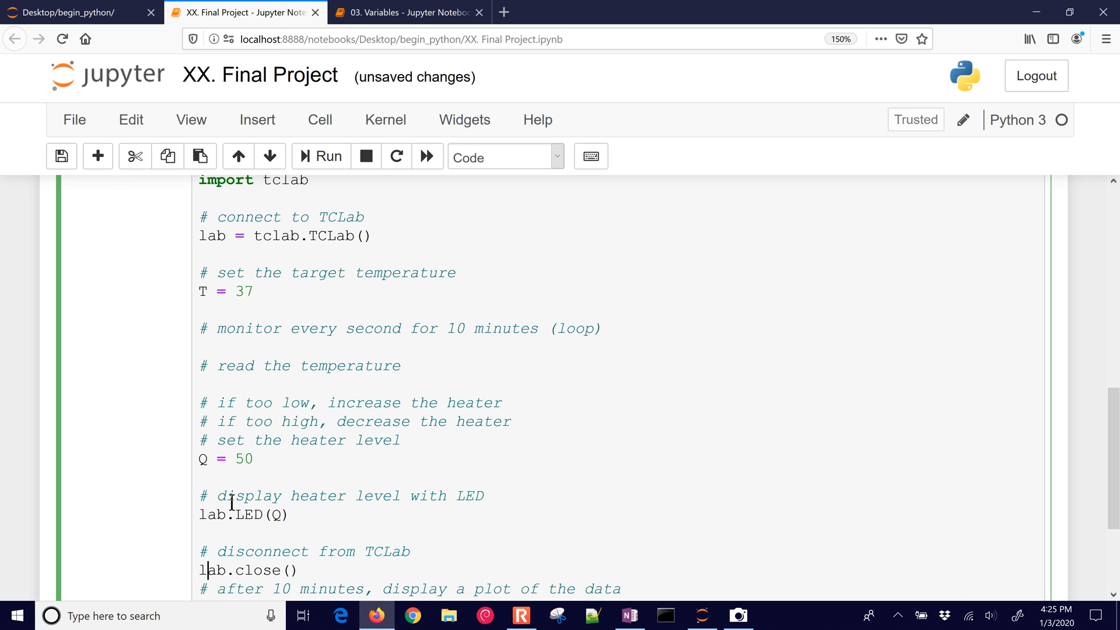
scroll("down", 3)
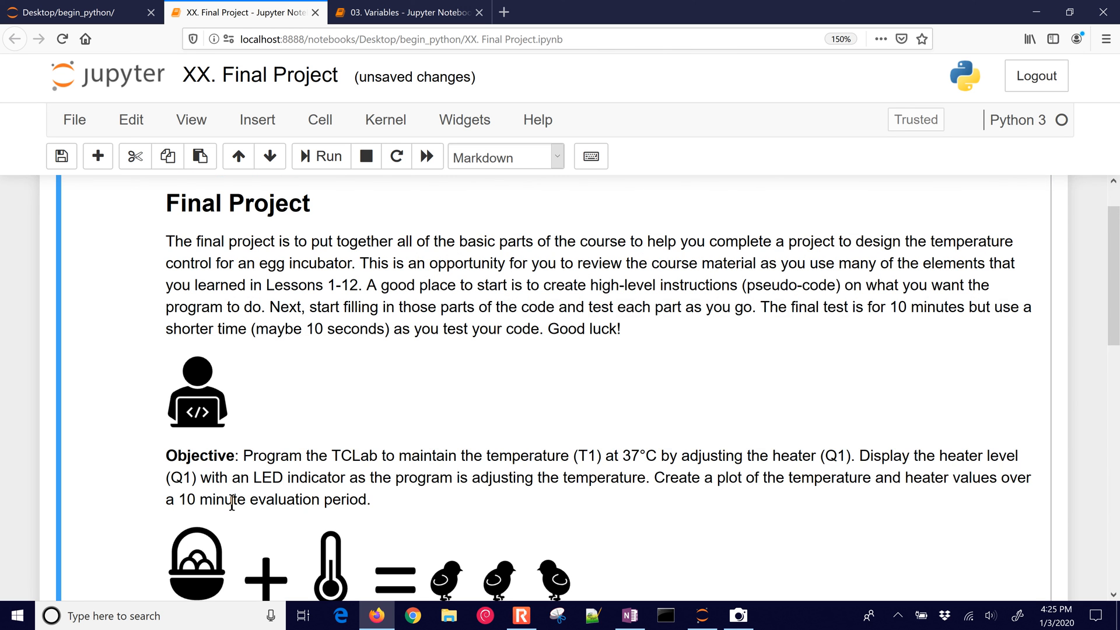
scroll("down", 3)
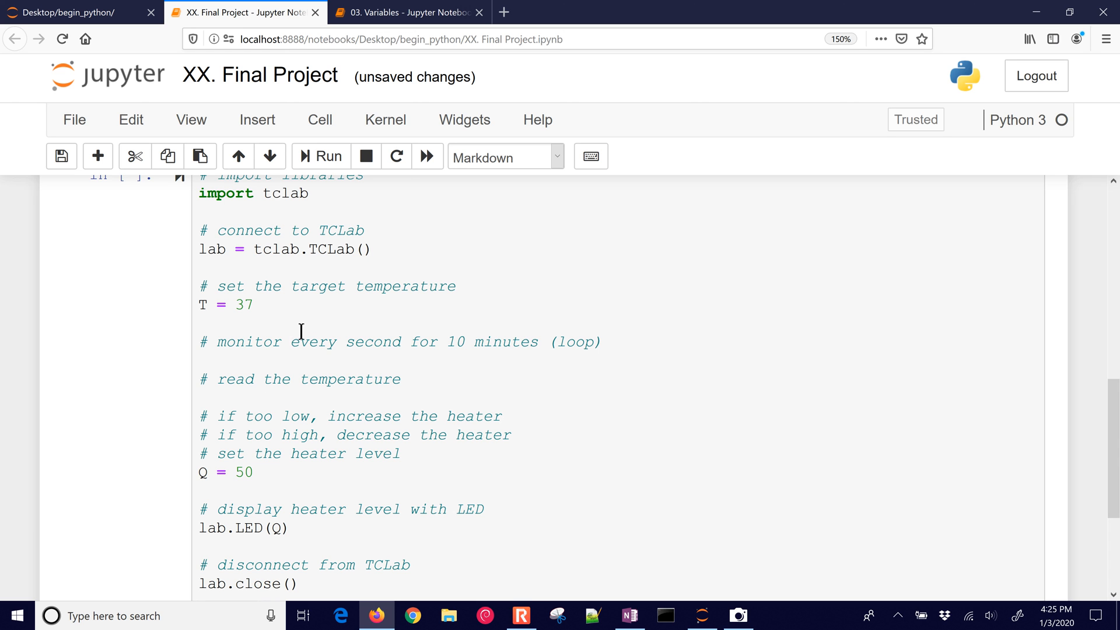
mouse_move(494, 480)
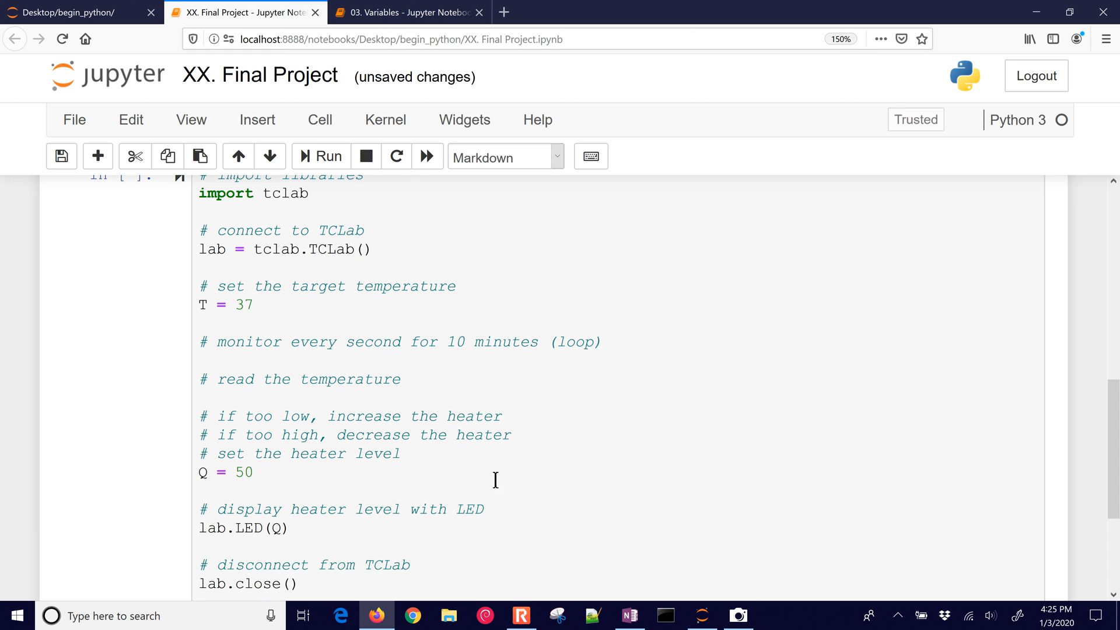
left_click(738, 616)
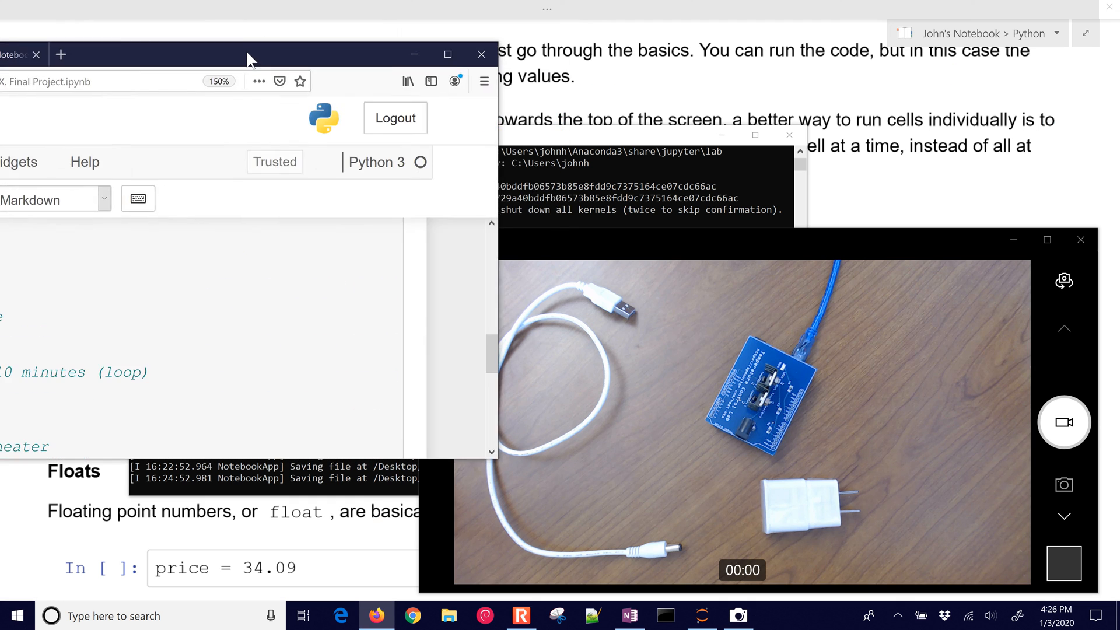
Dock the notebook beside the camera view and run the Final Project cell on the TCLab.
left_click(448, 54)
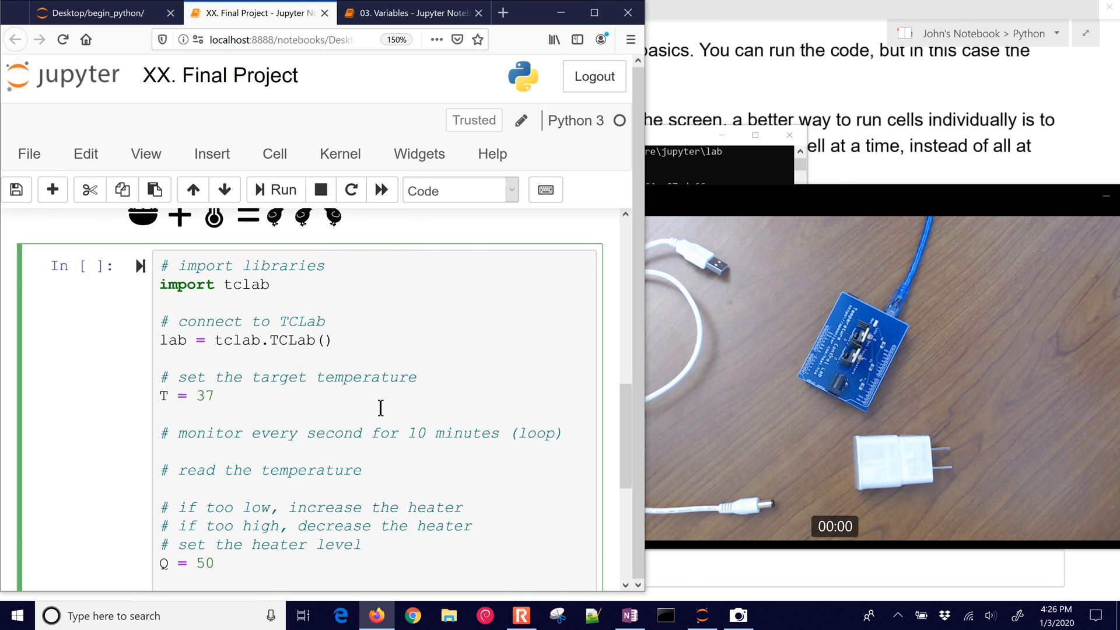
left_click(276, 190)
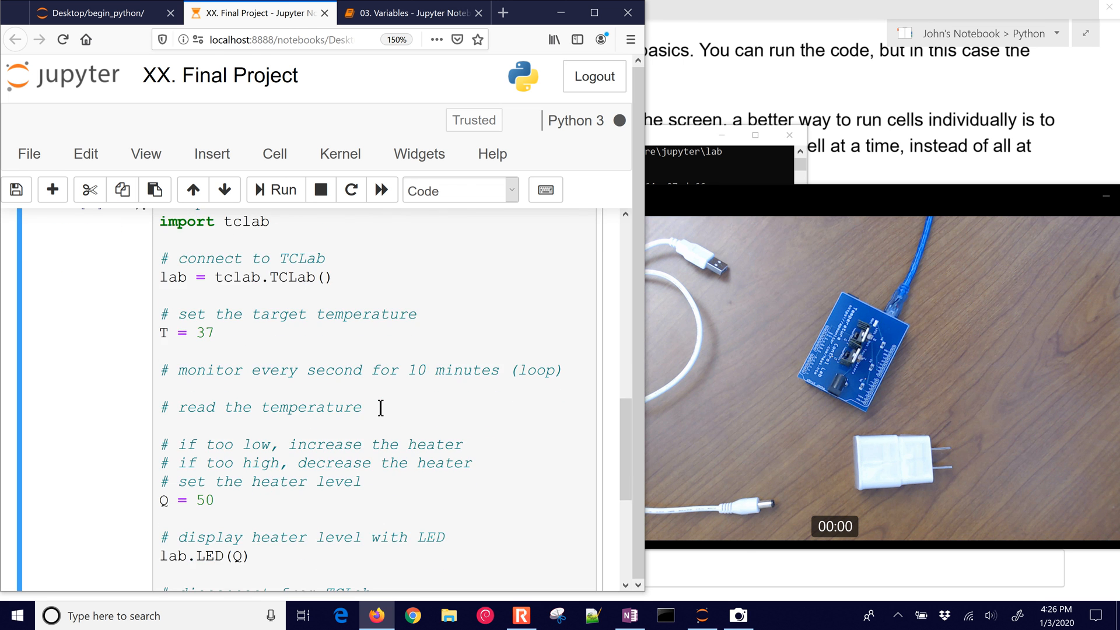
left_click(274, 190)
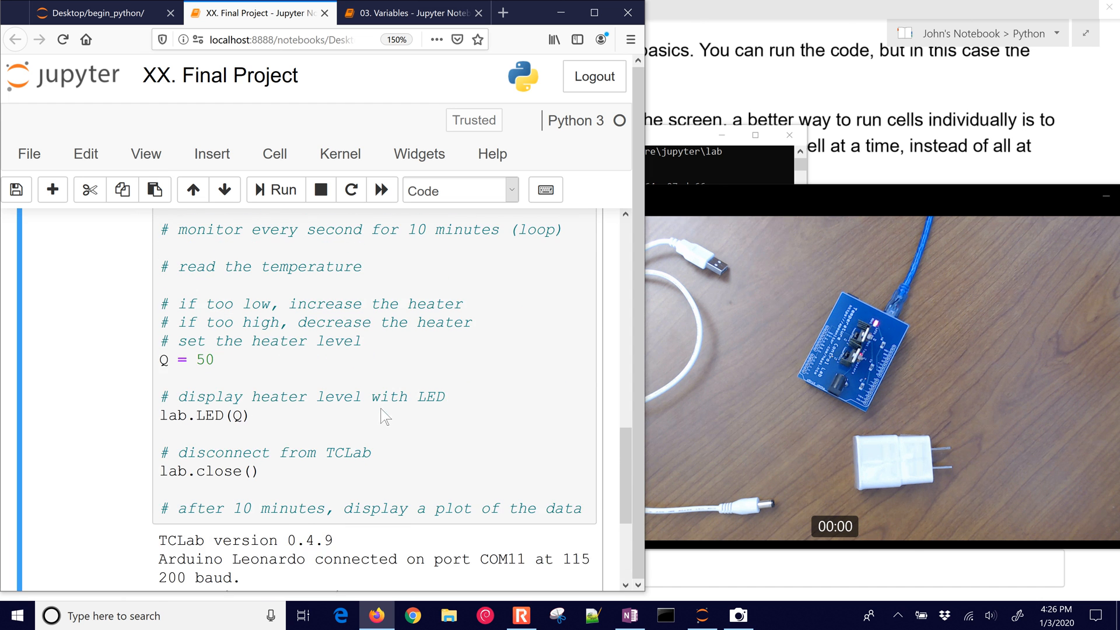
Change the heater level Q to 100, then to 0, and rerun the cell.
left_click(218, 365)
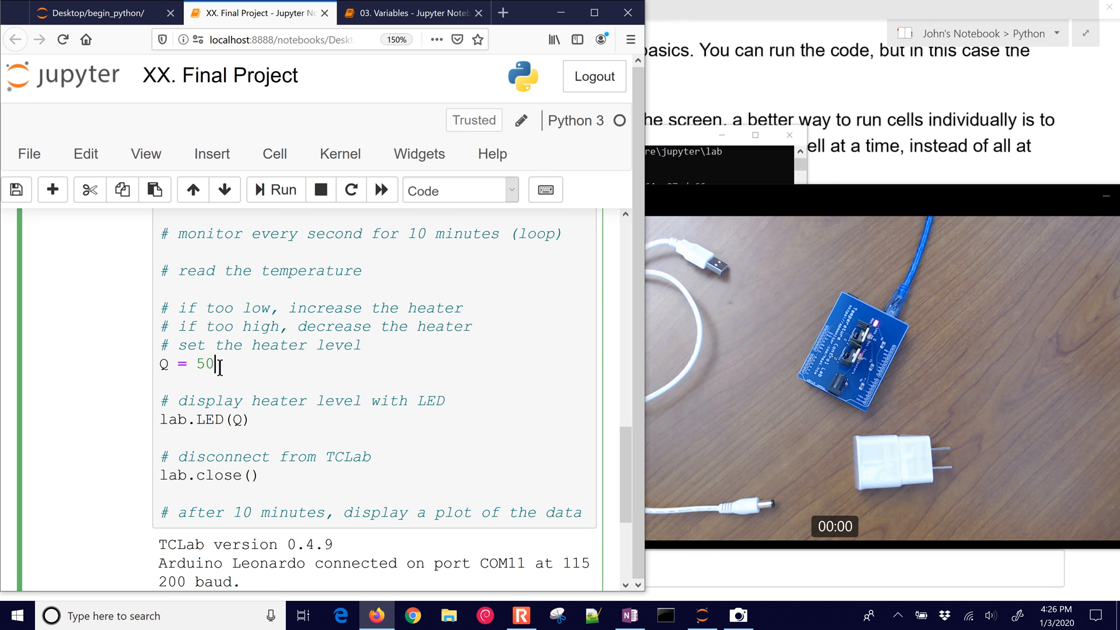
type("100")
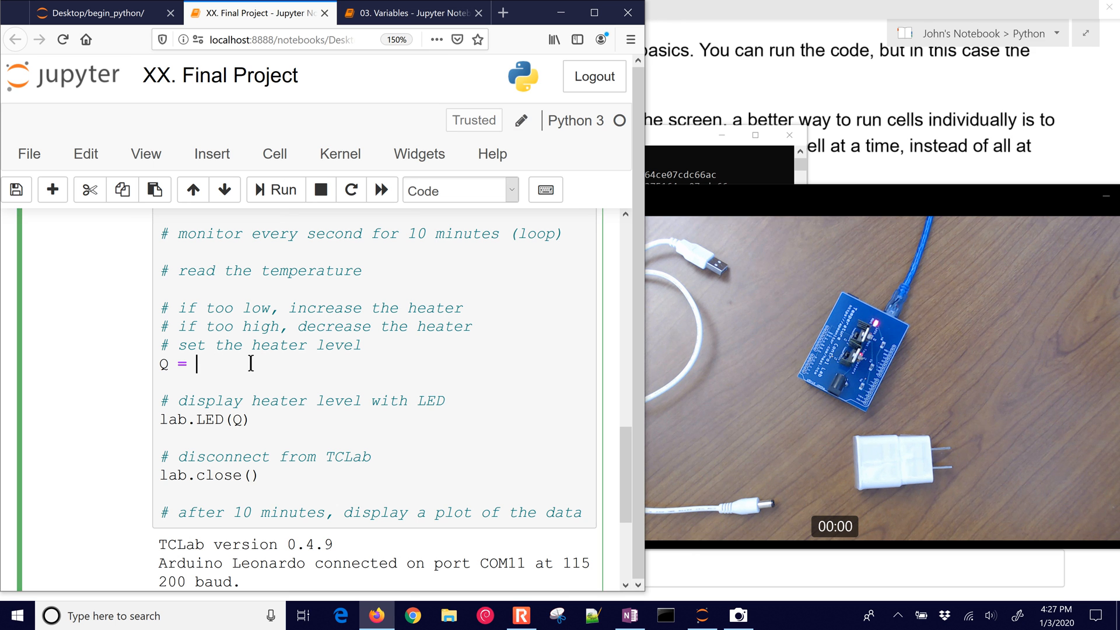
type("0")
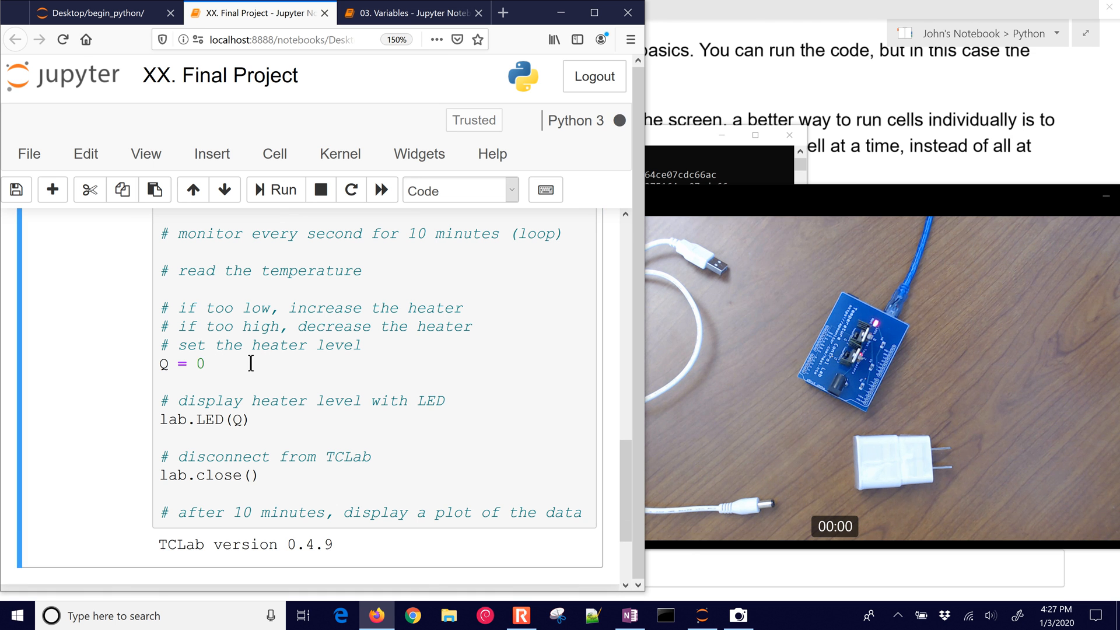